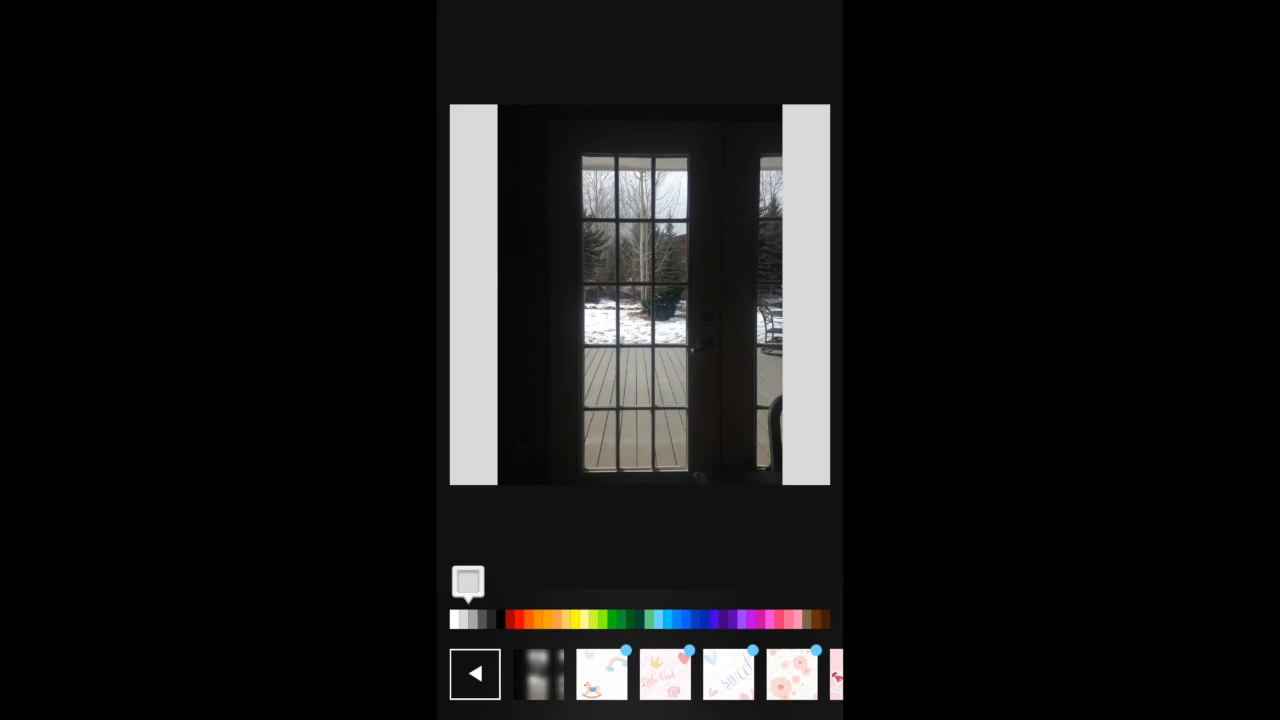
Discard the gray-bordered square framing and return to the uncropped door photo.
{"action": "left_click", "coordinate": [474, 672]}
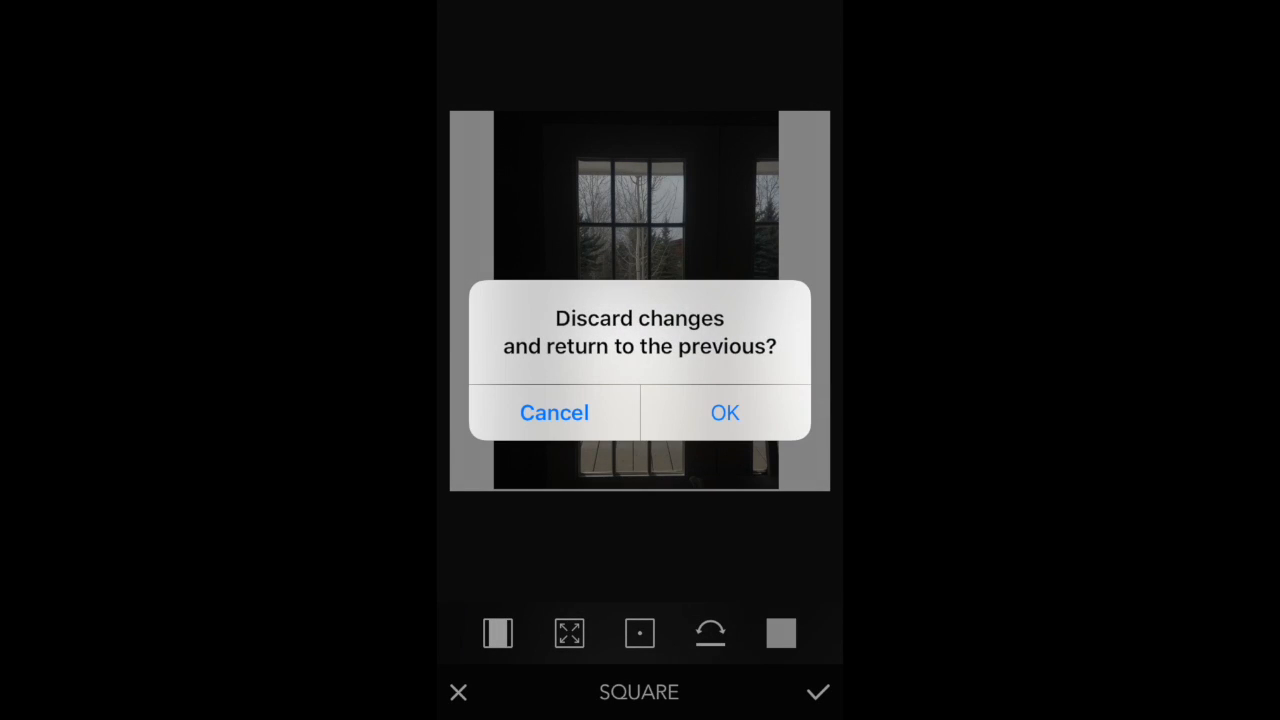
{"action": "left_click", "coordinate": [724, 412]}
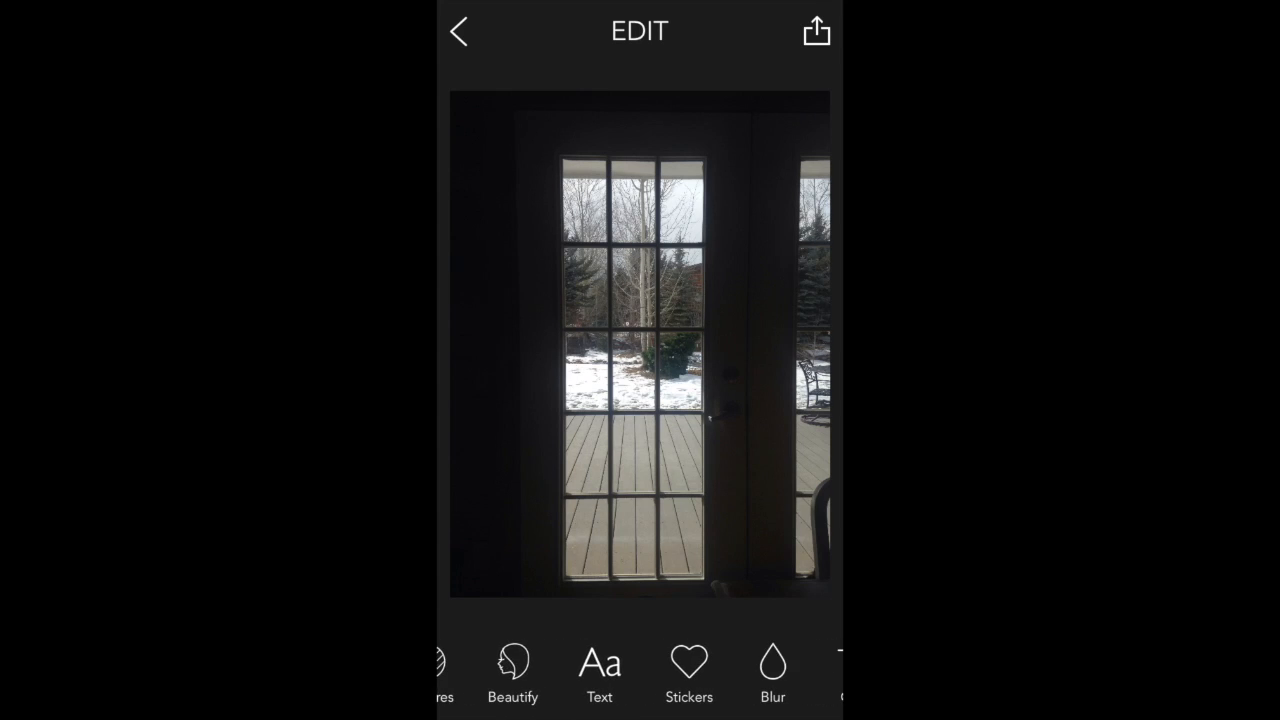
Crop the door photo to a tall free-form frame tight around the glass door.
{"action": "scroll", "scroll_direction": "left", "scroll_amount": 3}
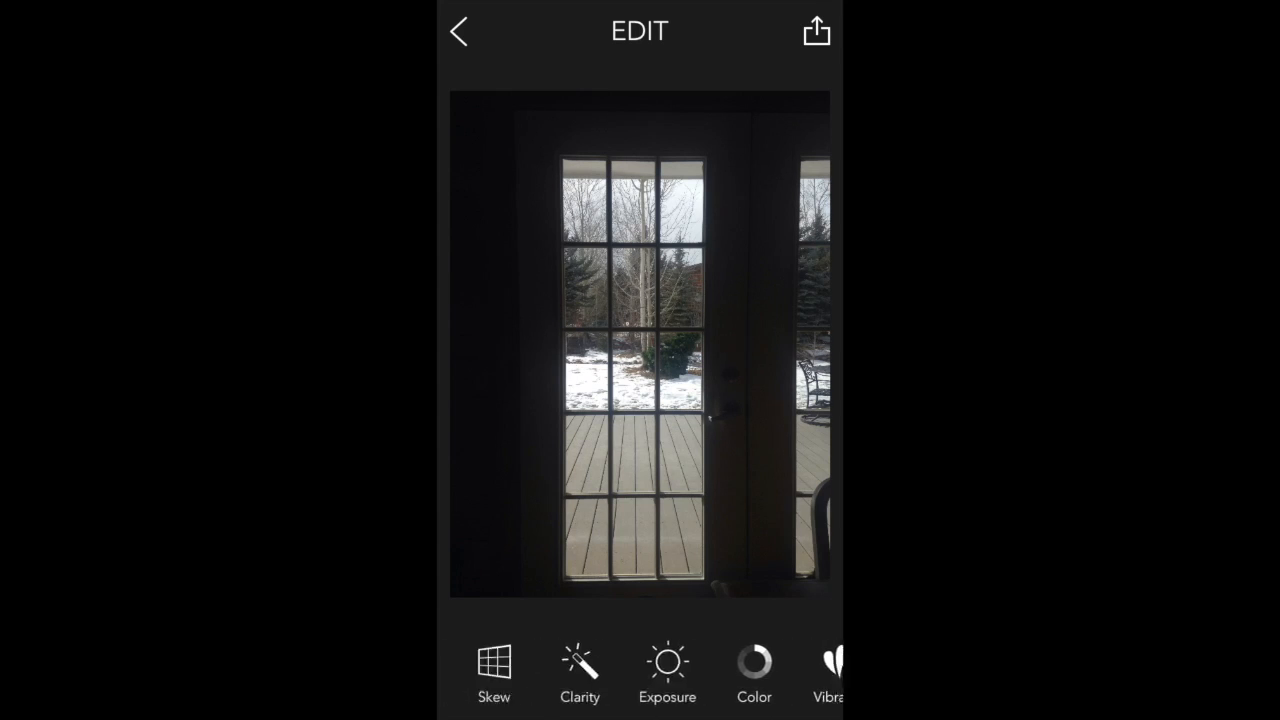
{"action": "scroll", "scroll_direction": "left", "scroll_amount": 3}
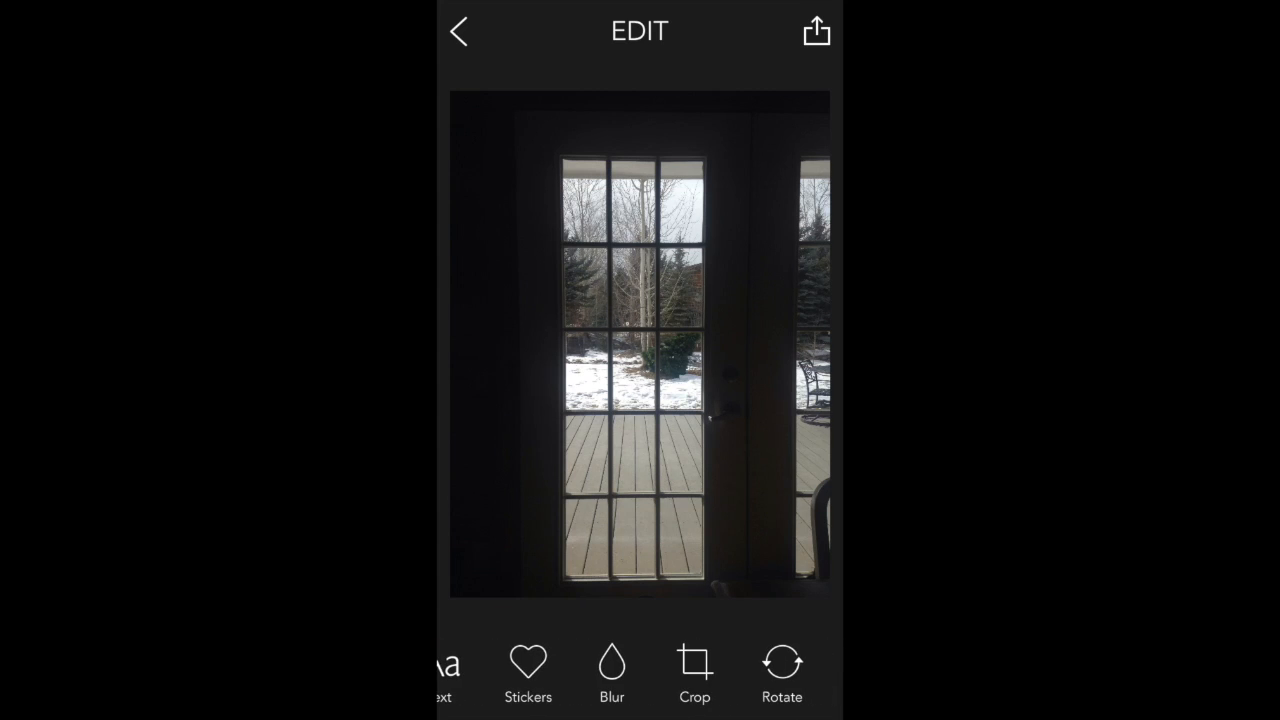
{"action": "left_click", "coordinate": [694, 672]}
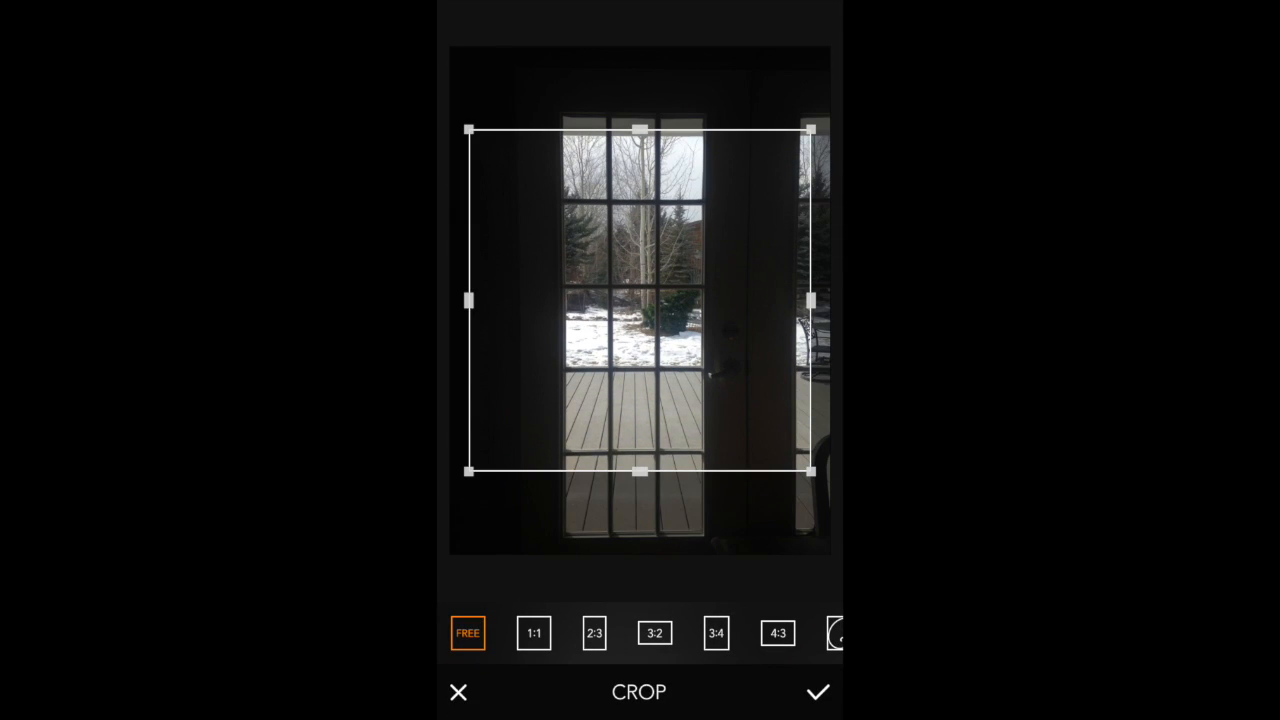
{"action": "scroll", "scroll_direction": "left", "scroll_amount": 3}
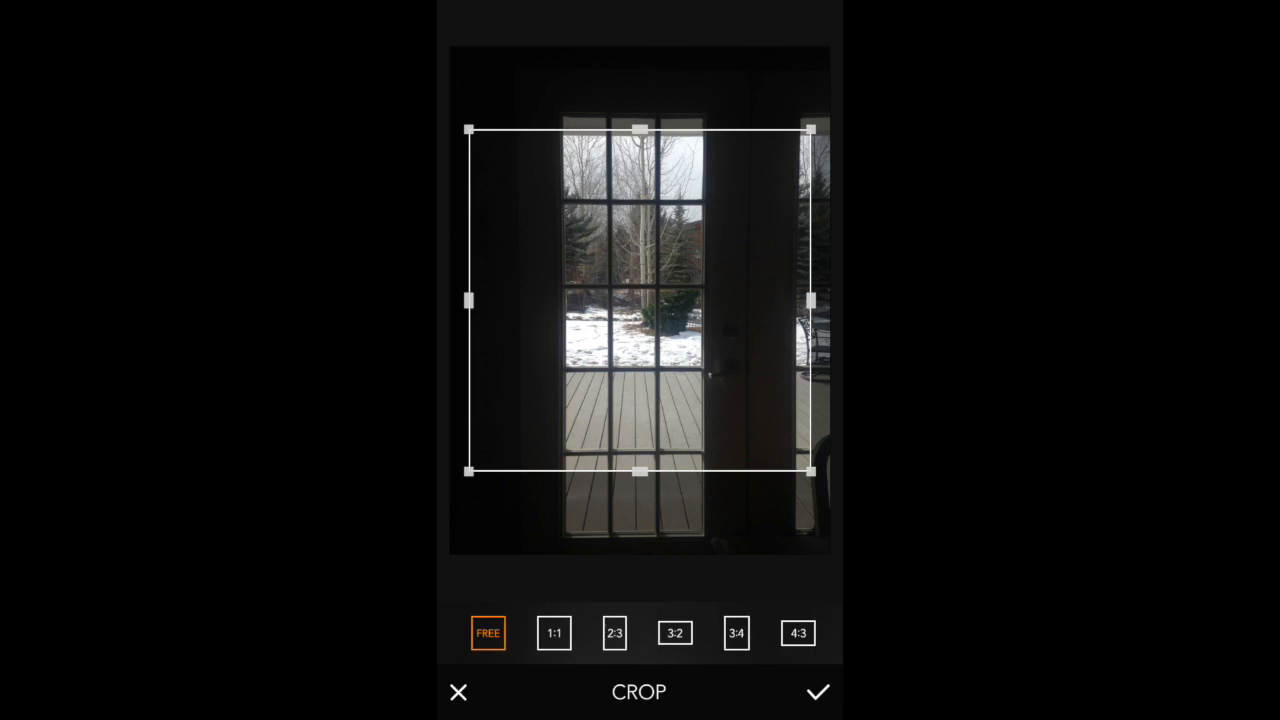
{"action": "left_click_drag", "start_coordinate": [640, 472], "coordinate": [640, 553]}
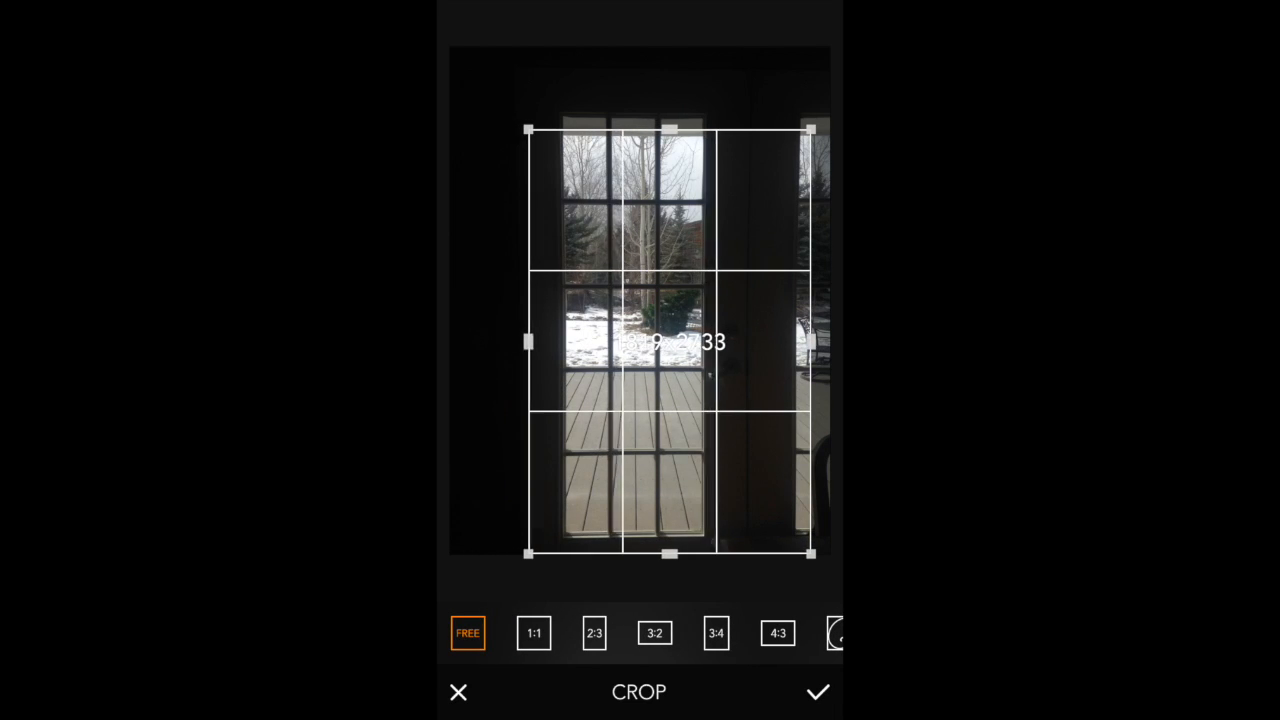
{"action": "left_click_drag", "start_coordinate": [670, 130], "coordinate": [670, 97]}
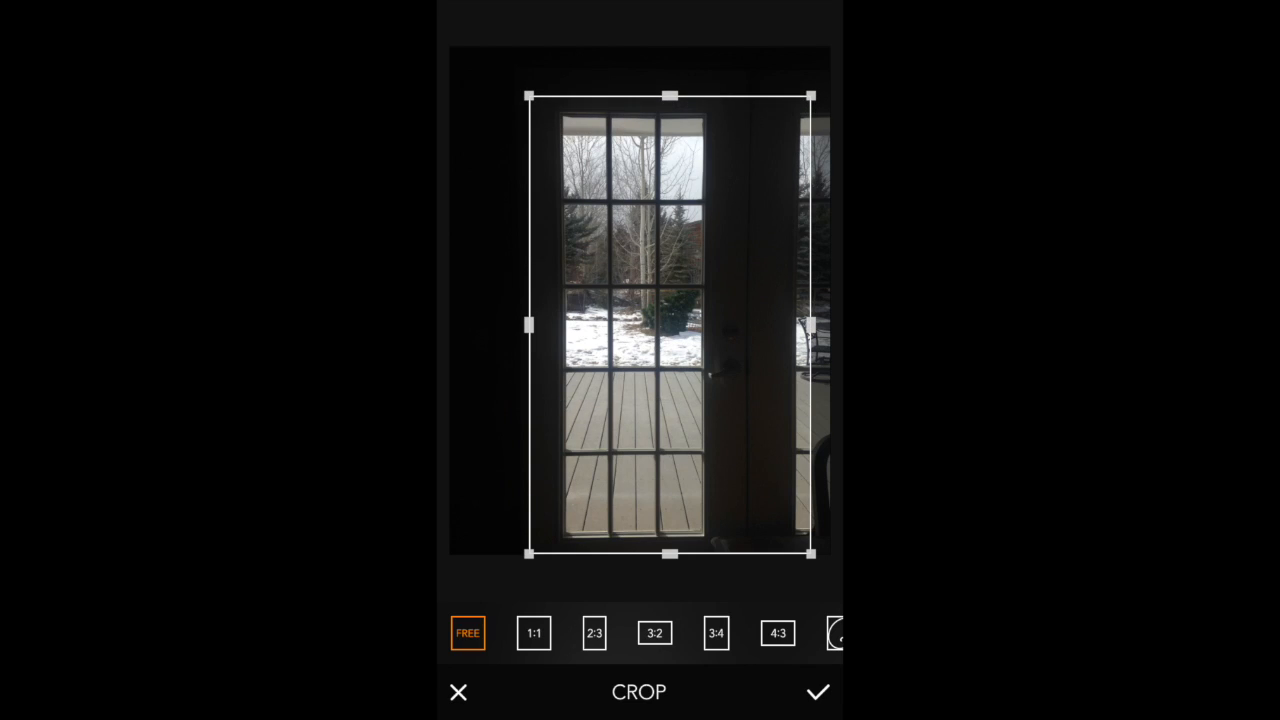
{"action": "left_click_drag", "start_coordinate": [812, 324], "coordinate": [742, 324]}
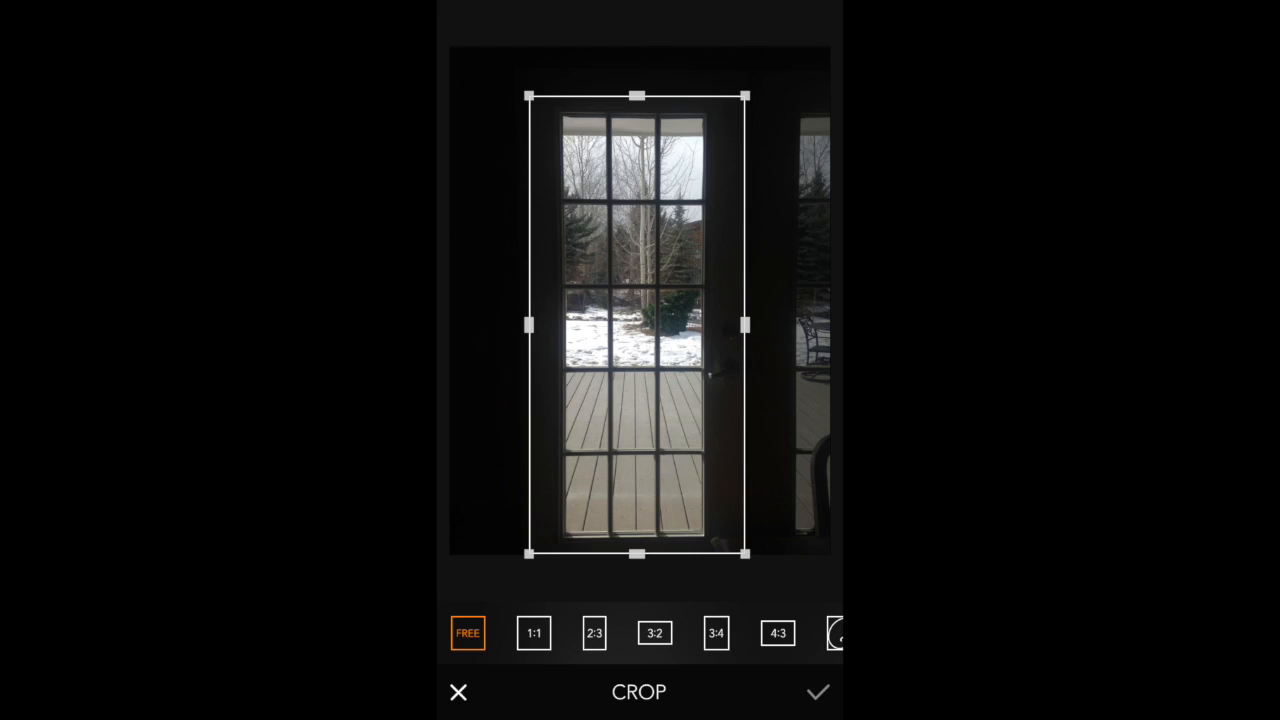
{"action": "left_click", "coordinate": [817, 692]}
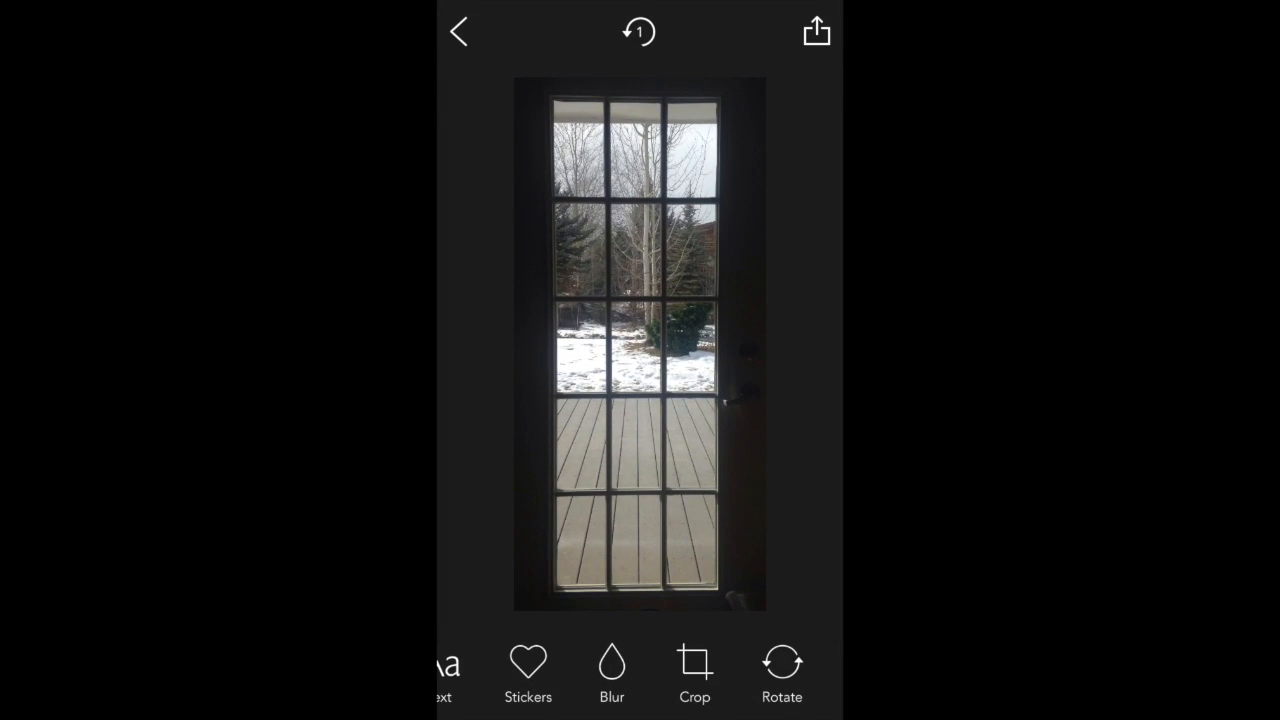
Open the filter collection and preview the BASIC RAINYDAY filter on the door.
{"action": "scroll", "scroll_direction": "left", "scroll_amount": 3}
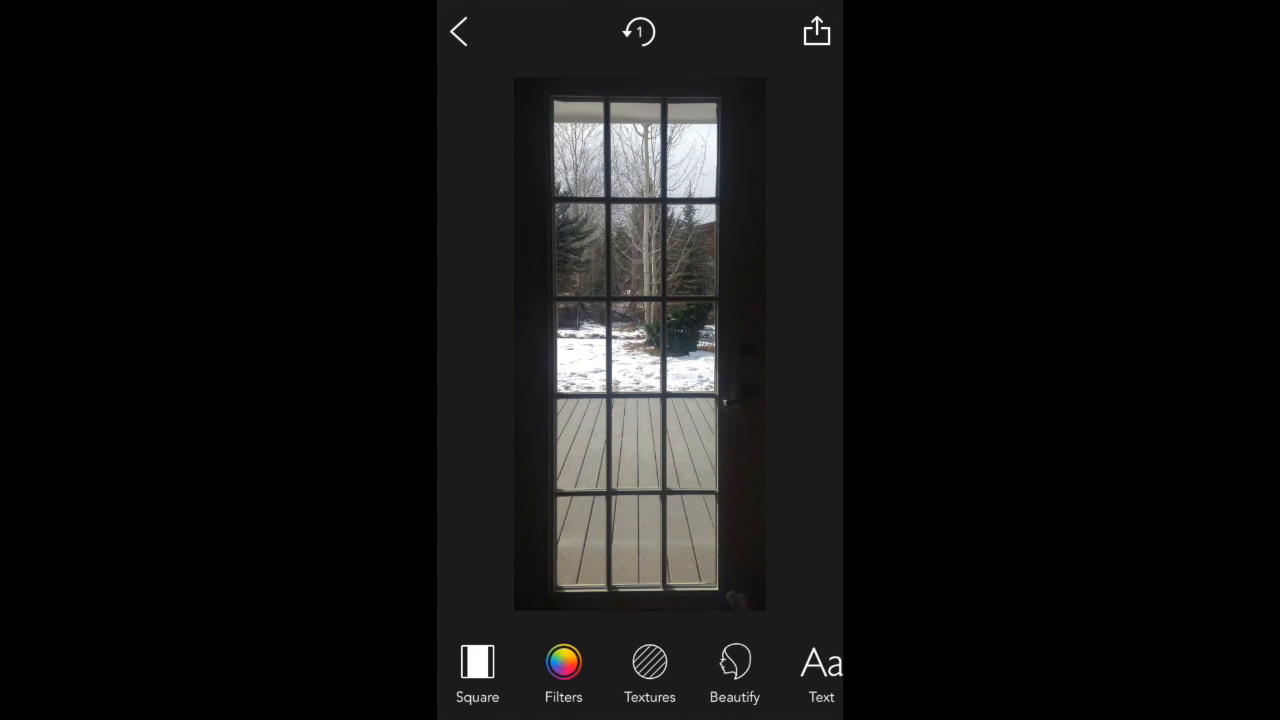
{"action": "left_click", "coordinate": [563, 670]}
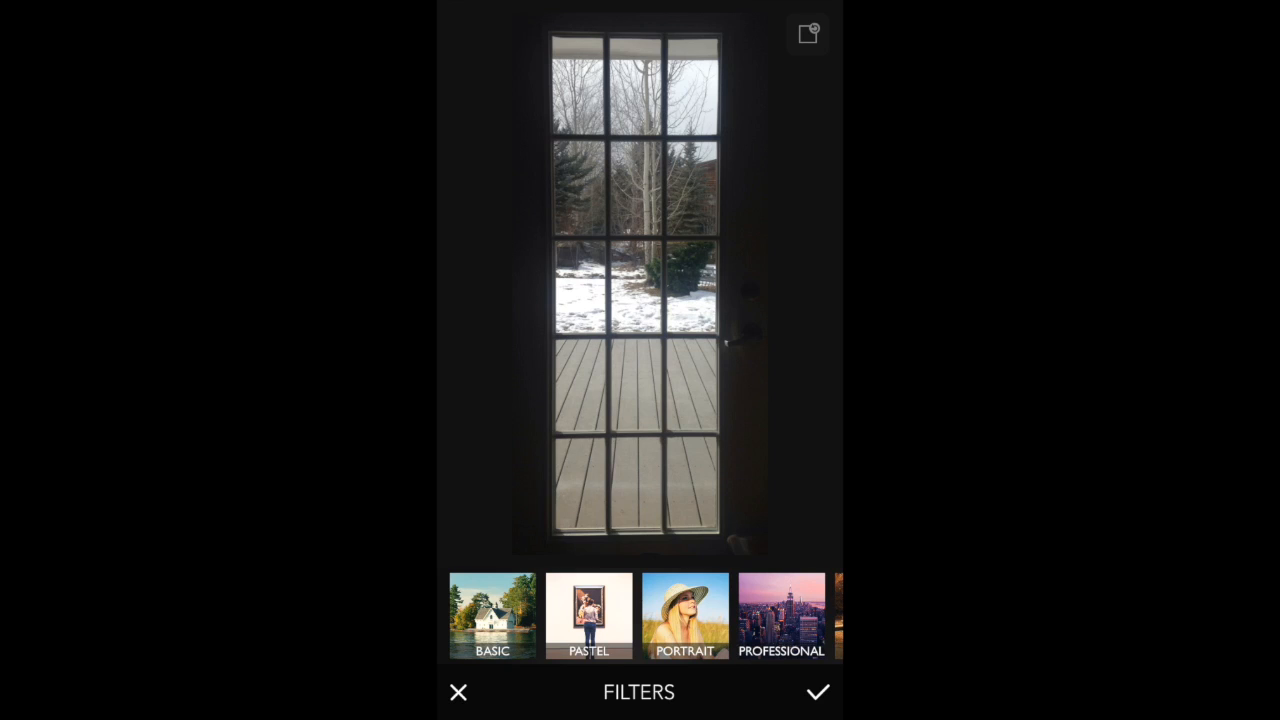
{"action": "scroll", "scroll_direction": "left", "scroll_amount": 3}
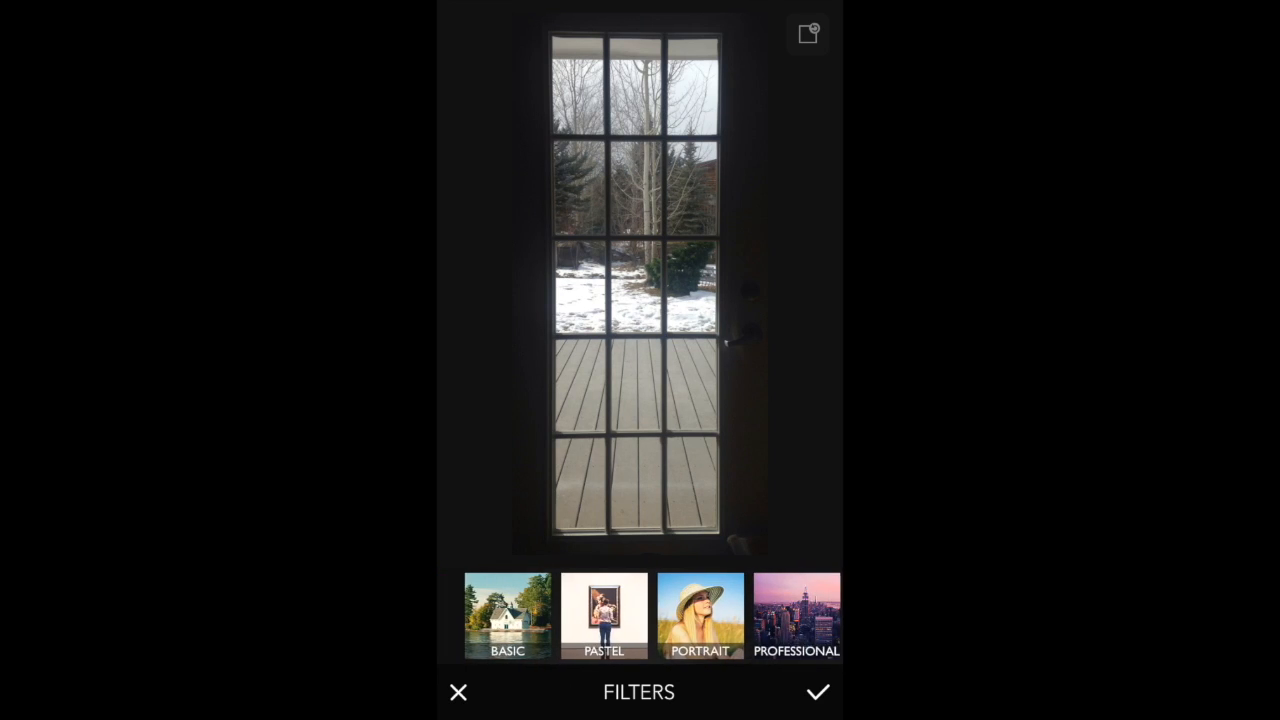
{"action": "scroll", "scroll_direction": "left", "scroll_amount": 3}
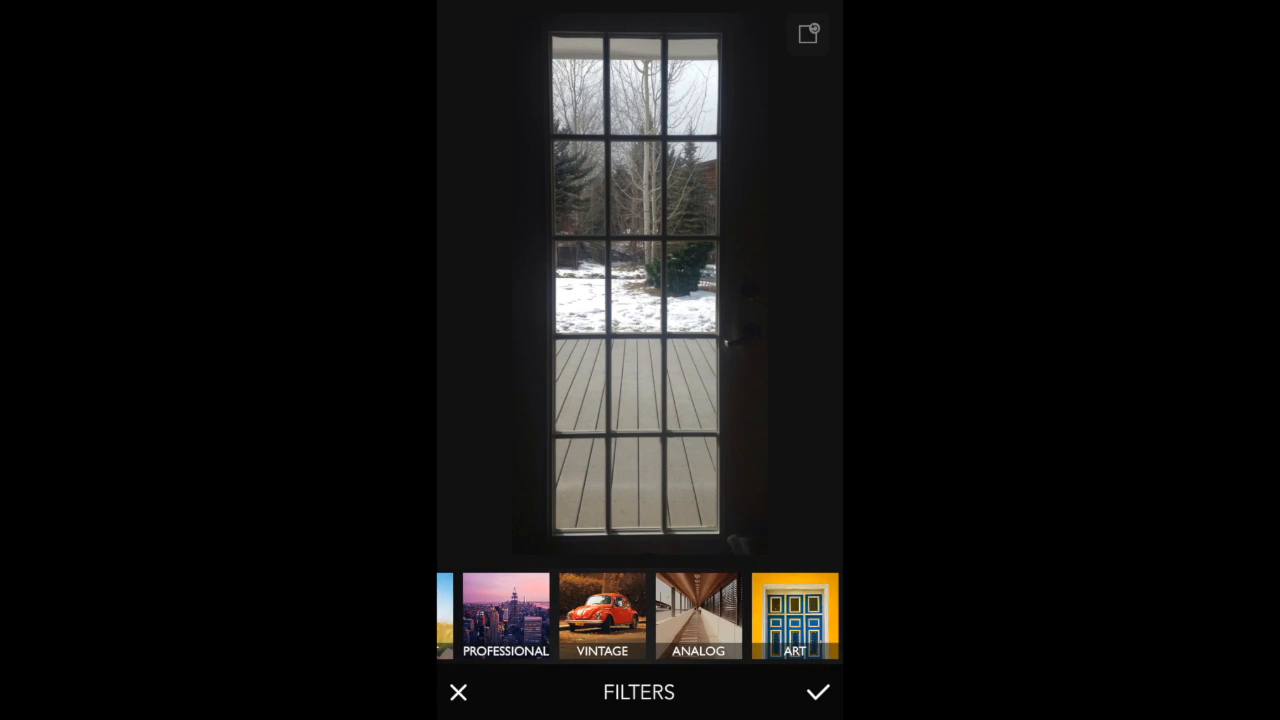
{"action": "scroll", "scroll_direction": "left", "scroll_amount": 3}
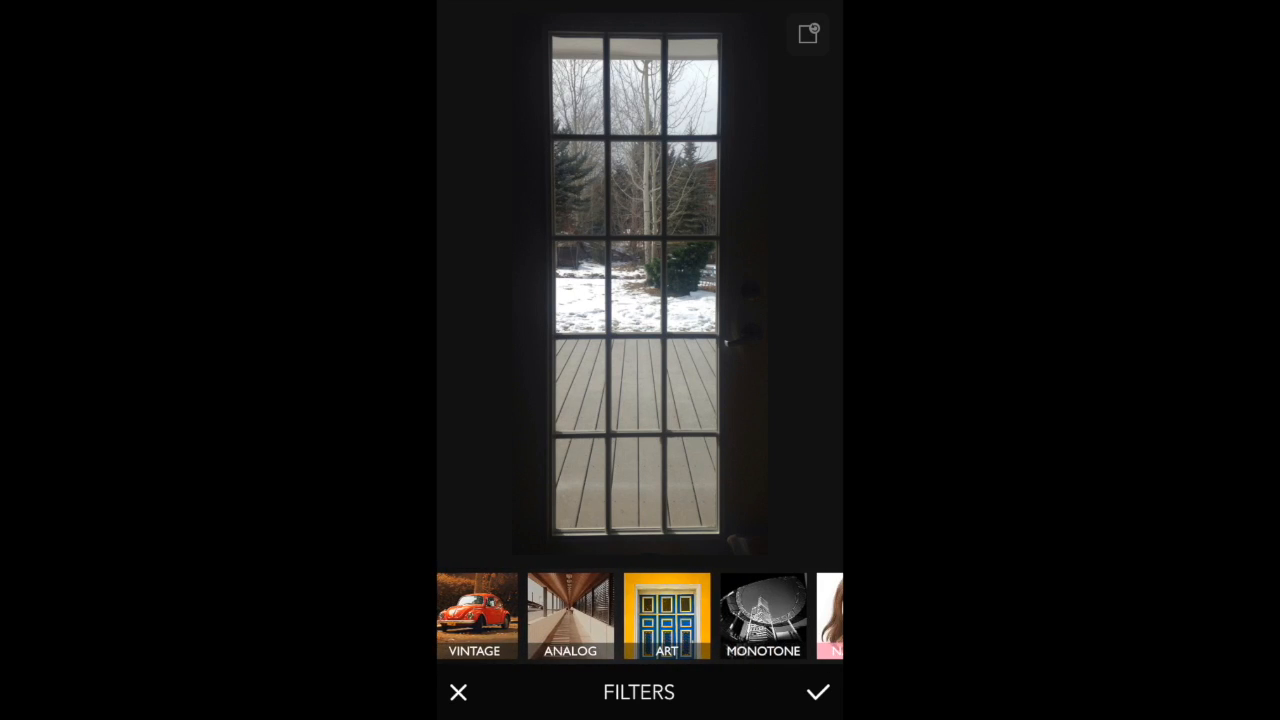
{"action": "scroll", "scroll_direction": "right", "scroll_amount": 3}
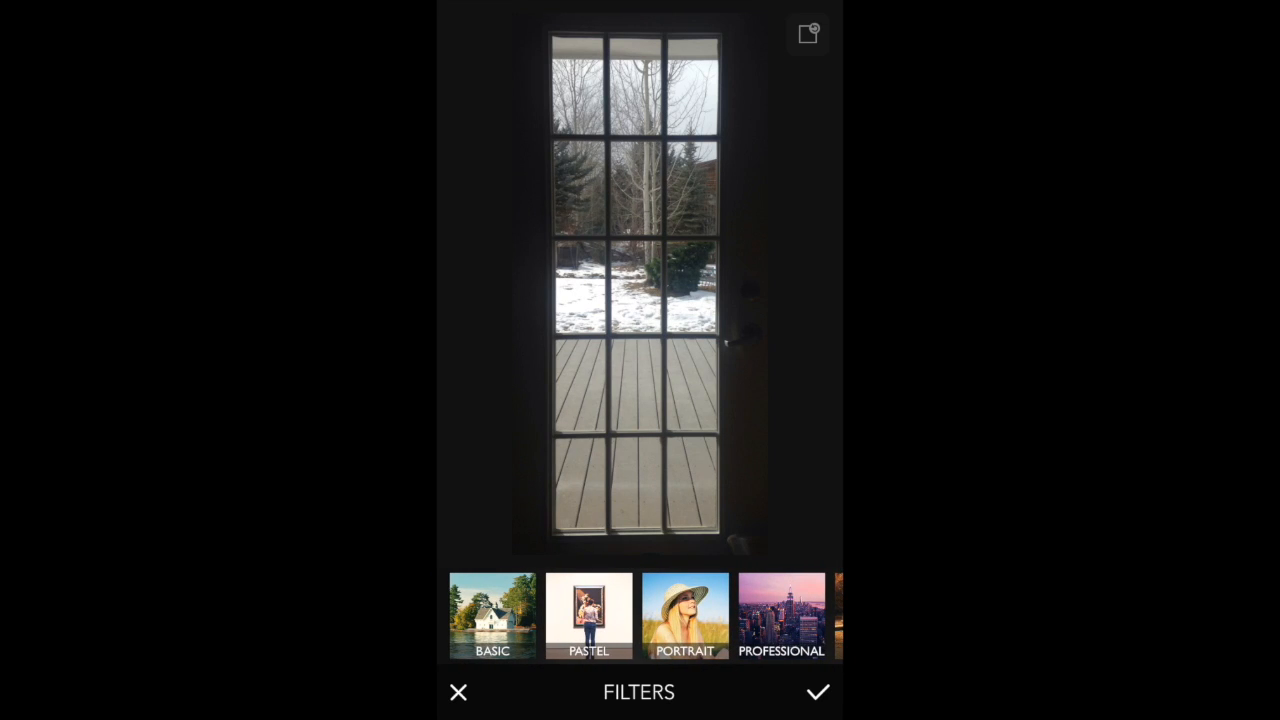
{"action": "scroll", "scroll_direction": "left", "scroll_amount": 3}
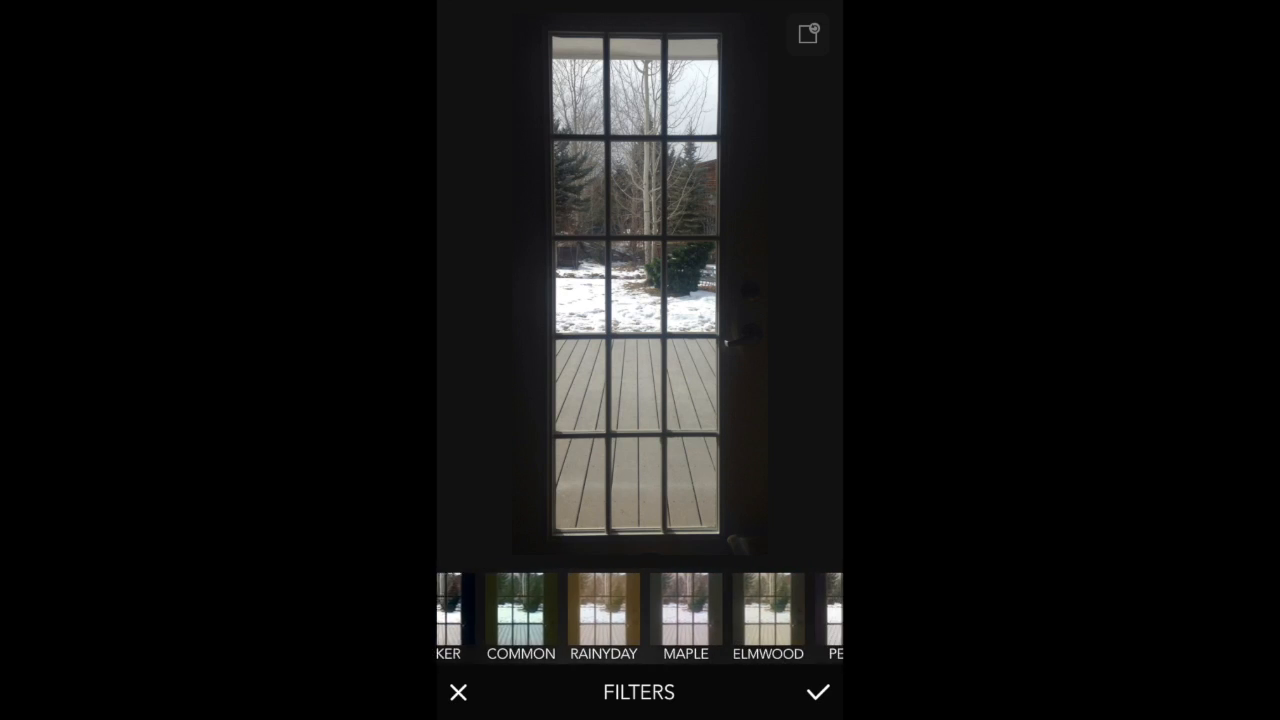
{"action": "left_click", "coordinate": [603, 615]}
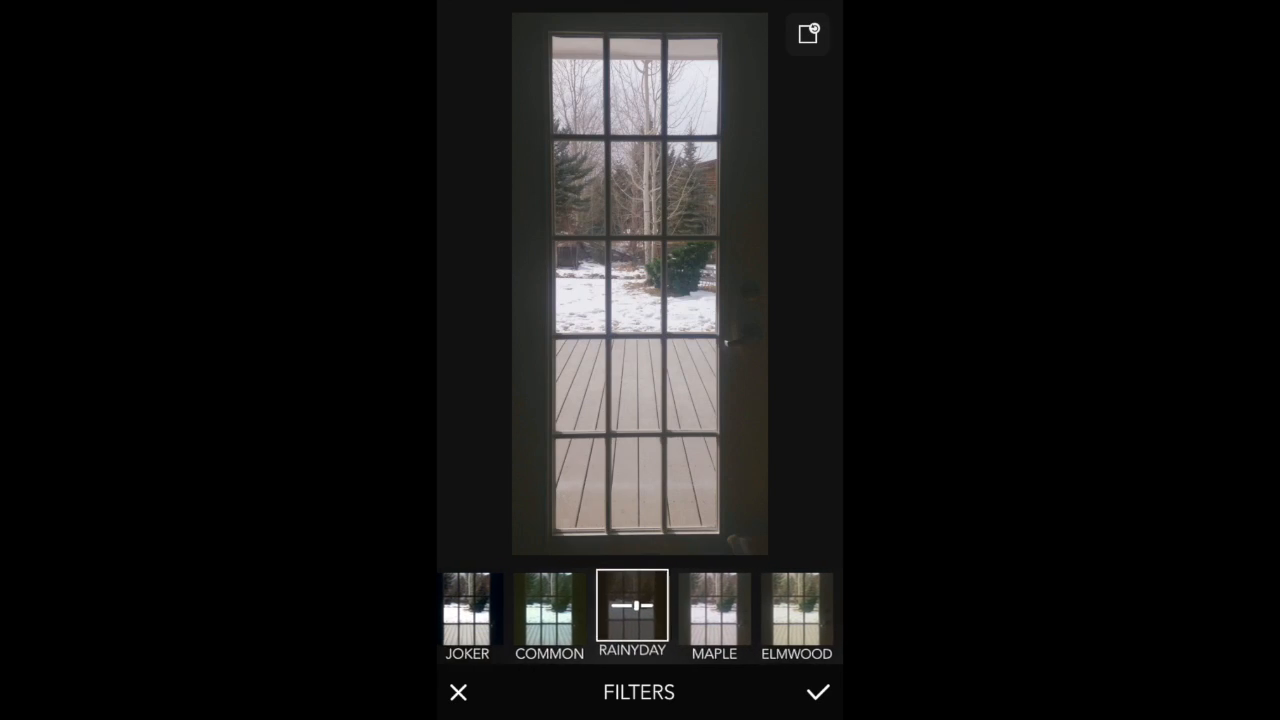
Browse onward through the PASTEL and other filter categories.
{"action": "scroll", "scroll_direction": "left", "scroll_amount": 3}
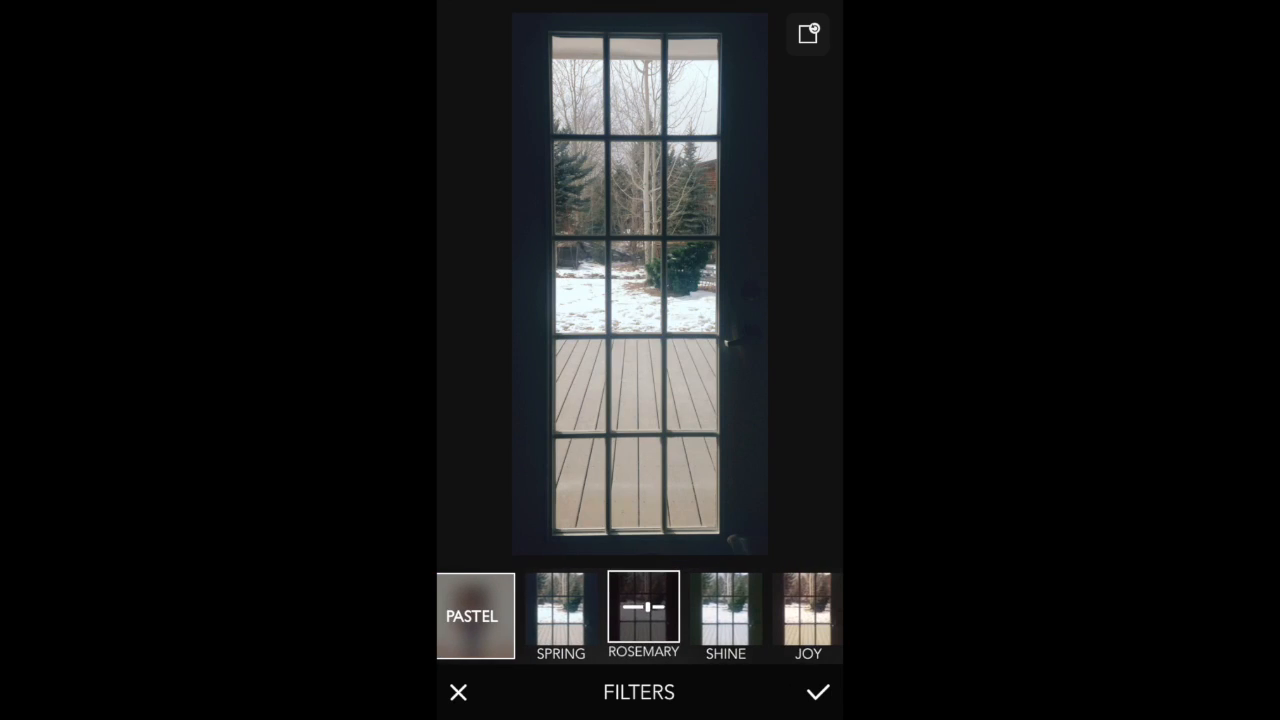
{"action": "scroll", "scroll_direction": "left", "scroll_amount": 3}
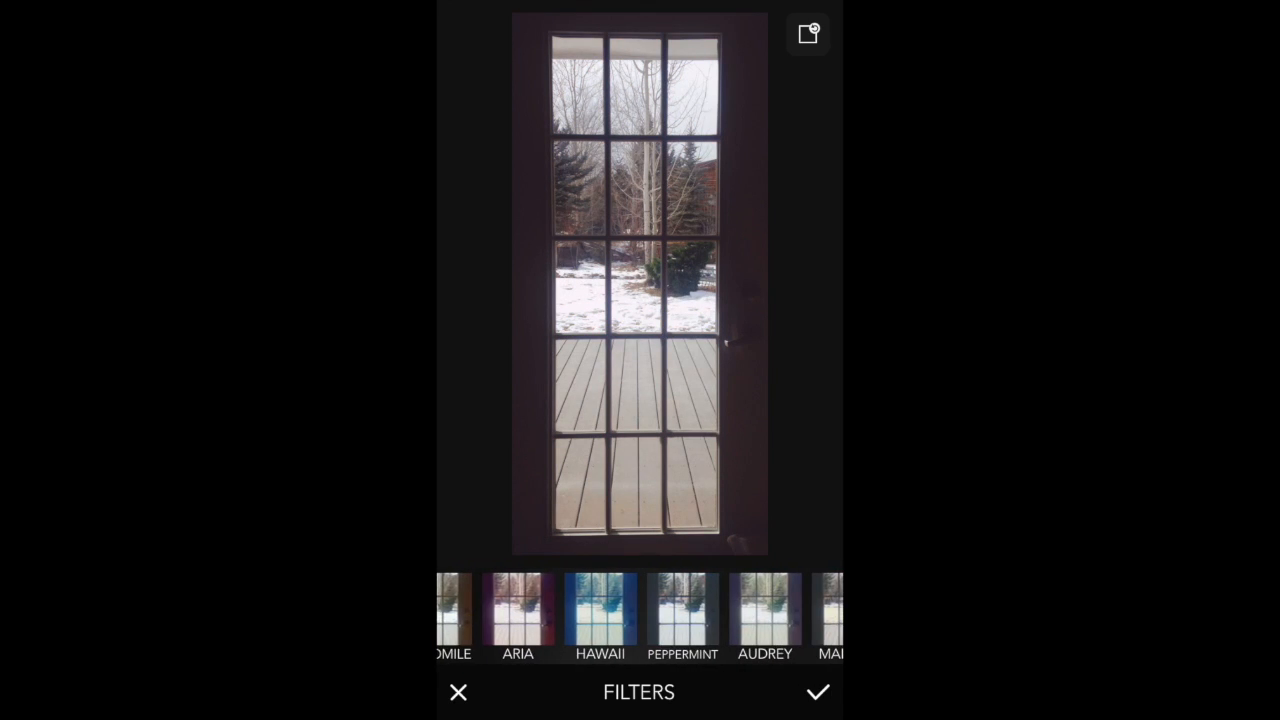
{"action": "scroll", "scroll_direction": "left", "scroll_amount": 3}
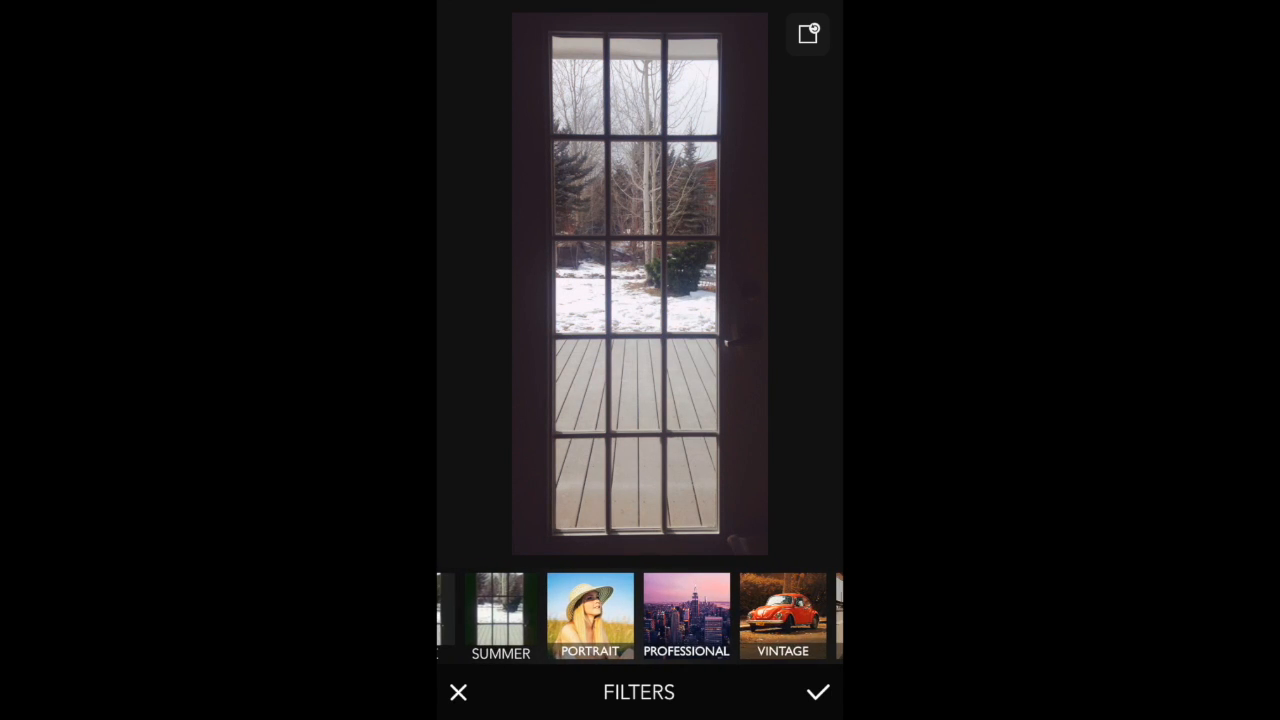
{"action": "scroll", "scroll_direction": "left", "scroll_amount": 3}
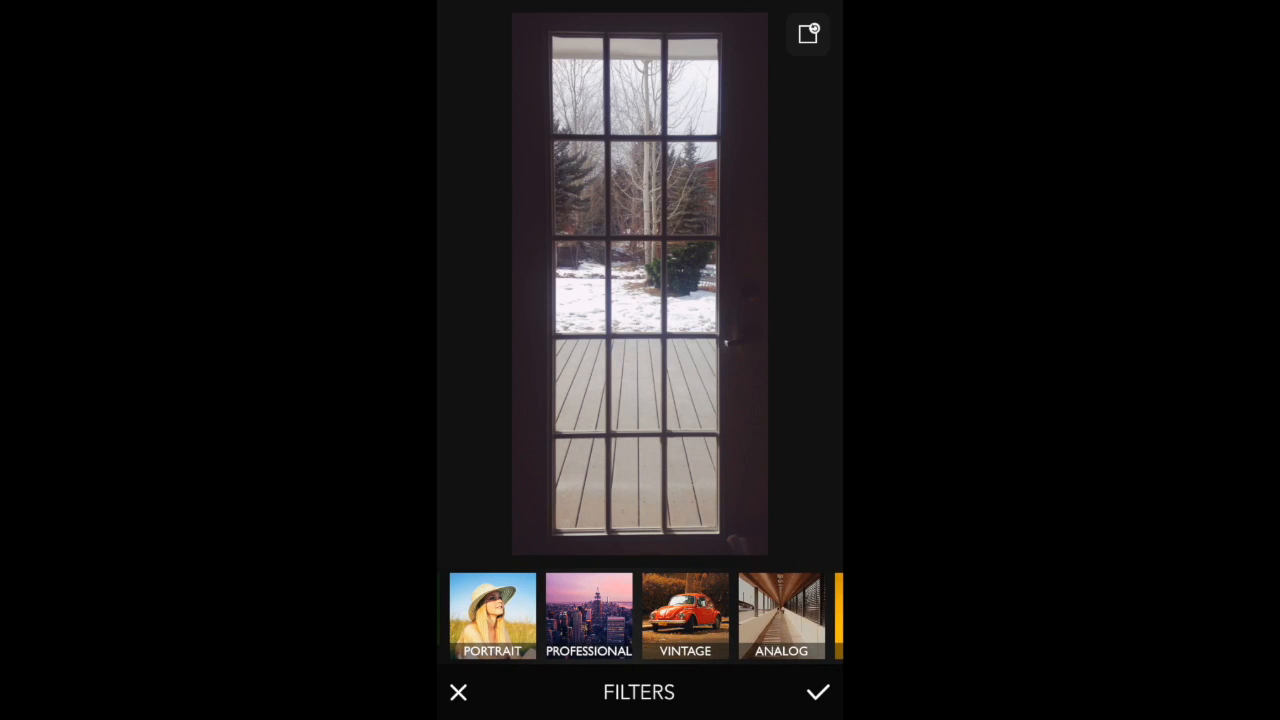
{"action": "scroll", "scroll_direction": "left", "scroll_amount": 3}
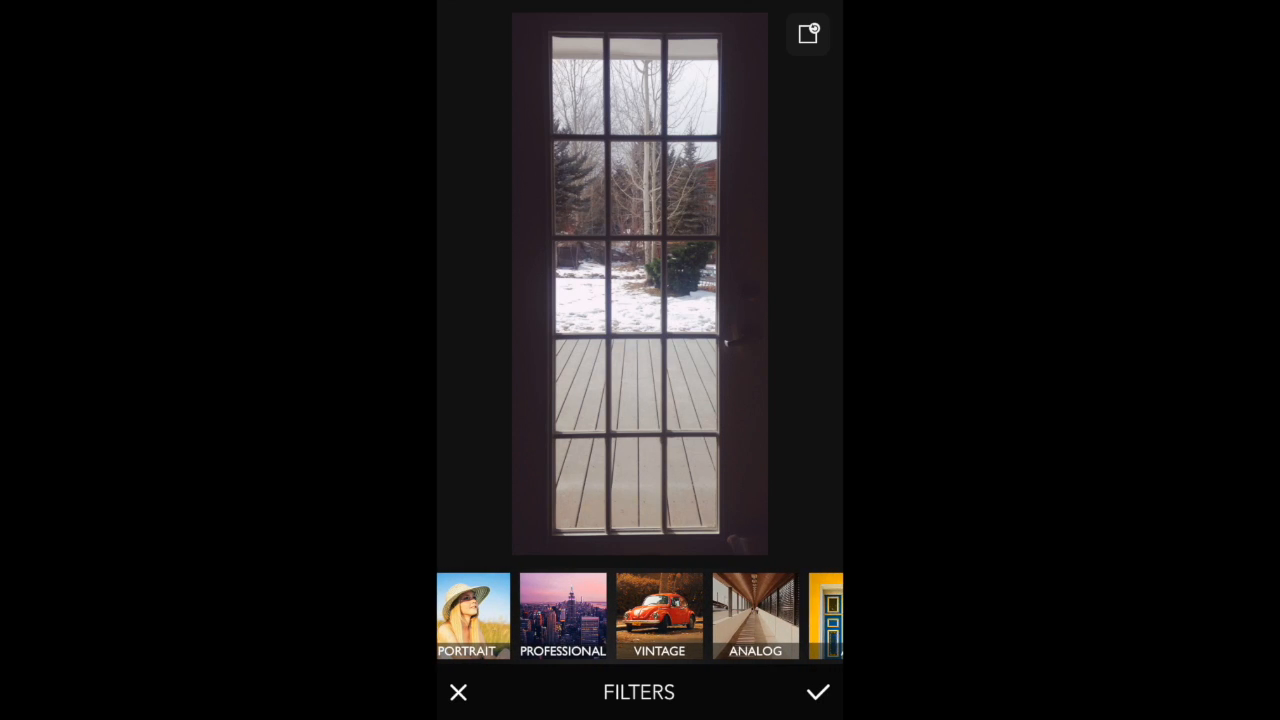
{"action": "scroll", "scroll_direction": "left", "scroll_amount": 3}
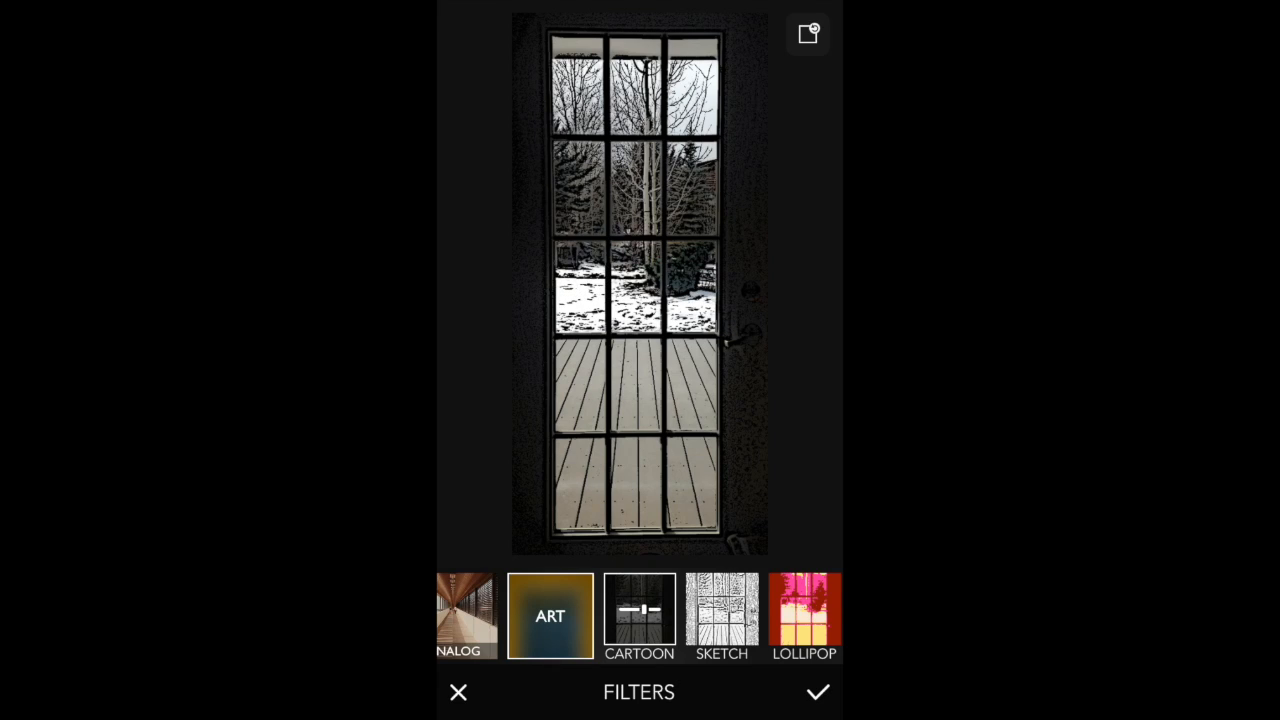
Preview the Sketch, Lollipop and Hope art filters, ending on Lollipop.
{"action": "left_click", "coordinate": [722, 615]}
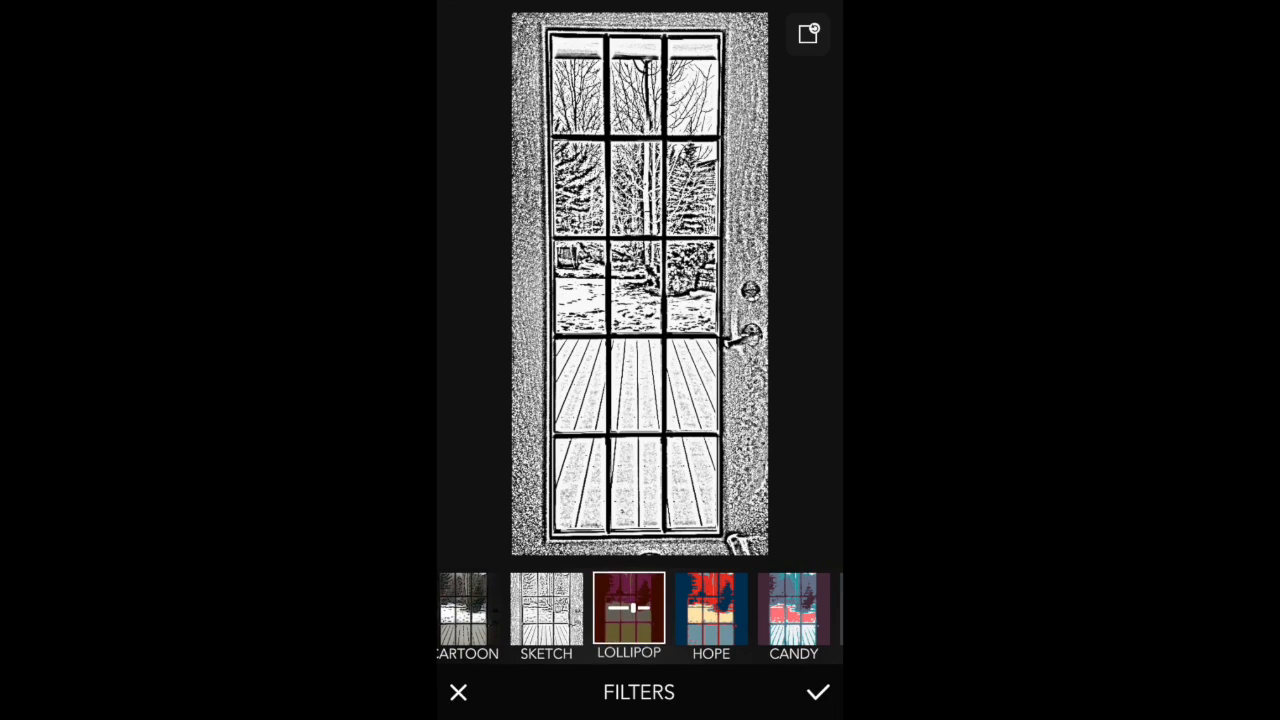
{"action": "left_click", "coordinate": [628, 610]}
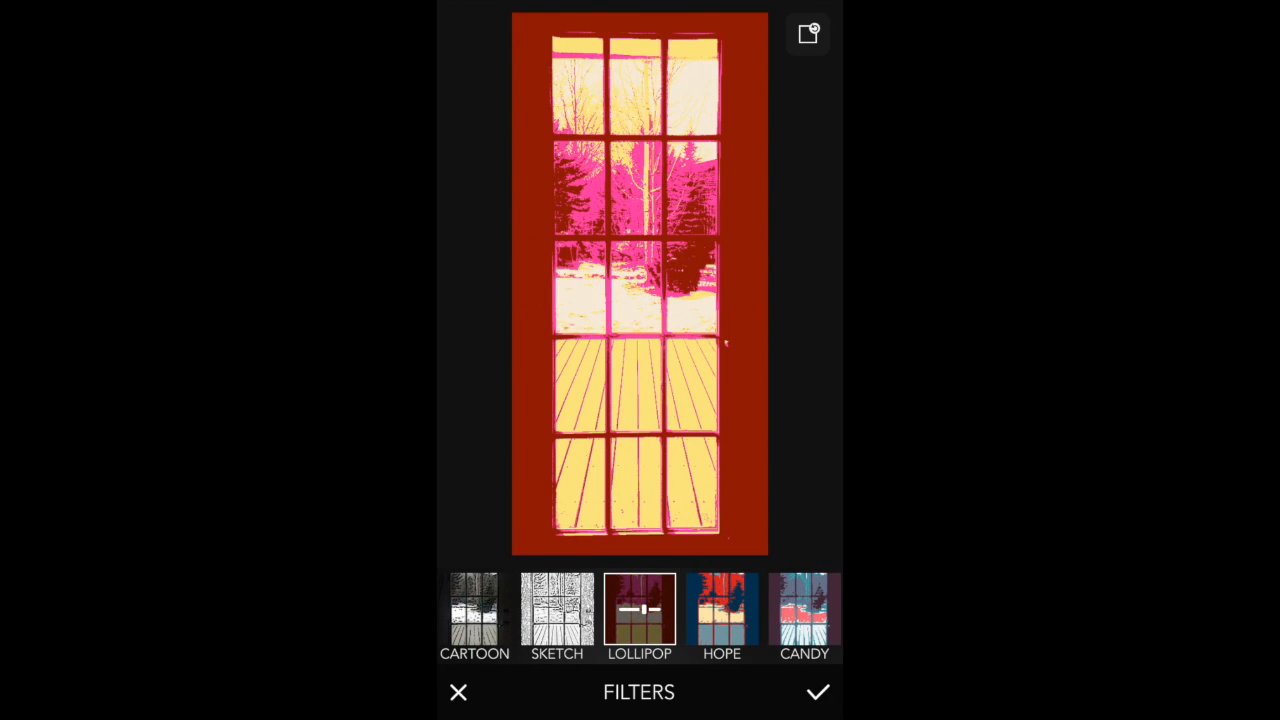
{"action": "scroll", "scroll_direction": "left", "scroll_amount": 3}
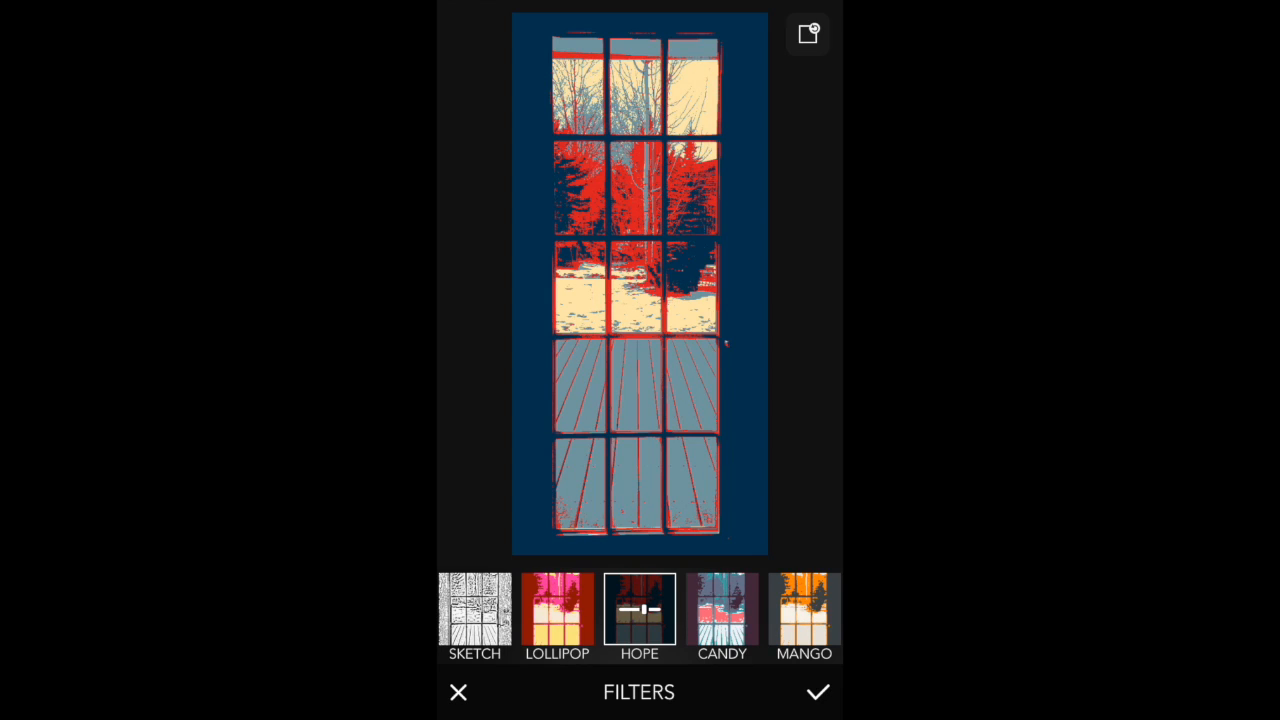
{"action": "left_click", "coordinate": [556, 615]}
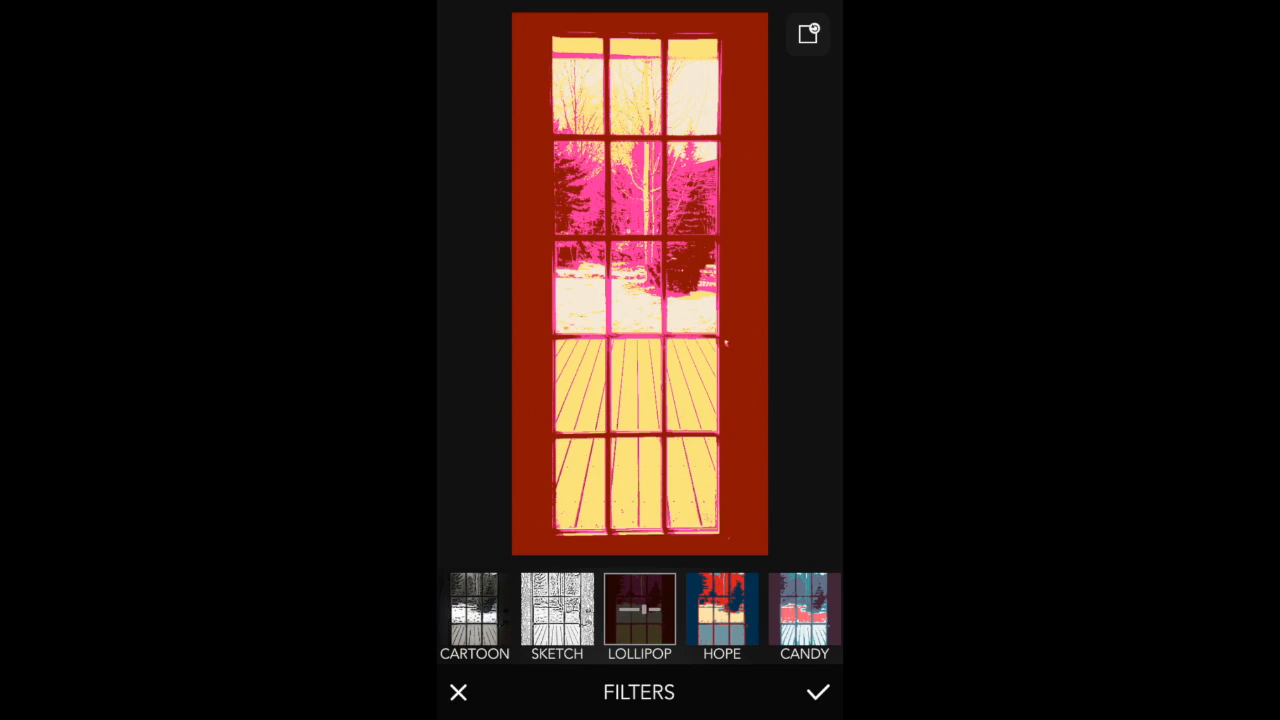
Compare Lollipop at several strengths, then set the Hope filter to about +76.
{"action": "left_click", "coordinate": [639, 615]}
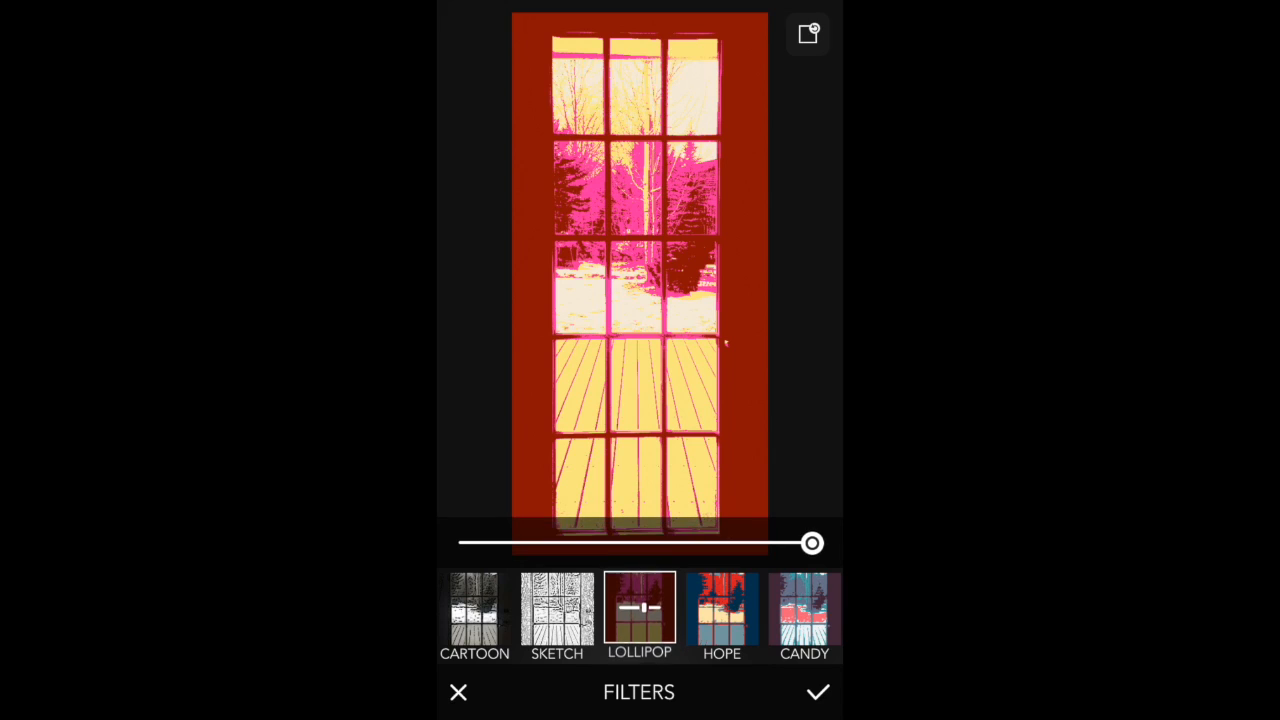
{"action": "left_click_drag", "start_coordinate": [812, 542], "coordinate": [693, 542]}
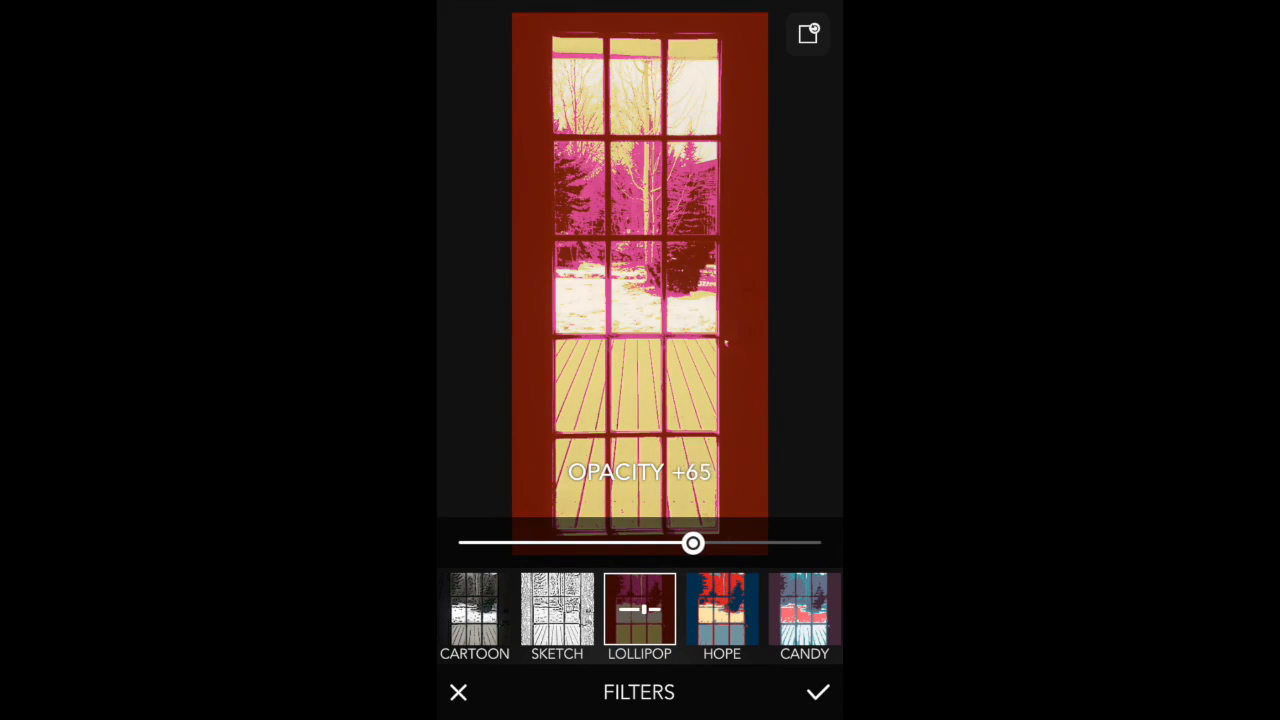
{"action": "left_click_drag", "start_coordinate": [693, 543], "coordinate": [736, 543]}
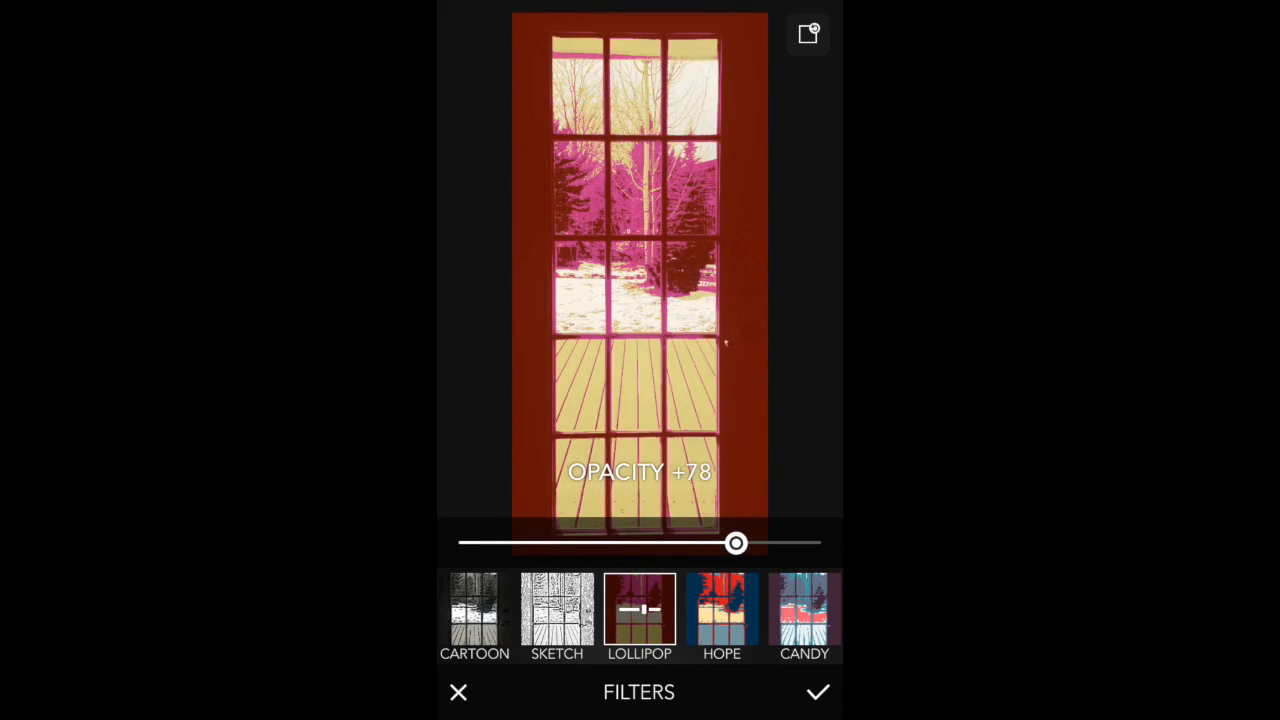
{"action": "left_click_drag", "start_coordinate": [735, 543], "coordinate": [467, 543]}
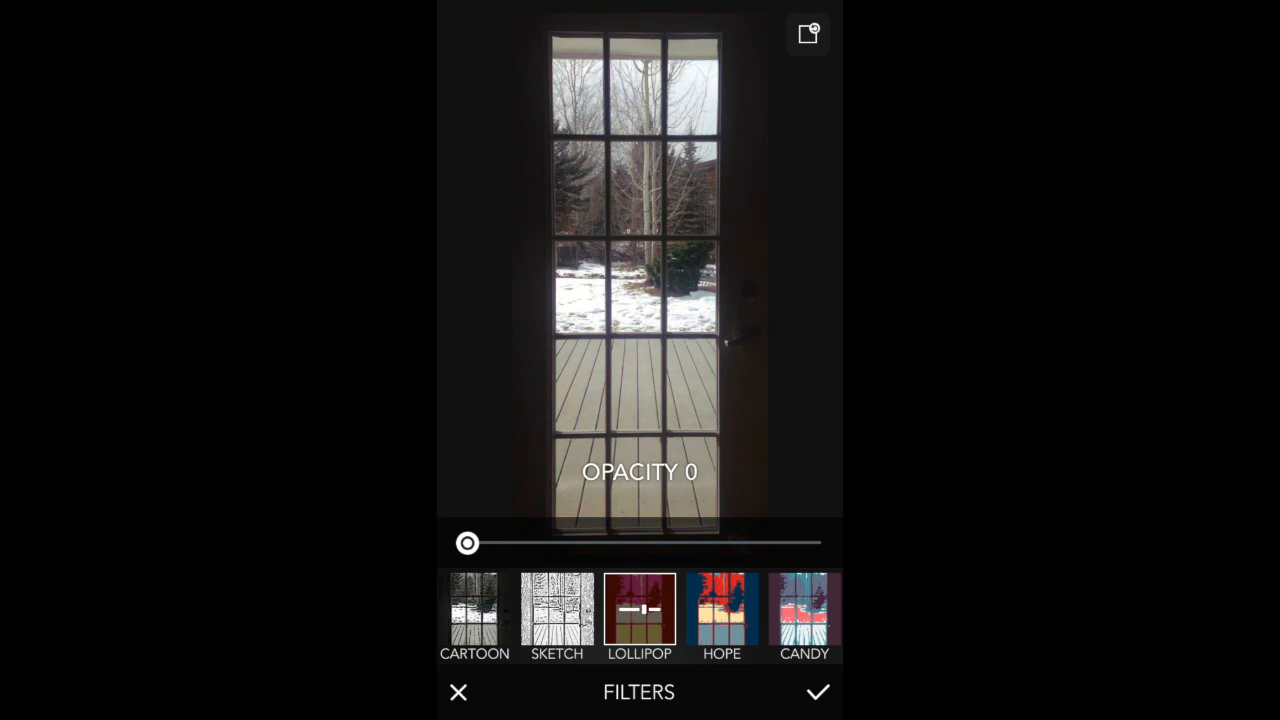
{"action": "left_click_drag", "start_coordinate": [467, 542], "coordinate": [558, 542]}
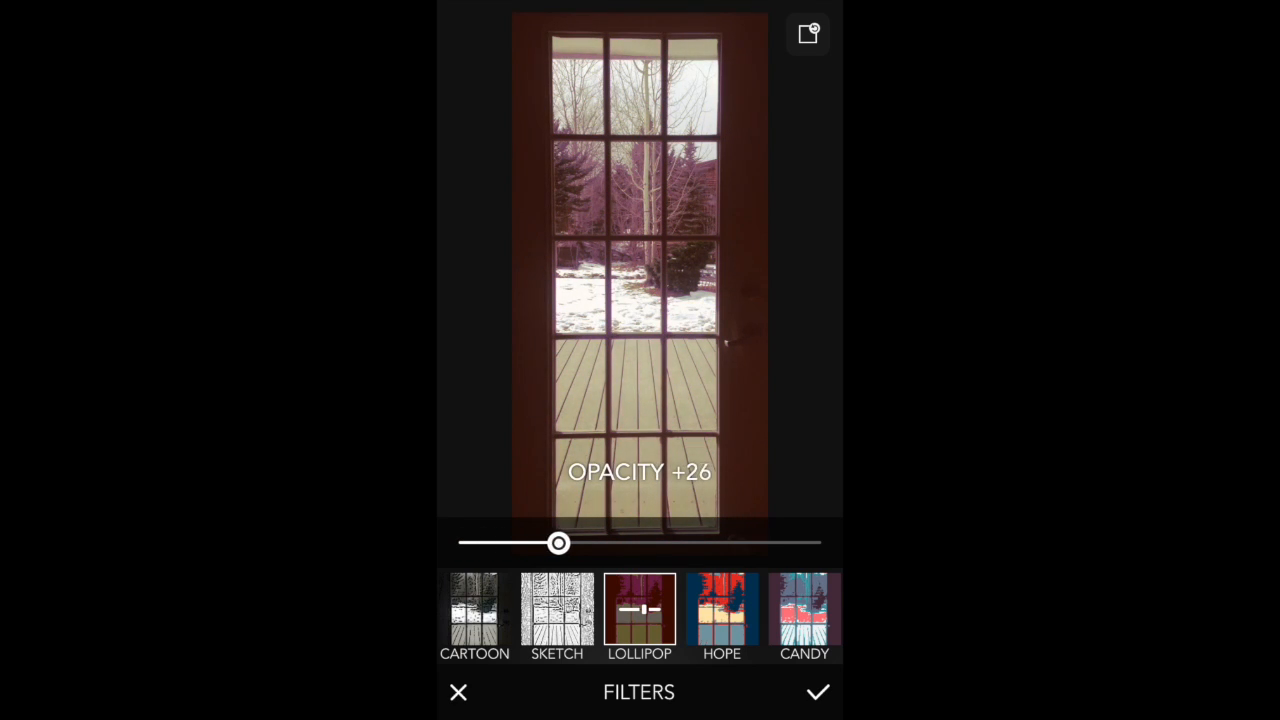
{"action": "left_click_drag", "start_coordinate": [559, 542], "coordinate": [796, 542]}
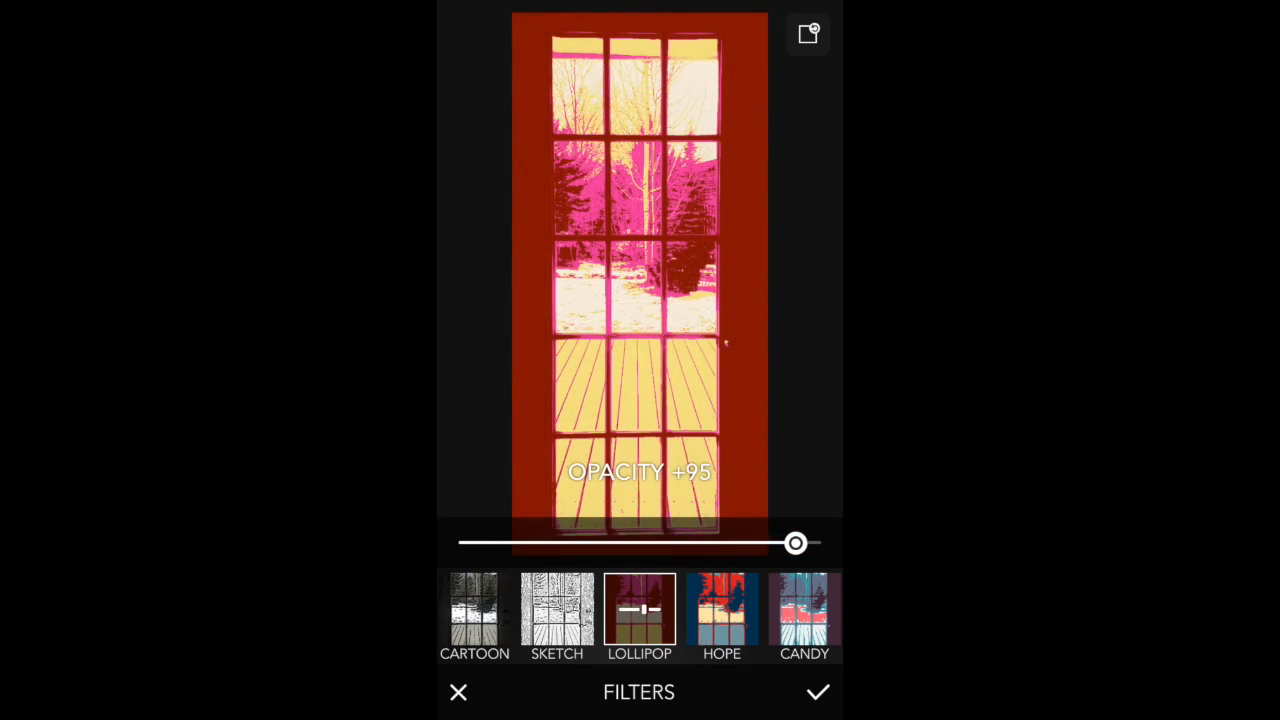
{"action": "left_click_drag", "start_coordinate": [795, 543], "coordinate": [718, 543]}
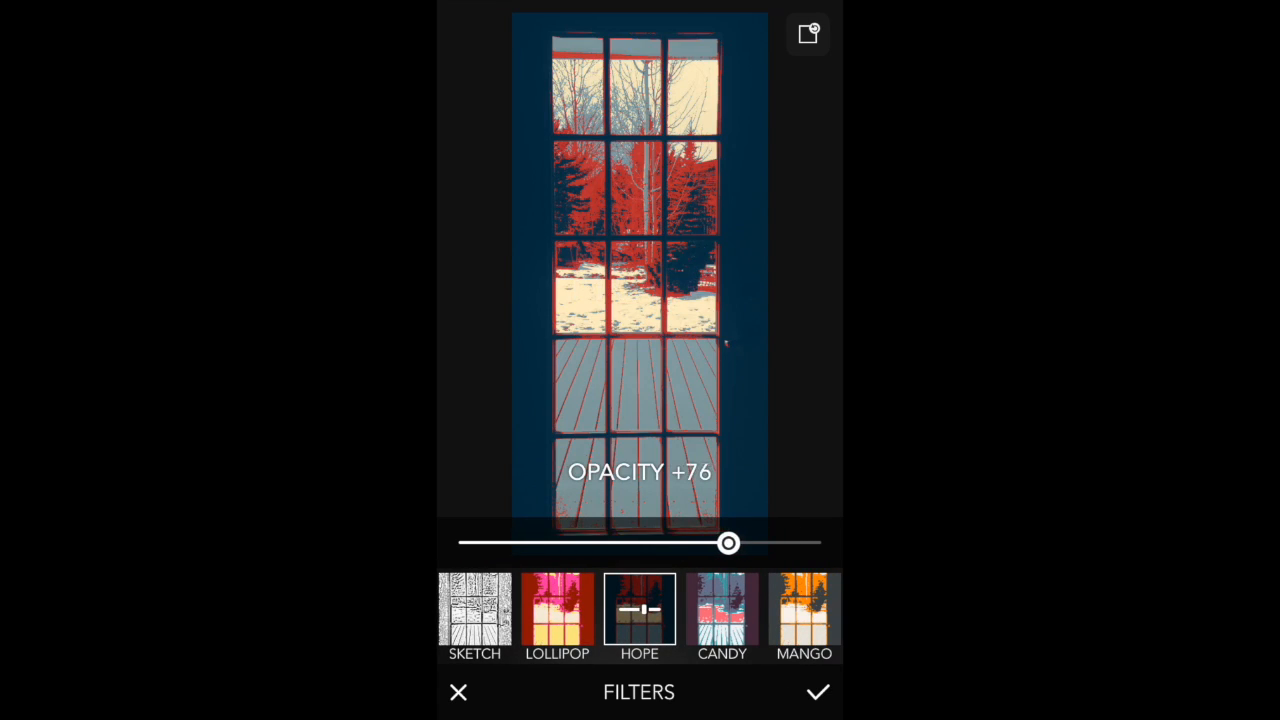
{"action": "left_click_drag", "start_coordinate": [728, 543], "coordinate": [772, 543]}
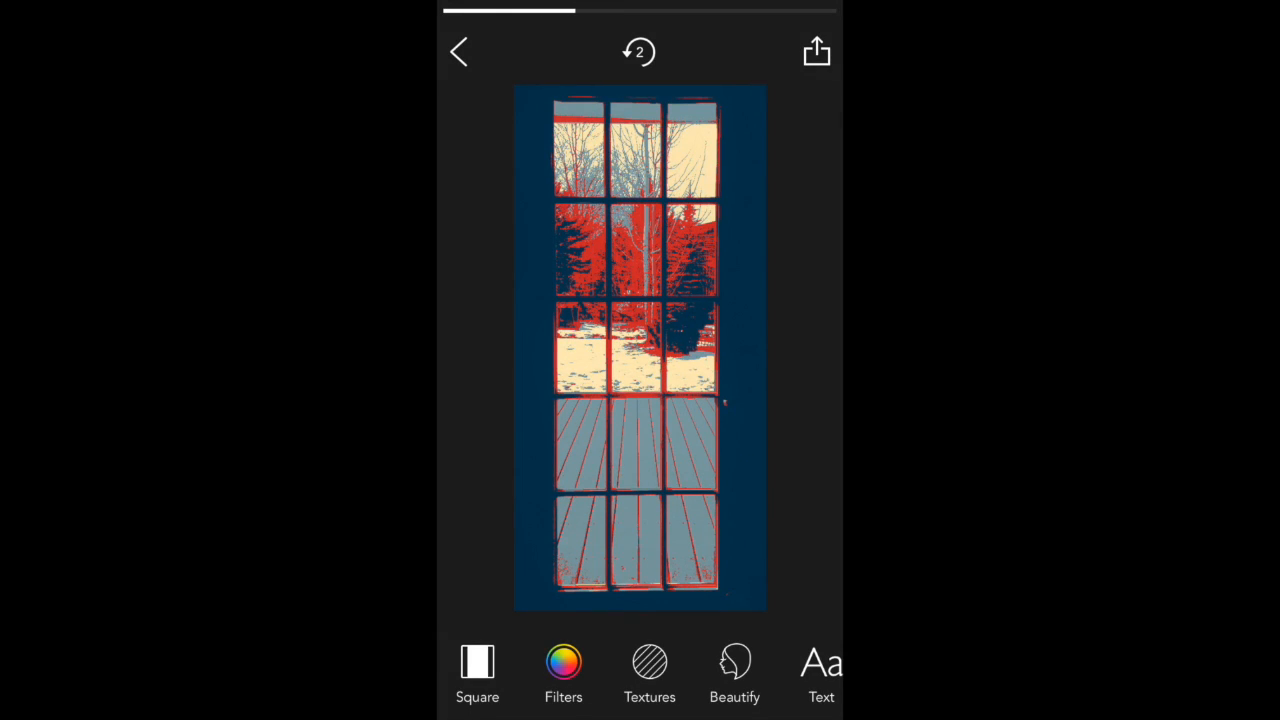
Centre the Hope-filtered door photo on a square canvas with white fill.
{"action": "scroll", "scroll_direction": "left", "scroll_amount": 3}
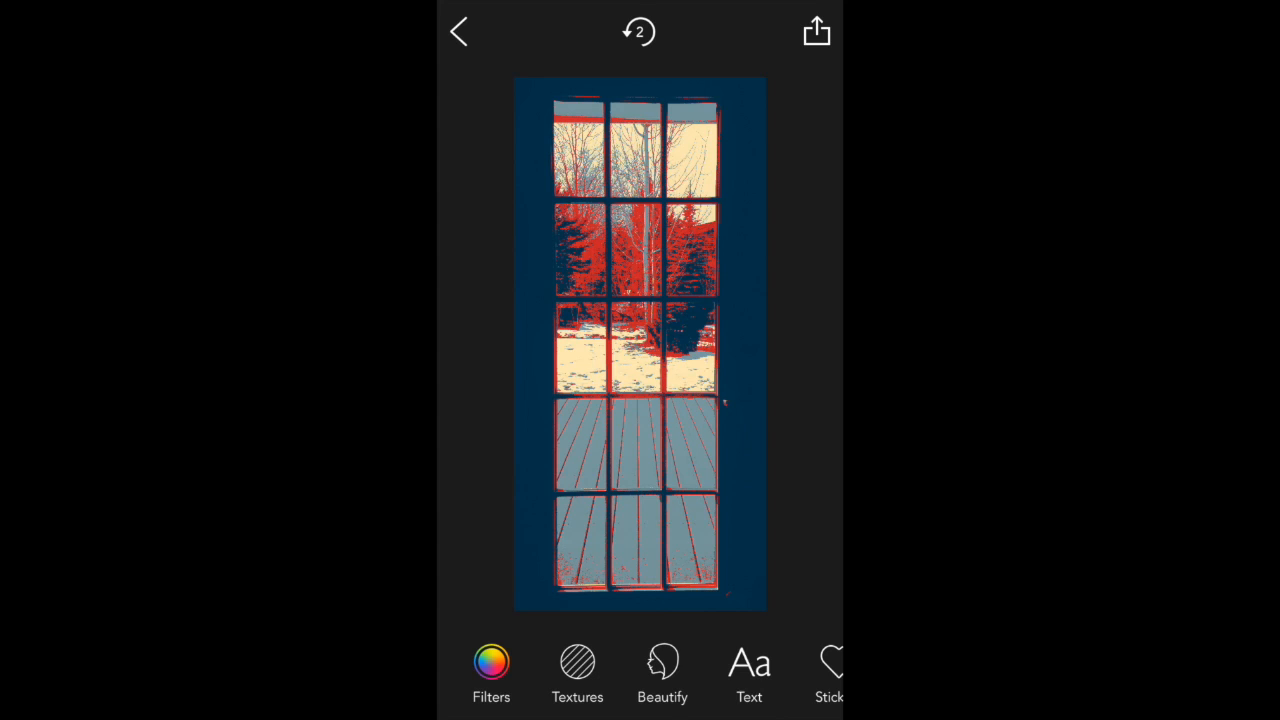
{"action": "left_click", "coordinate": [577, 673]}
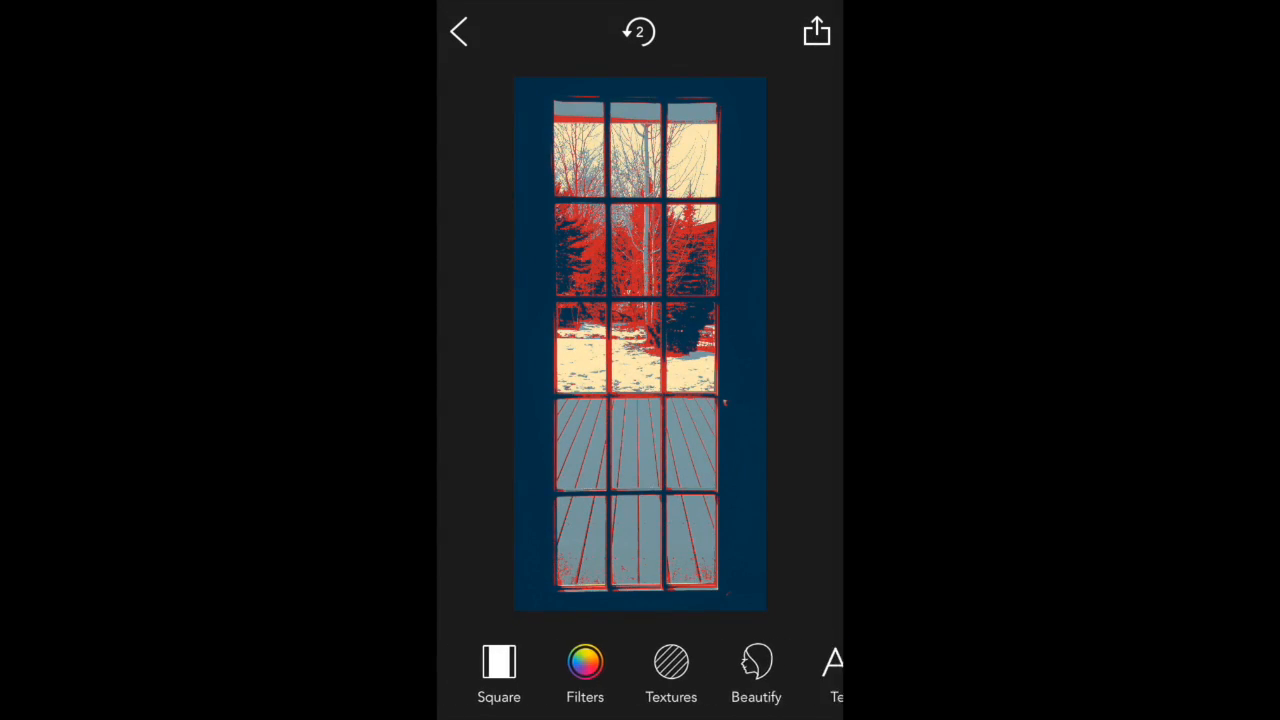
{"action": "scroll", "scroll_direction": "left", "scroll_amount": 3}
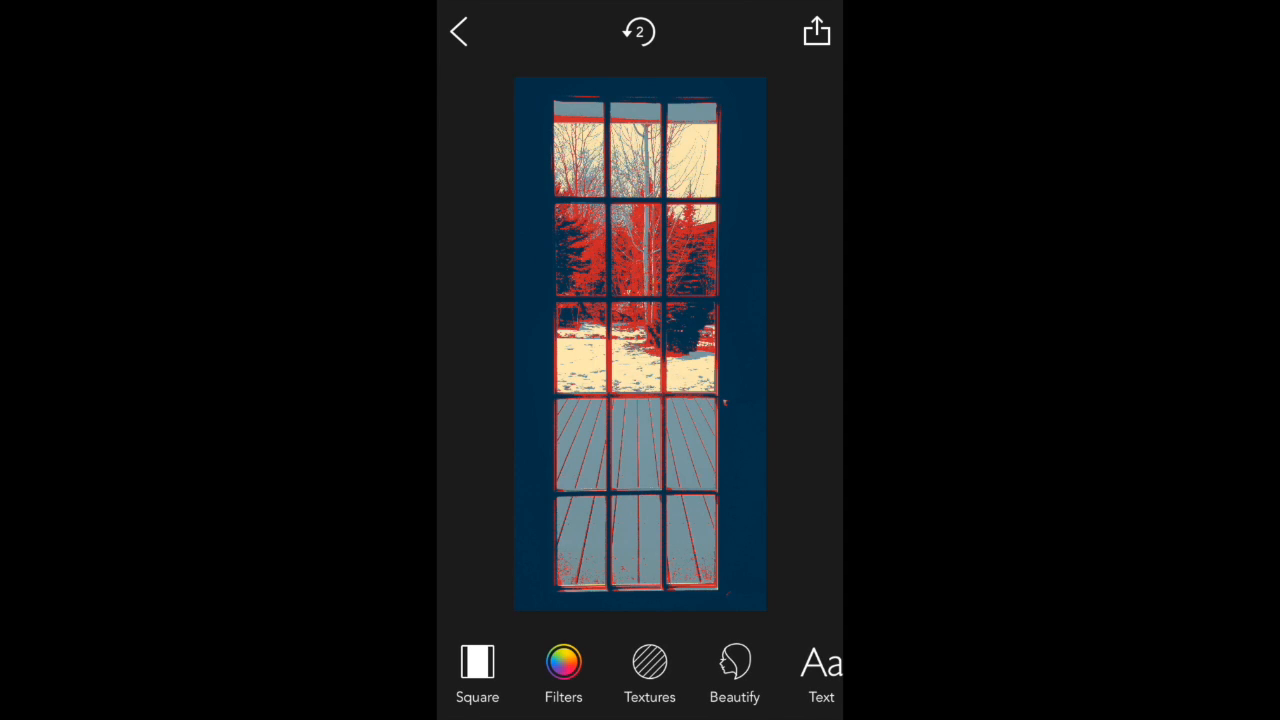
{"action": "left_click", "coordinate": [477, 672]}
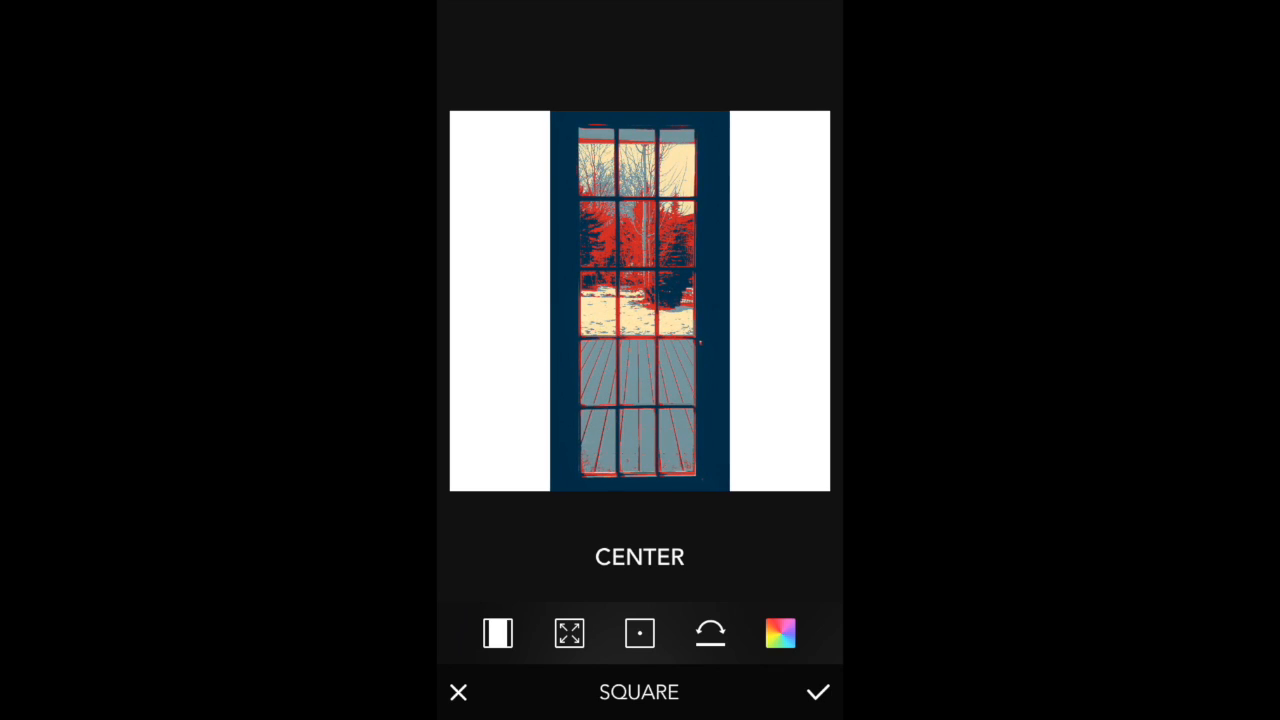
{"action": "left_click", "coordinate": [818, 692]}
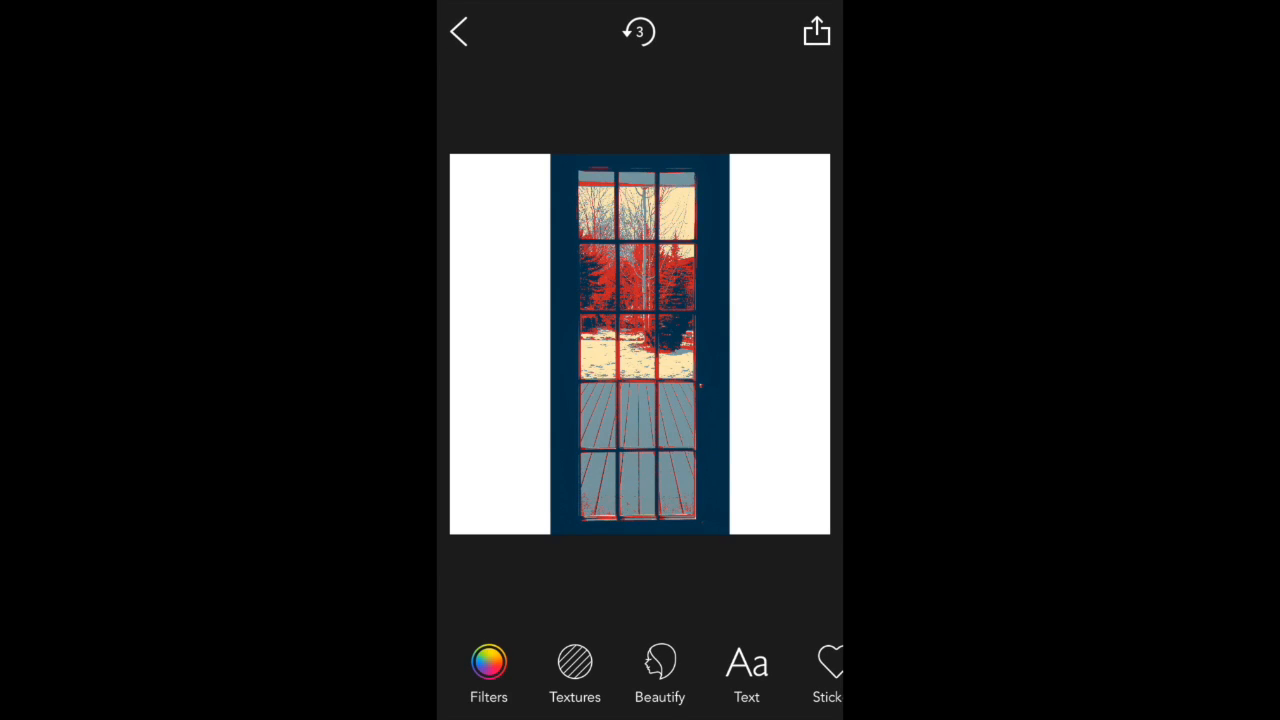
Try the GR3 grain texture on the square image, then browse further textures.
{"action": "left_click", "coordinate": [574, 662]}
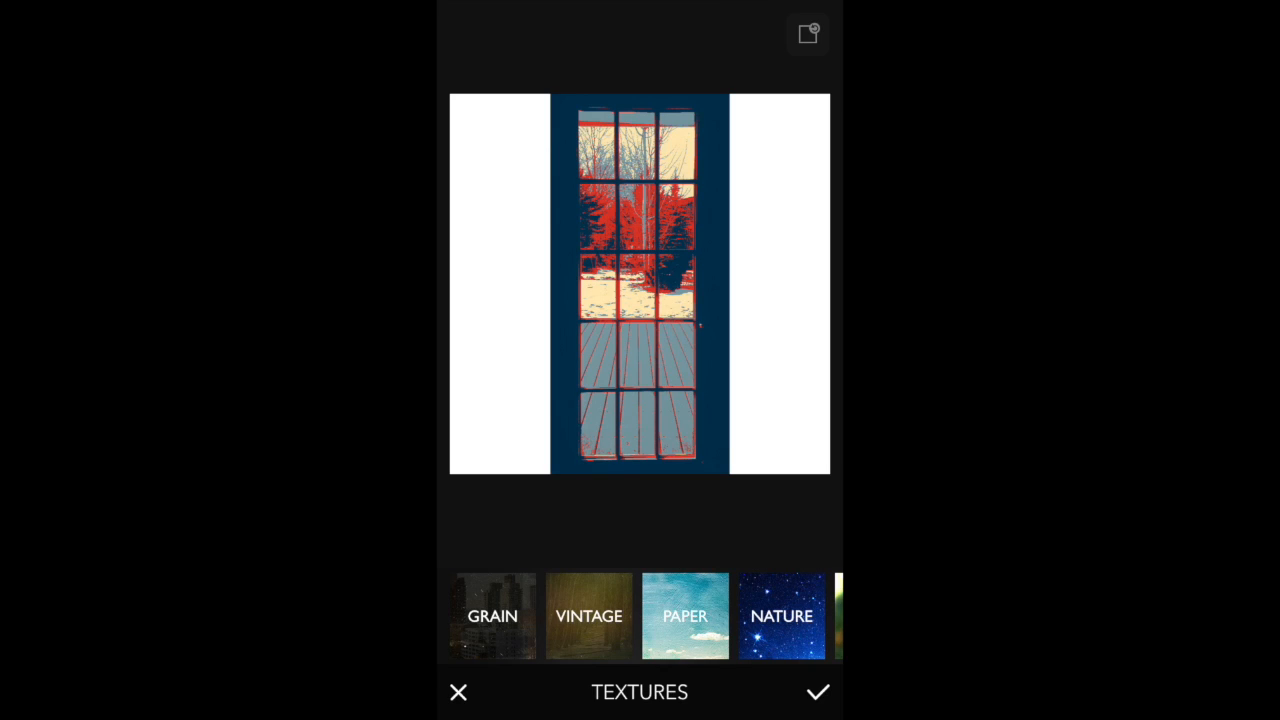
{"action": "left_click", "coordinate": [492, 615]}
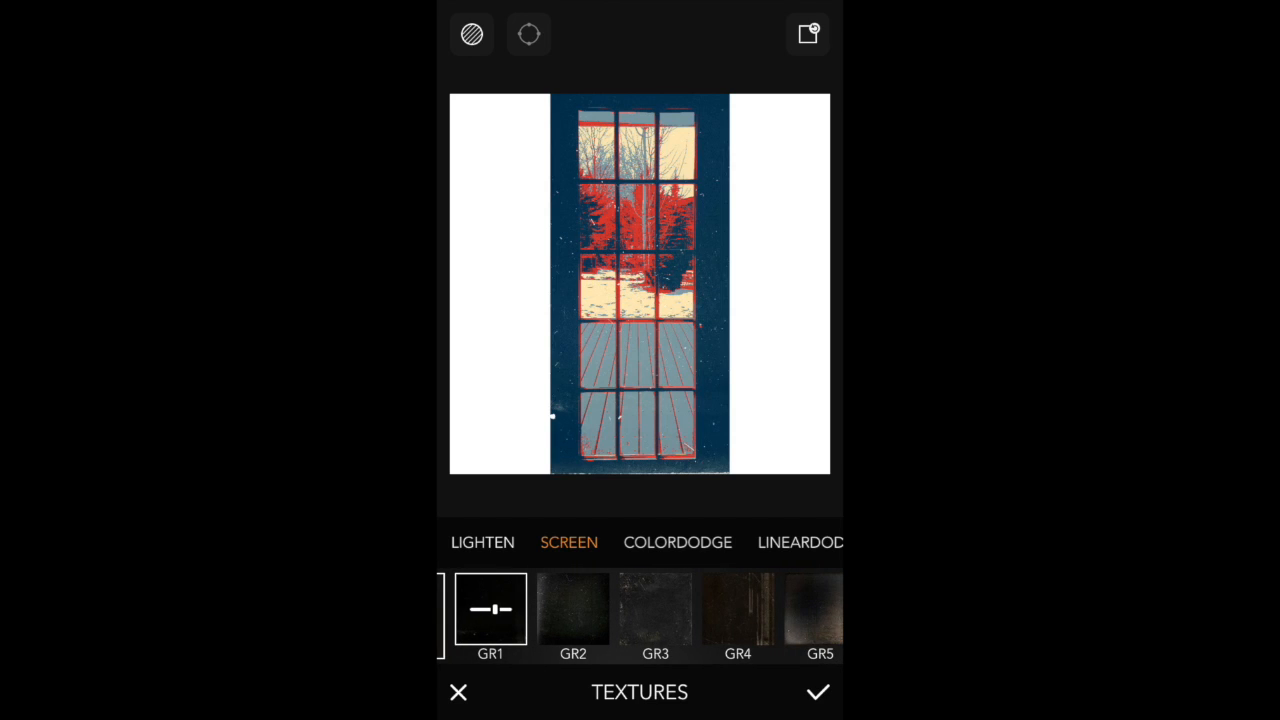
{"action": "left_click", "coordinate": [655, 610]}
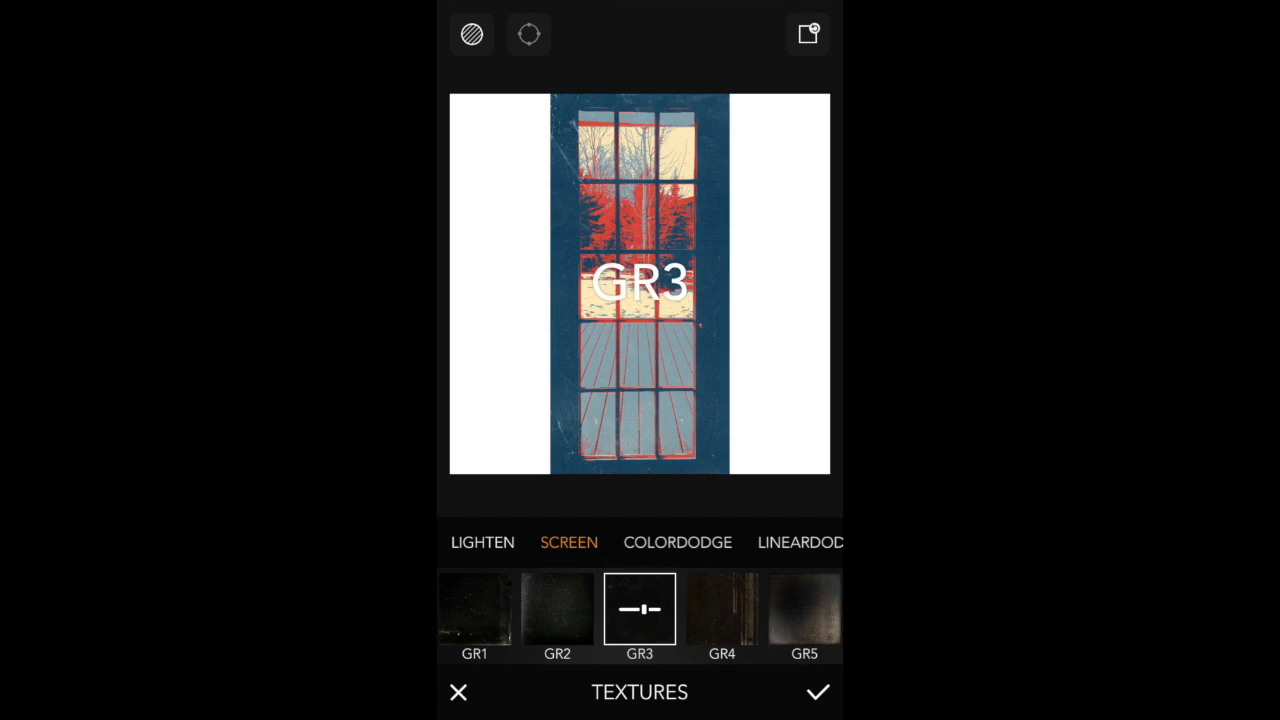
{"action": "scroll", "scroll_direction": "left", "scroll_amount": 3}
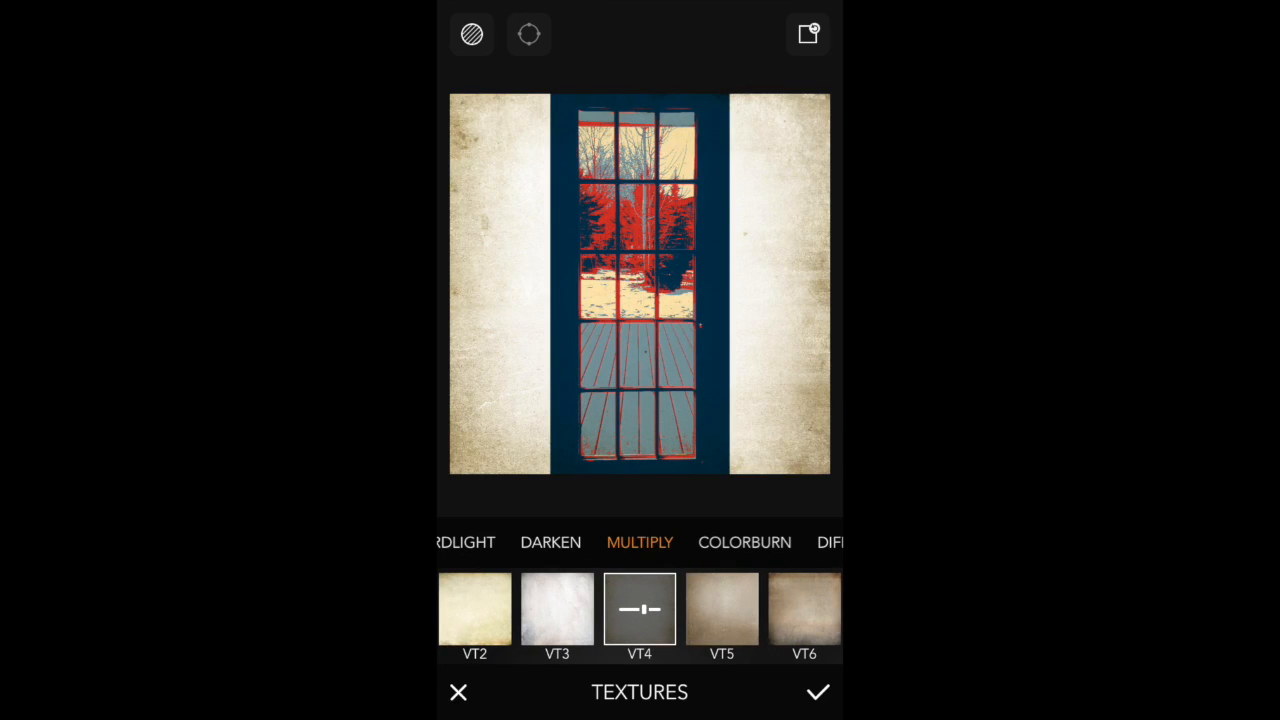
{"action": "scroll", "scroll_direction": "left", "scroll_amount": 3}
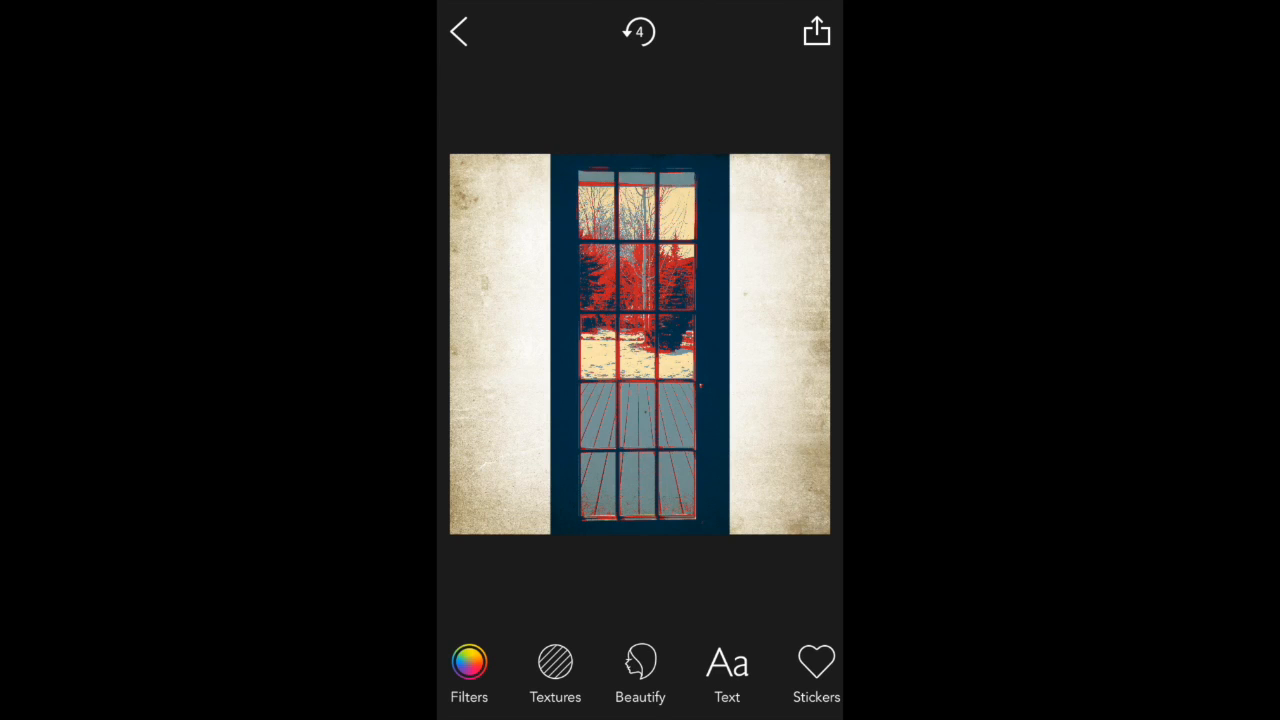
{"action": "left_click", "coordinate": [640, 674]}
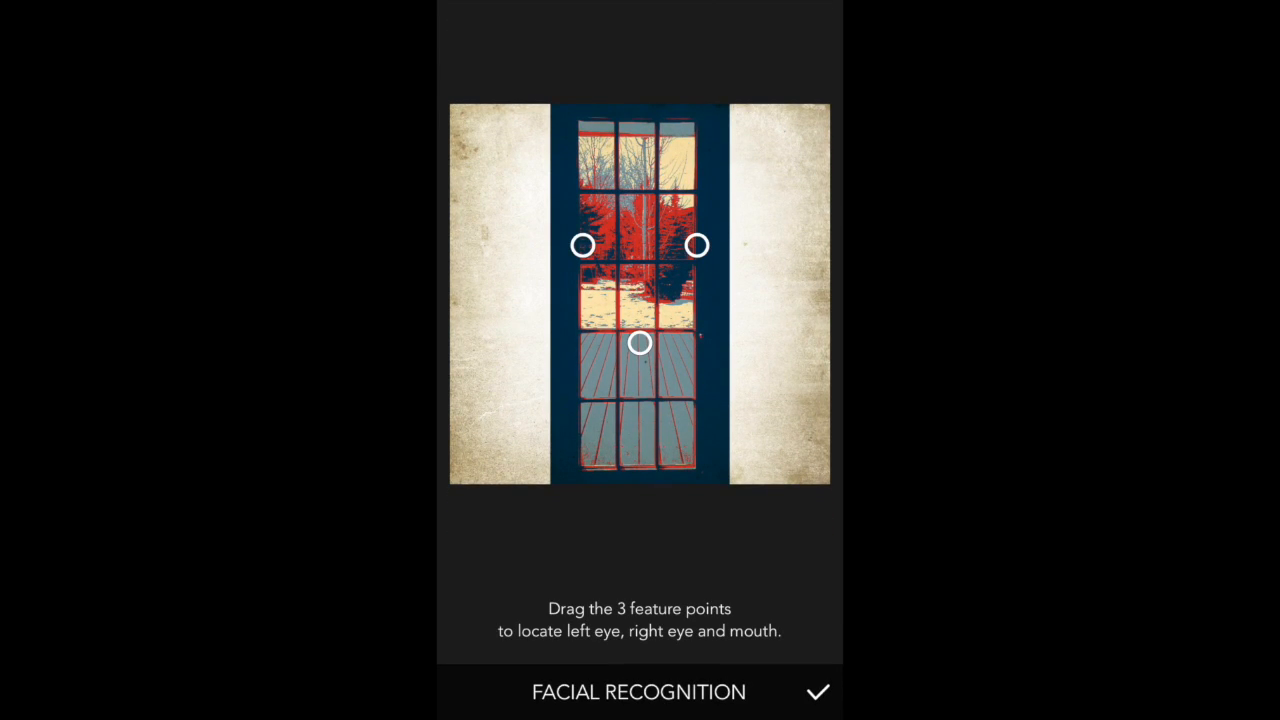
{"action": "left_click_drag", "start_coordinate": [584, 245], "coordinate": [502, 67]}
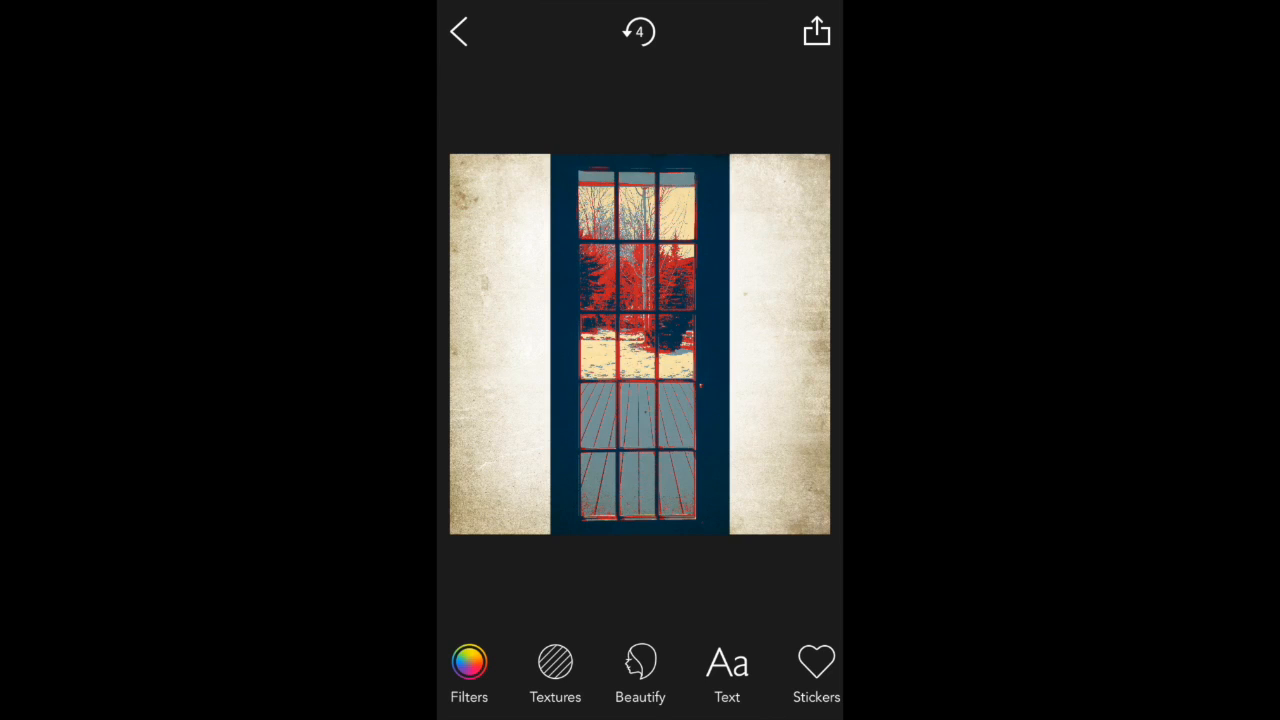
{"action": "scroll", "scroll_direction": "left", "scroll_amount": 3}
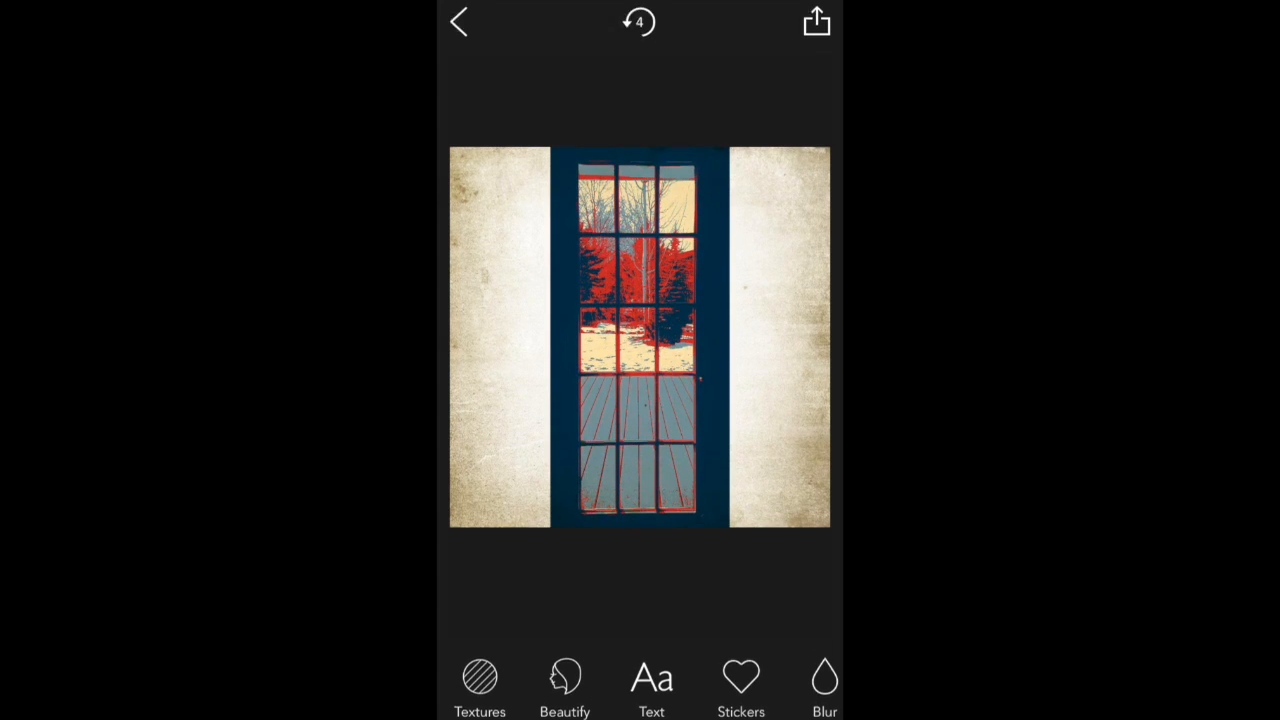
Add the caption DOOR and set it in the Cinzel Decorative font.
{"action": "left_click", "coordinate": [651, 685]}
{"action": "type", "text": "Door"}
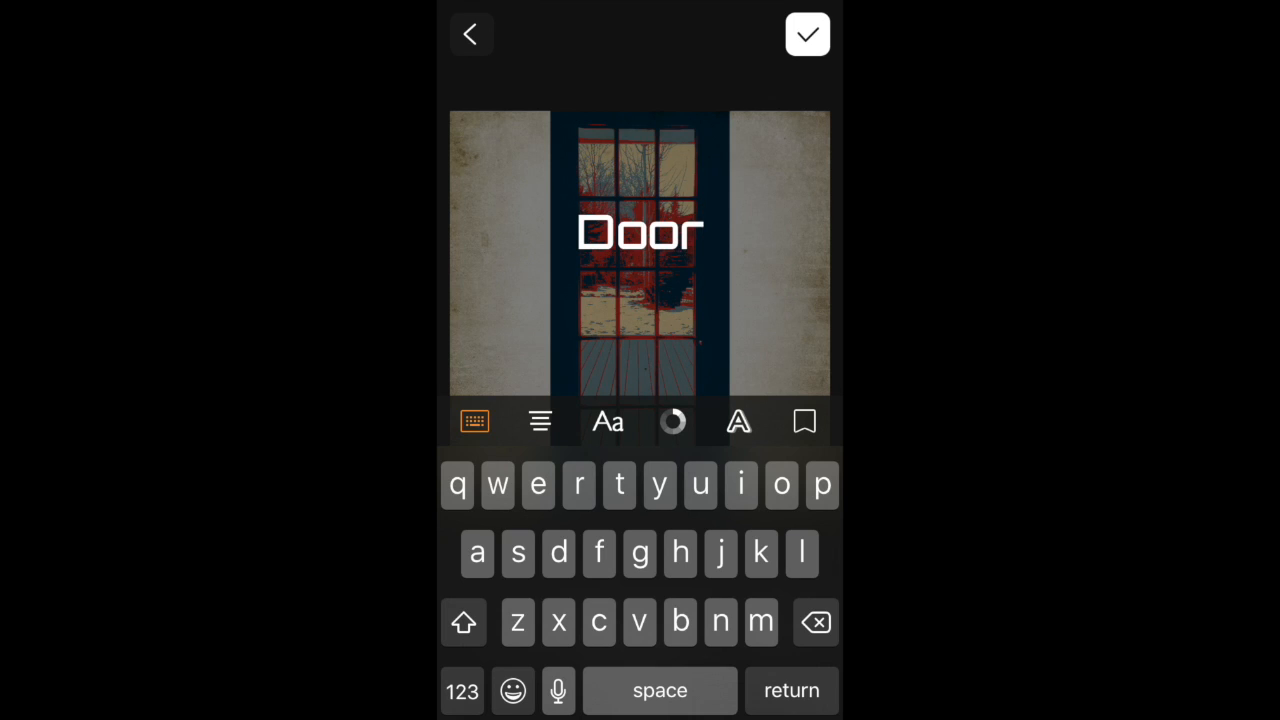
{"action": "left_click", "coordinate": [607, 421]}
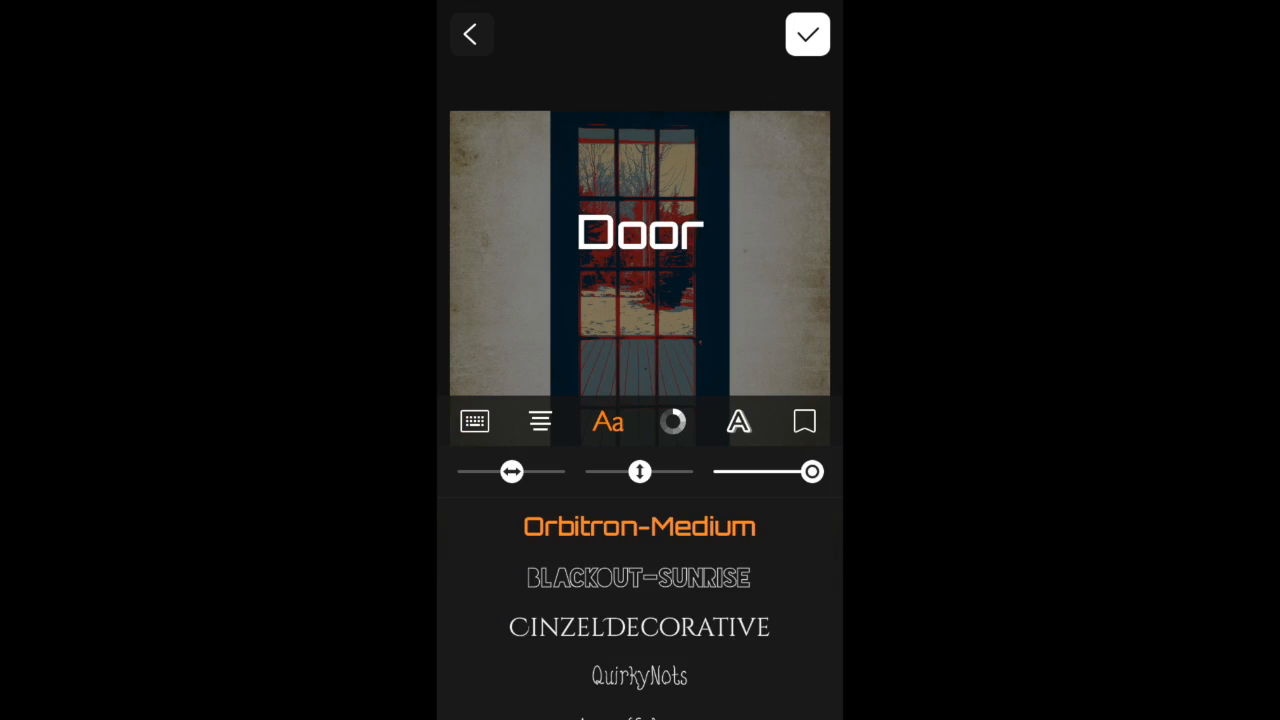
{"action": "left_click", "coordinate": [639, 577]}
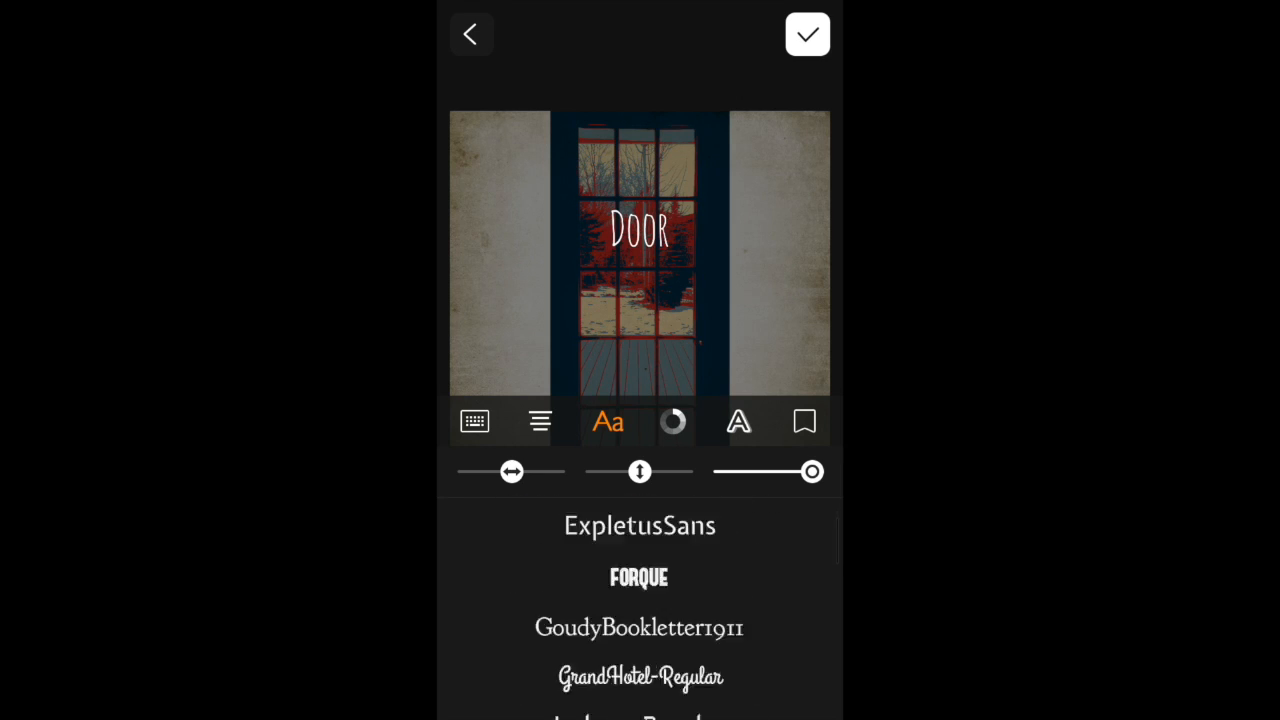
{"action": "scroll", "scroll_direction": "up", "scroll_amount": 3}
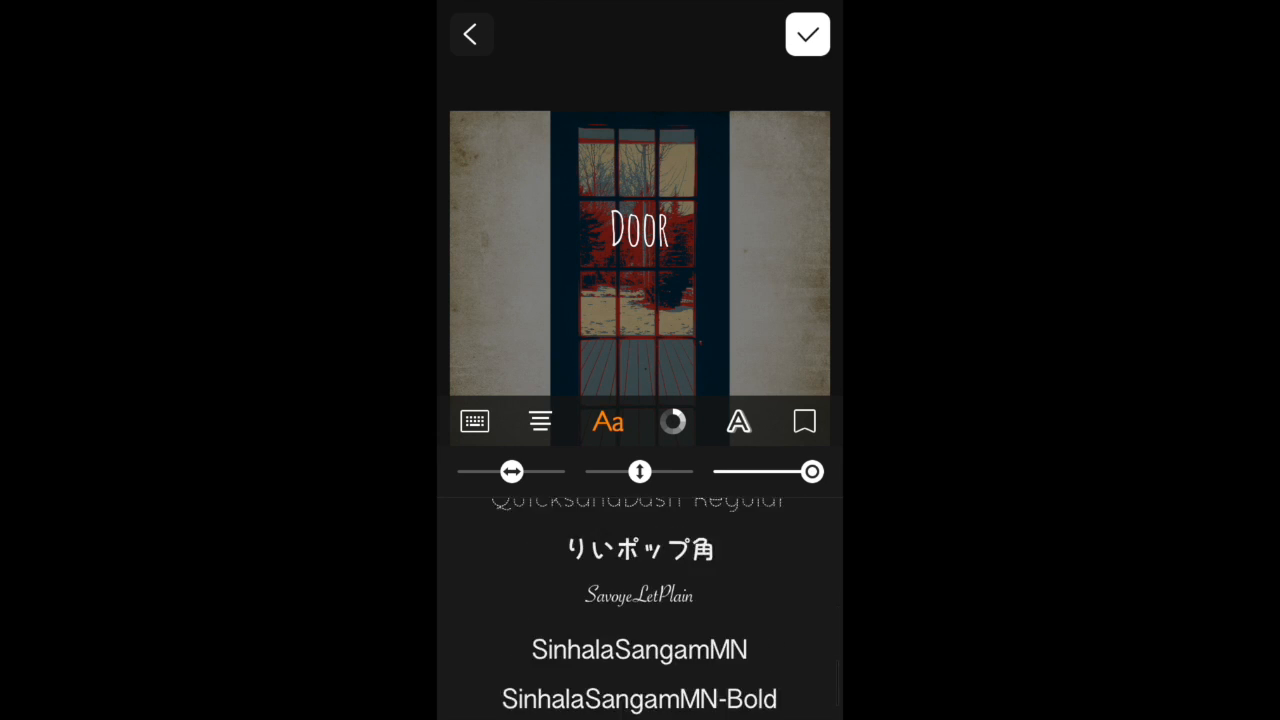
{"action": "scroll", "scroll_direction": "up", "scroll_amount": 3}
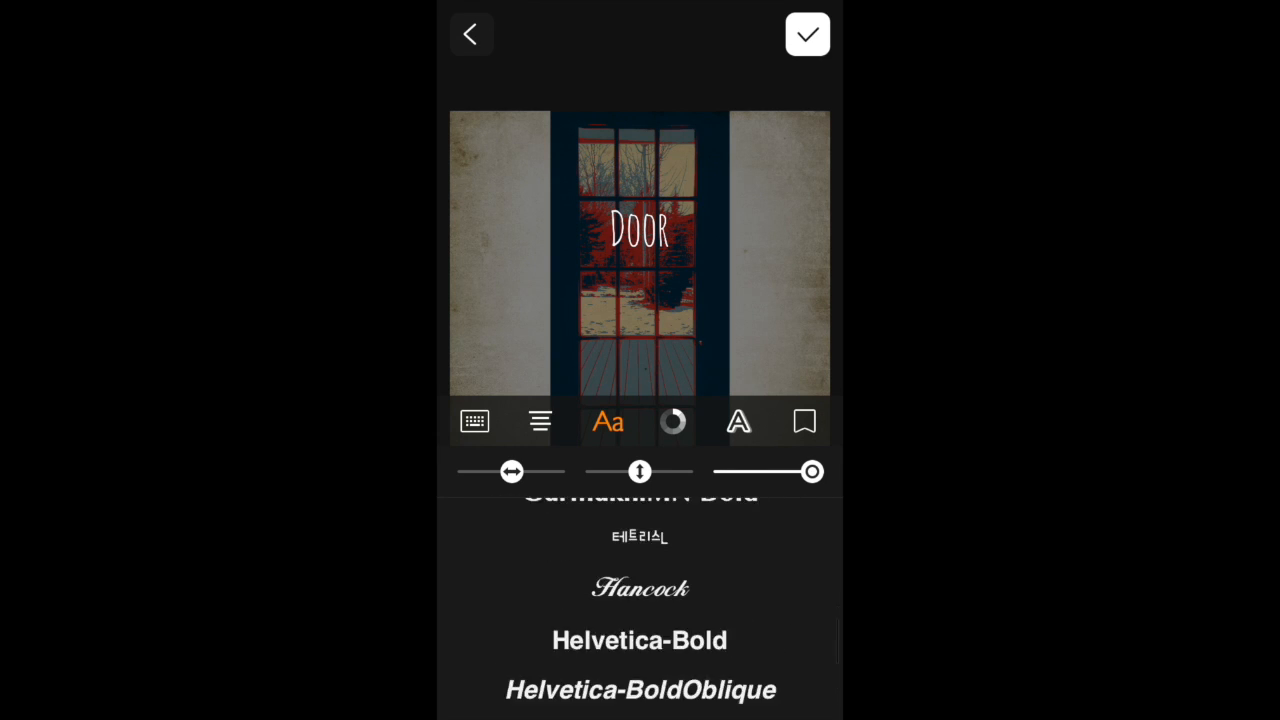
{"action": "scroll", "scroll_direction": "up", "scroll_amount": 3}
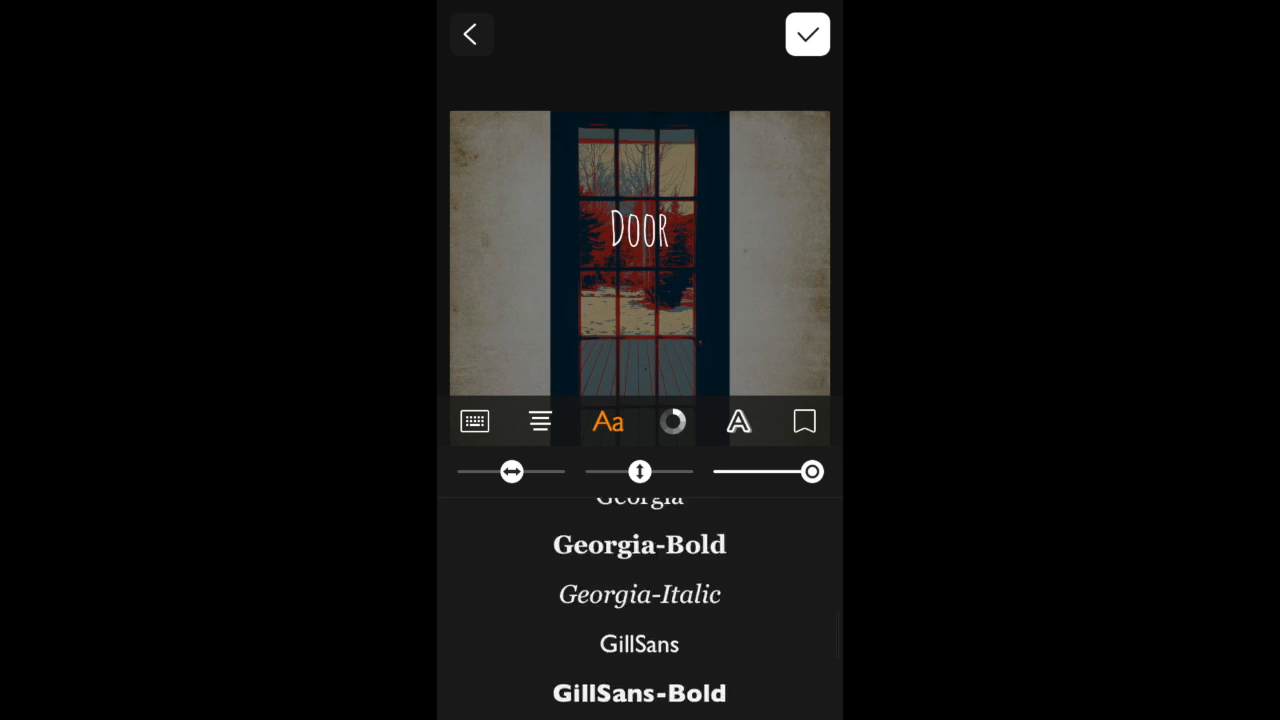
{"action": "scroll", "scroll_direction": "up", "scroll_amount": 3}
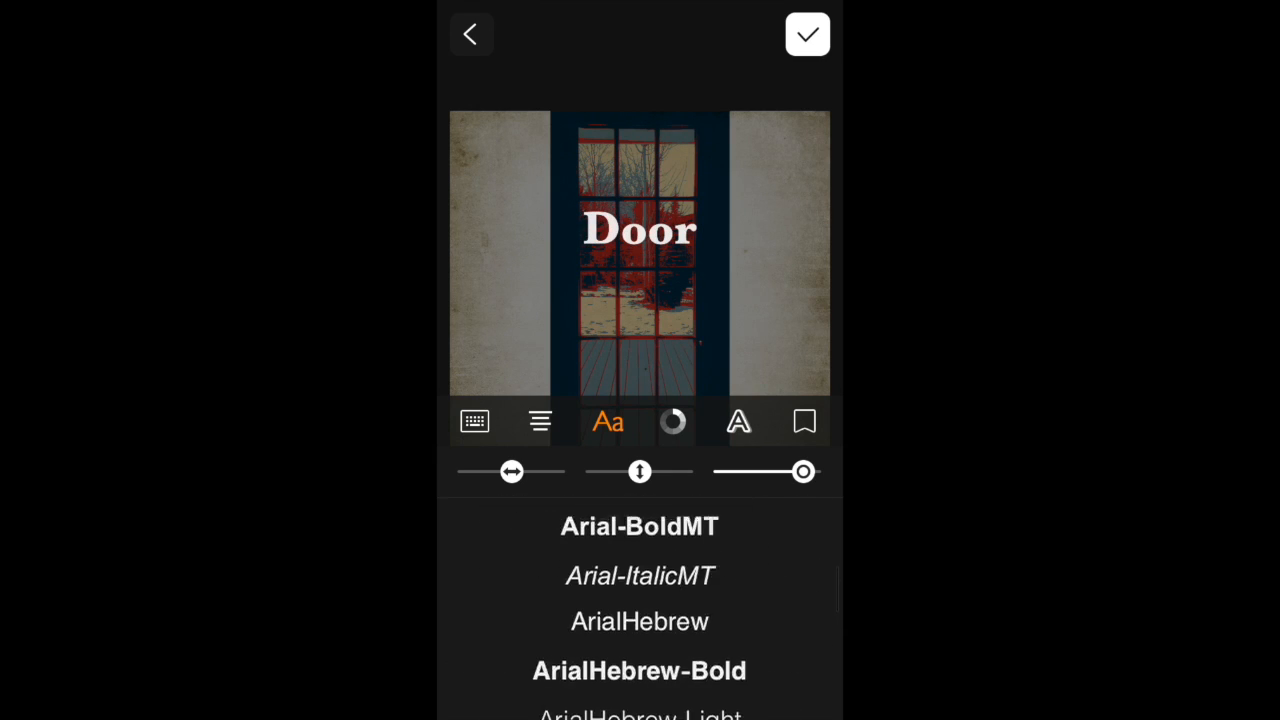
{"action": "scroll", "scroll_direction": "down", "scroll_amount": 3}
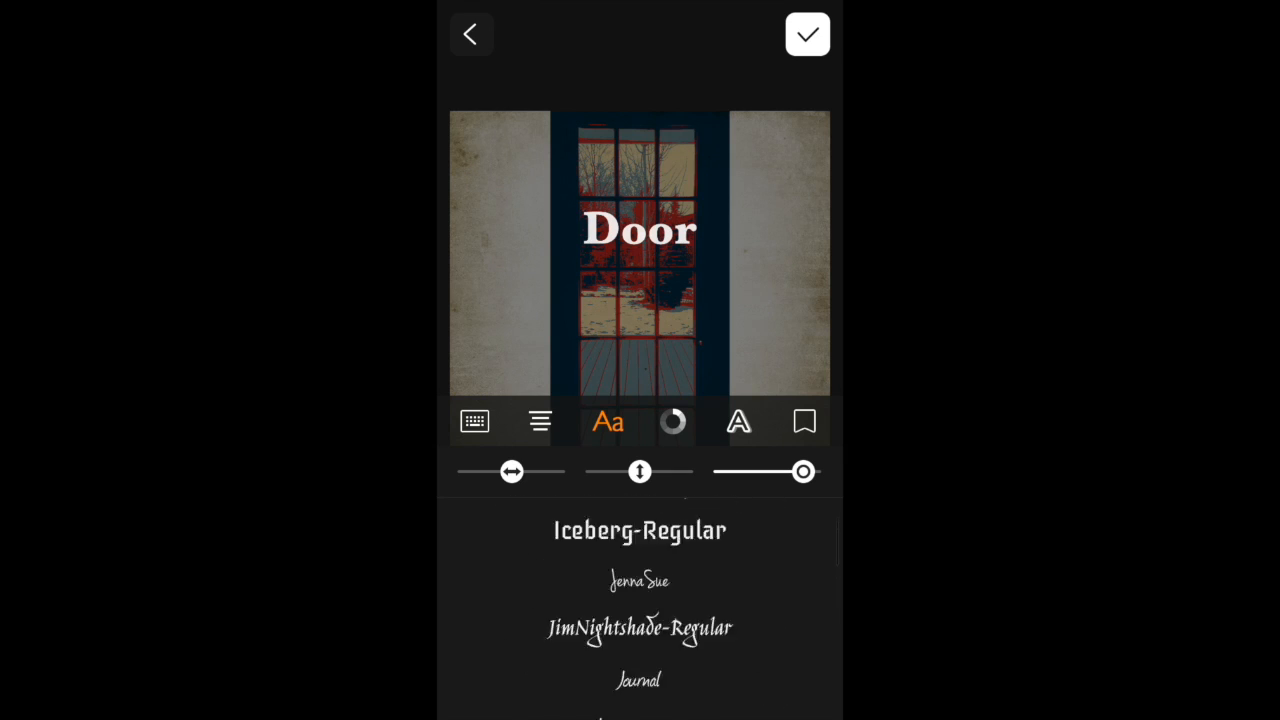
{"action": "scroll", "scroll_direction": "up", "scroll_amount": 3}
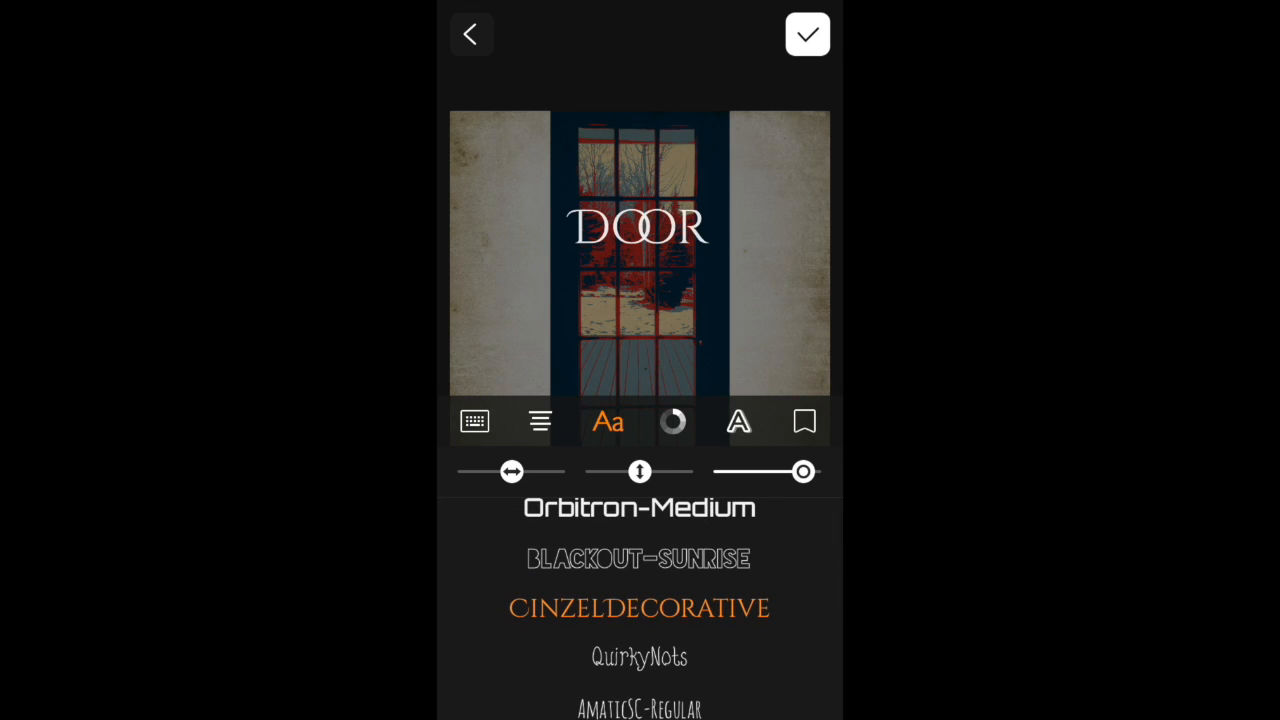
{"action": "left_click", "coordinate": [807, 33]}
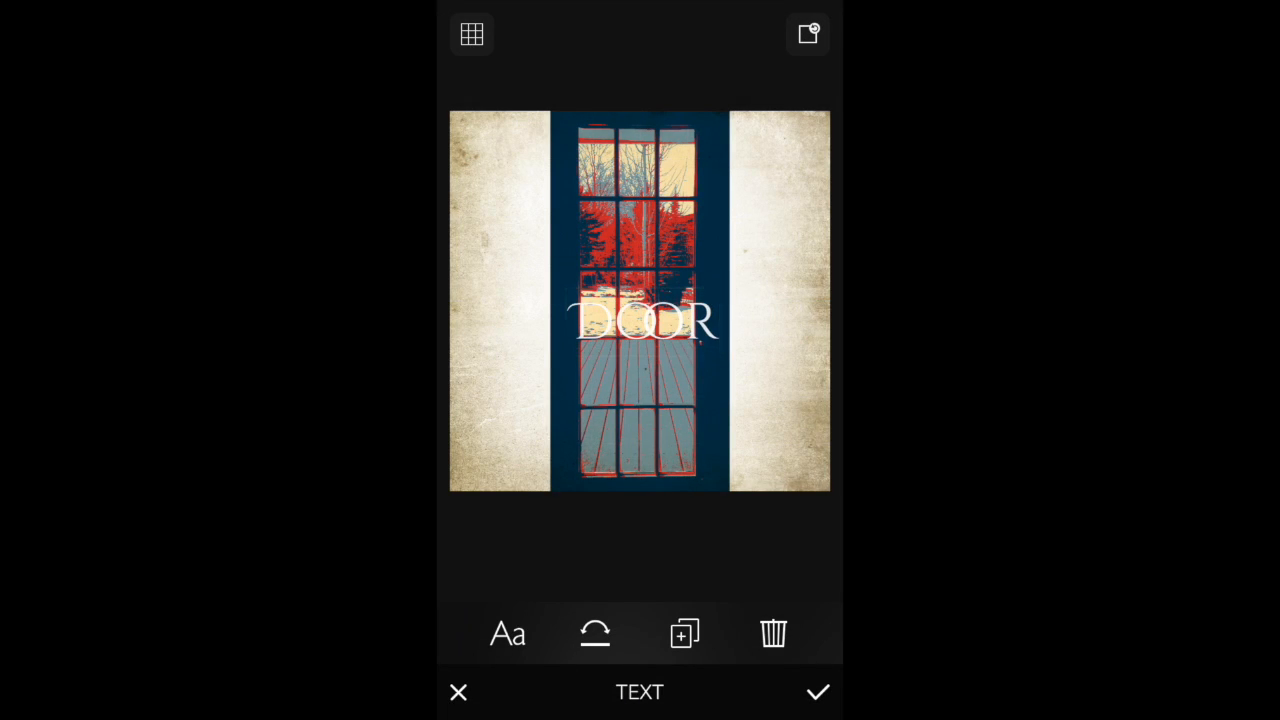
Trash the DOOR caption, re-add it, and shift its colour from orange to red.
{"action": "left_click_drag", "start_coordinate": [640, 322], "coordinate": [775, 630]}
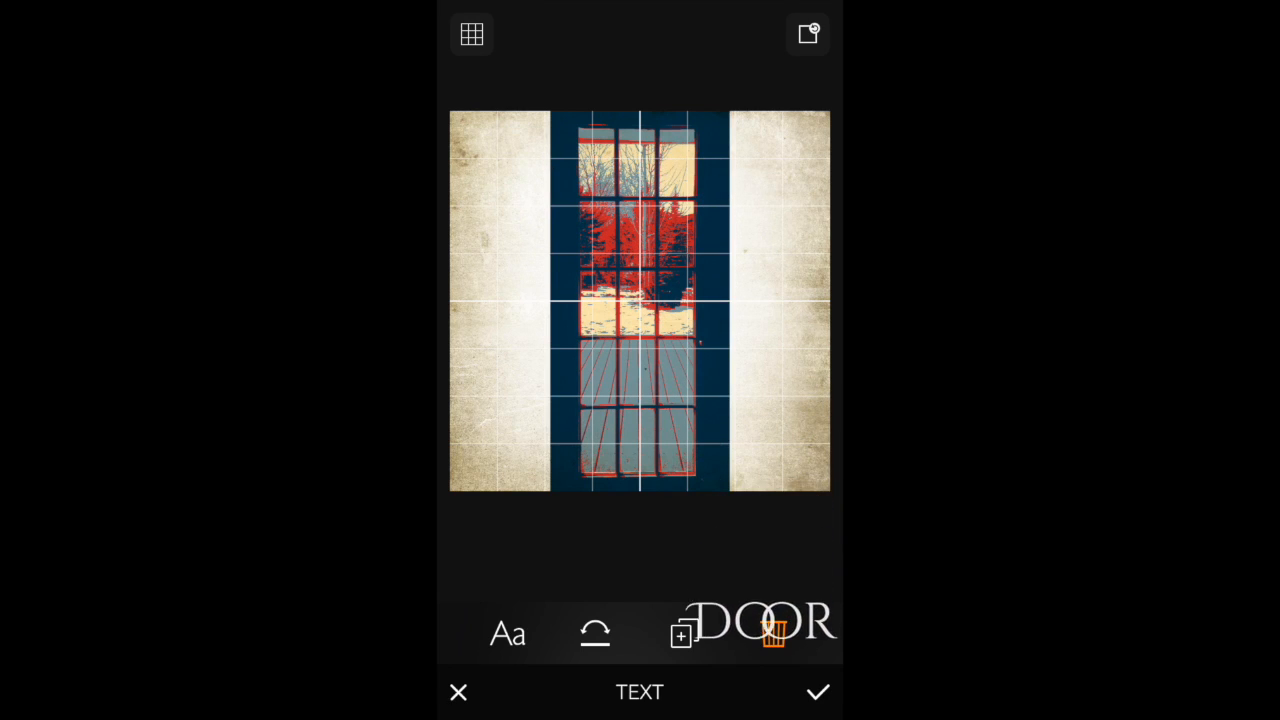
{"action": "left_click", "coordinate": [773, 633]}
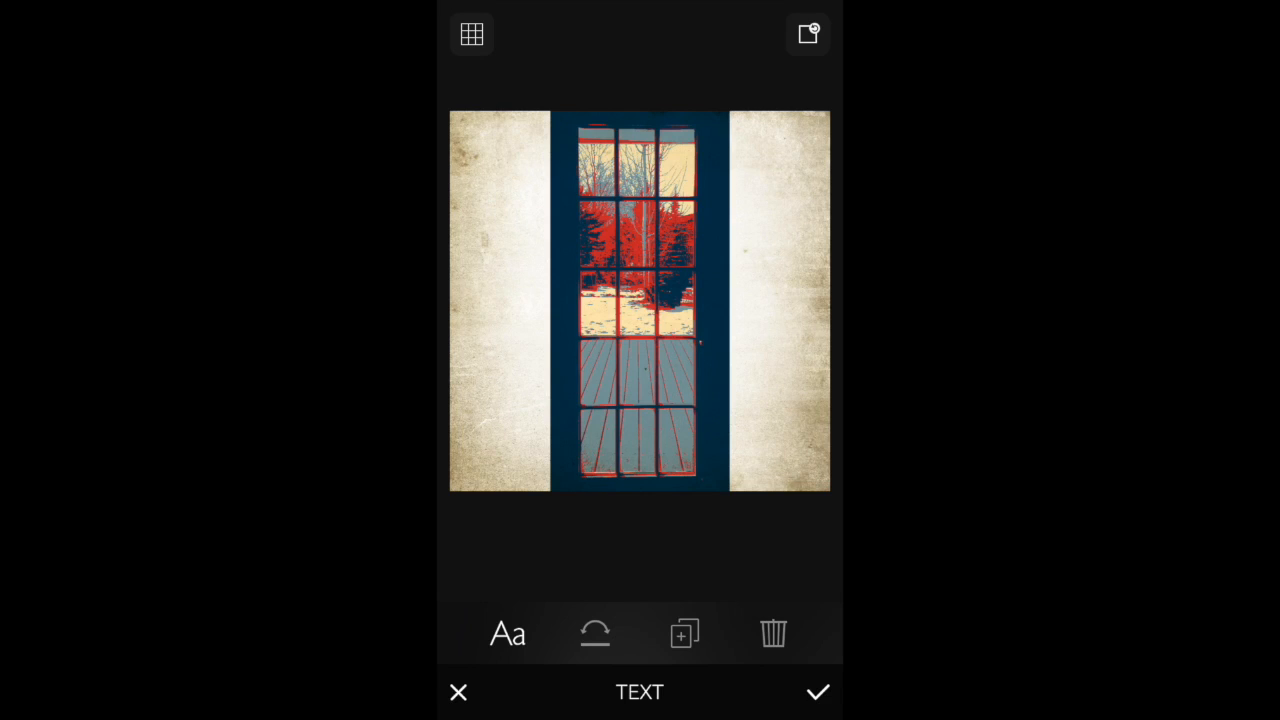
{"action": "left_click", "coordinate": [507, 632]}
{"action": "type", "text": "DOOR"}
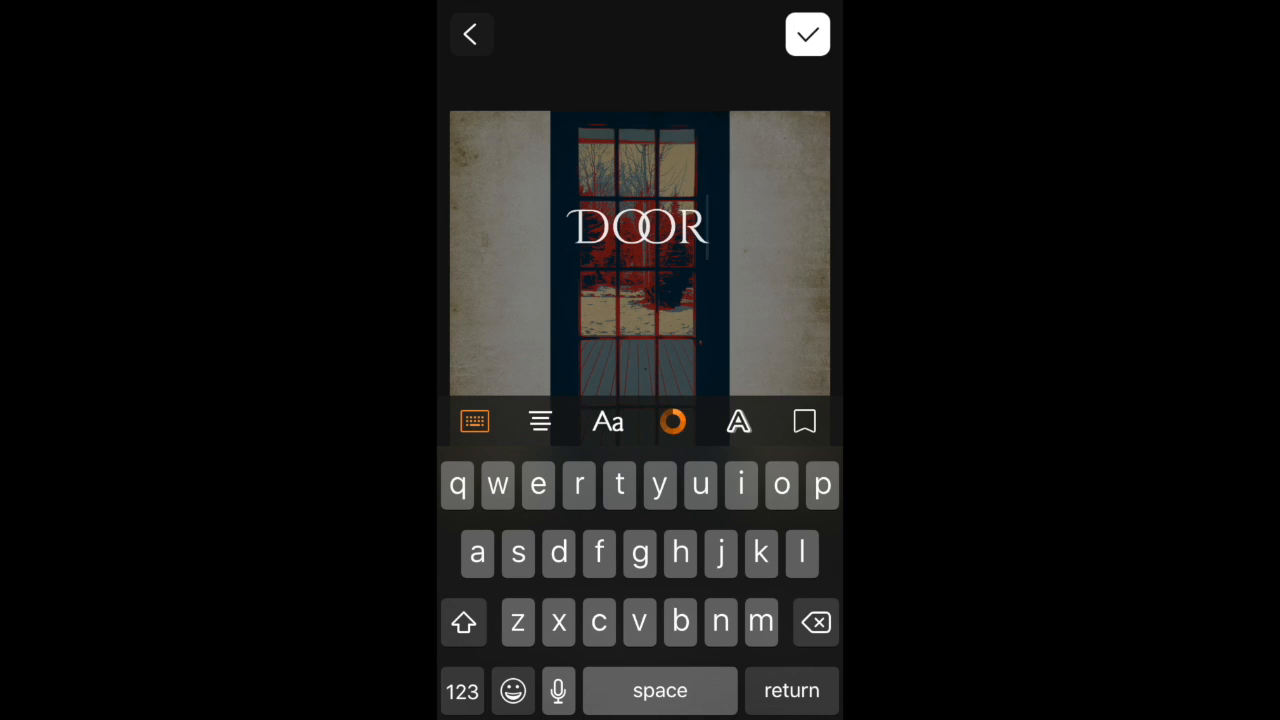
{"action": "left_click", "coordinate": [738, 420]}
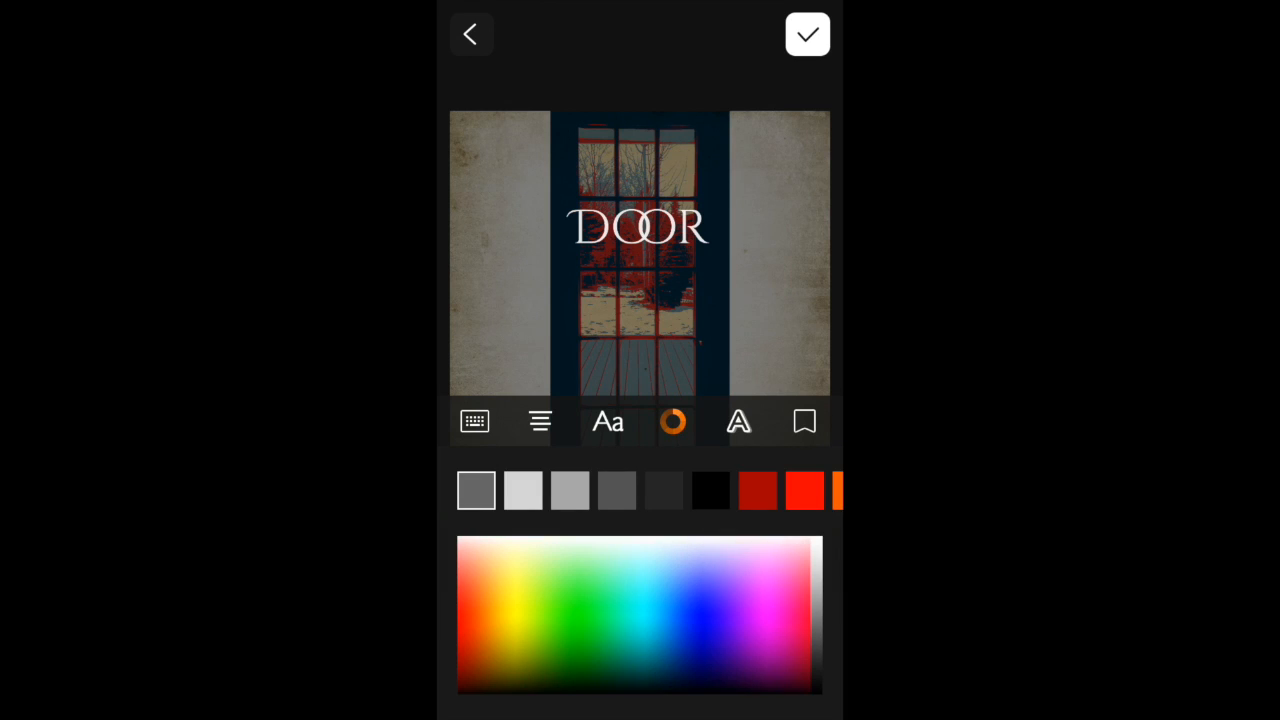
{"action": "left_click", "coordinate": [478, 565]}
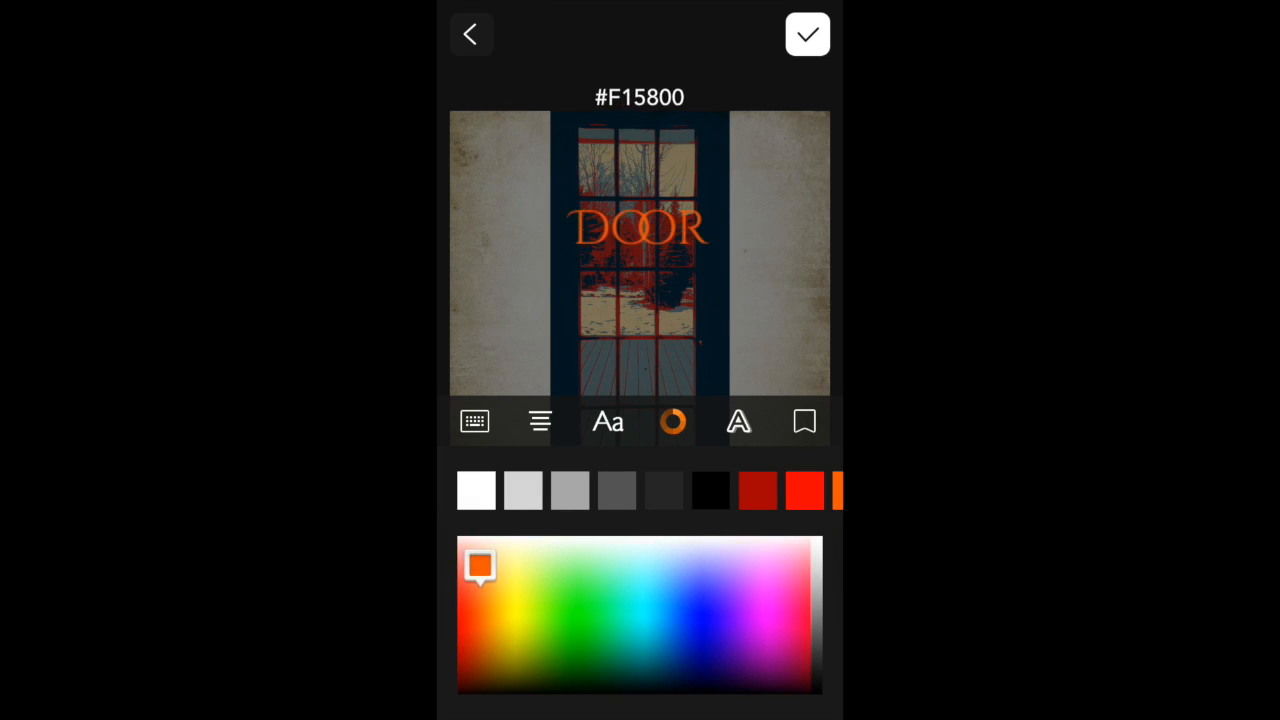
{"action": "left_click_drag", "start_coordinate": [480, 565], "coordinate": [478, 590]}
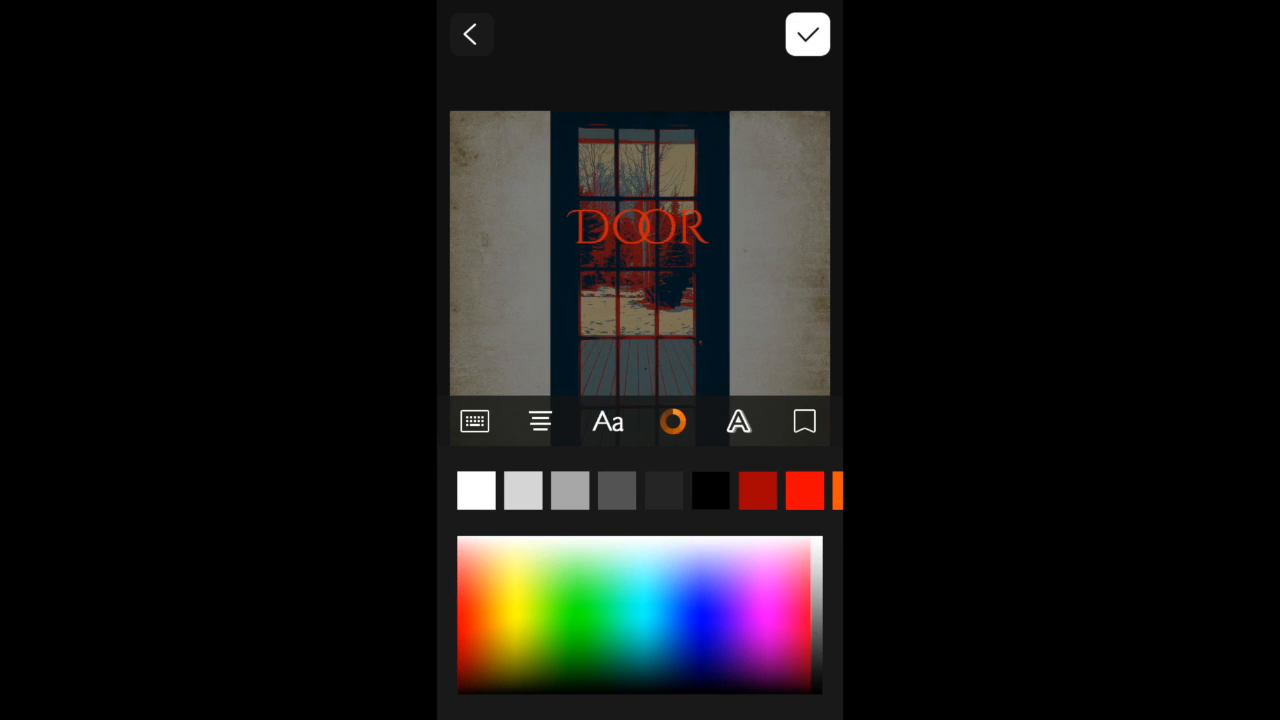
{"action": "left_click", "coordinate": [738, 421]}
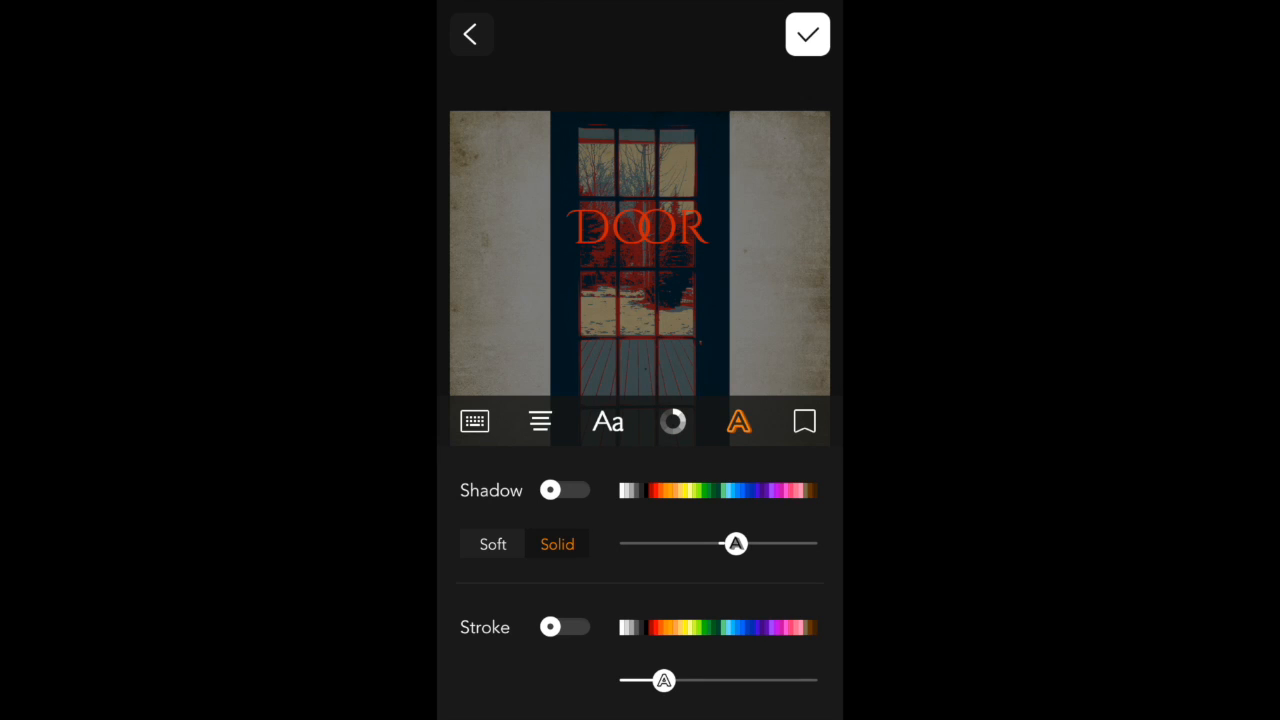
Place the red DOOR caption vertically at the top of the left margin.
{"action": "left_click", "coordinate": [563, 489]}
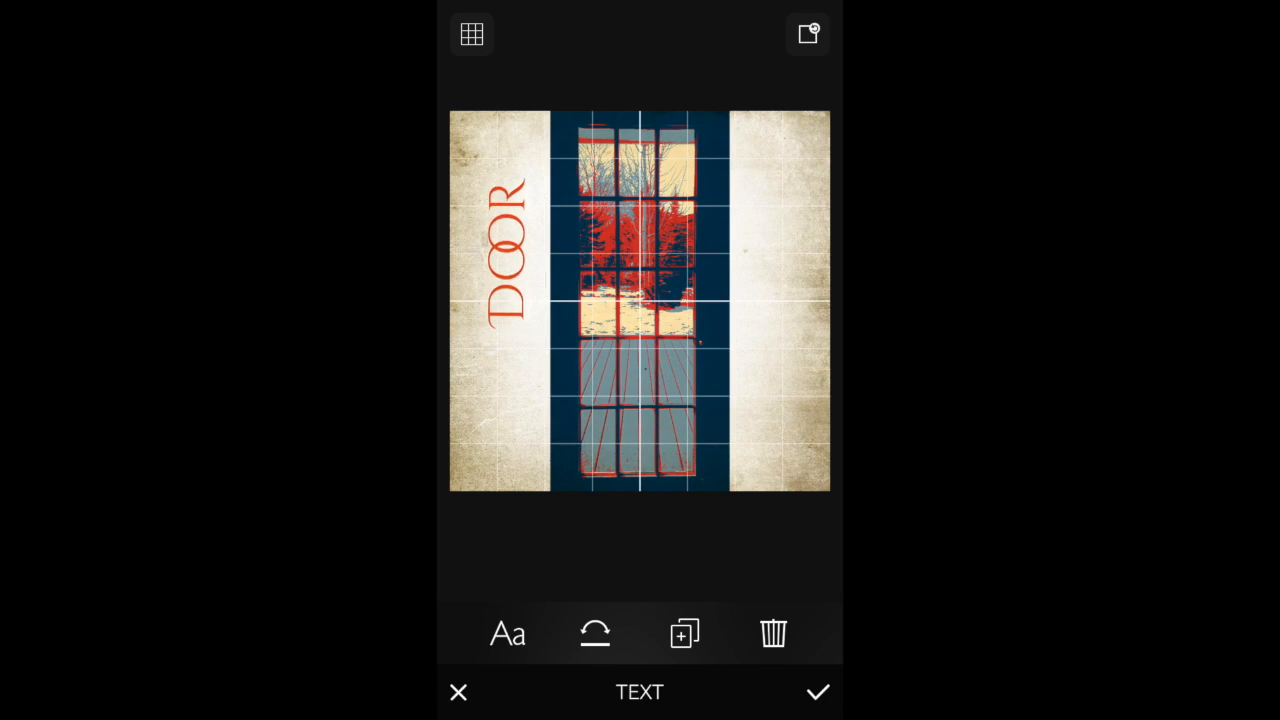
{"action": "left_click_drag", "start_coordinate": [513, 260], "coordinate": [485, 195]}
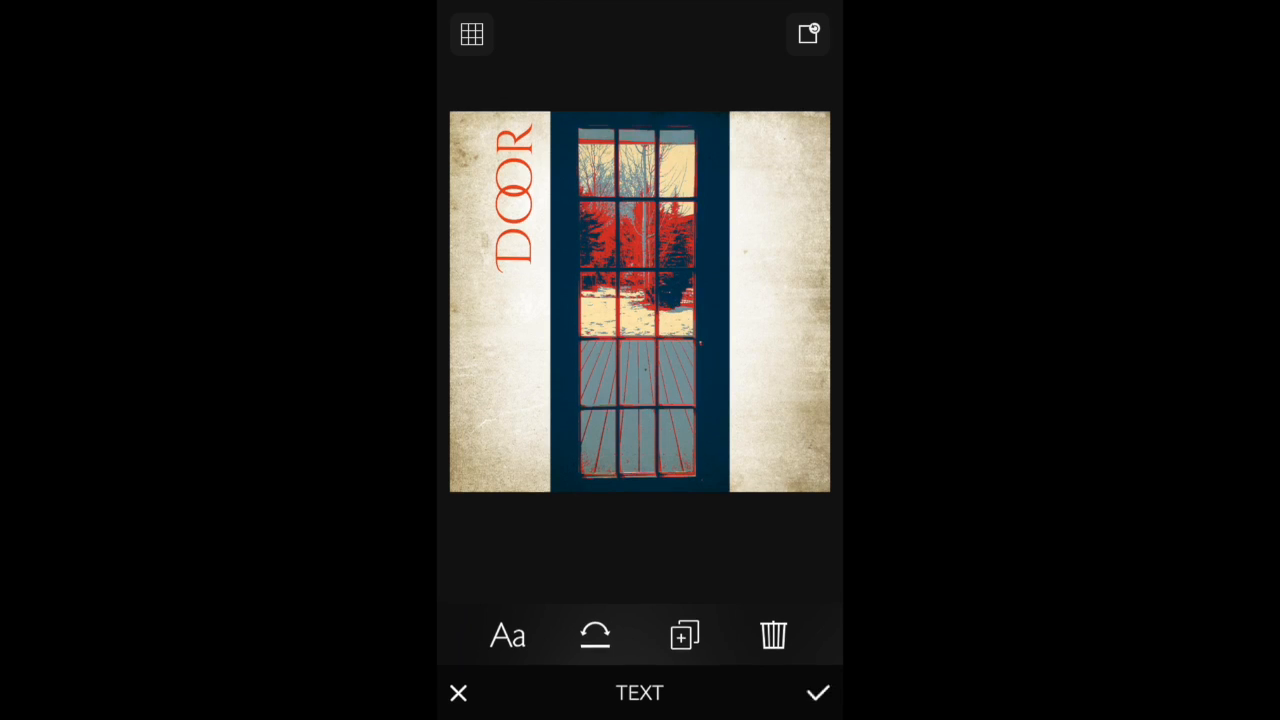
{"action": "left_click", "coordinate": [817, 692]}
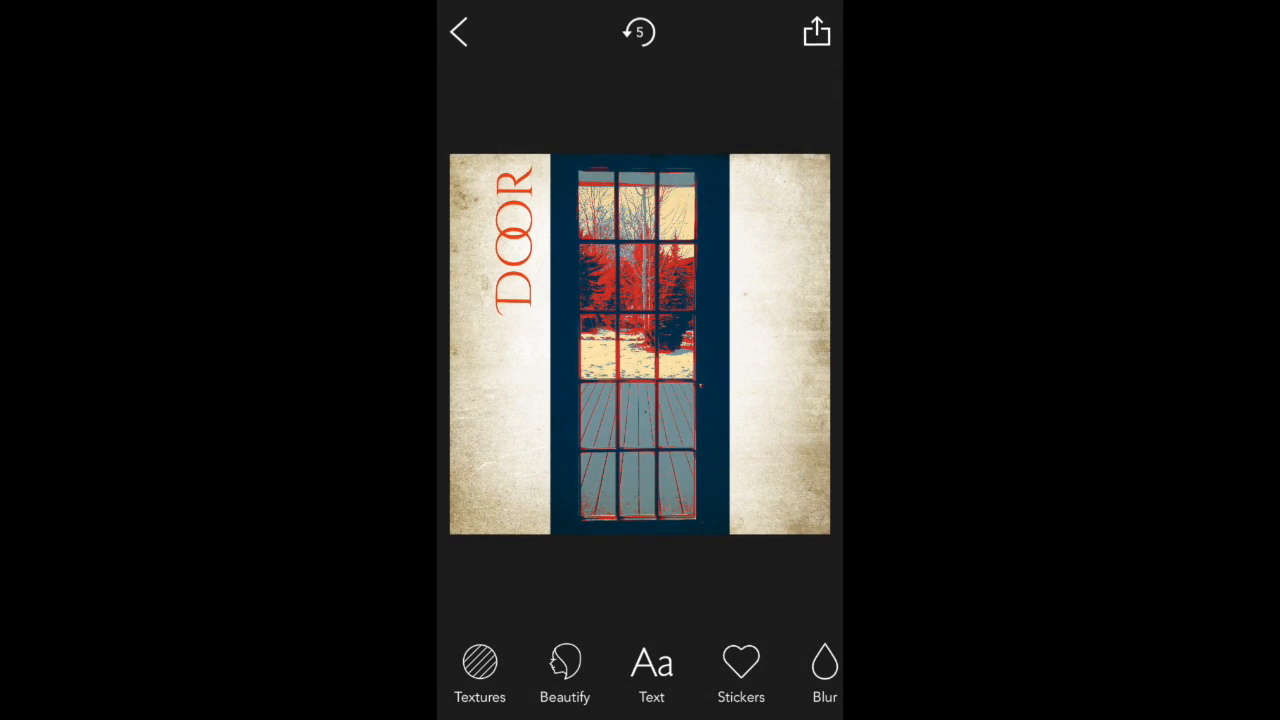
Cut a circular wheel-hub sticker from the yellow tyre photo in Camera Roll.
{"action": "left_click", "coordinate": [740, 670]}
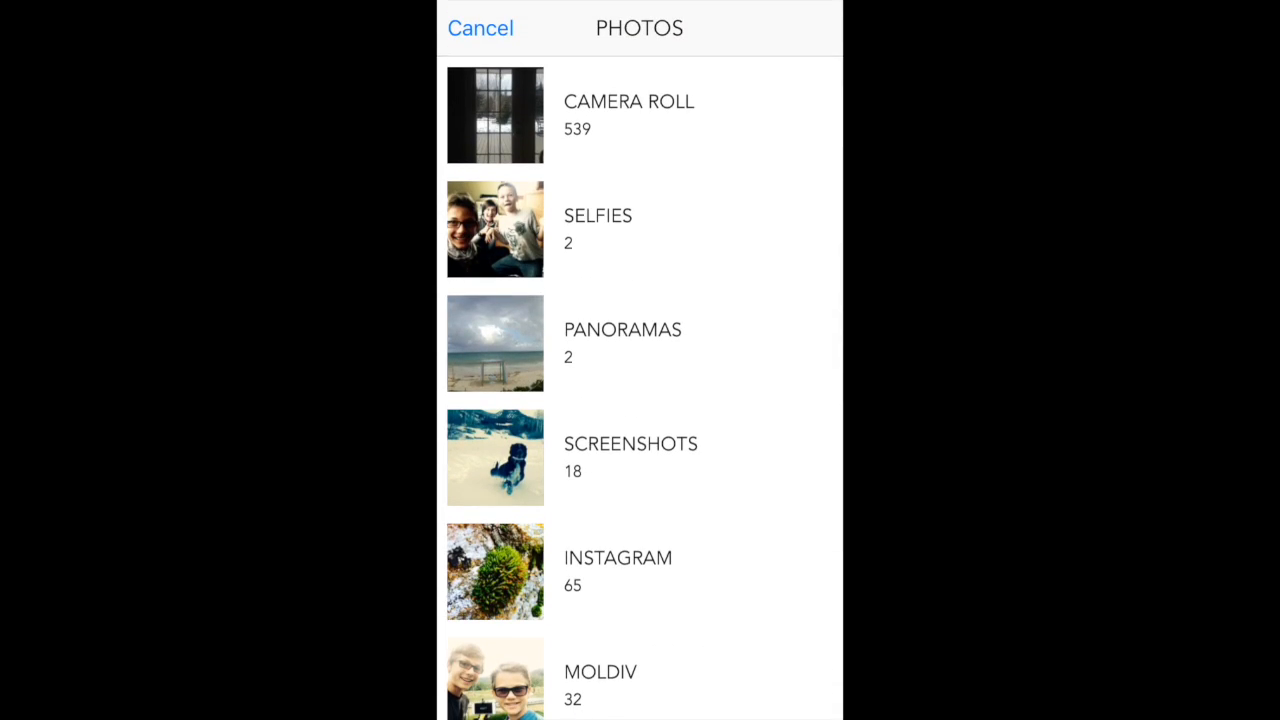
{"action": "left_click", "coordinate": [628, 114]}
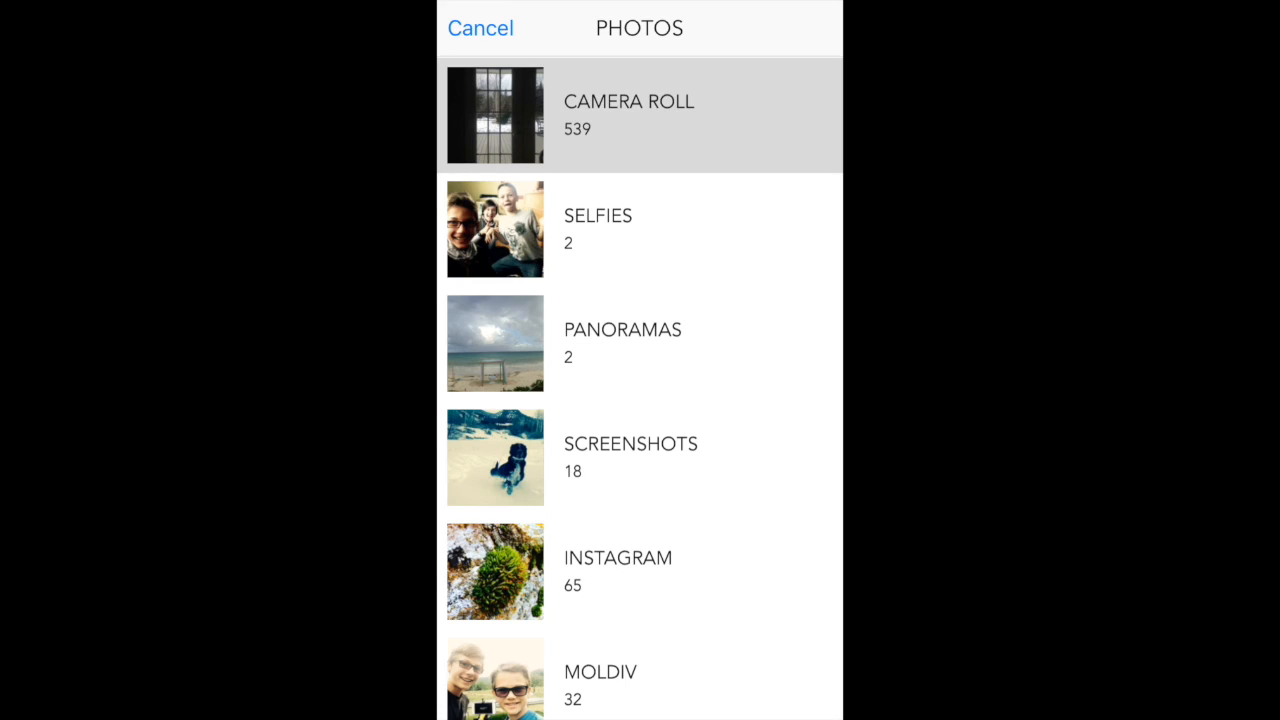
{"action": "left_click", "coordinate": [628, 114]}
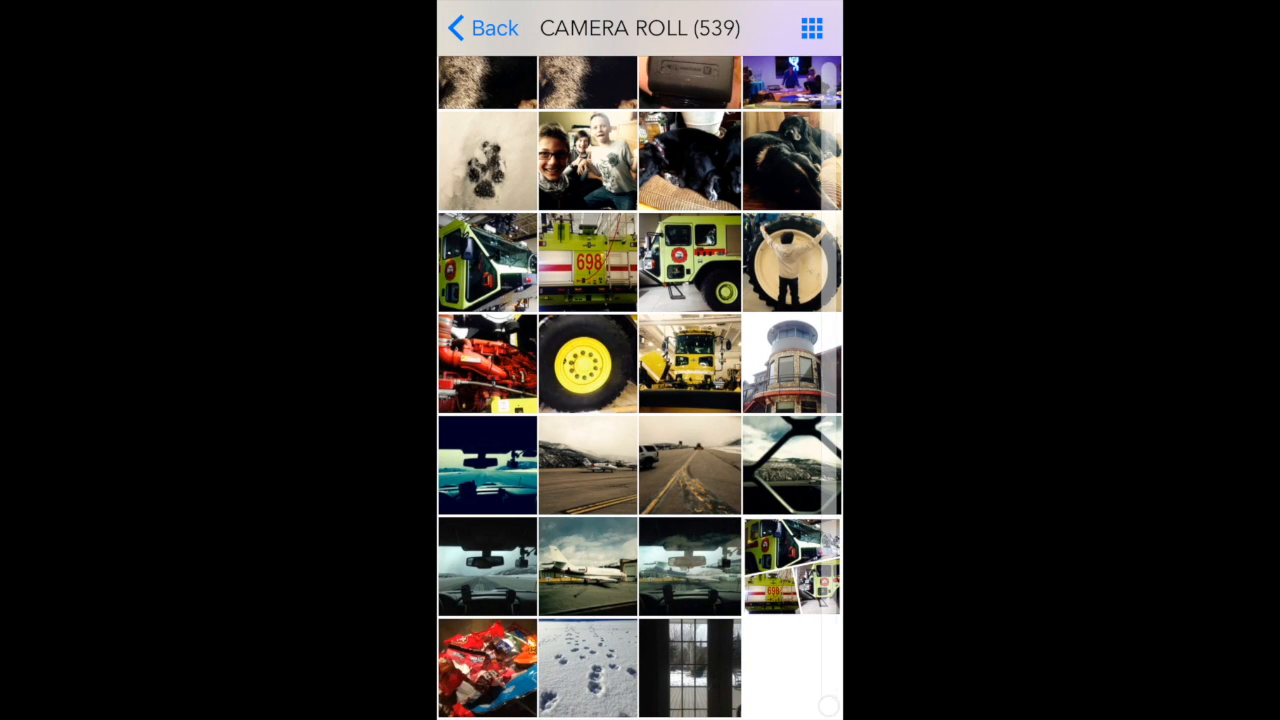
{"action": "left_click", "coordinate": [588, 364]}
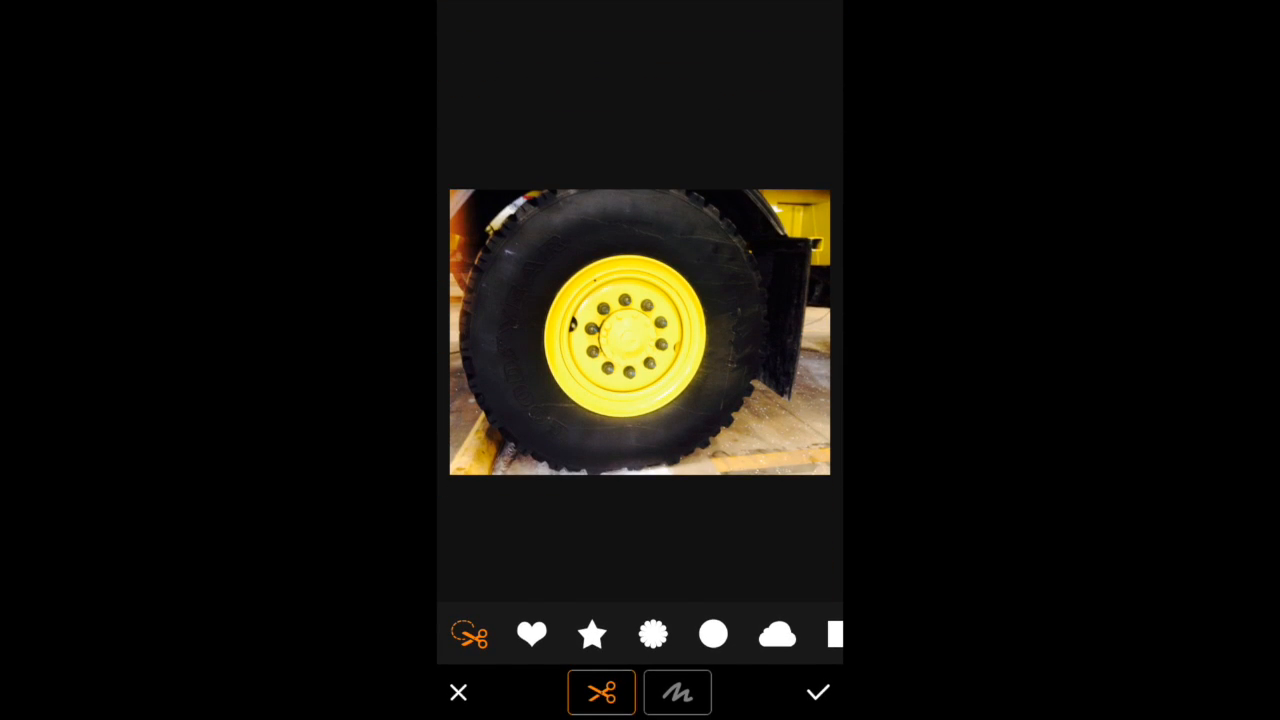
{"action": "left_click", "coordinate": [532, 634]}
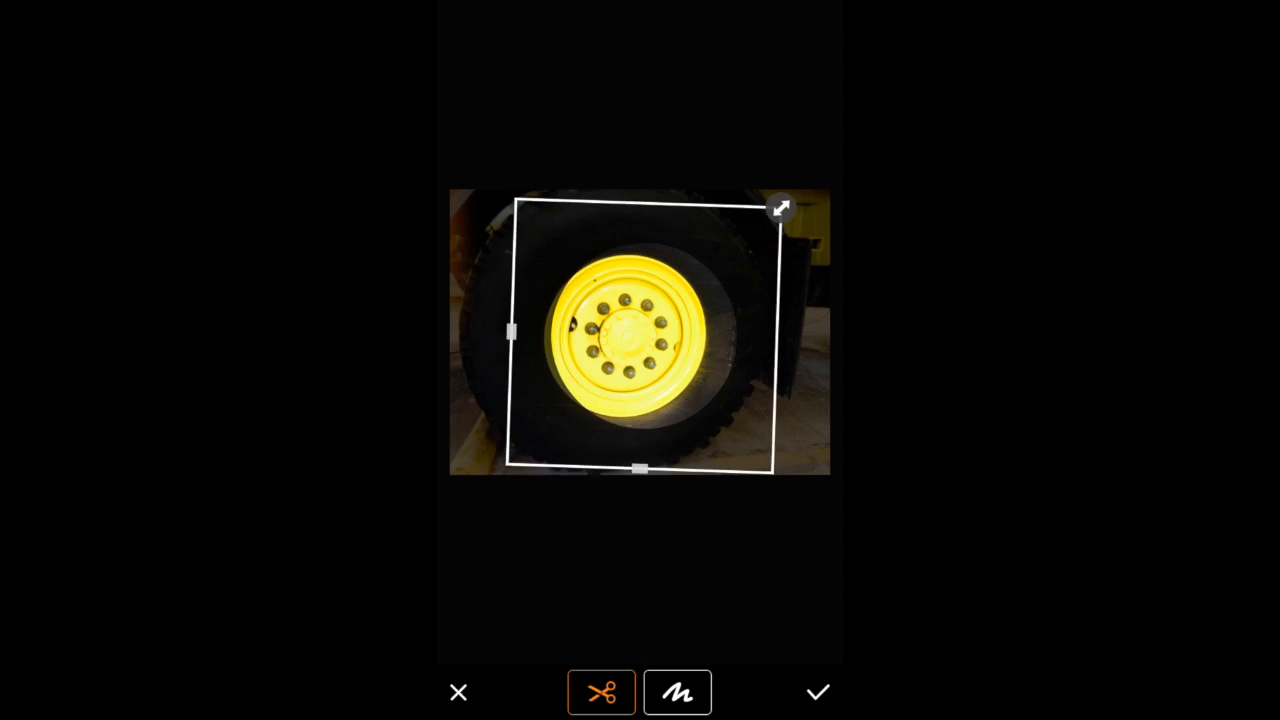
{"action": "left_click", "coordinate": [601, 692]}
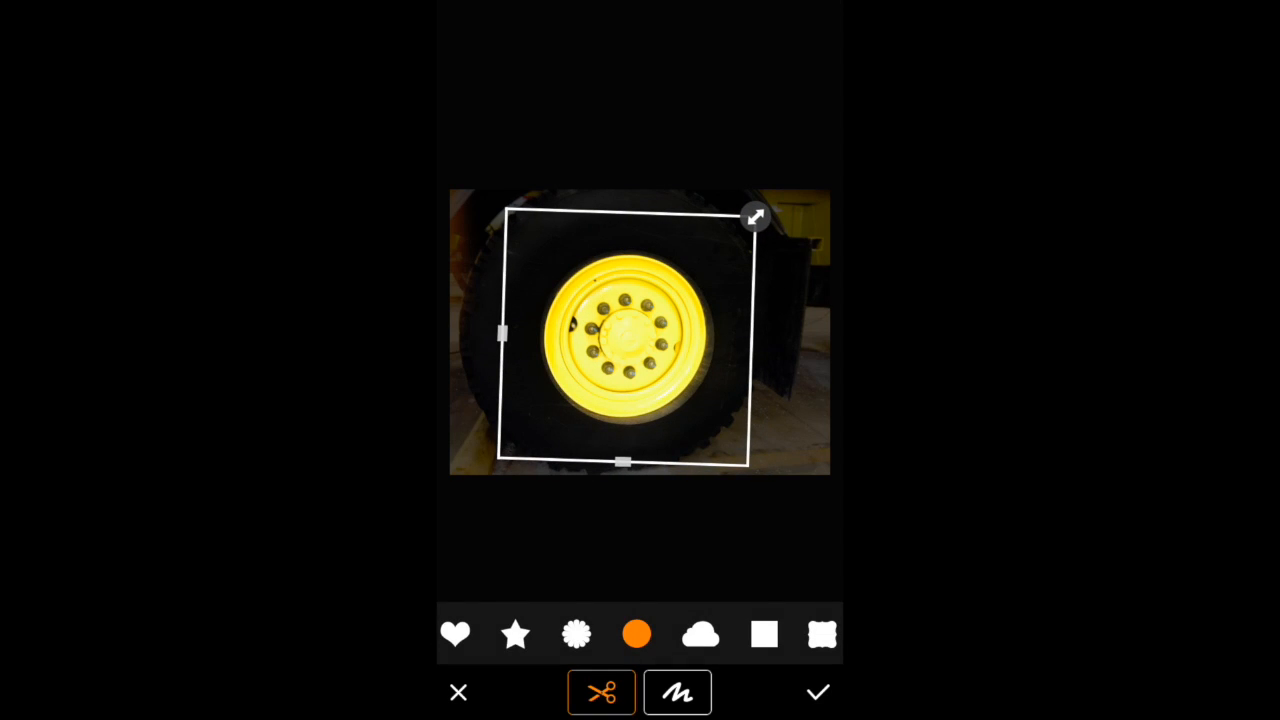
{"action": "left_click", "coordinate": [817, 691]}
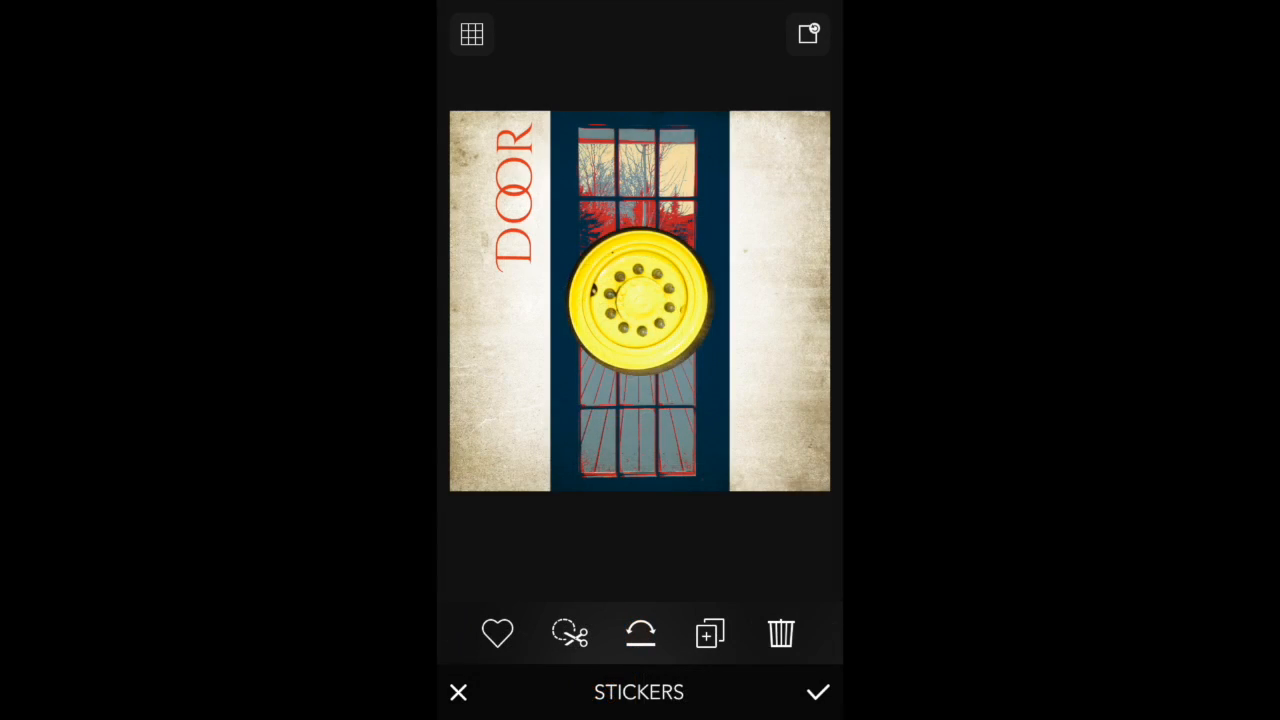
Move and shrink the wheel-hub sticker on the door, then drag it to the trash.
{"action": "left_click_drag", "start_coordinate": [639, 295], "coordinate": [635, 390]}
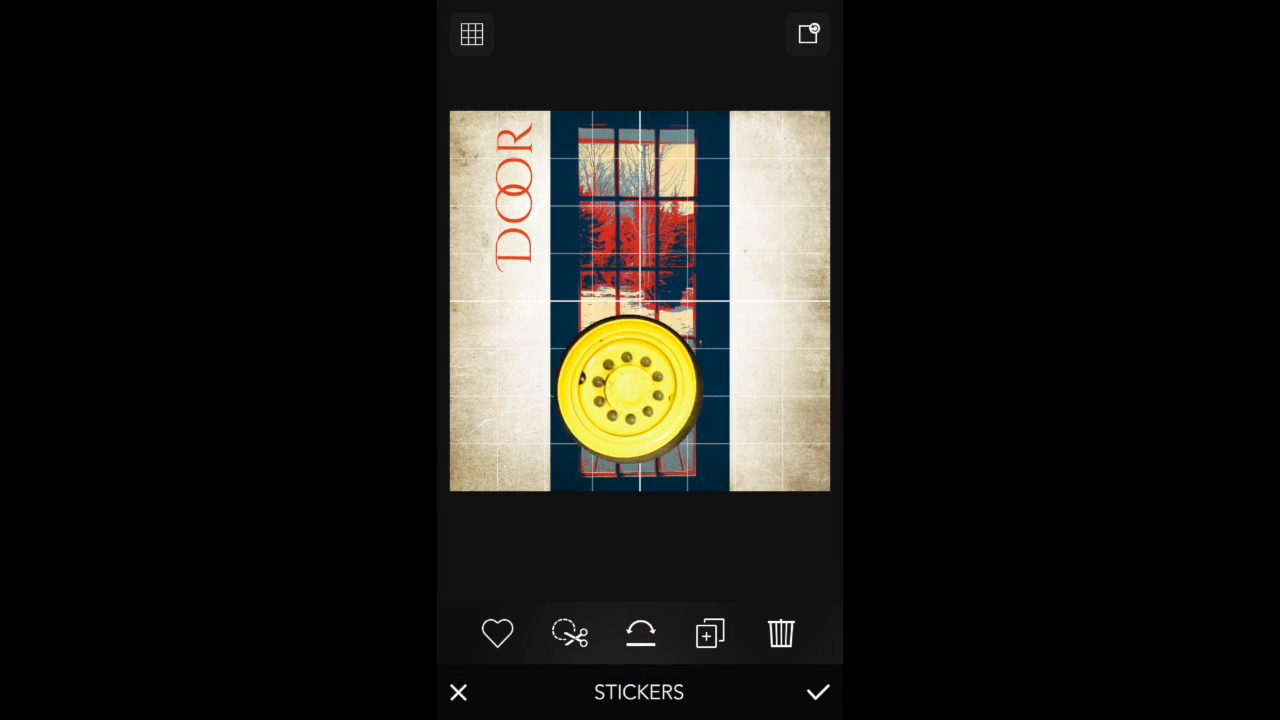
{"action": "left_click_drag", "start_coordinate": [632, 390], "coordinate": [580, 400]}
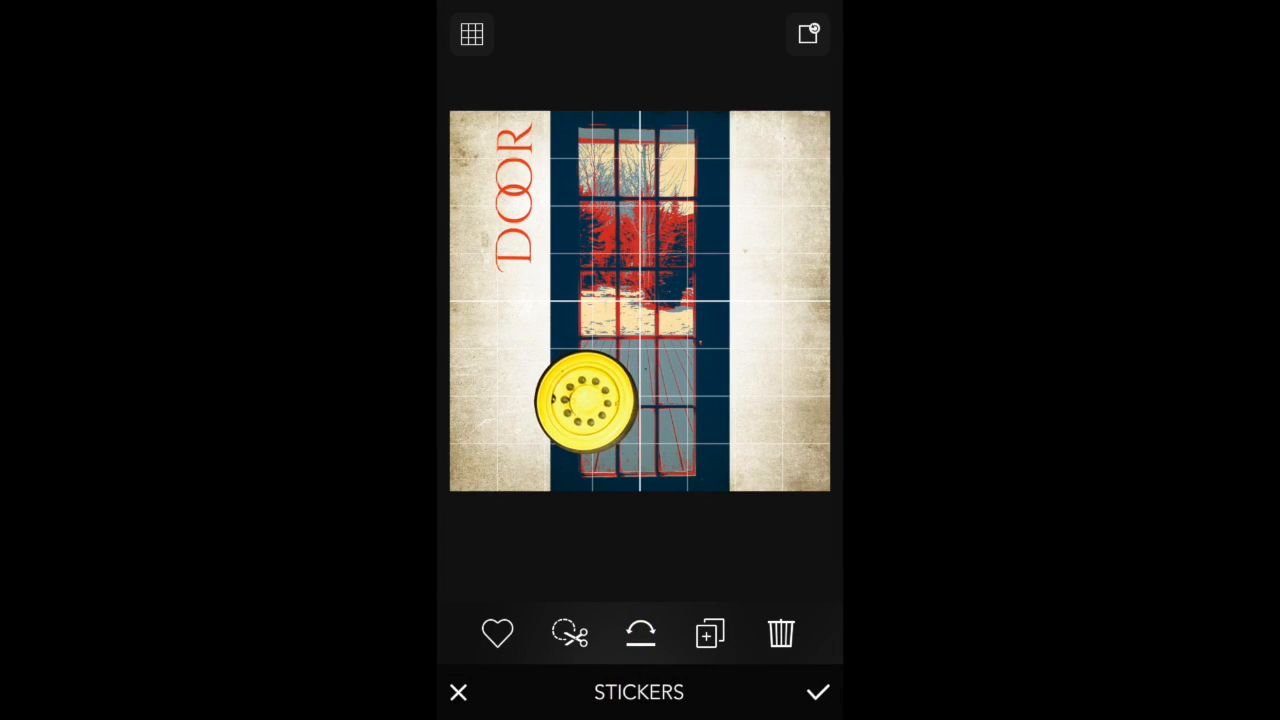
{"action": "left_click_drag", "start_coordinate": [585, 405], "coordinate": [500, 335]}
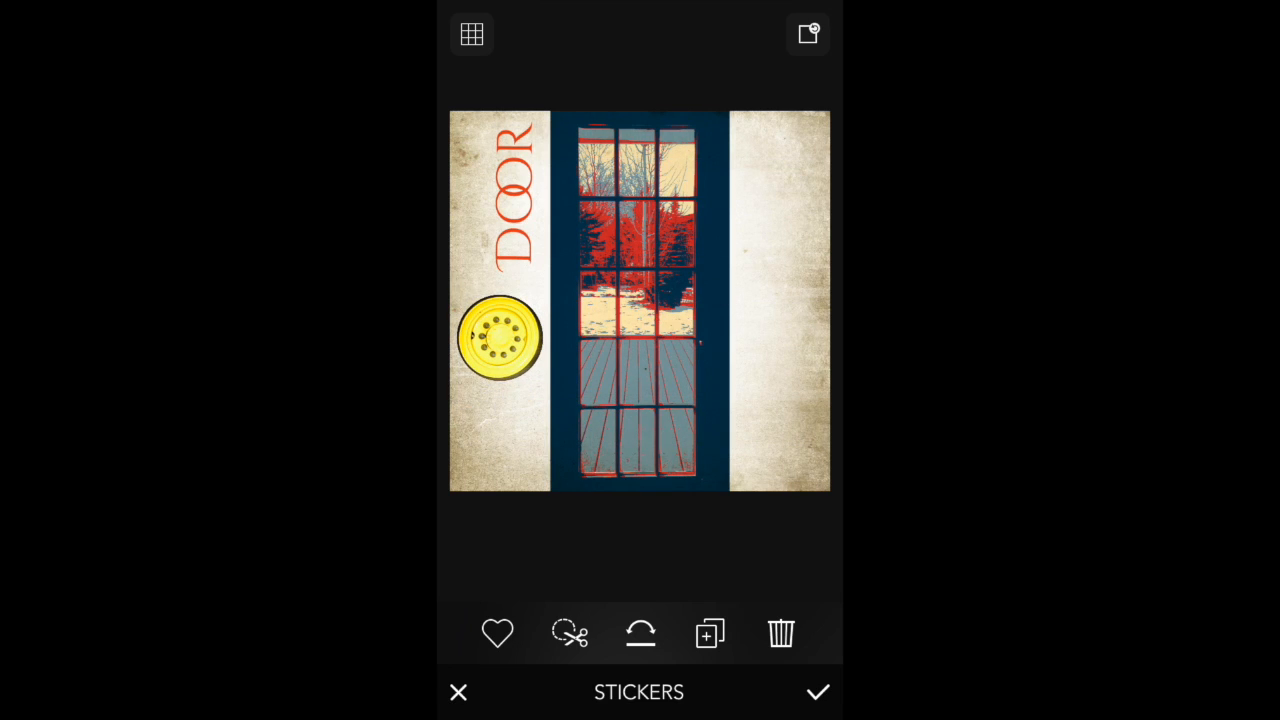
{"action": "left_click_drag", "start_coordinate": [500, 335], "coordinate": [781, 633]}
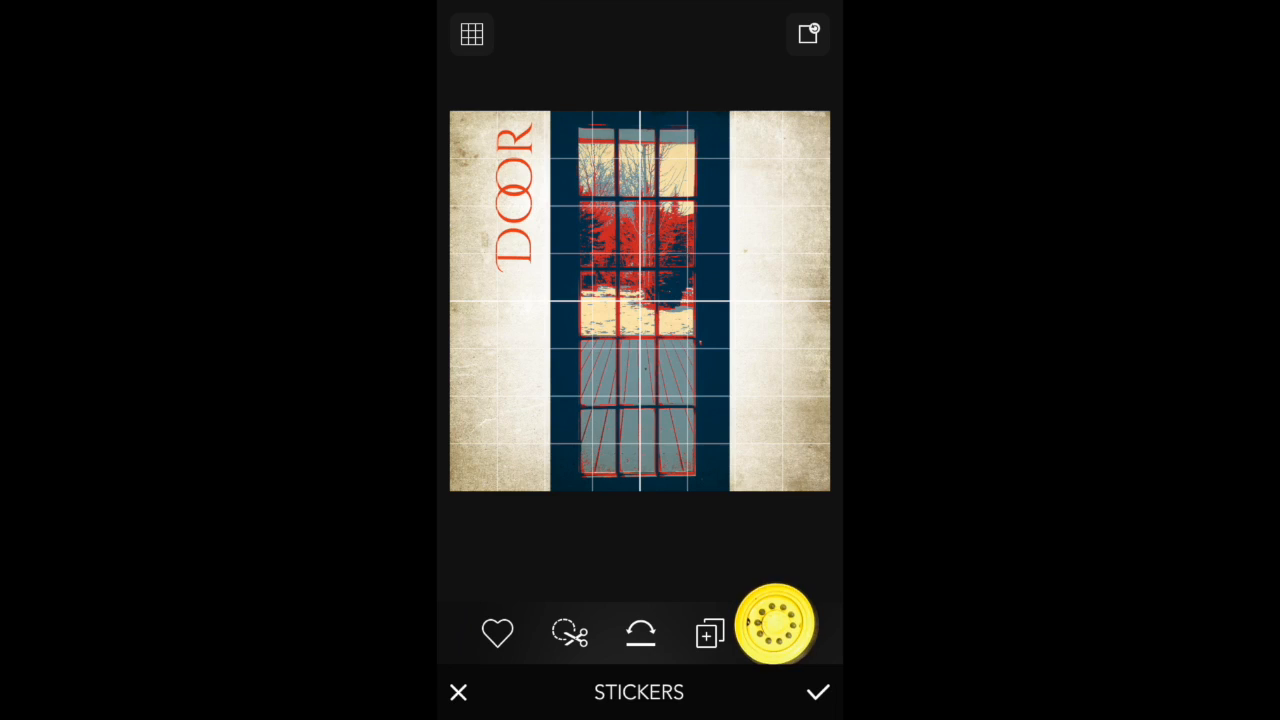
{"action": "left_click", "coordinate": [778, 622]}
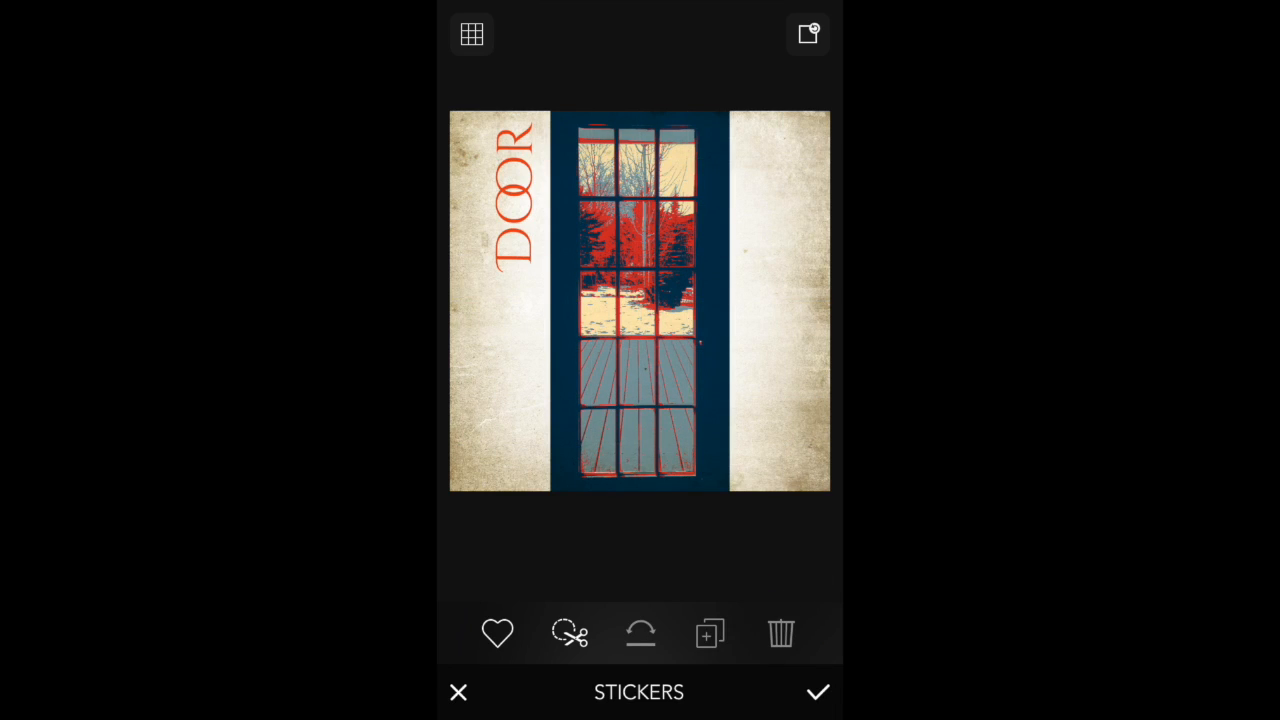
{"action": "left_click", "coordinate": [497, 633]}
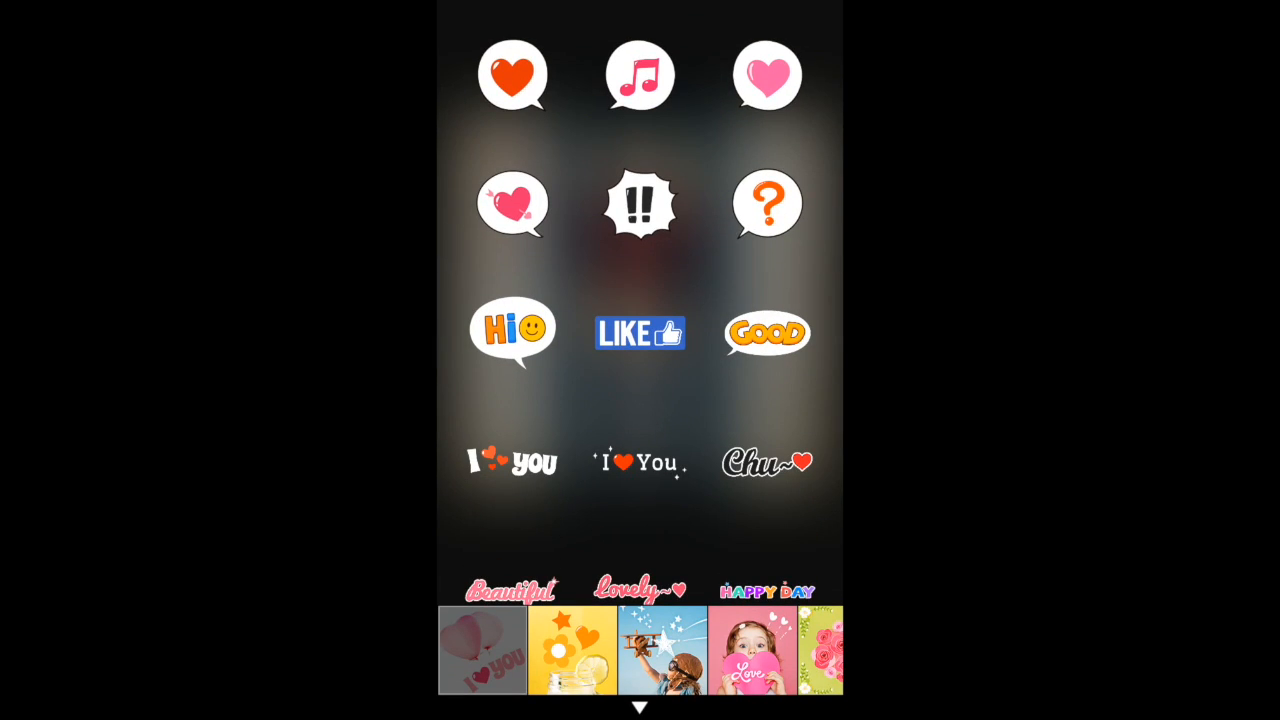
Scroll the sticker catalog, then close sticker editing with no sticker added.
{"action": "scroll", "scroll_direction": "up", "scroll_amount": 3}
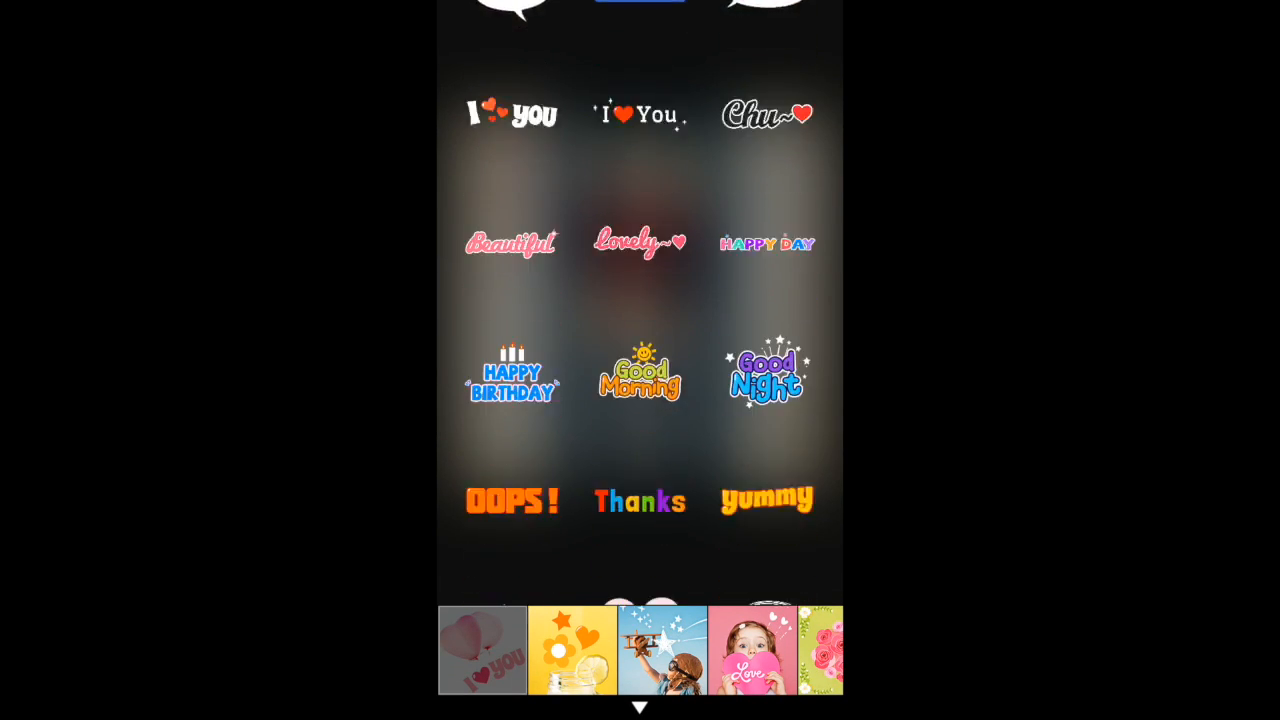
{"action": "scroll", "scroll_direction": "up", "scroll_amount": 3}
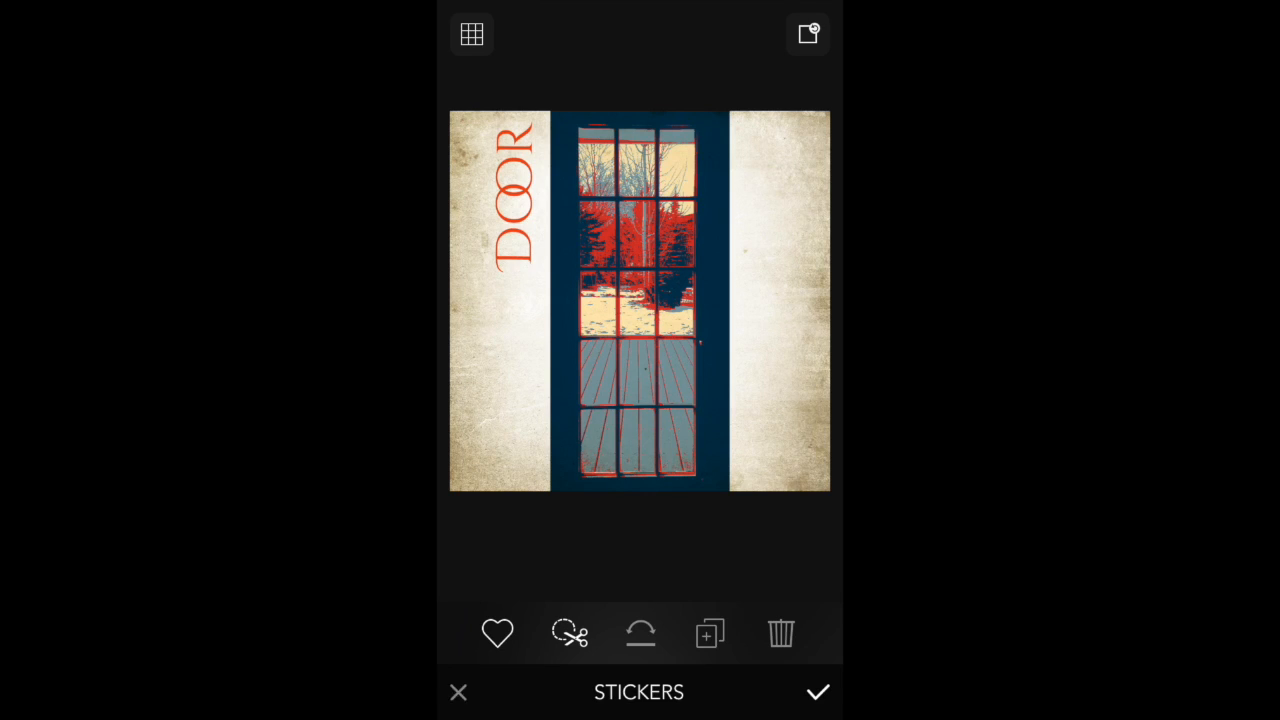
{"action": "left_click", "coordinate": [817, 692]}
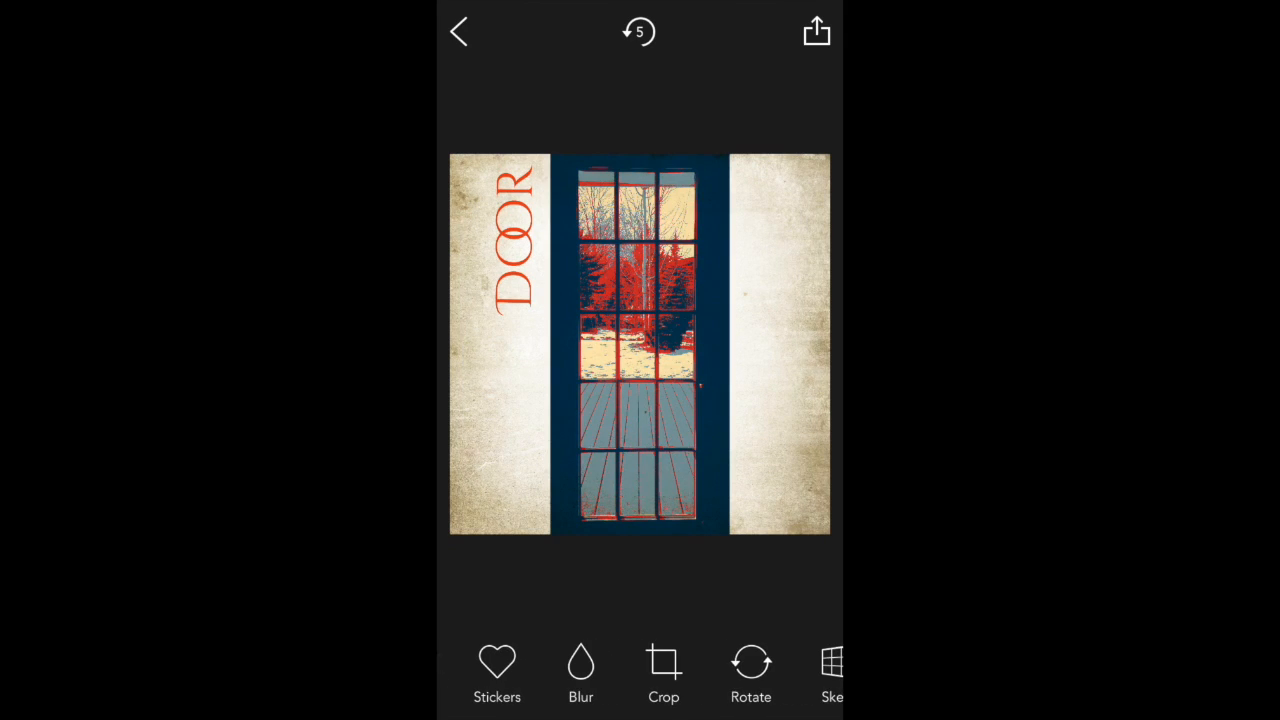
Try a Radial blur and adjust its circular focus area.
{"action": "scroll", "scroll_direction": "left", "scroll_amount": 3}
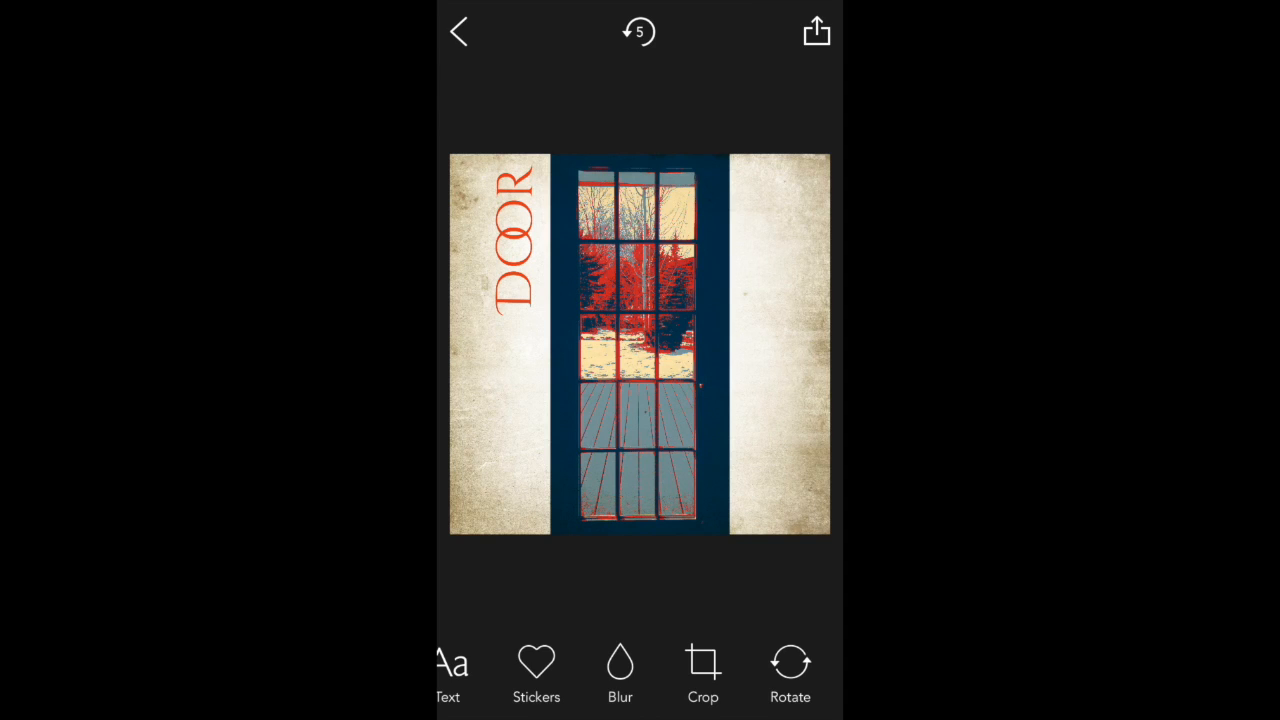
{"action": "left_click", "coordinate": [620, 672]}
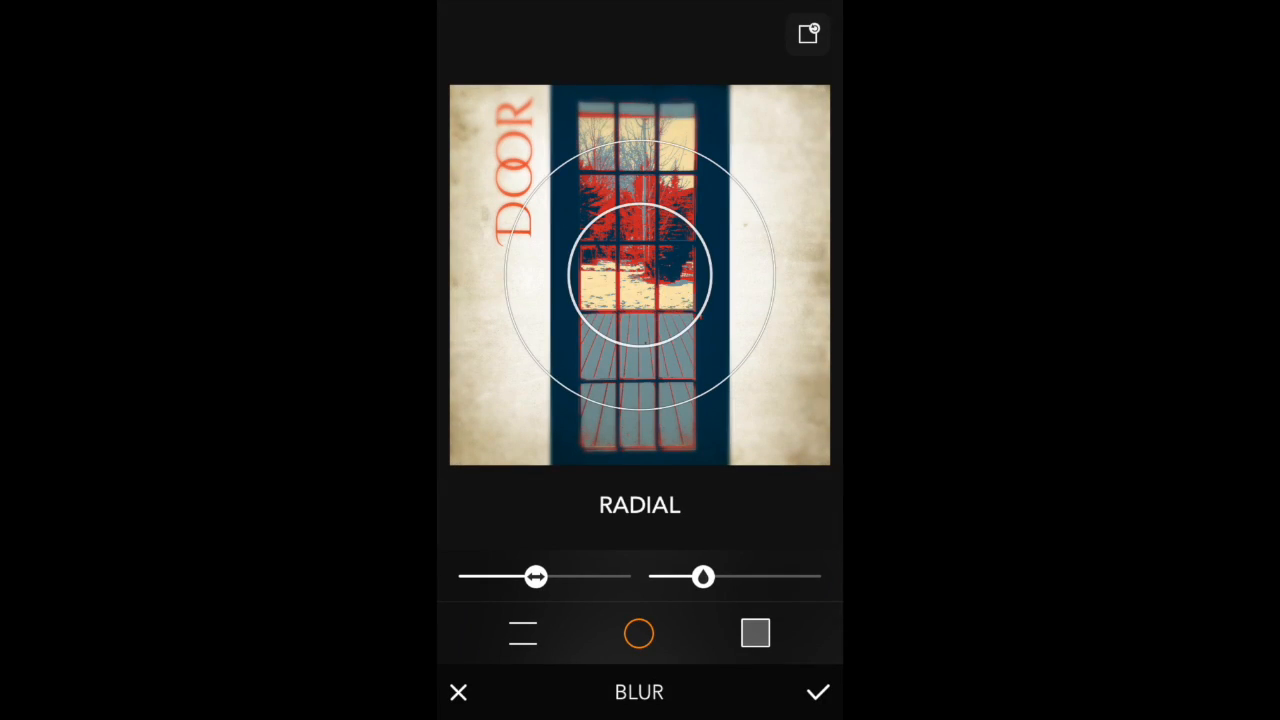
{"action": "left_click_drag", "start_coordinate": [640, 277], "coordinate": [640, 208]}
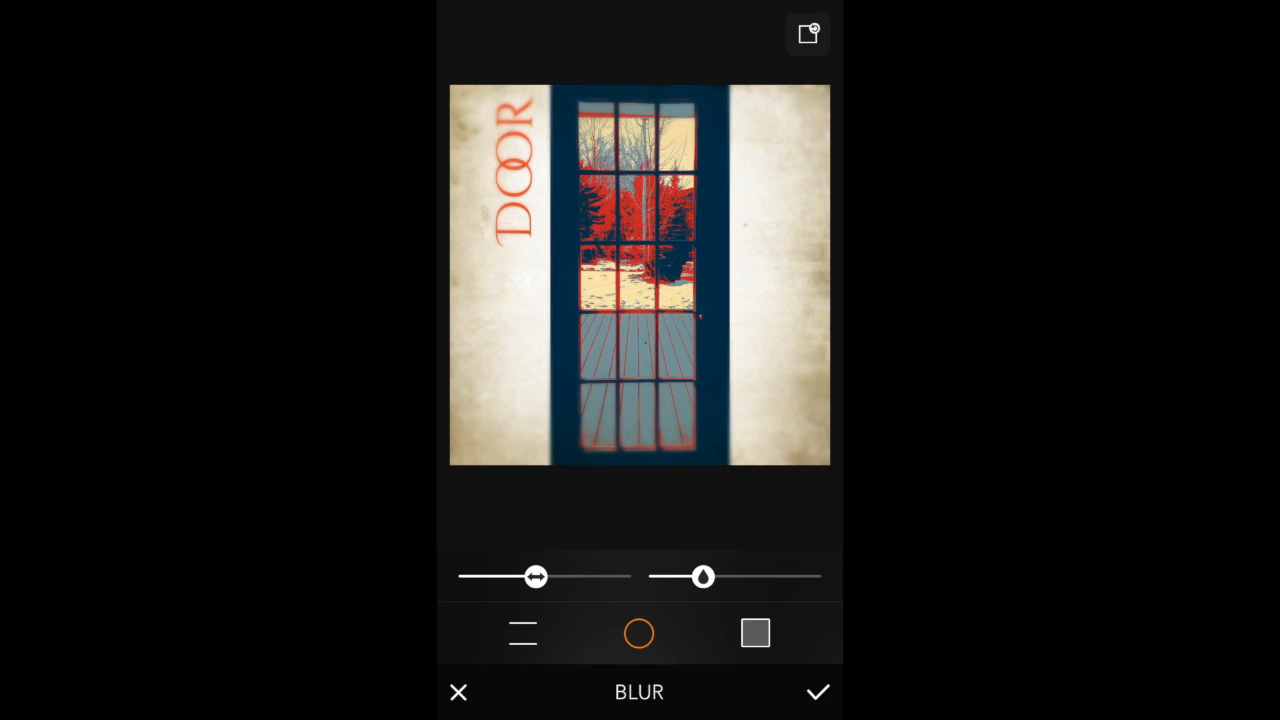
Try Linear, then full blur, swinging intensity from +100 down to minimum.
{"action": "left_click", "coordinate": [523, 632]}
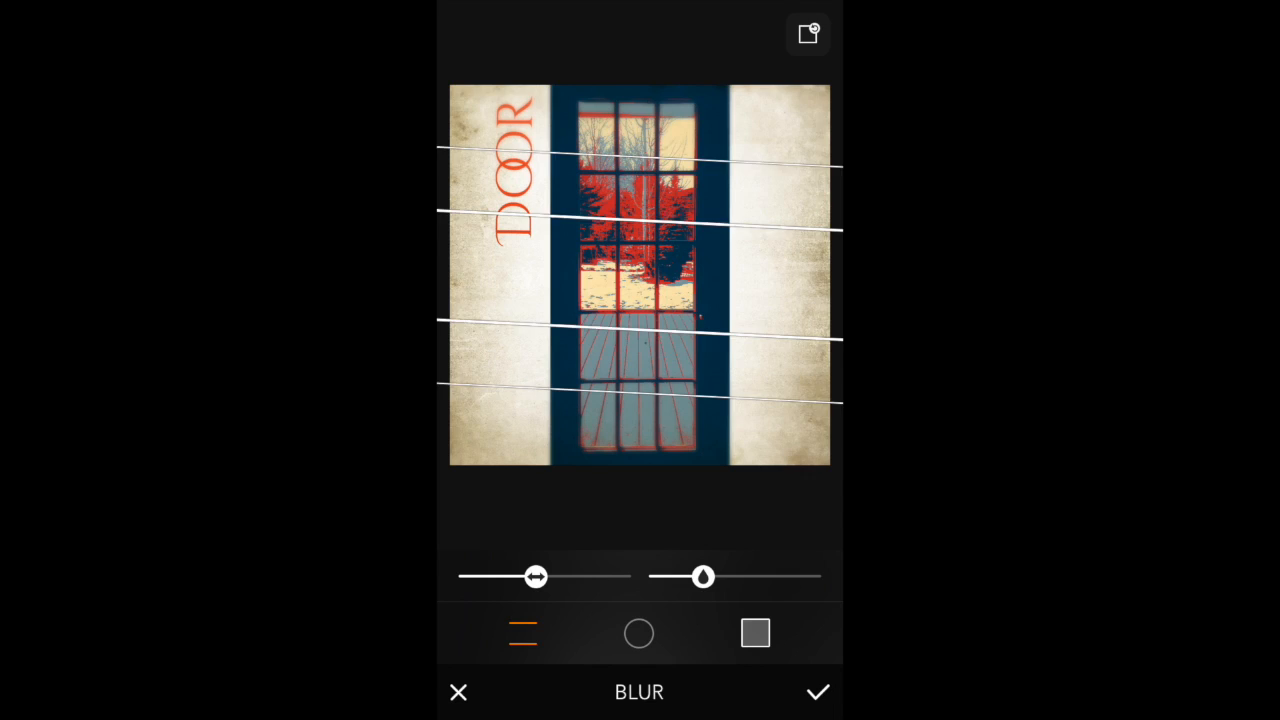
{"action": "left_click", "coordinate": [755, 633]}
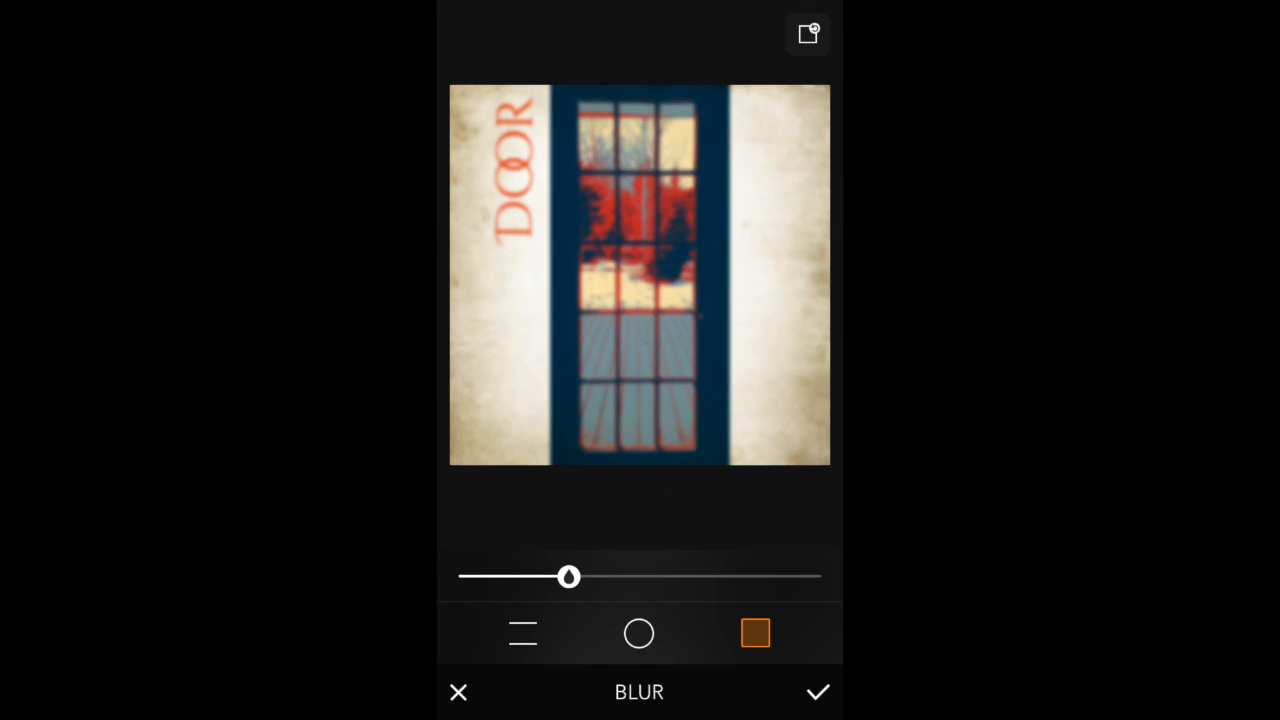
{"action": "left_click_drag", "start_coordinate": [569, 576], "coordinate": [813, 576]}
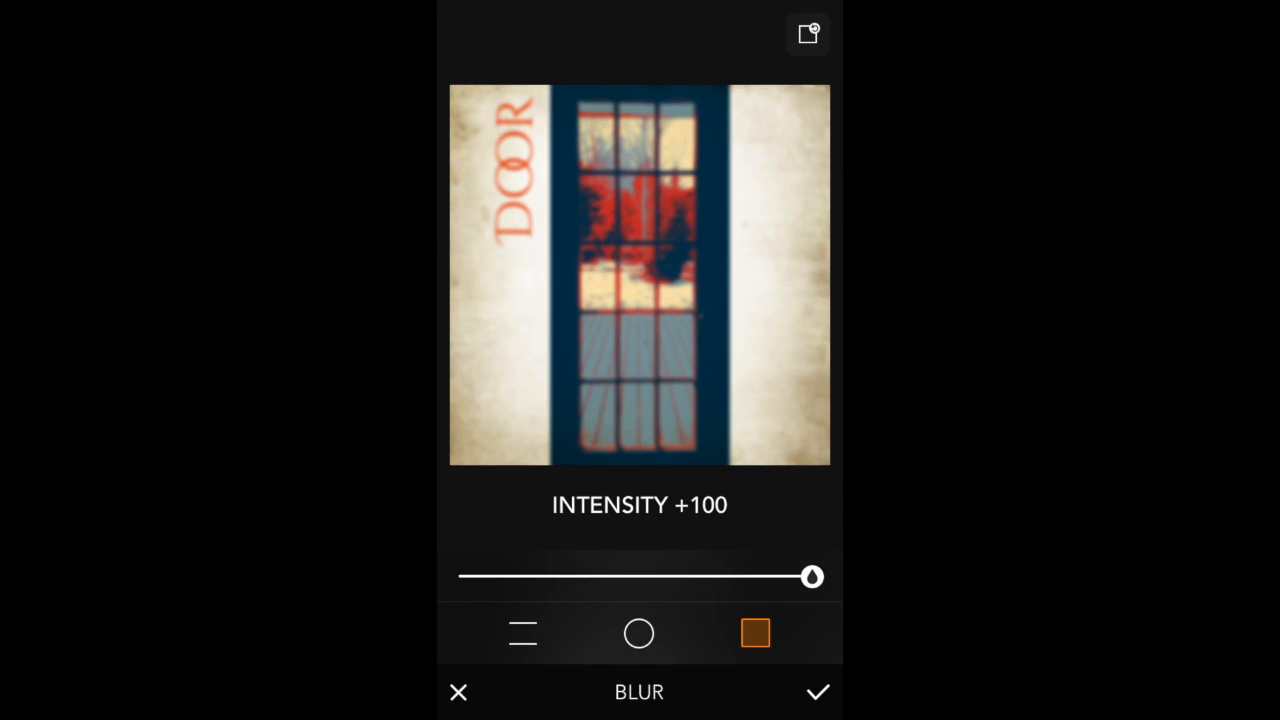
{"action": "left_click_drag", "start_coordinate": [812, 576], "coordinate": [476, 576]}
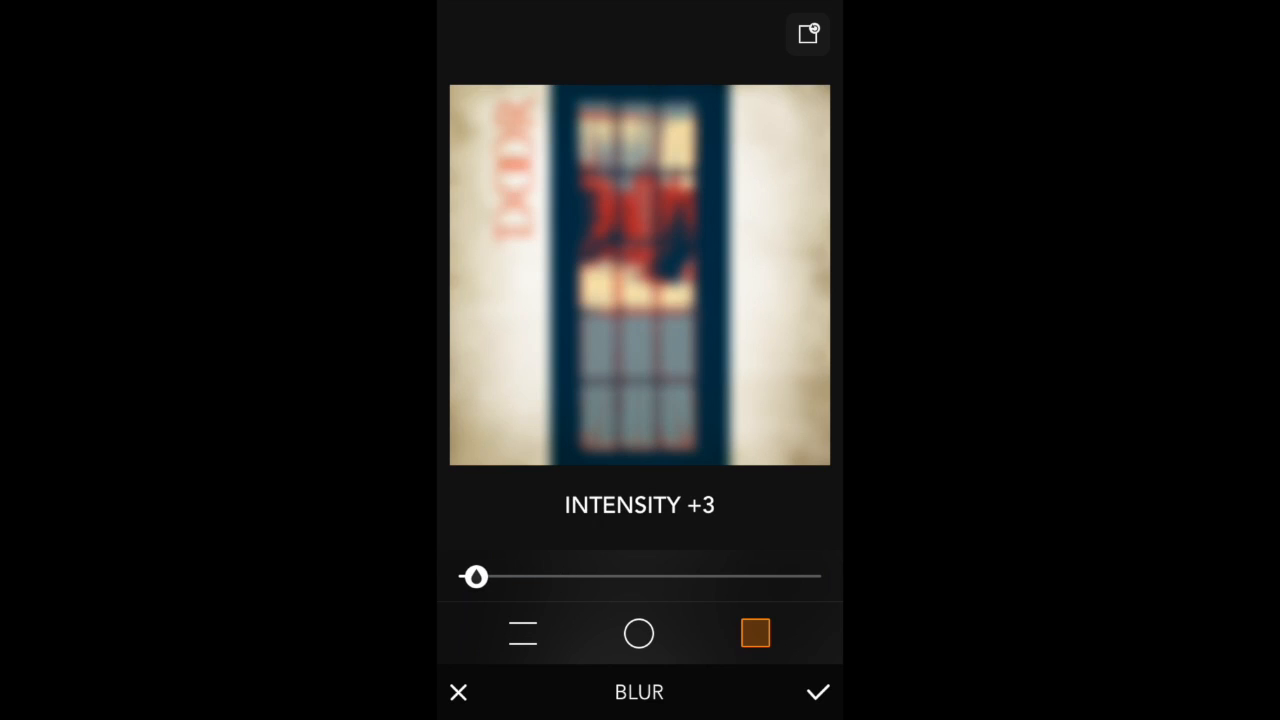
{"action": "left_click_drag", "start_coordinate": [476, 576], "coordinate": [480, 576]}
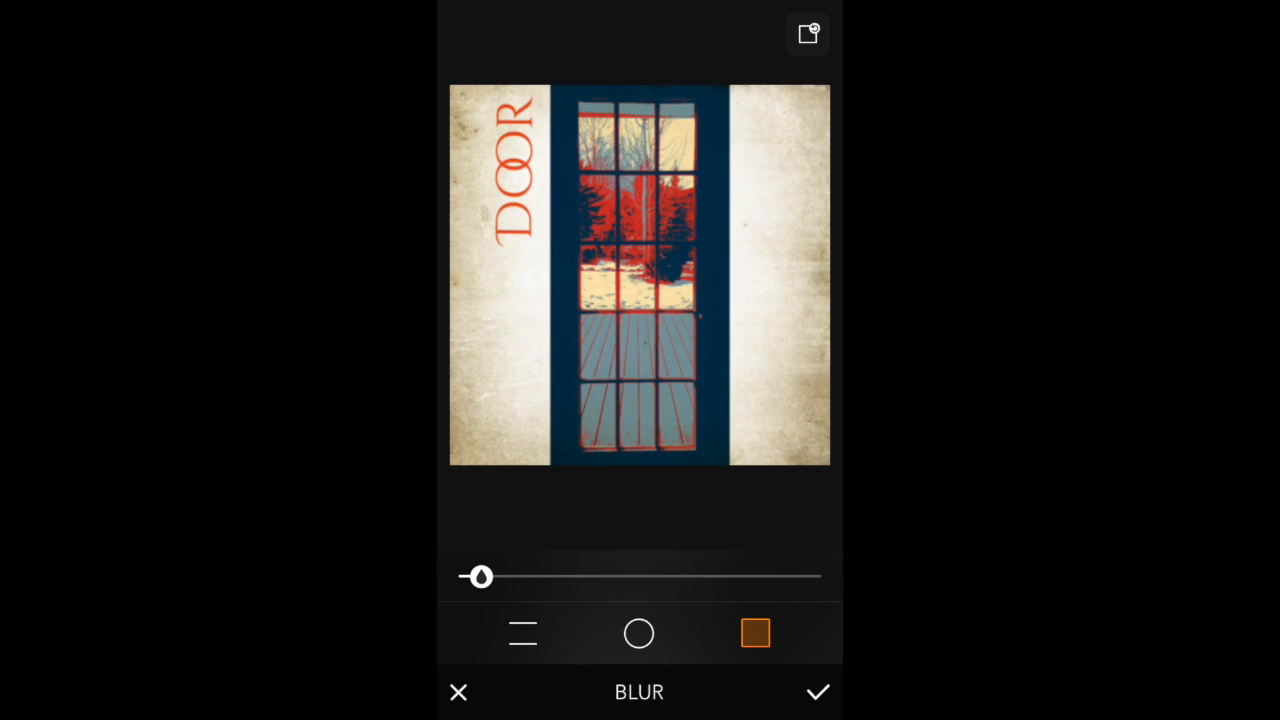
{"action": "left_click_drag", "start_coordinate": [480, 576], "coordinate": [467, 576]}
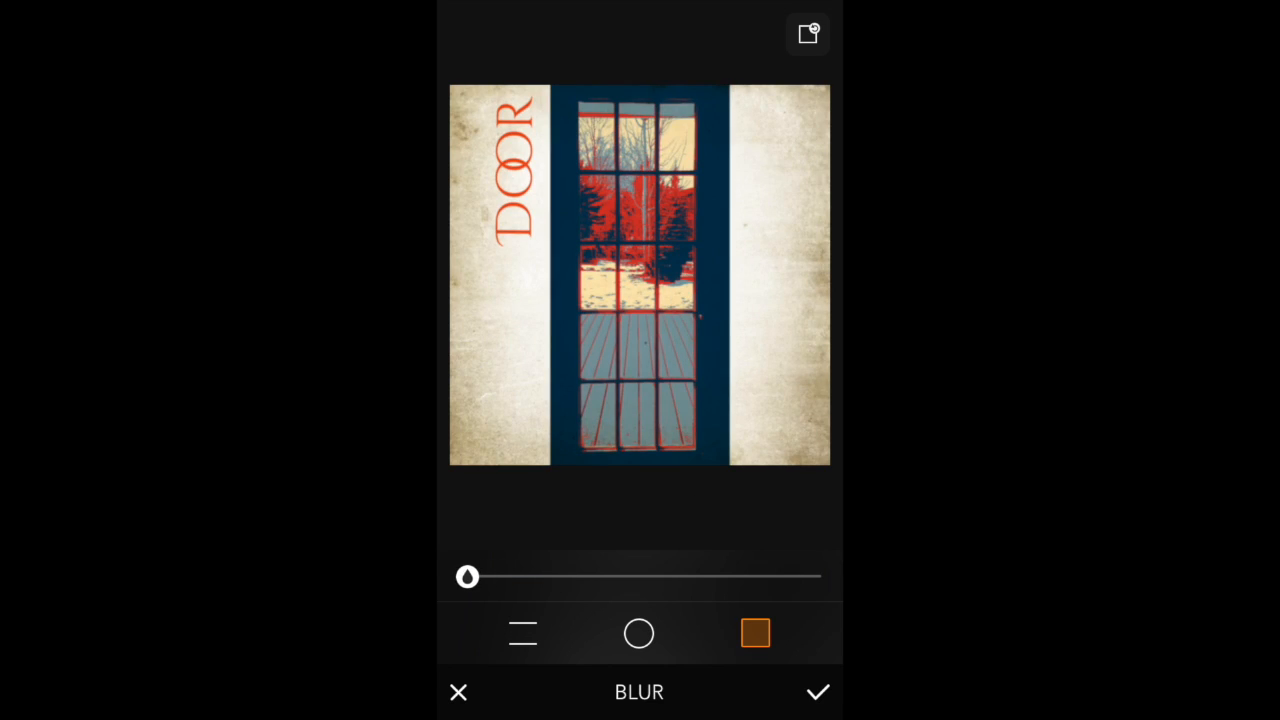
Switch back to Linear blur with a narrow vertical focus band along the door.
{"action": "left_click", "coordinate": [522, 633]}
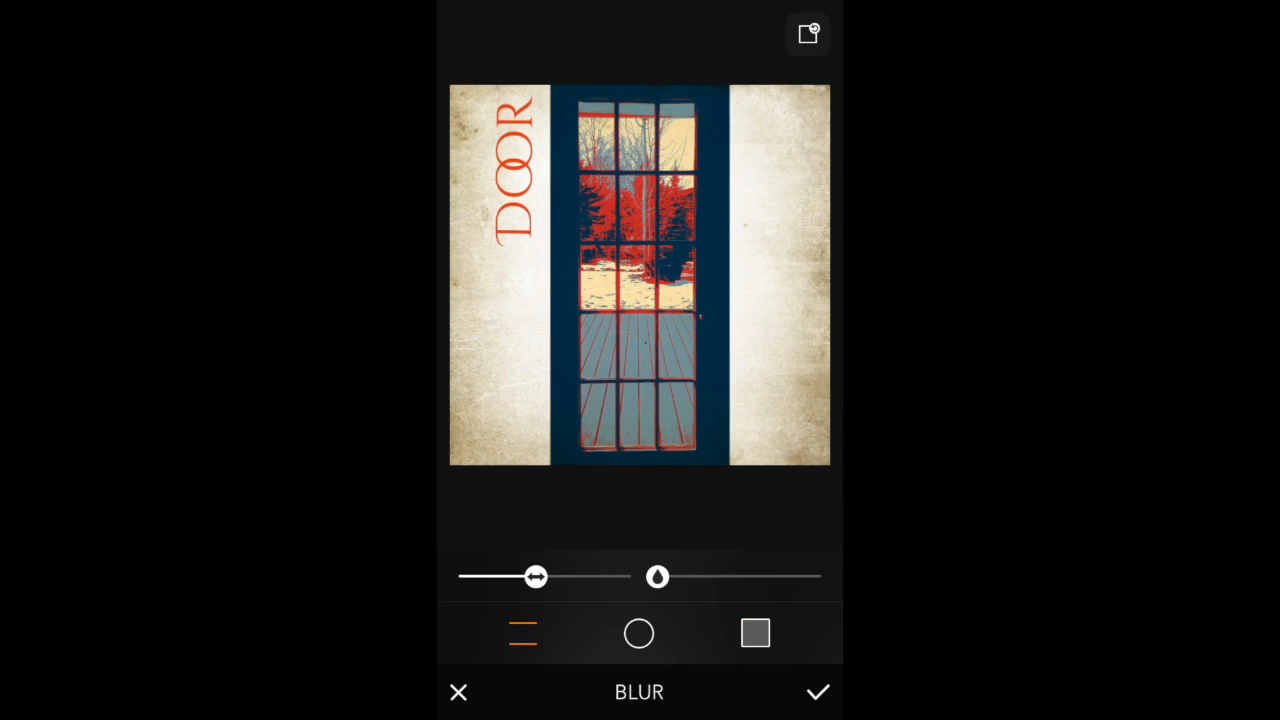
{"action": "left_click_drag", "start_coordinate": [535, 576], "coordinate": [467, 576]}
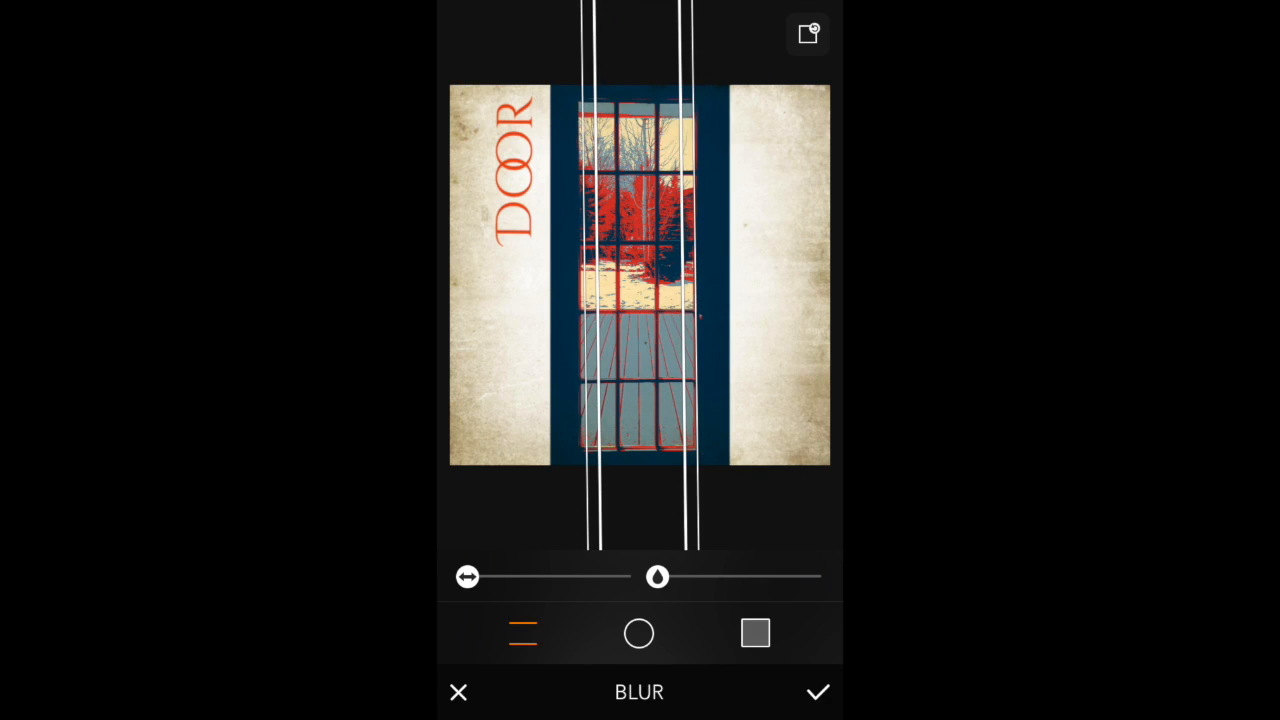
{"action": "left_click_drag", "start_coordinate": [657, 576], "coordinate": [731, 576]}
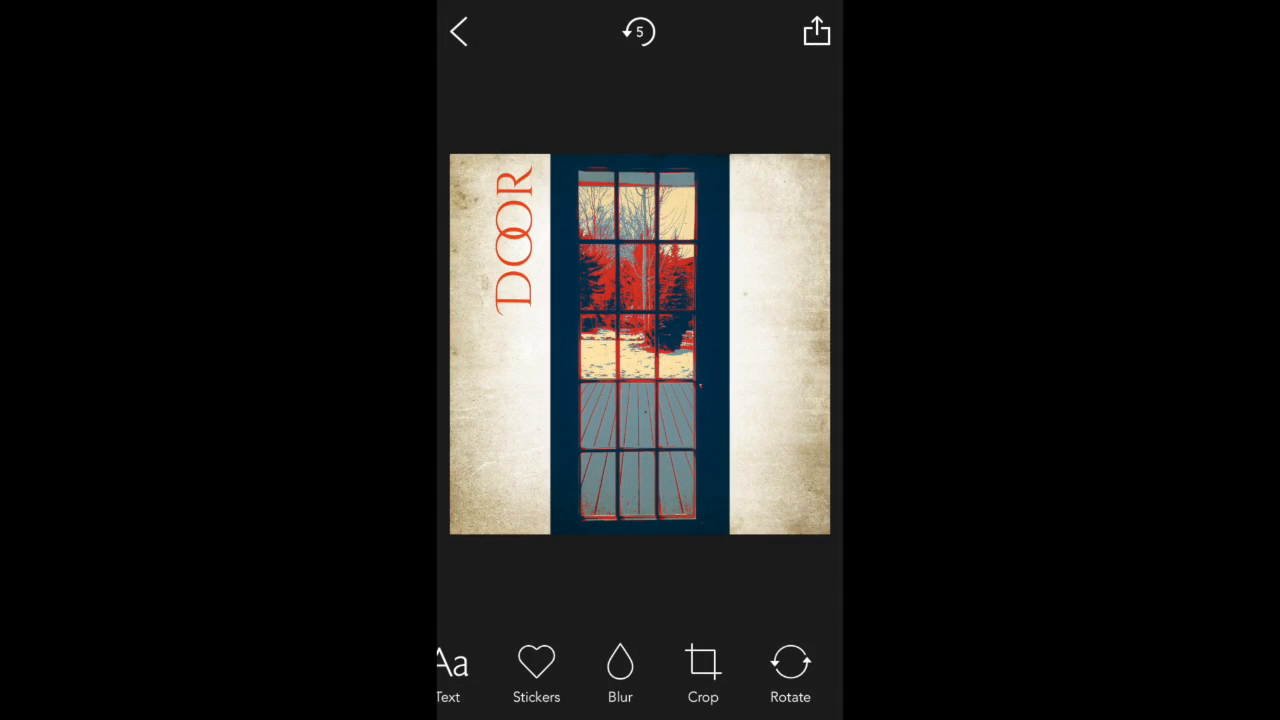
Try vertical perspective, horizontal perspective and lens distortion in Skew, then discard the changes.
{"action": "scroll", "scroll_direction": "right", "scroll_amount": 3}
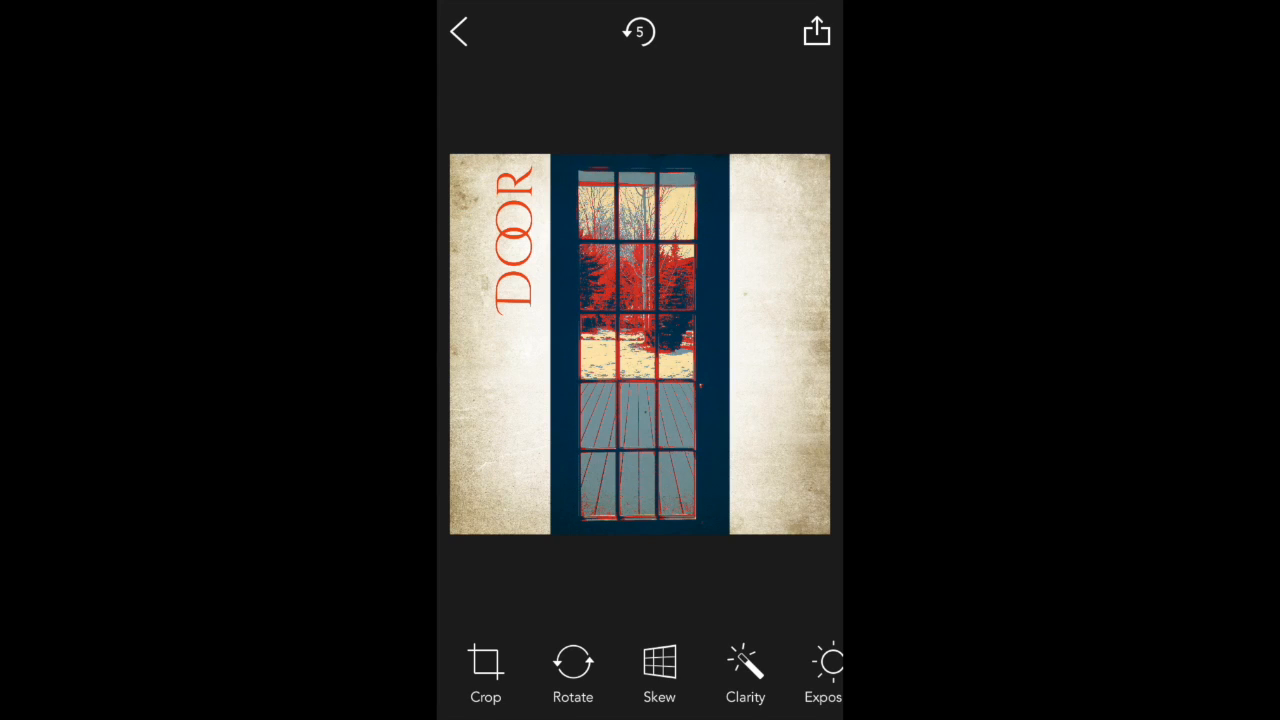
{"action": "left_click", "coordinate": [659, 670]}
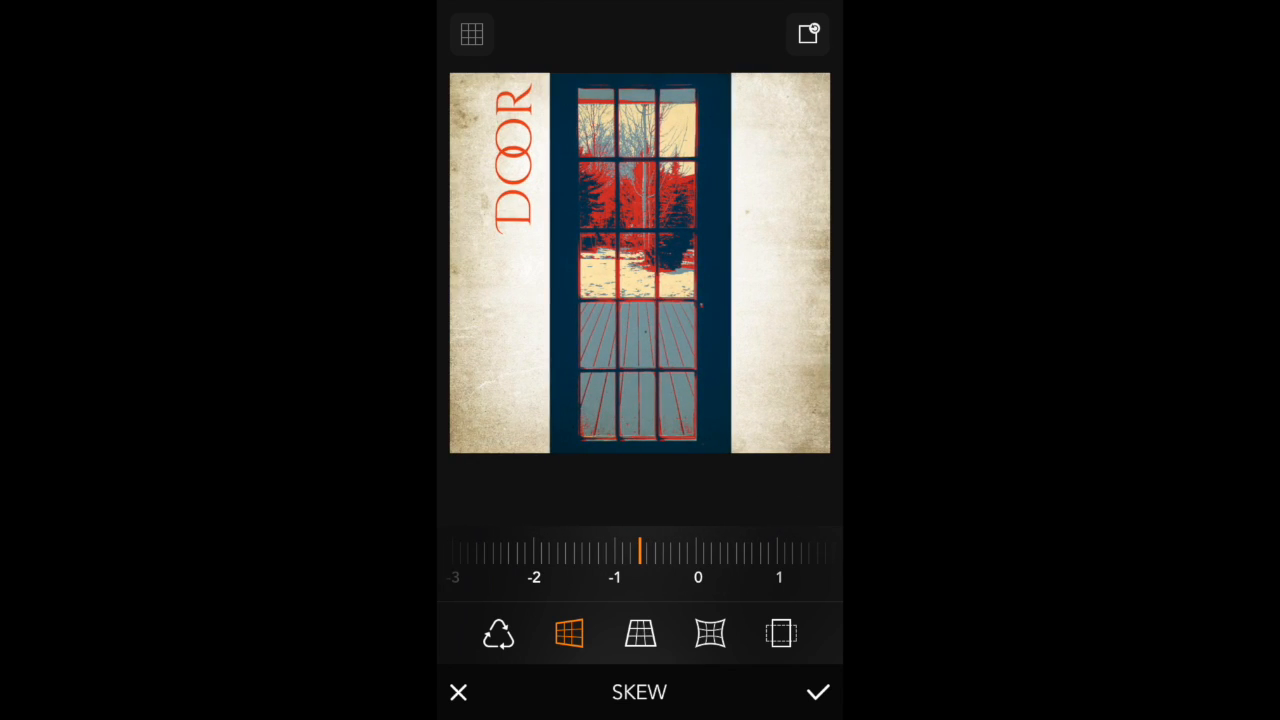
{"action": "left_click", "coordinate": [640, 633]}
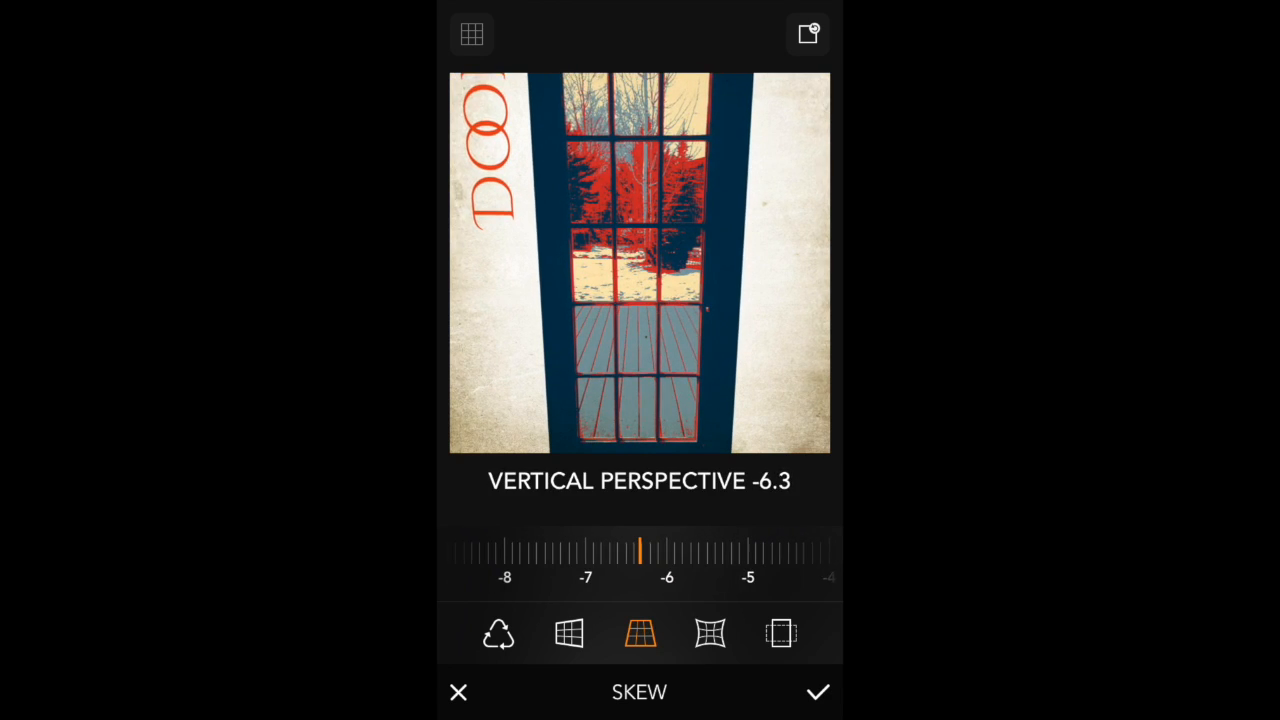
{"action": "left_click_drag", "start_coordinate": [640, 548], "coordinate": [720, 548]}
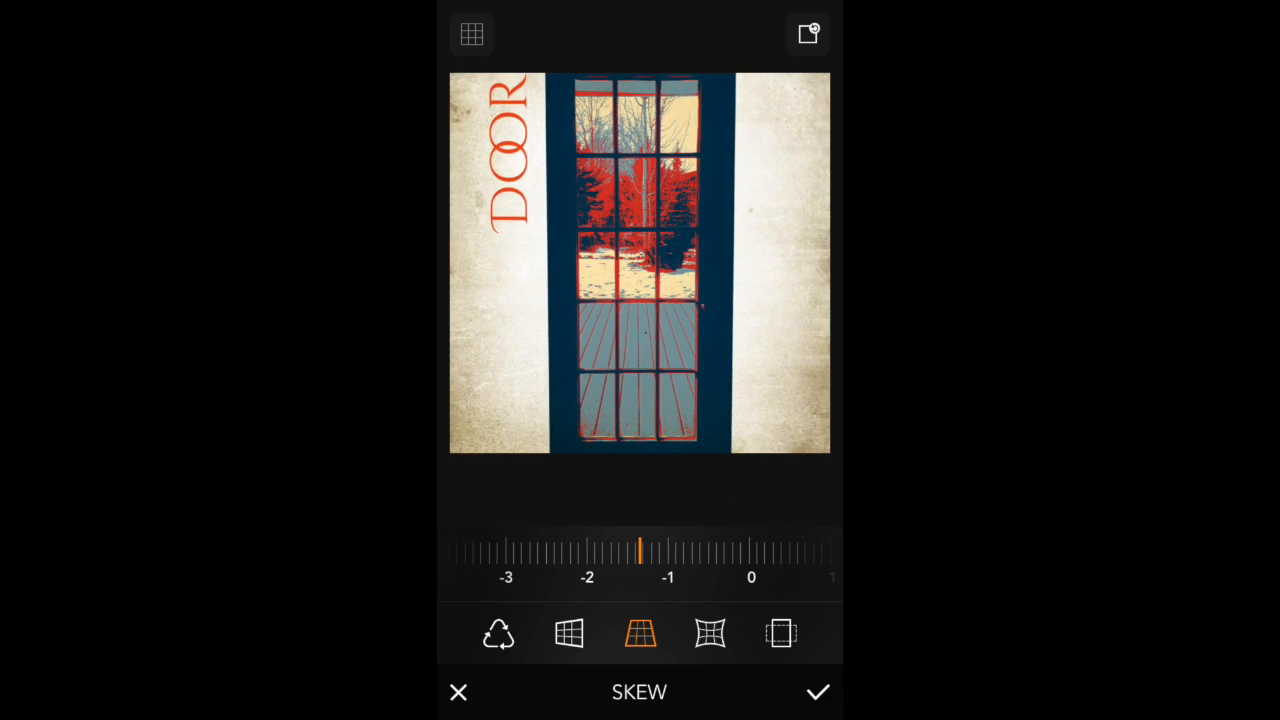
{"action": "left_click", "coordinate": [568, 633]}
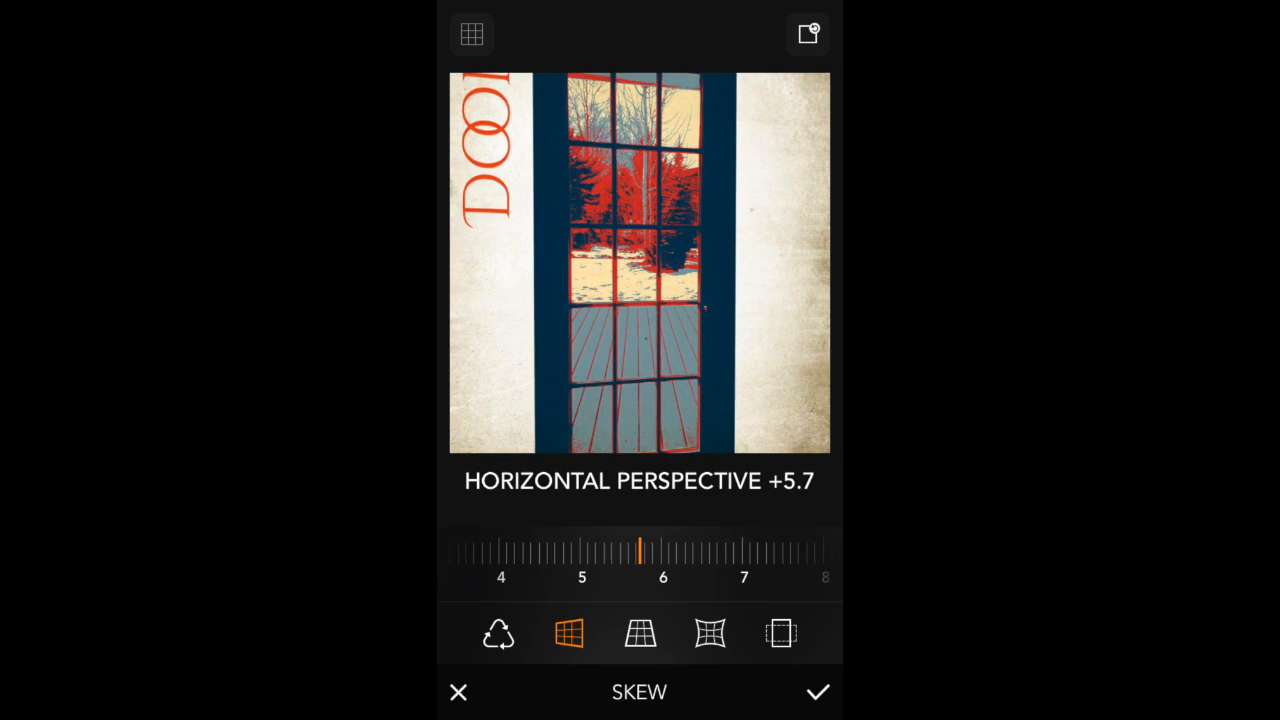
{"action": "left_click", "coordinate": [710, 633]}
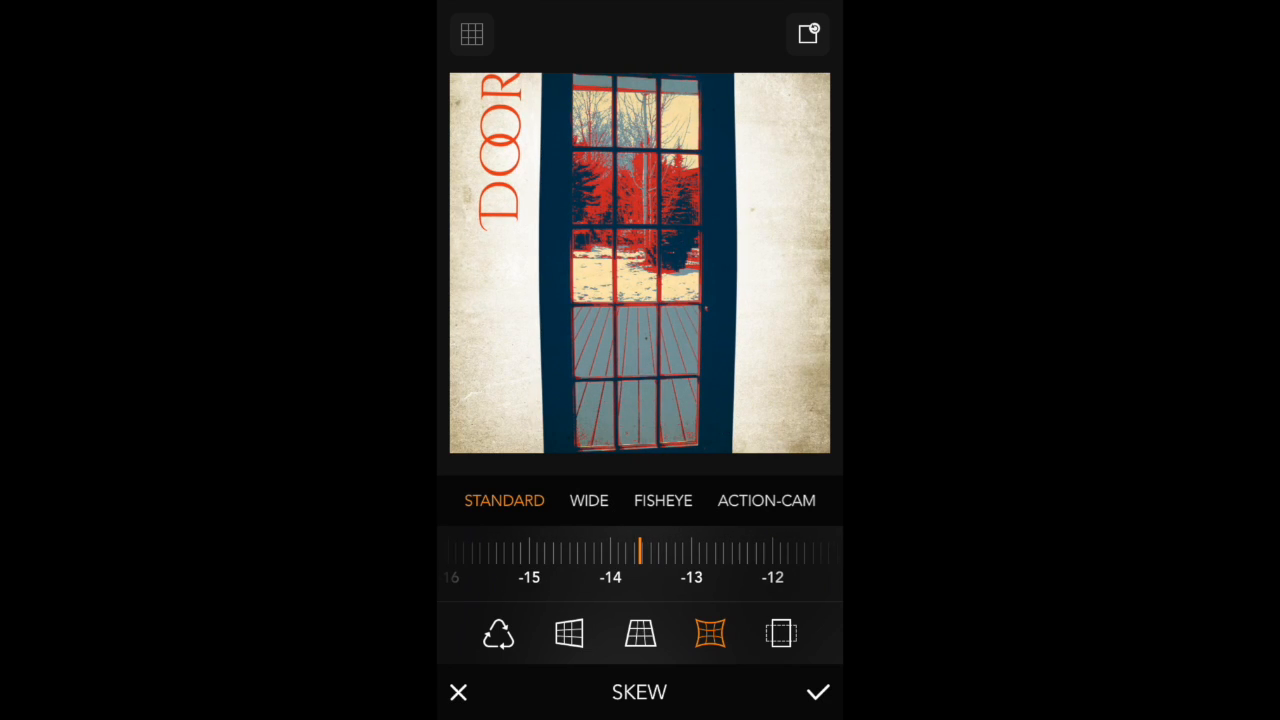
{"action": "left_click", "coordinate": [568, 633]}
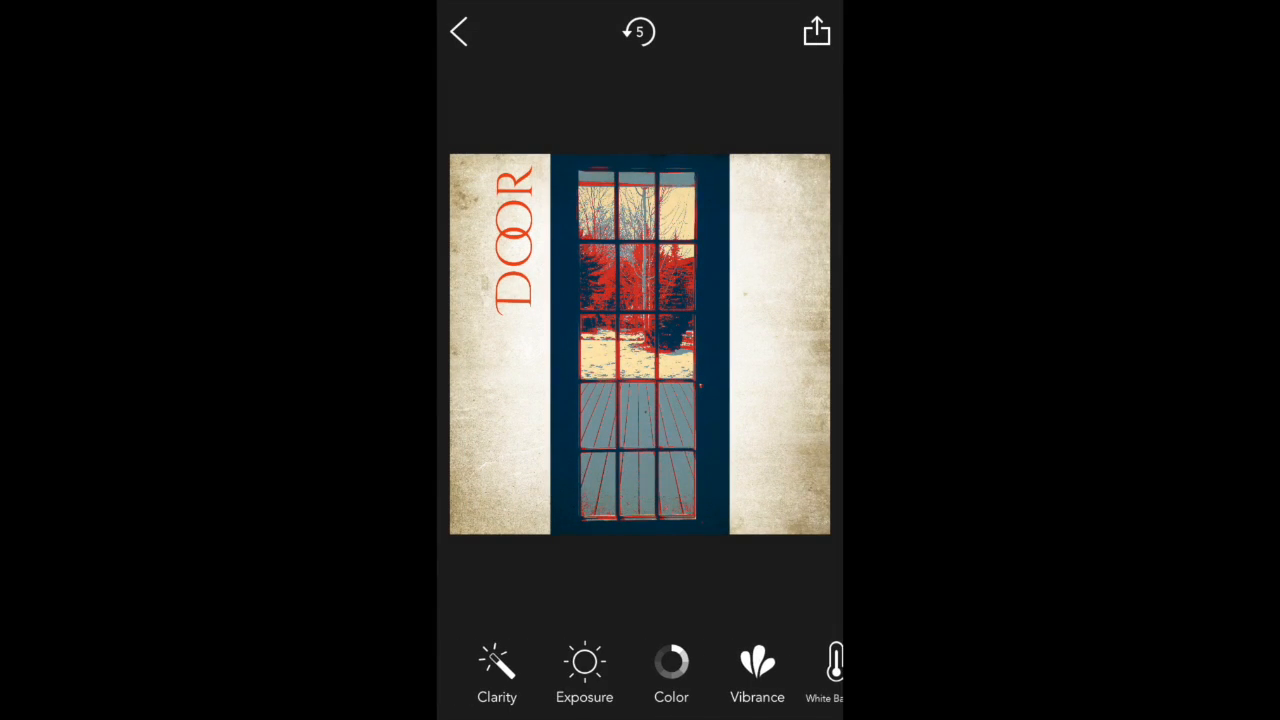
Apply a clarity boost of about +37 to the door photo.
{"action": "left_click", "coordinate": [497, 675]}
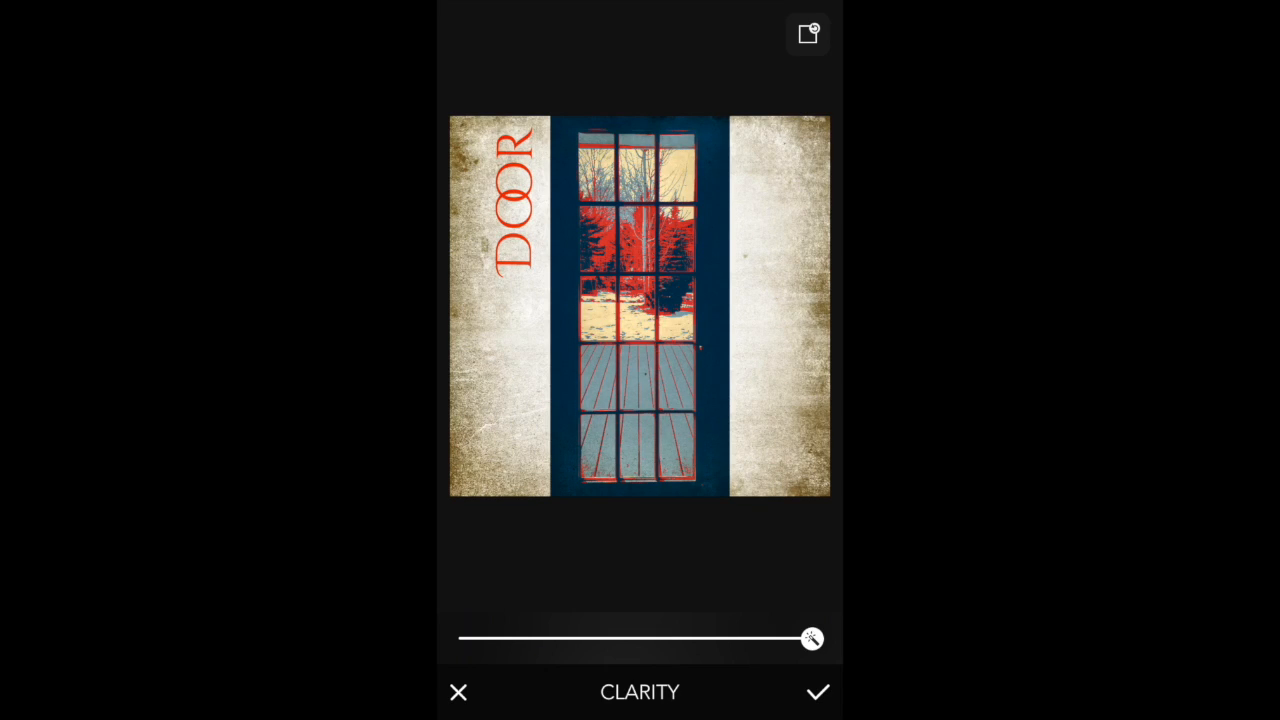
{"action": "left_click_drag", "start_coordinate": [812, 638], "coordinate": [466, 638]}
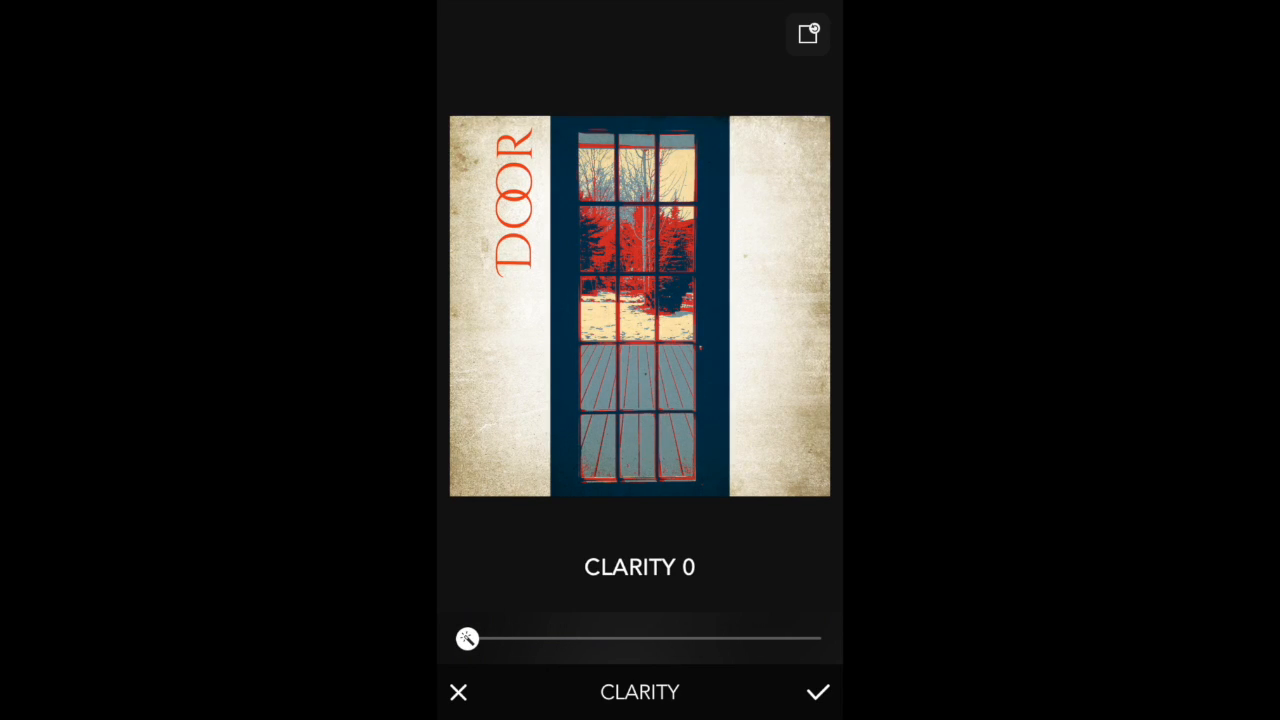
{"action": "left_click_drag", "start_coordinate": [466, 638], "coordinate": [593, 638]}
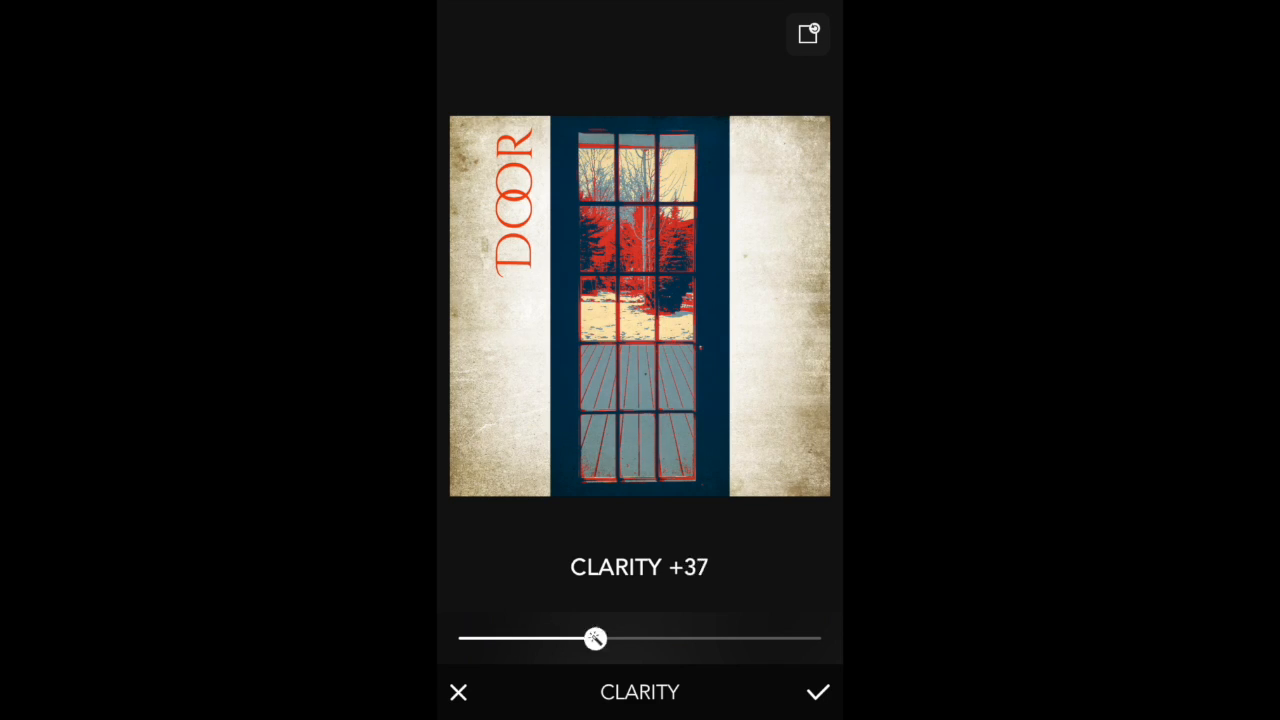
{"action": "left_click_drag", "start_coordinate": [594, 638], "coordinate": [602, 638]}
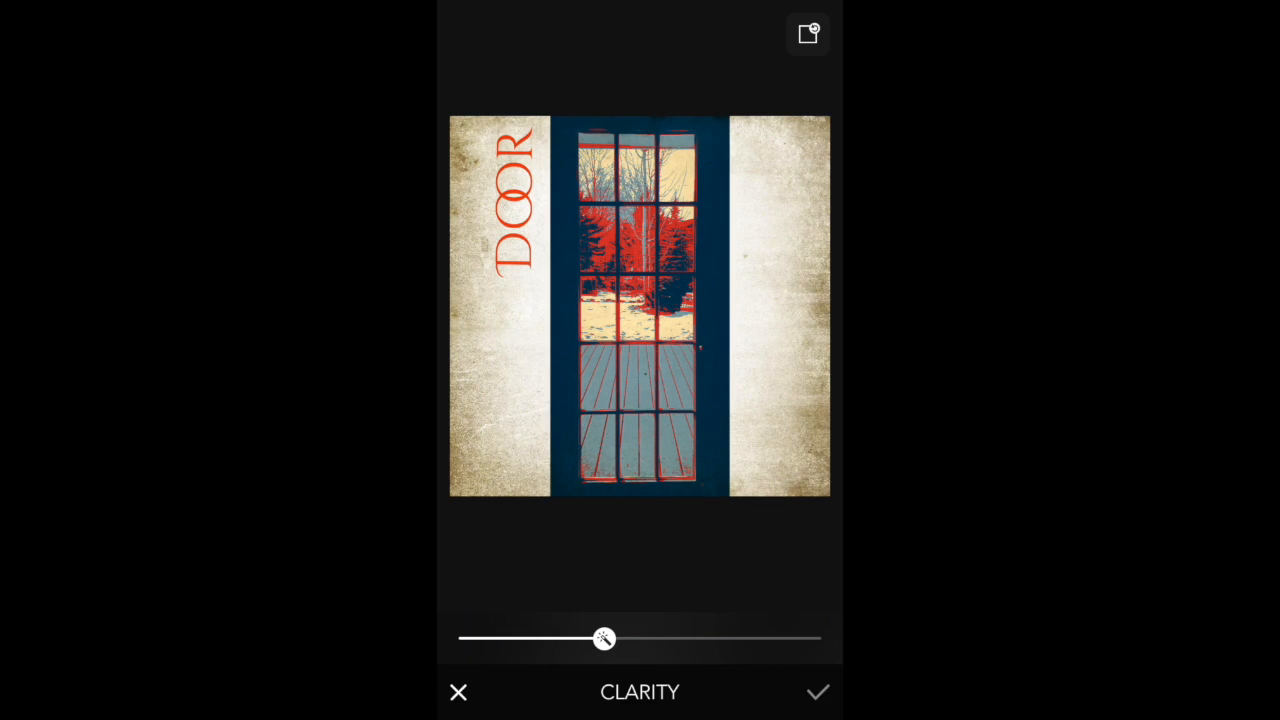
{"action": "left_click", "coordinate": [817, 692]}
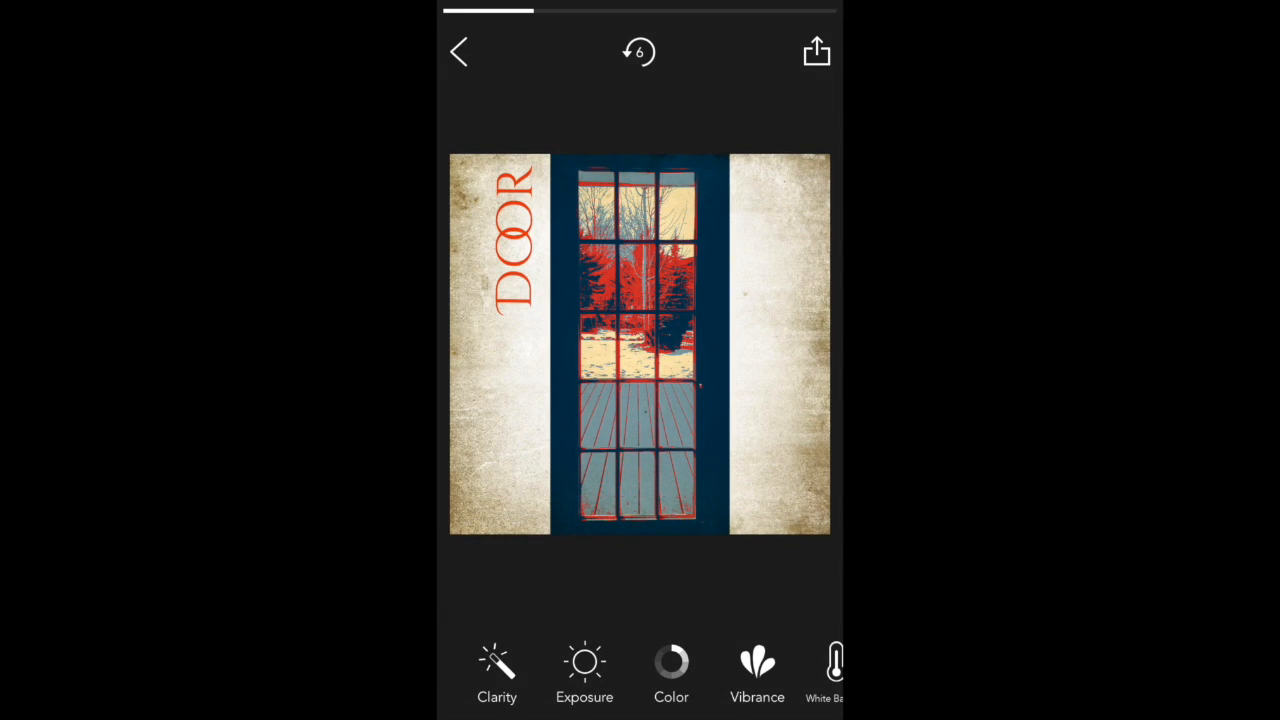
Swing brightness between +100 and original, then lower and readjust contrast.
{"action": "left_click", "coordinate": [584, 670]}
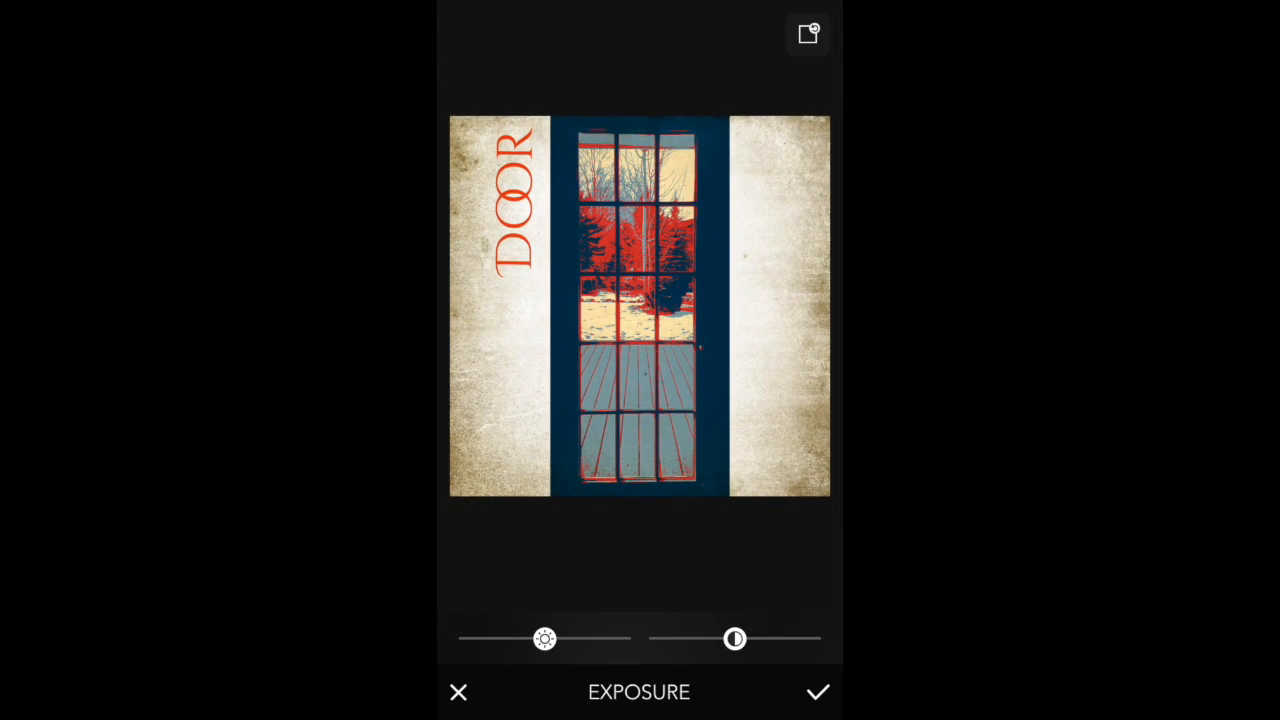
{"action": "left_click_drag", "start_coordinate": [545, 638], "coordinate": [622, 638]}
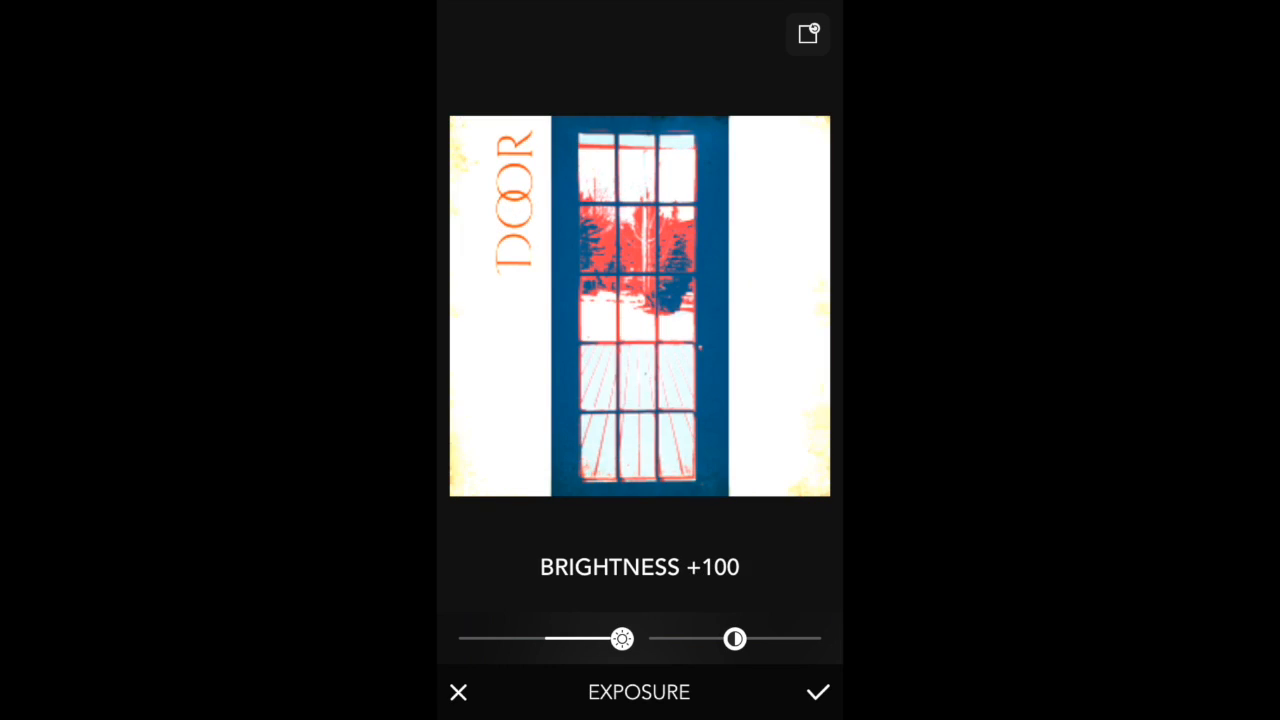
{"action": "left_click_drag", "start_coordinate": [622, 638], "coordinate": [550, 638]}
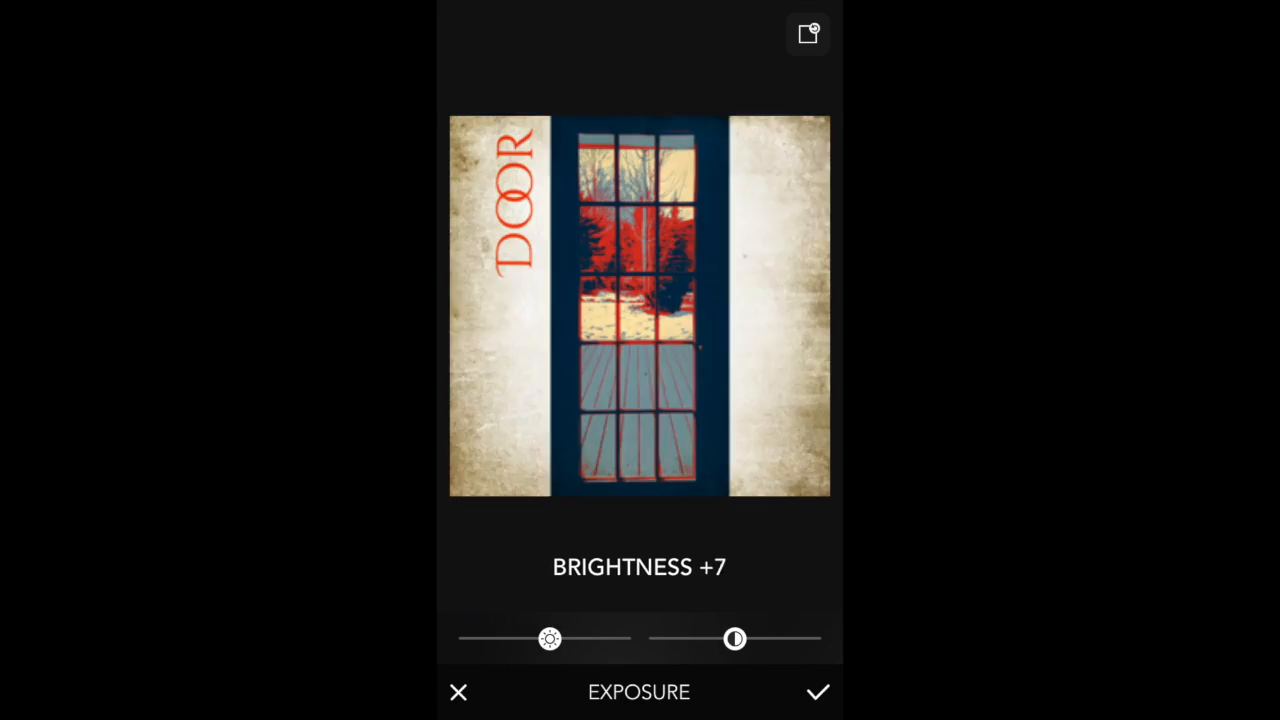
{"action": "left_click_drag", "start_coordinate": [550, 638], "coordinate": [623, 638]}
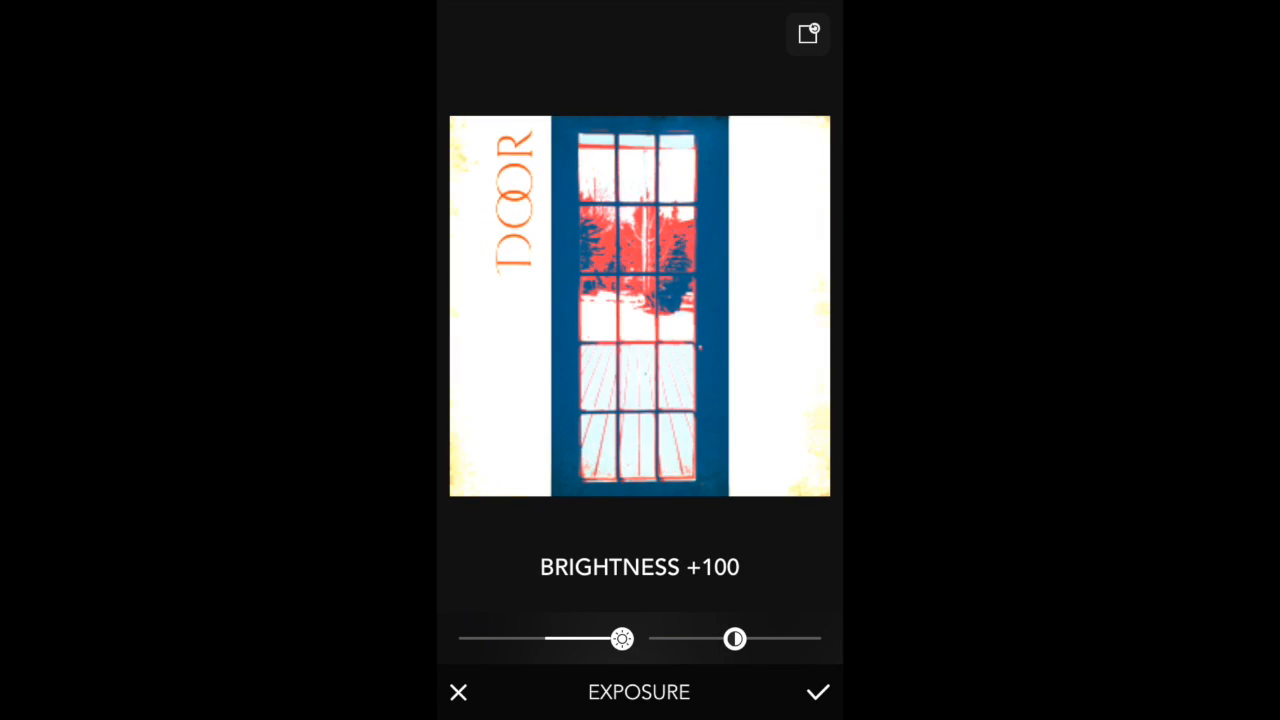
{"action": "left_click_drag", "start_coordinate": [622, 638], "coordinate": [546, 638]}
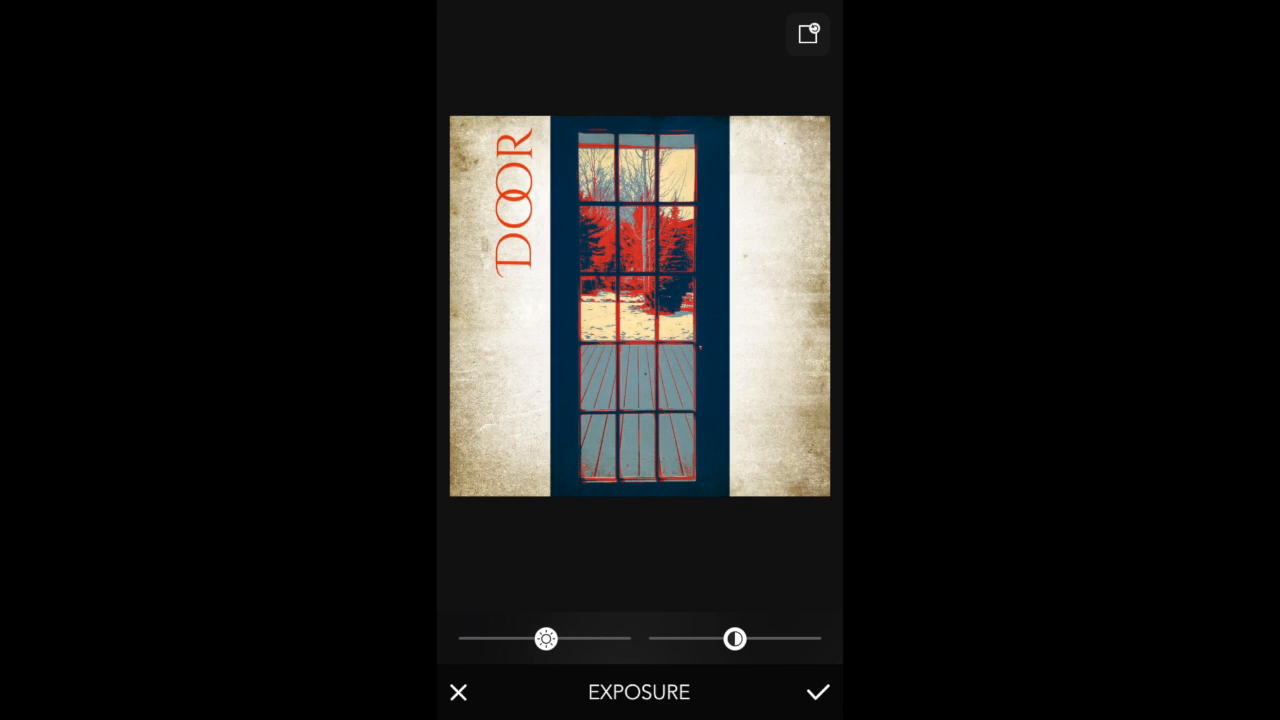
{"action": "left_click_drag", "start_coordinate": [735, 638], "coordinate": [658, 638]}
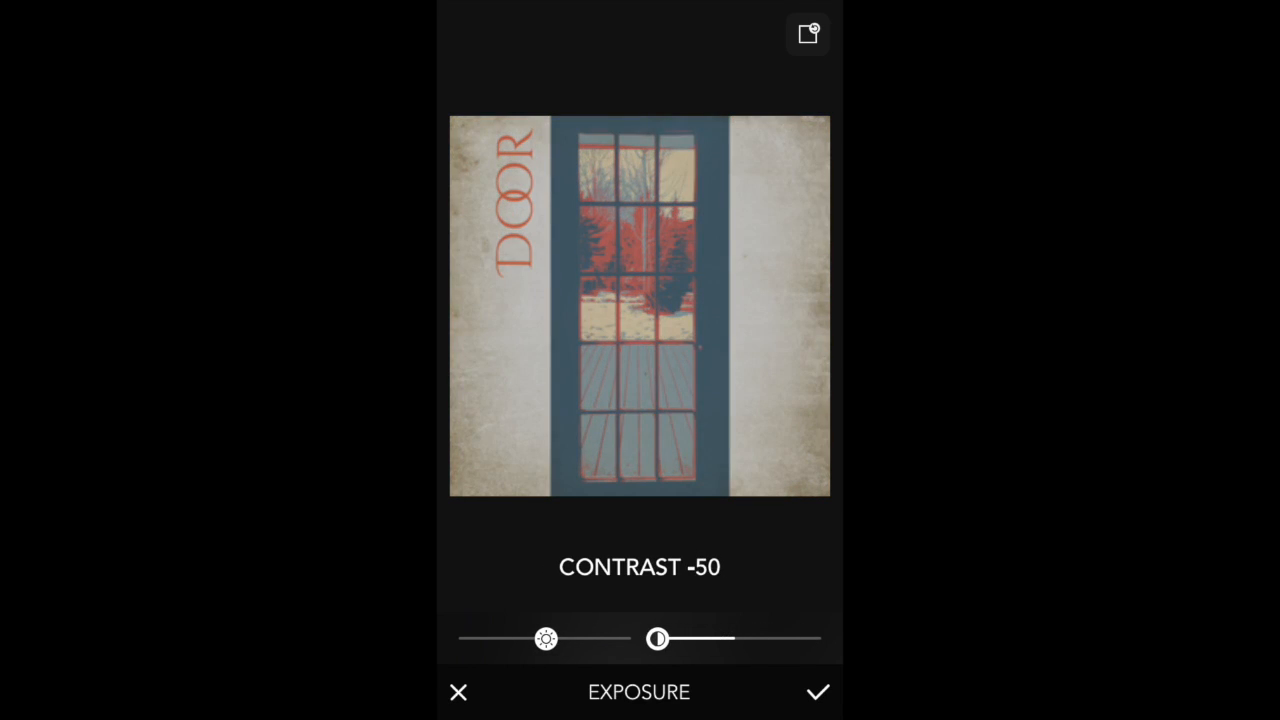
{"action": "left_click_drag", "start_coordinate": [657, 639], "coordinate": [727, 646]}
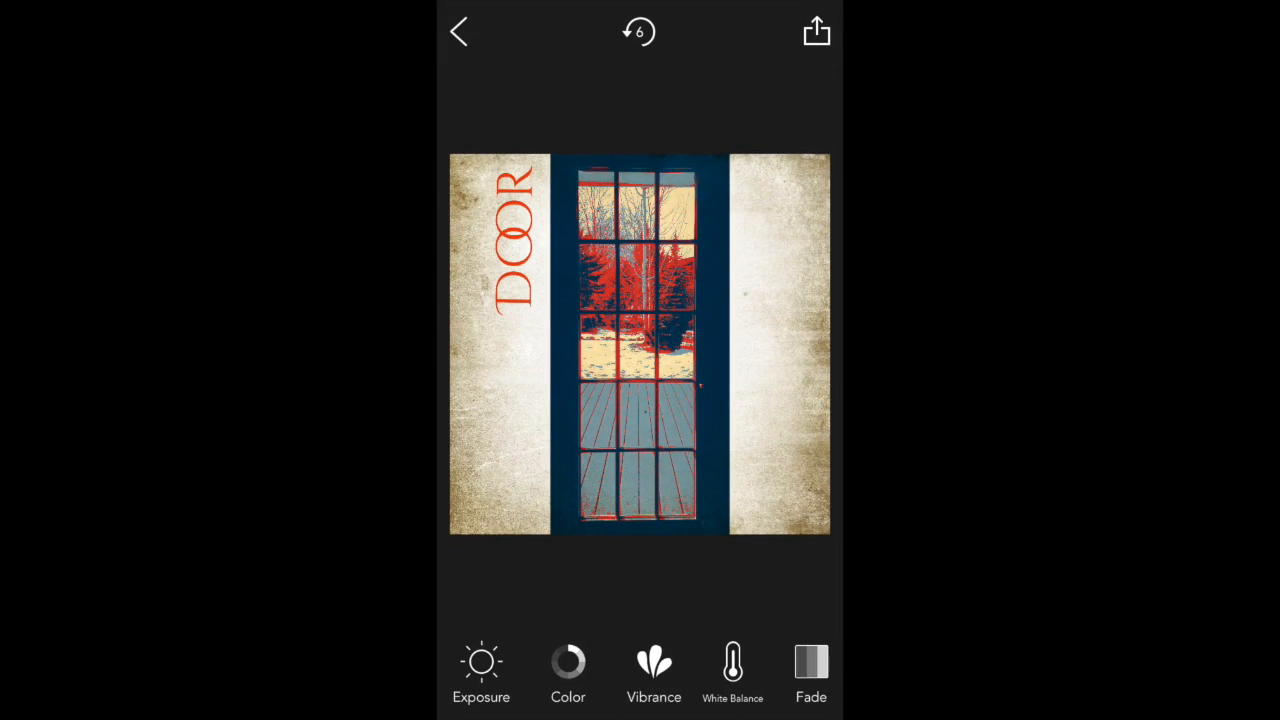
Drain vibrance to the minimum, then discard the change.
{"action": "left_click", "coordinate": [653, 665]}
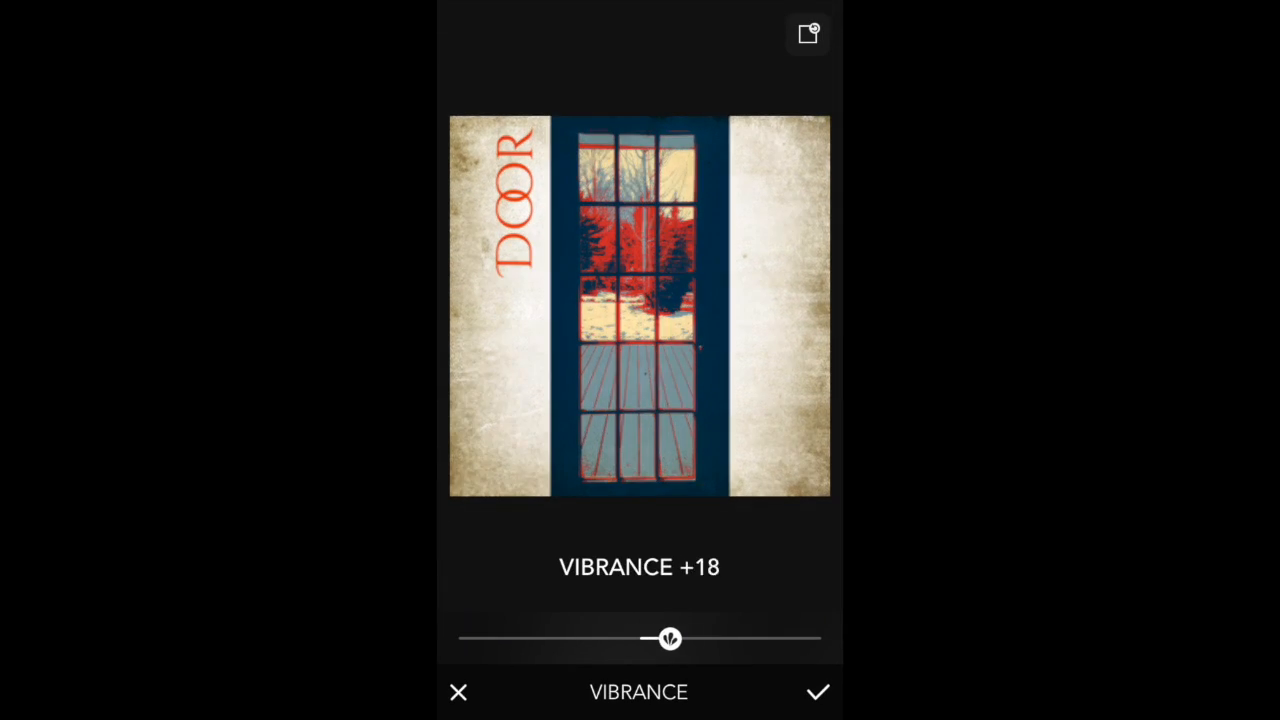
{"action": "left_click_drag", "start_coordinate": [670, 638], "coordinate": [467, 638]}
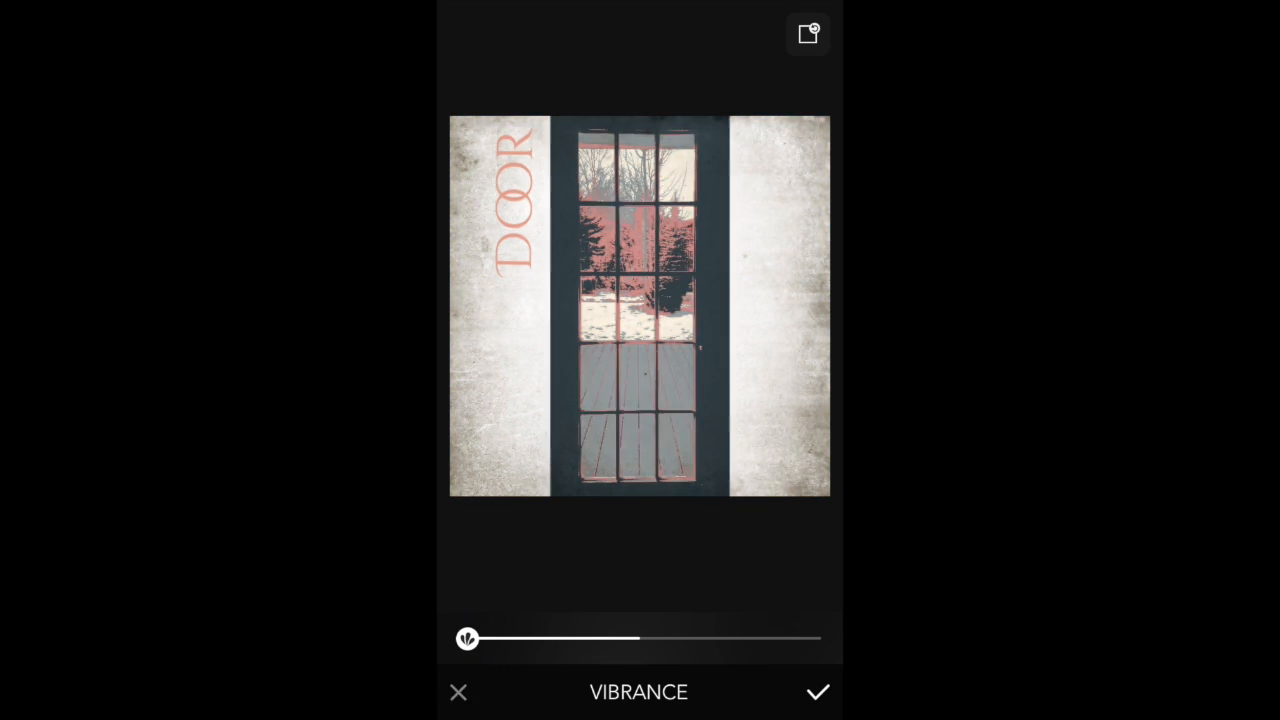
{"action": "left_click", "coordinate": [817, 692]}
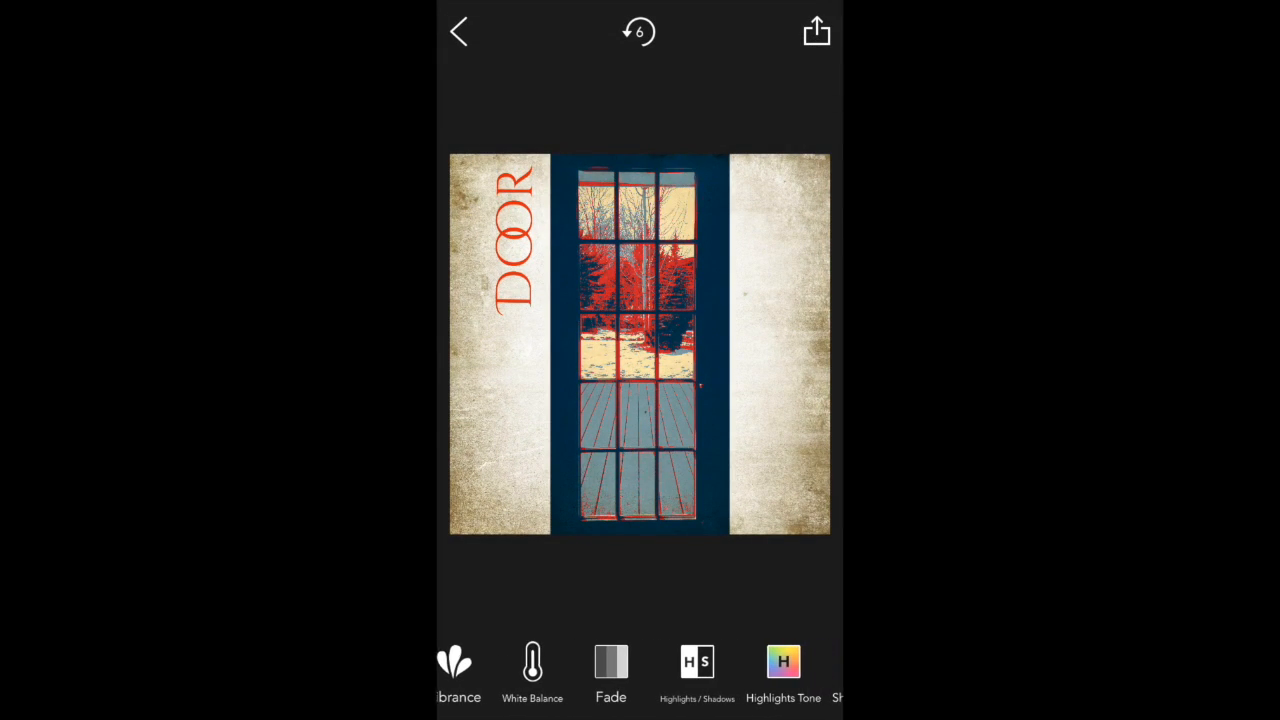
Sharpen the photo fully to +100, then discard the change.
{"action": "scroll", "scroll_direction": "left", "scroll_amount": 3}
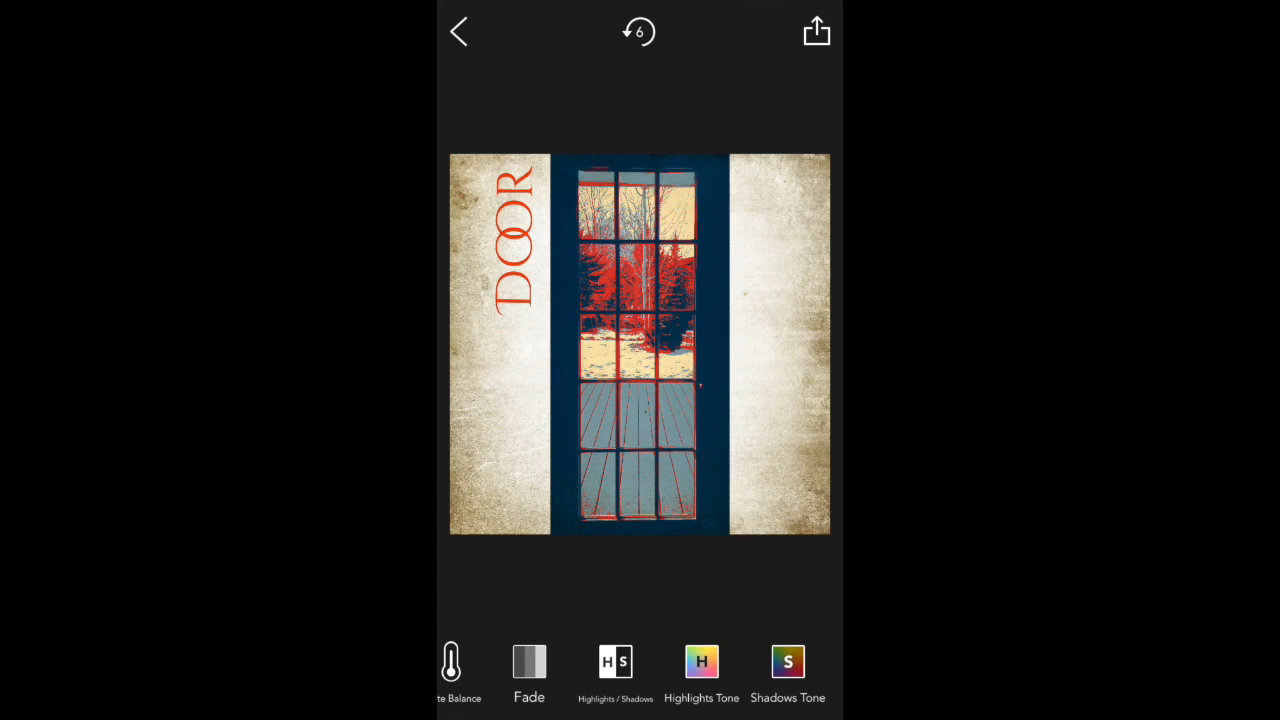
{"action": "left_click", "coordinate": [615, 661]}
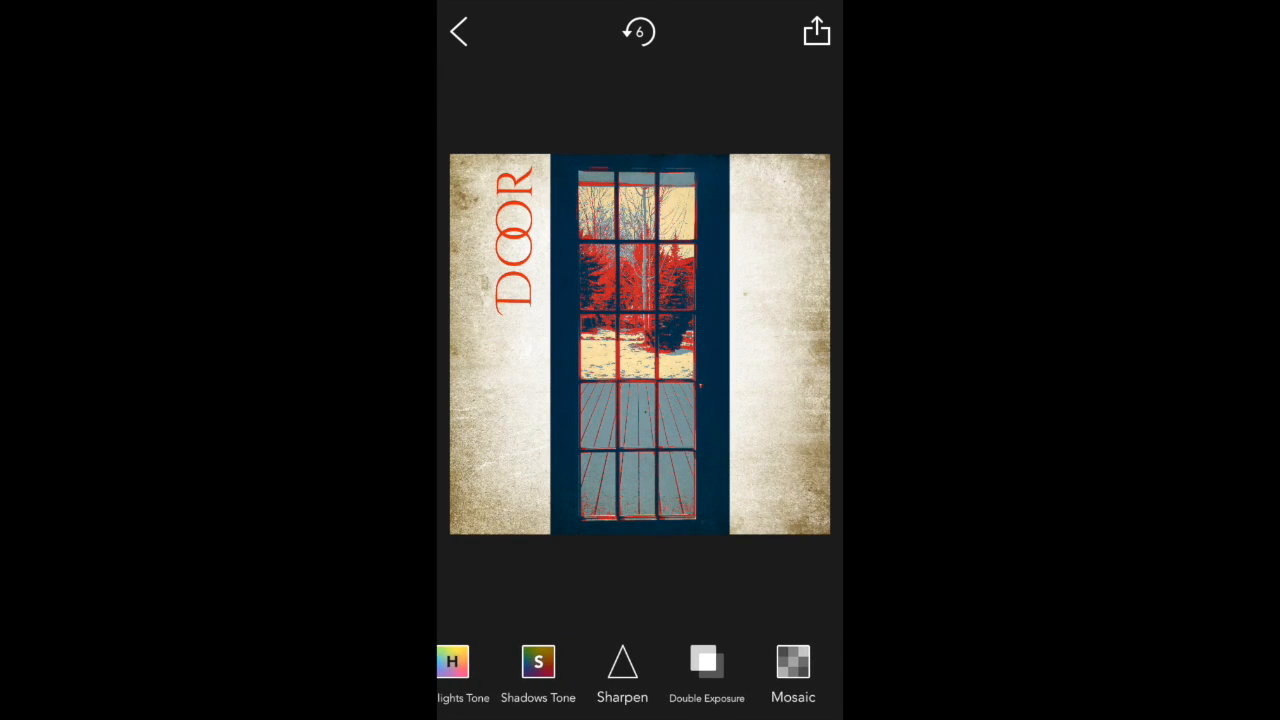
{"action": "left_click", "coordinate": [622, 665]}
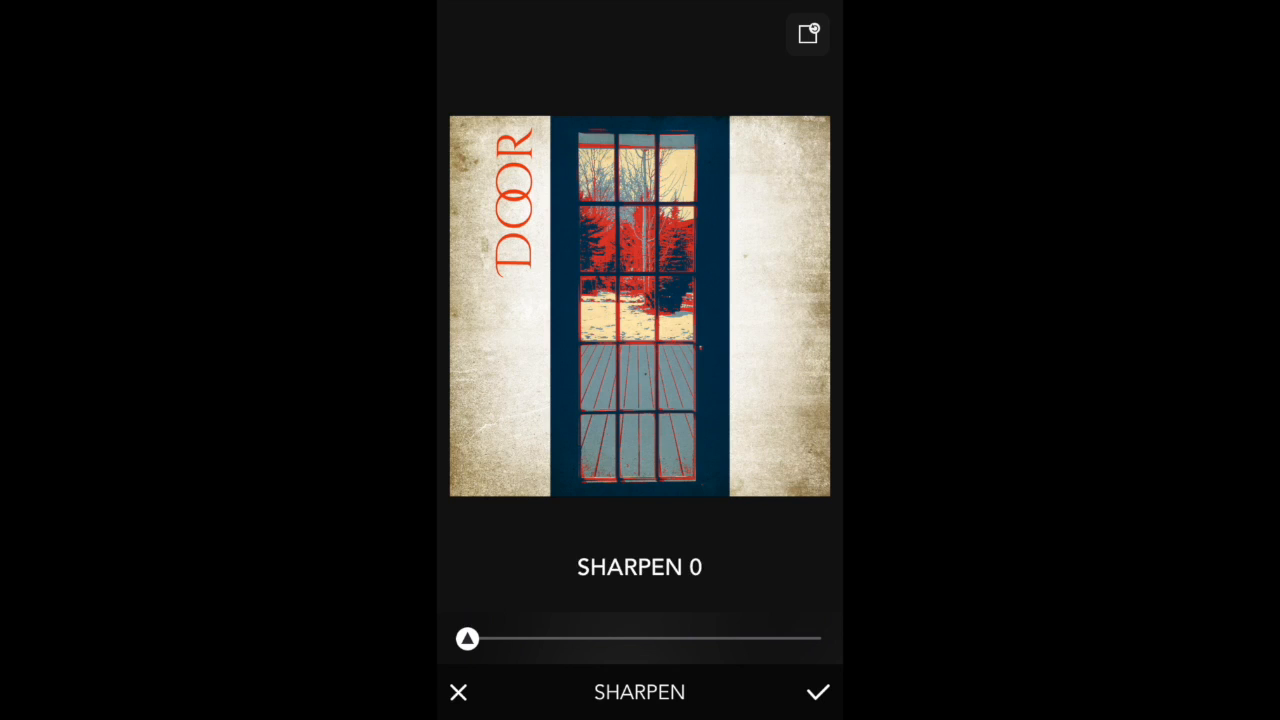
{"action": "left_click_drag", "start_coordinate": [467, 638], "coordinate": [812, 638]}
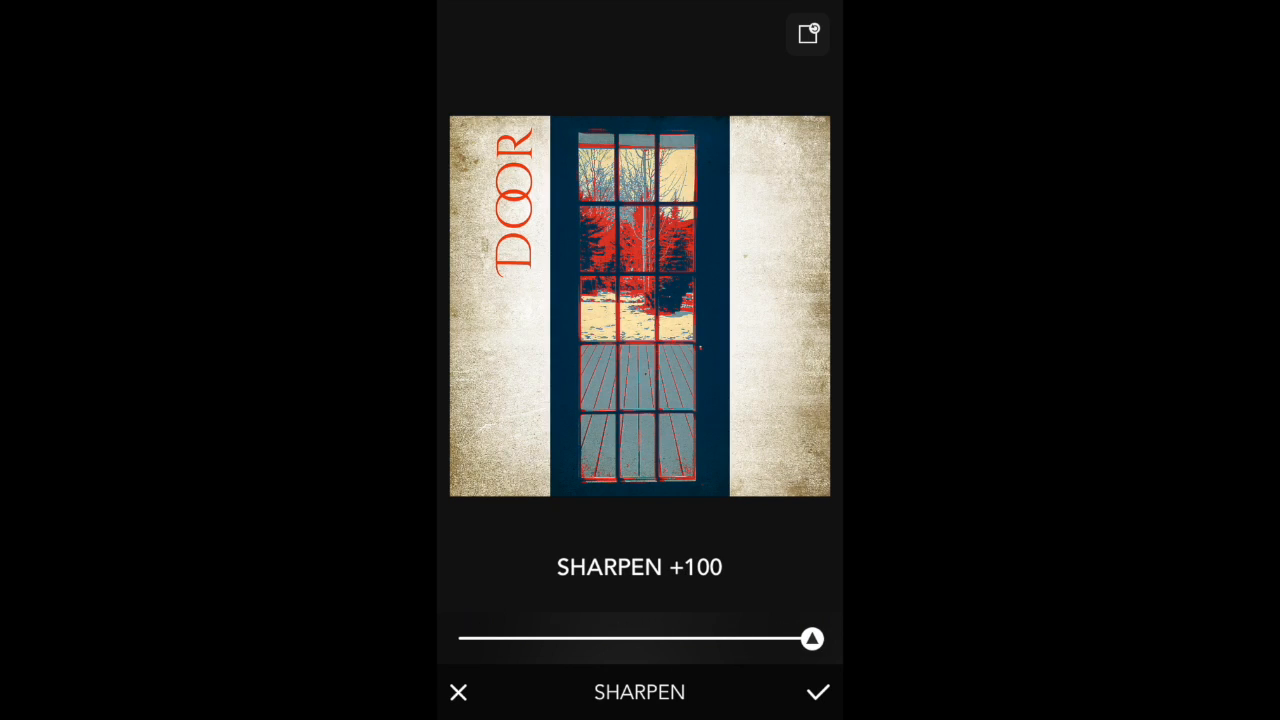
{"action": "left_click", "coordinate": [817, 692]}
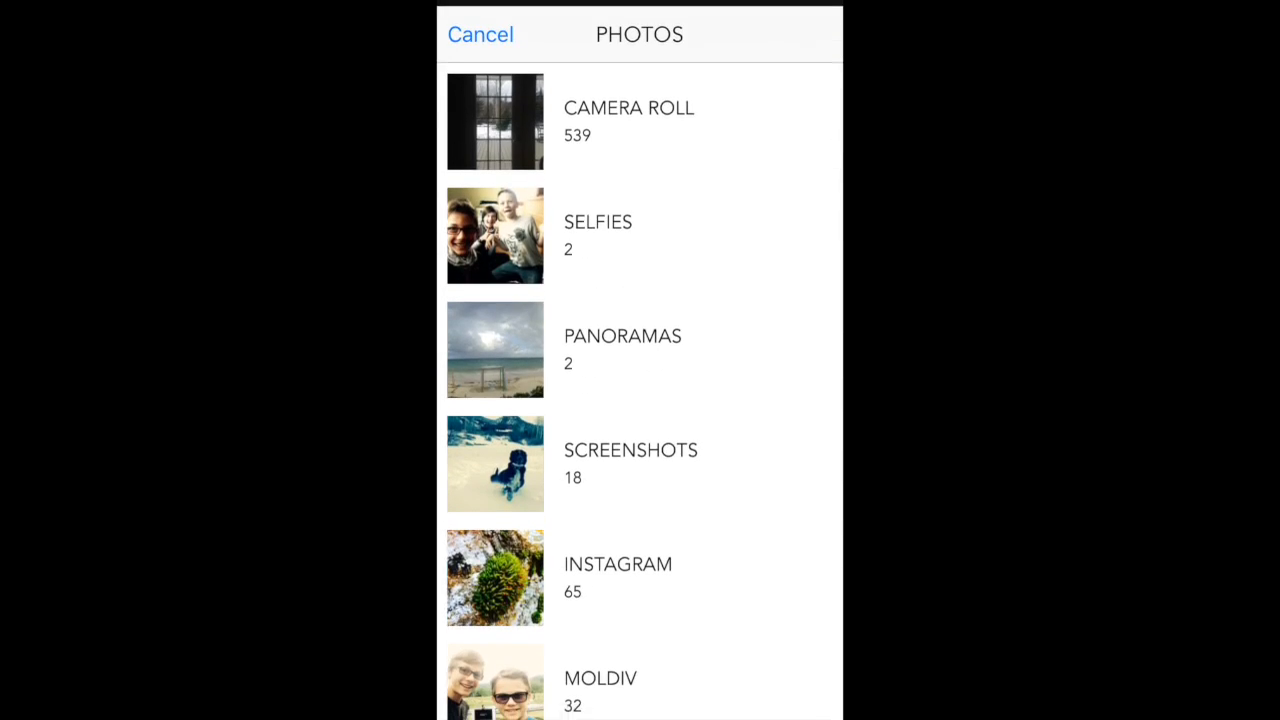
Blend the yellow wheel photo from Camera Roll over the door at about 43 opacity.
{"action": "left_click", "coordinate": [628, 121]}
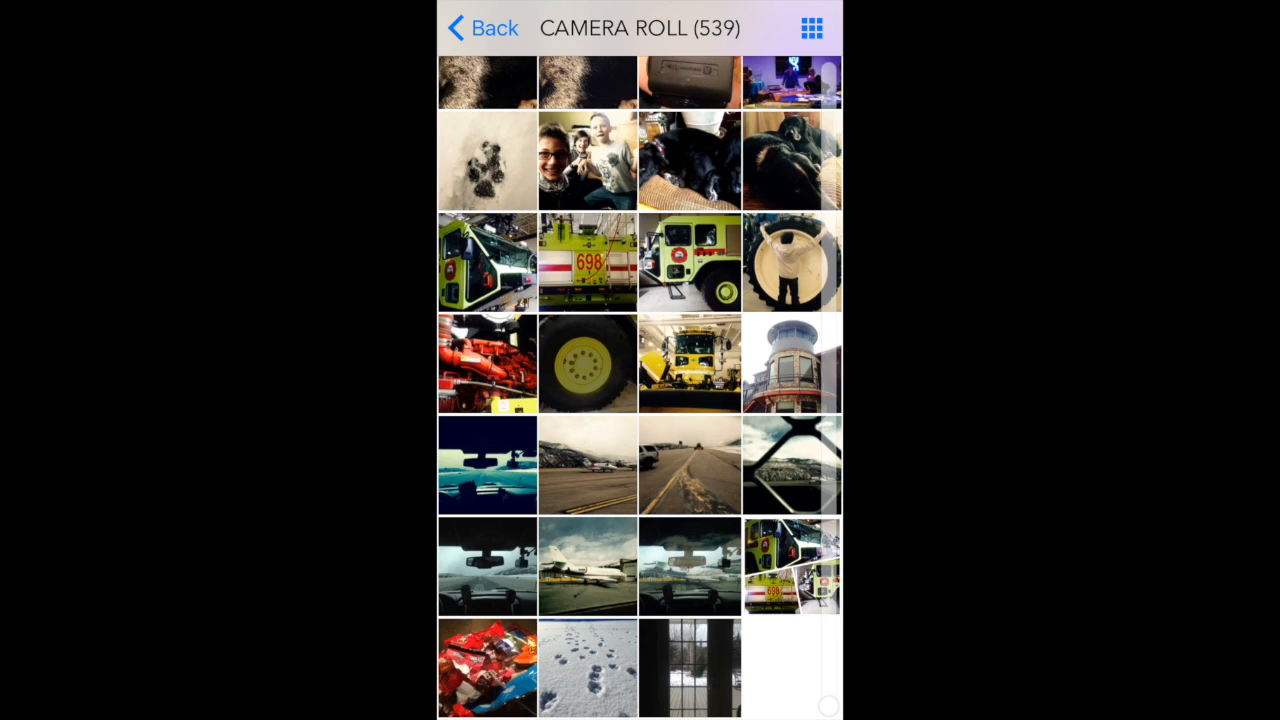
{"action": "left_click", "coordinate": [587, 363]}
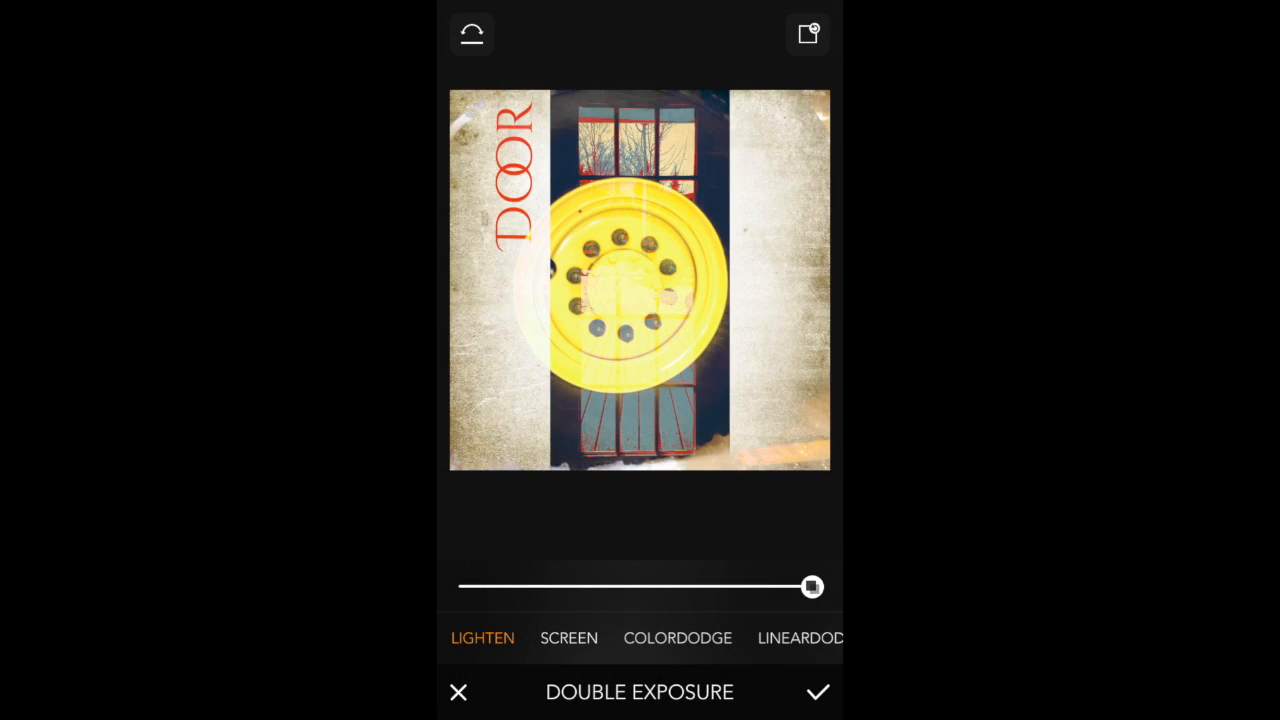
{"action": "left_click_drag", "start_coordinate": [812, 587], "coordinate": [492, 587]}
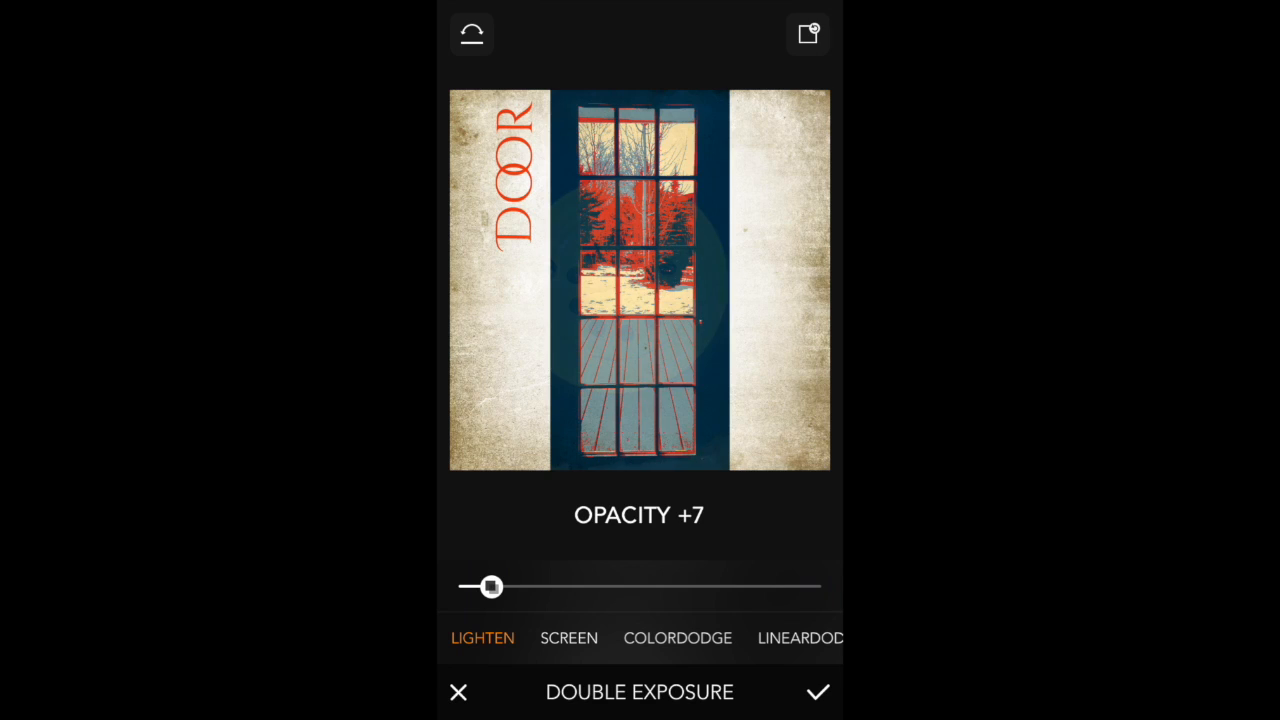
{"action": "left_click_drag", "start_coordinate": [491, 587], "coordinate": [615, 587]}
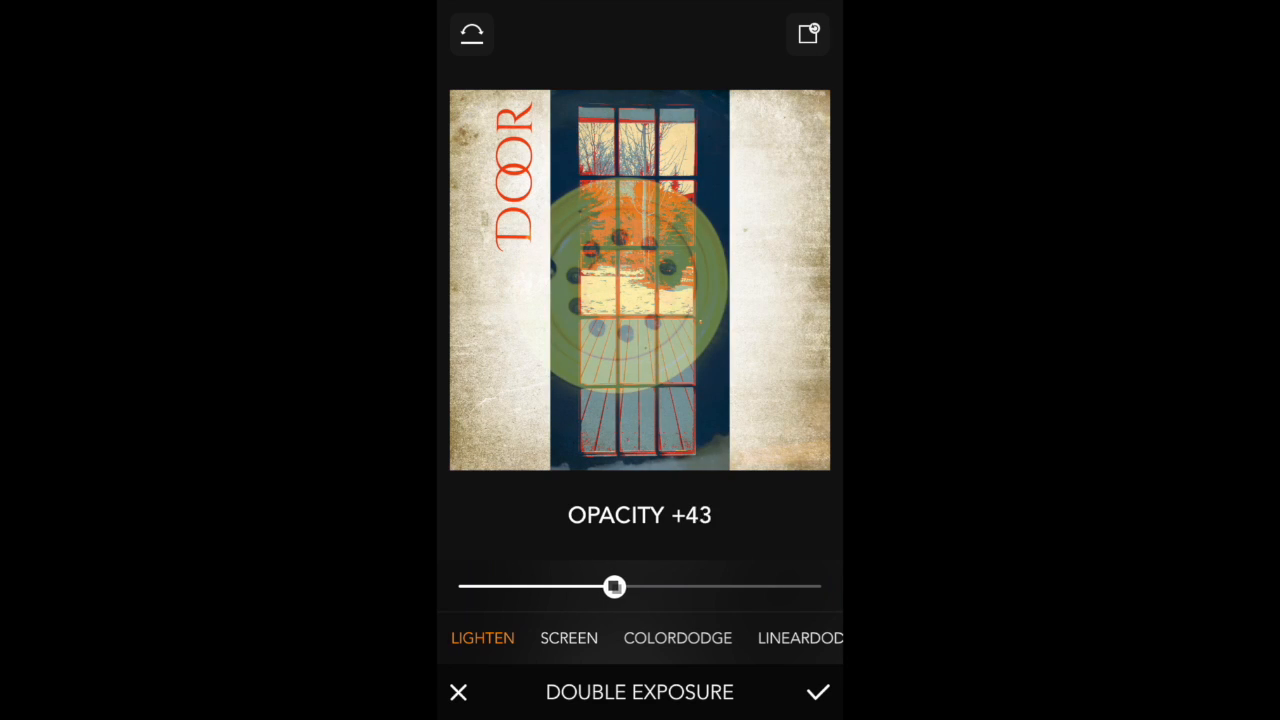
Try Screen, Softlight and Hardlight blends at varied opacity, then discard the double exposure.
{"action": "left_click", "coordinate": [568, 638]}
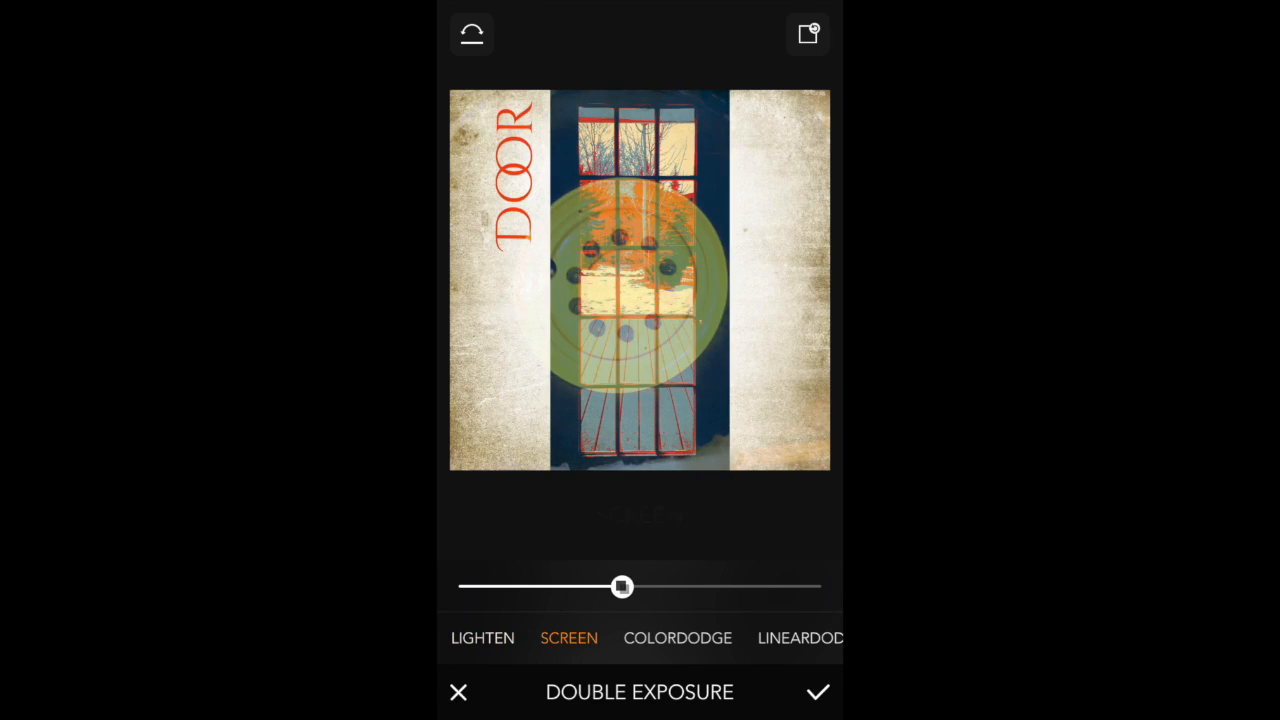
{"action": "left_click", "coordinate": [800, 638]}
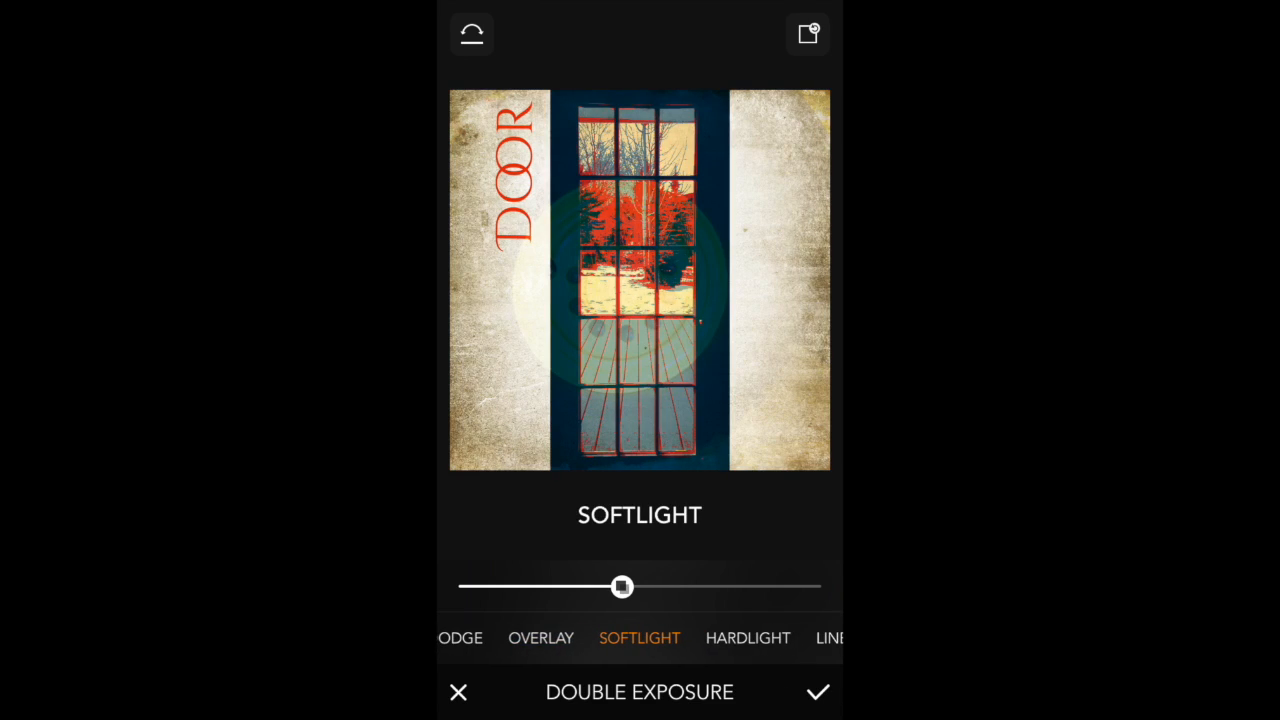
{"action": "left_click", "coordinate": [747, 638]}
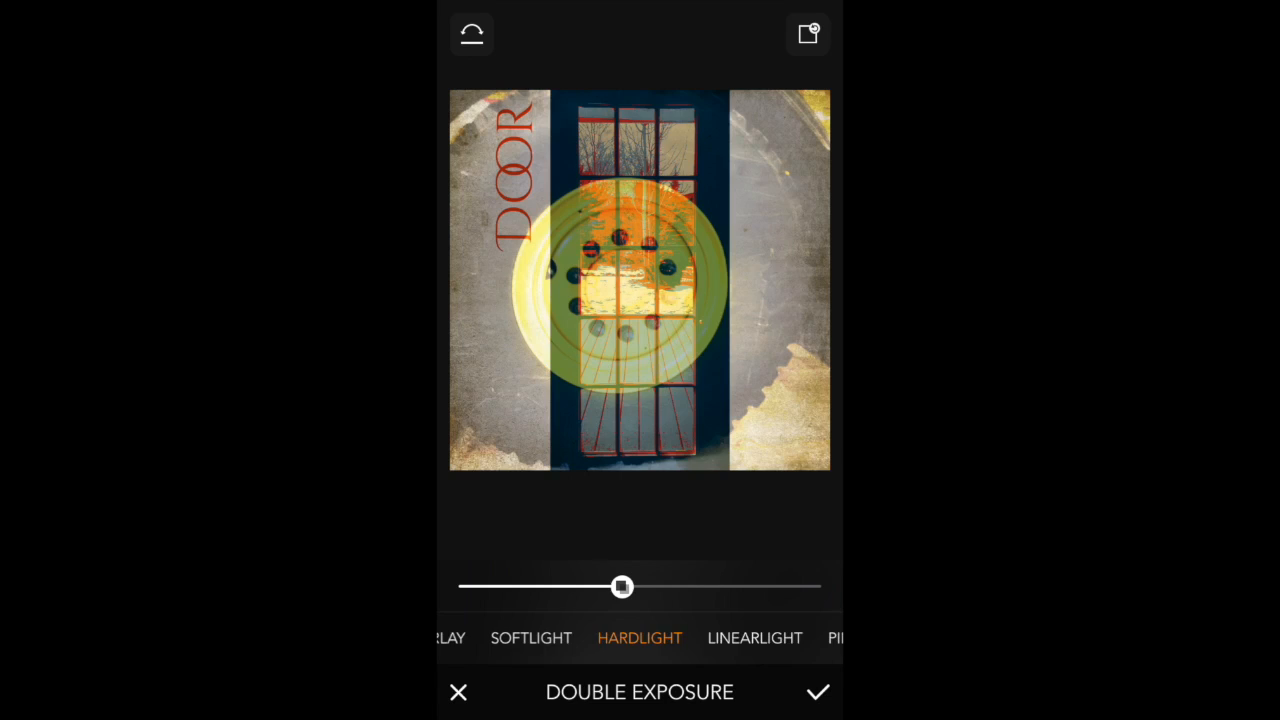
{"action": "left_click_drag", "start_coordinate": [620, 587], "coordinate": [812, 587]}
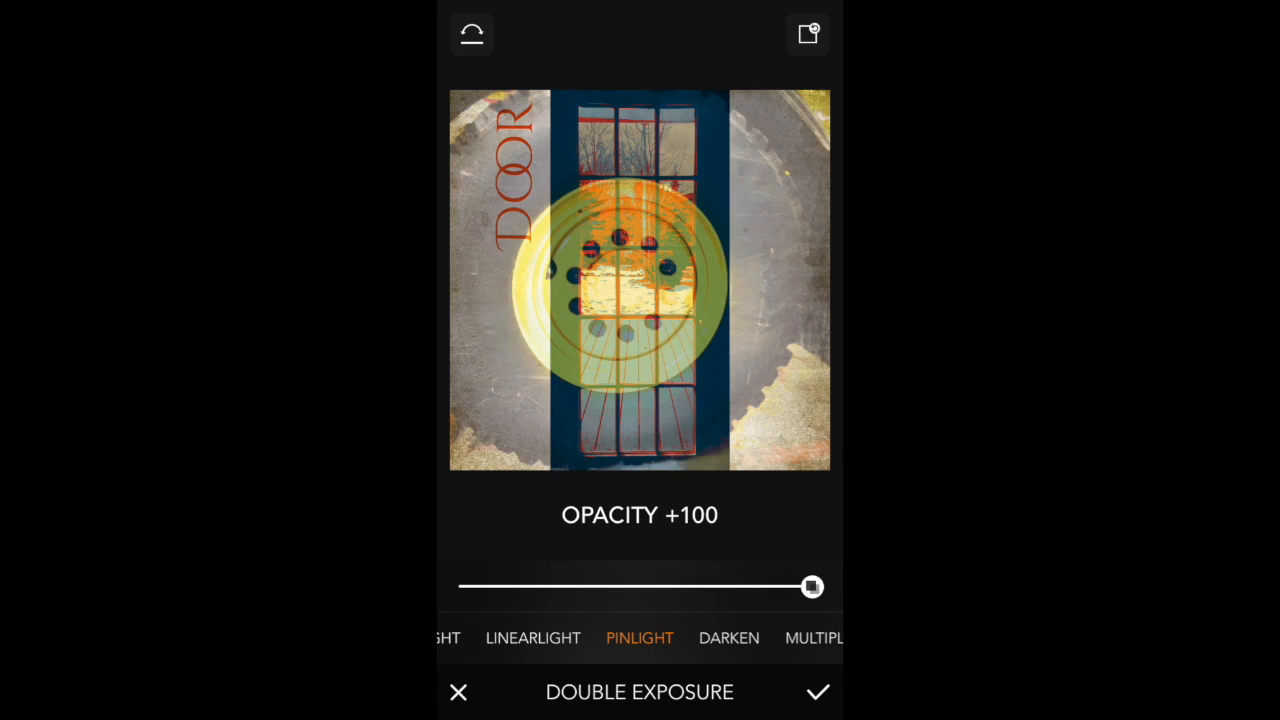
{"action": "left_click_drag", "start_coordinate": [812, 587], "coordinate": [474, 587]}
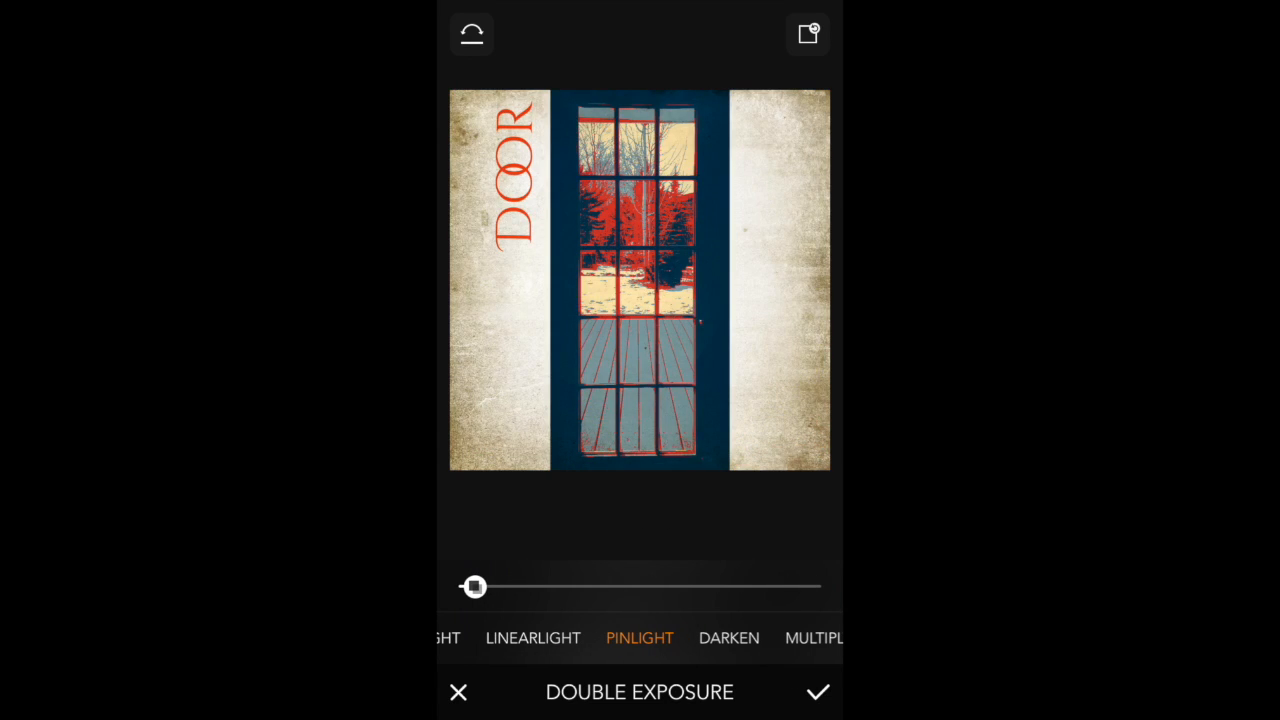
{"action": "left_click", "coordinate": [458, 692]}
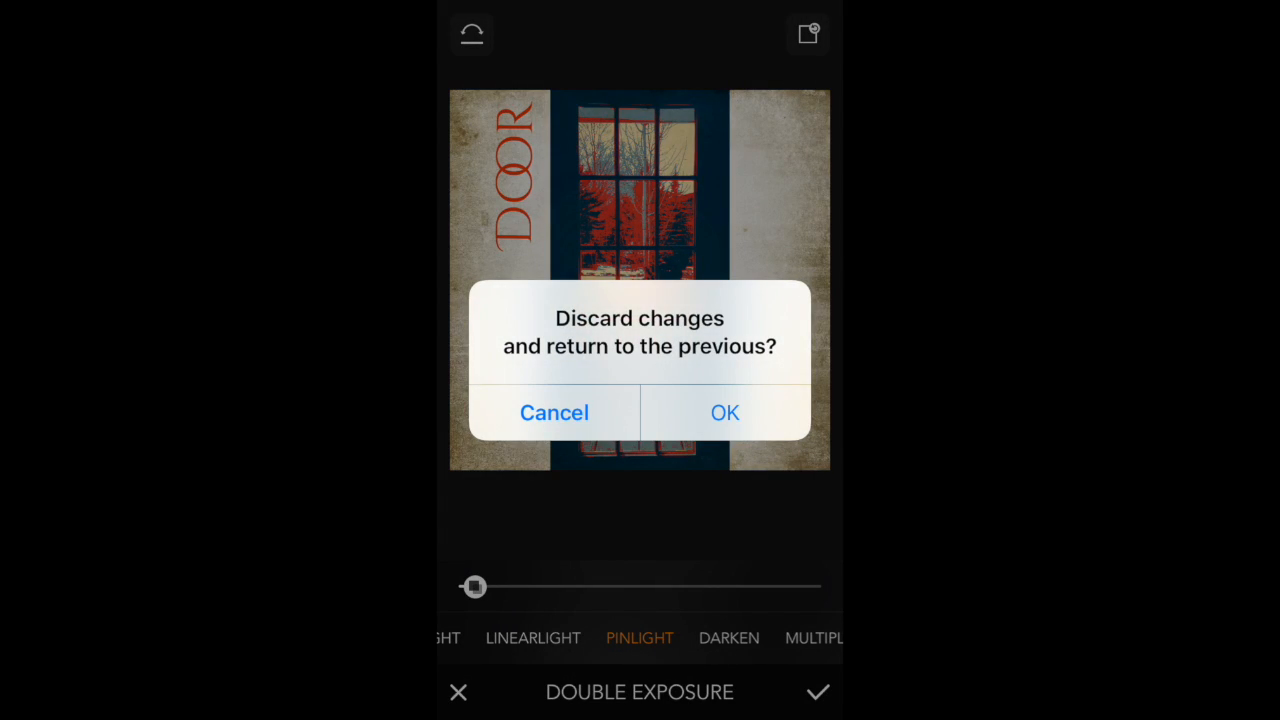
{"action": "left_click", "coordinate": [554, 412]}
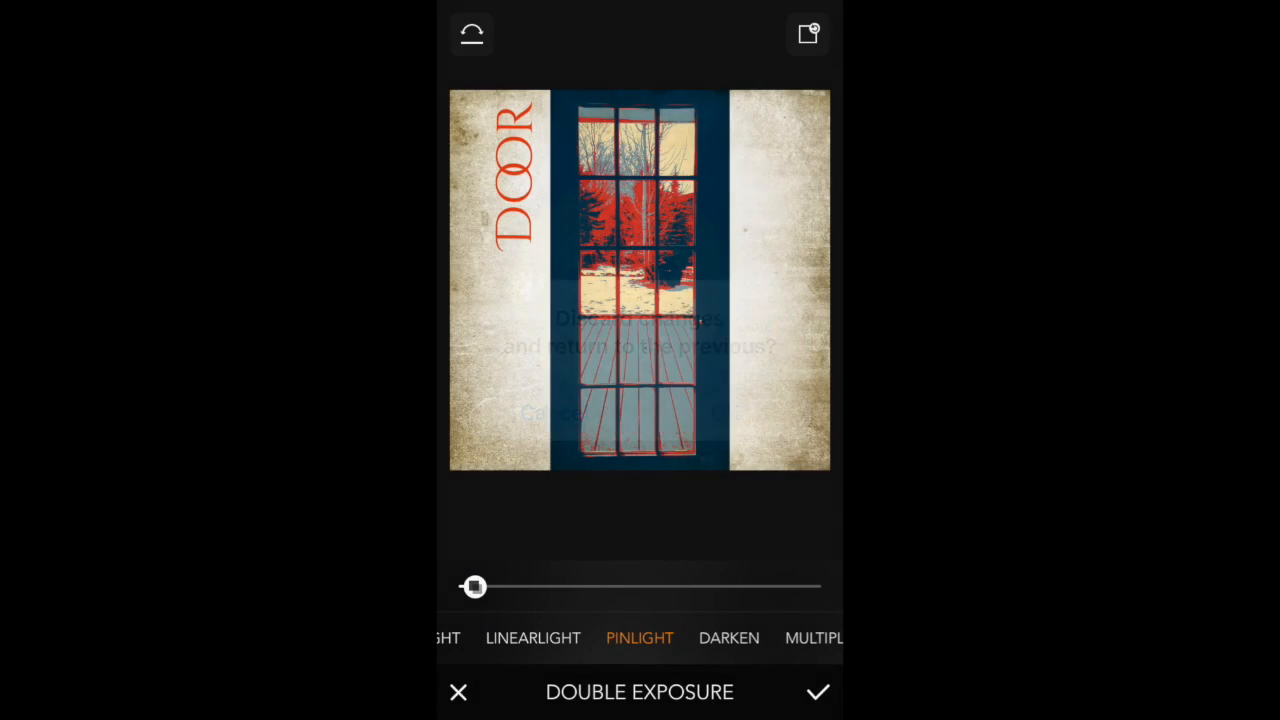
{"action": "left_click", "coordinate": [818, 692]}
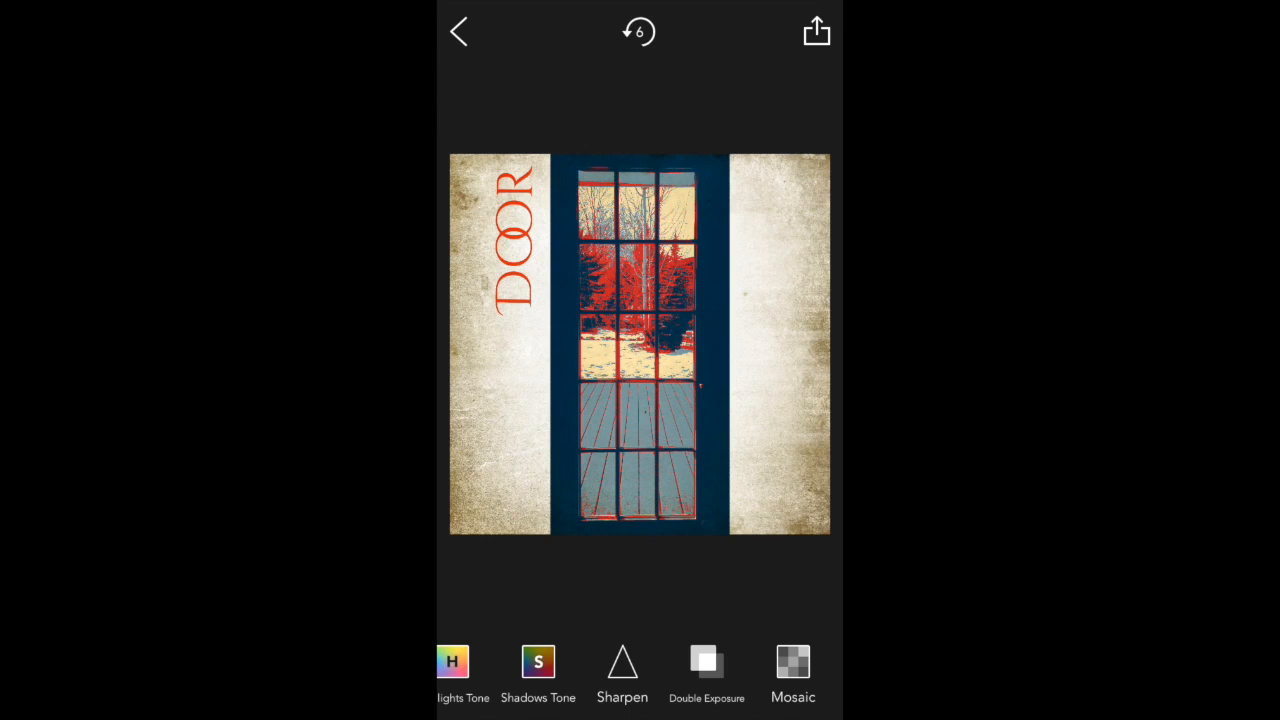
{"action": "left_click", "coordinate": [792, 670]}
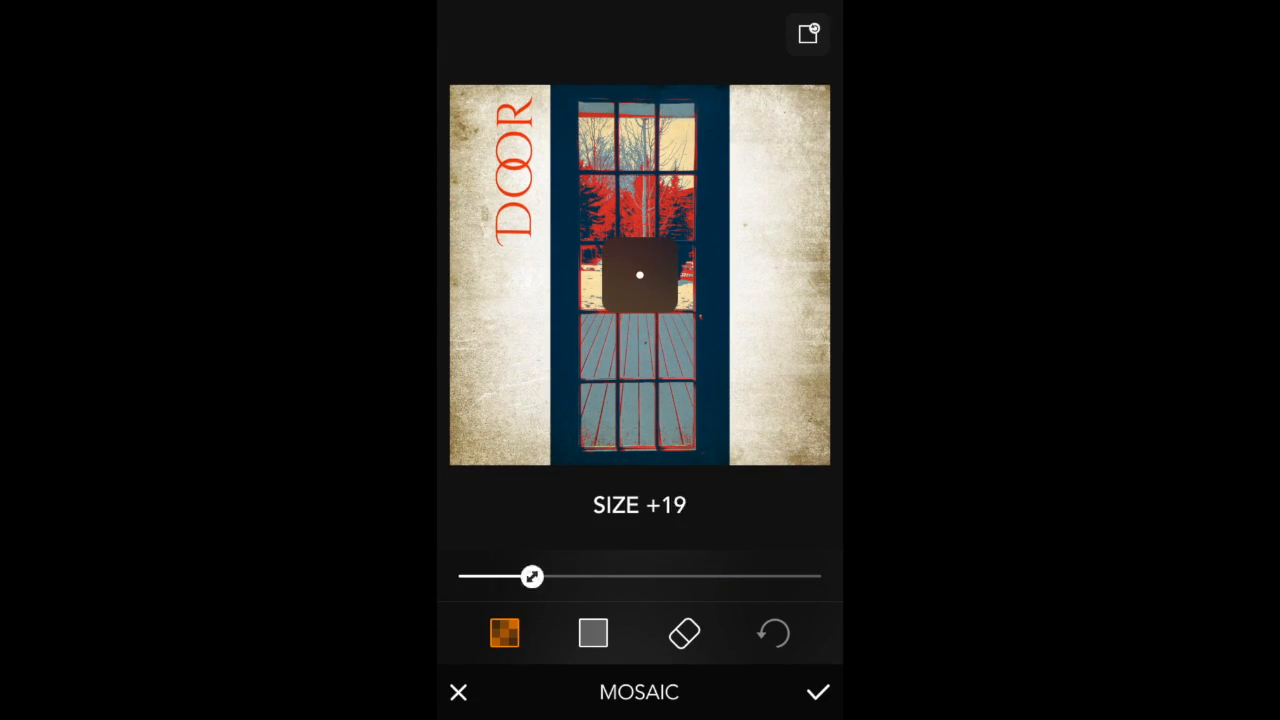
{"action": "left_click_drag", "start_coordinate": [532, 576], "coordinate": [502, 576]}
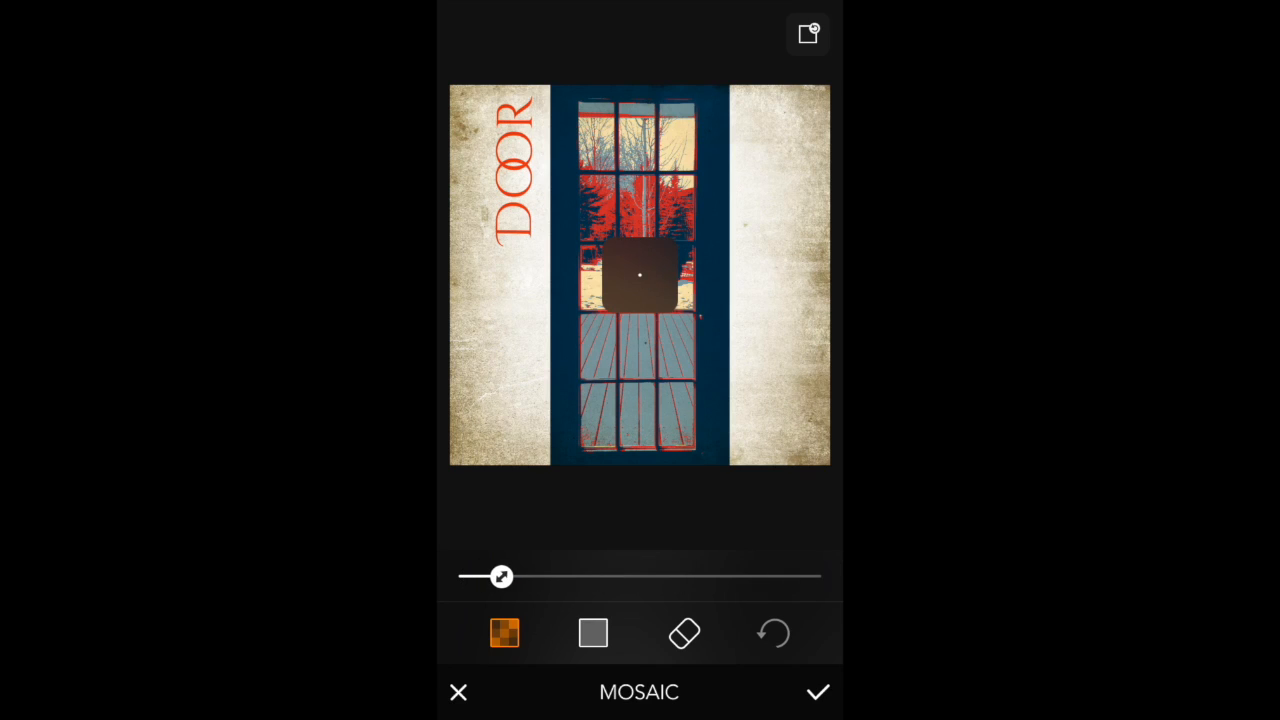
{"action": "left_click_drag", "start_coordinate": [502, 576], "coordinate": [812, 576]}
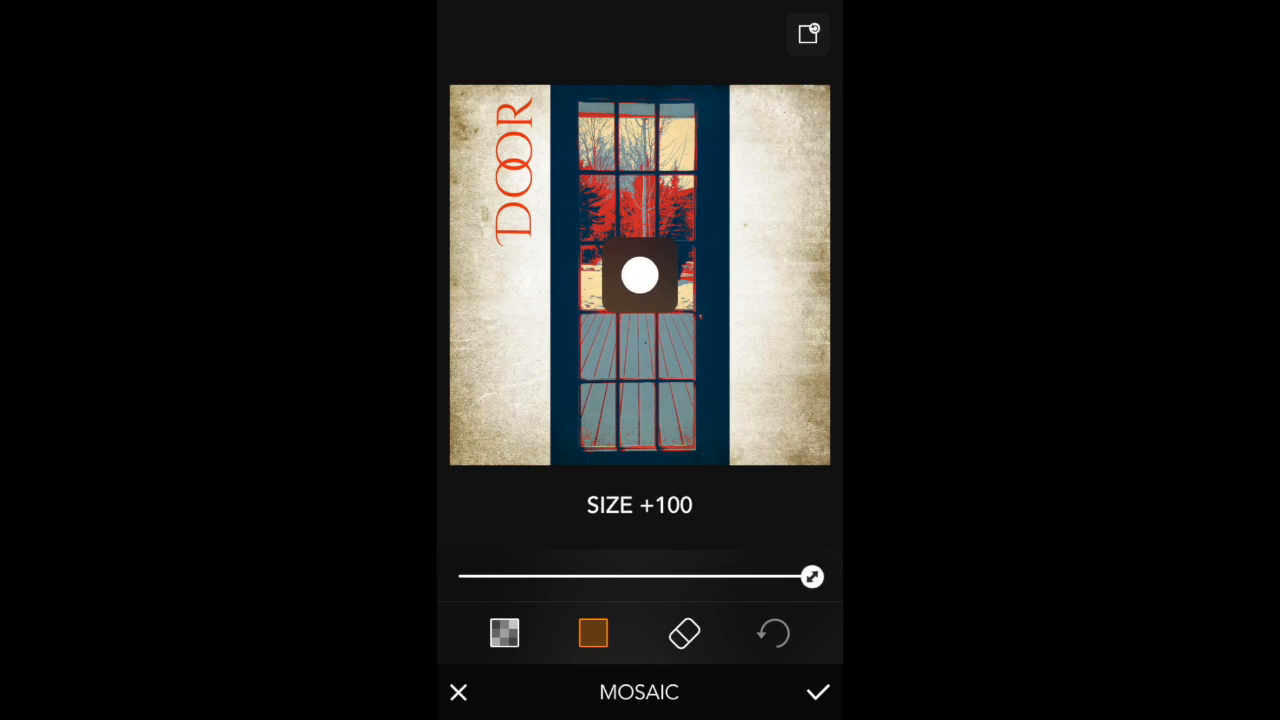
{"action": "left_click", "coordinate": [684, 632]}
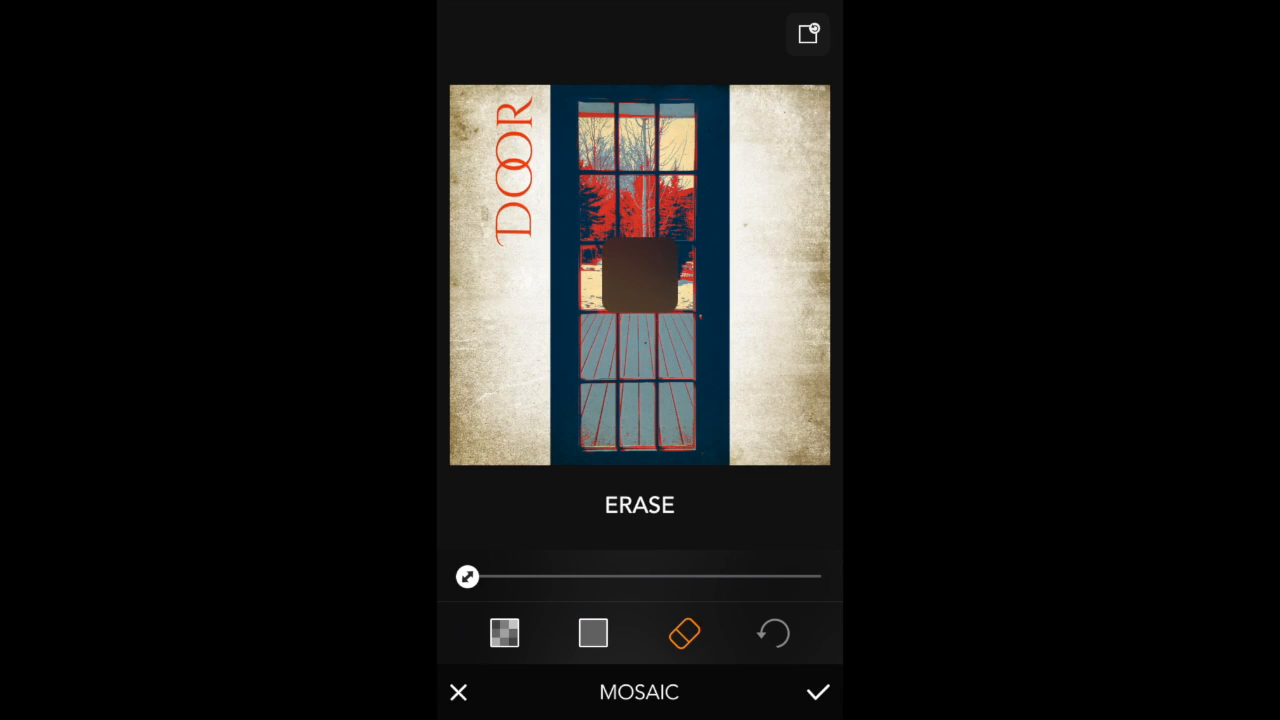
{"action": "left_click_drag", "start_coordinate": [467, 576], "coordinate": [784, 576]}
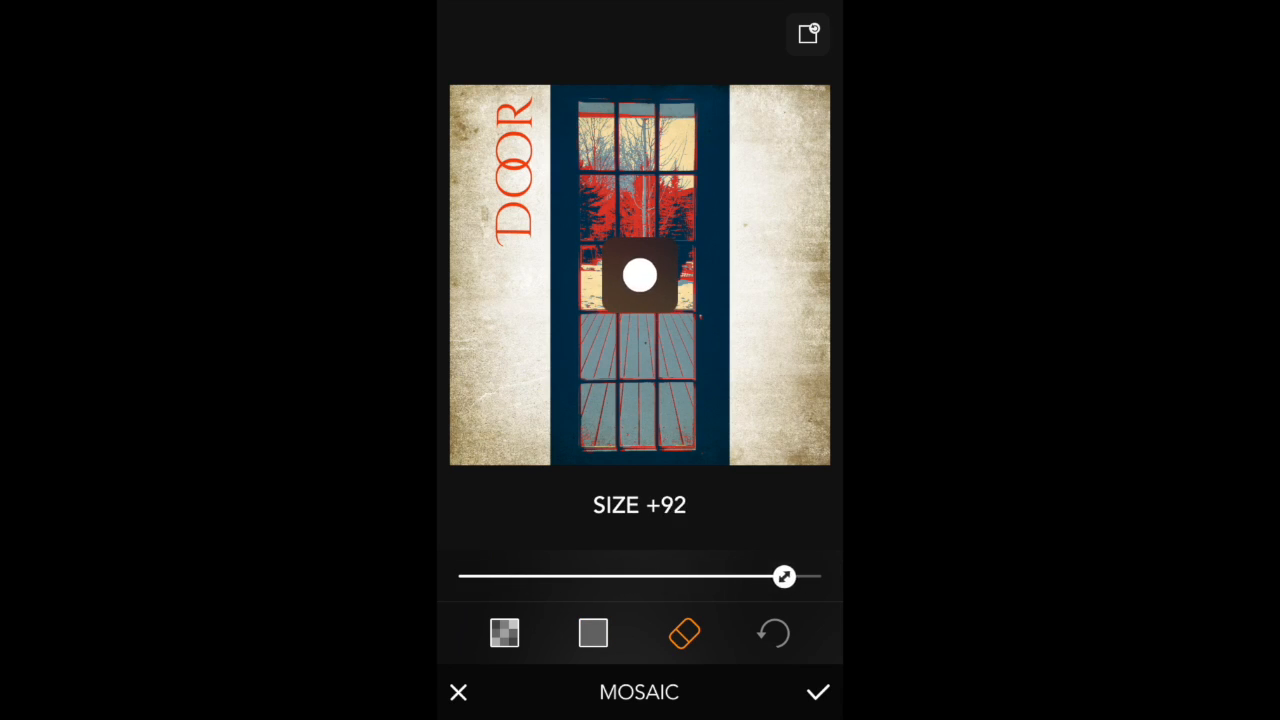
{"action": "left_click_drag", "start_coordinate": [784, 576], "coordinate": [617, 576]}
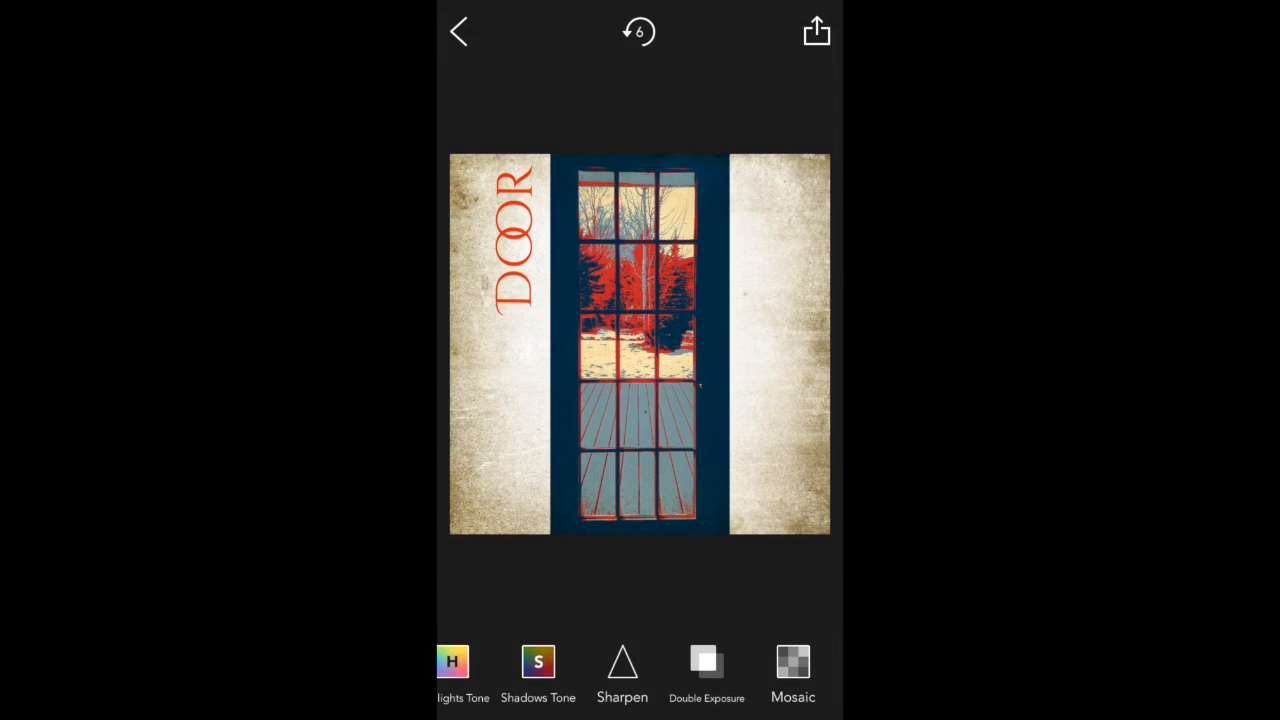
{"action": "scroll", "scroll_direction": "left", "scroll_amount": 3}
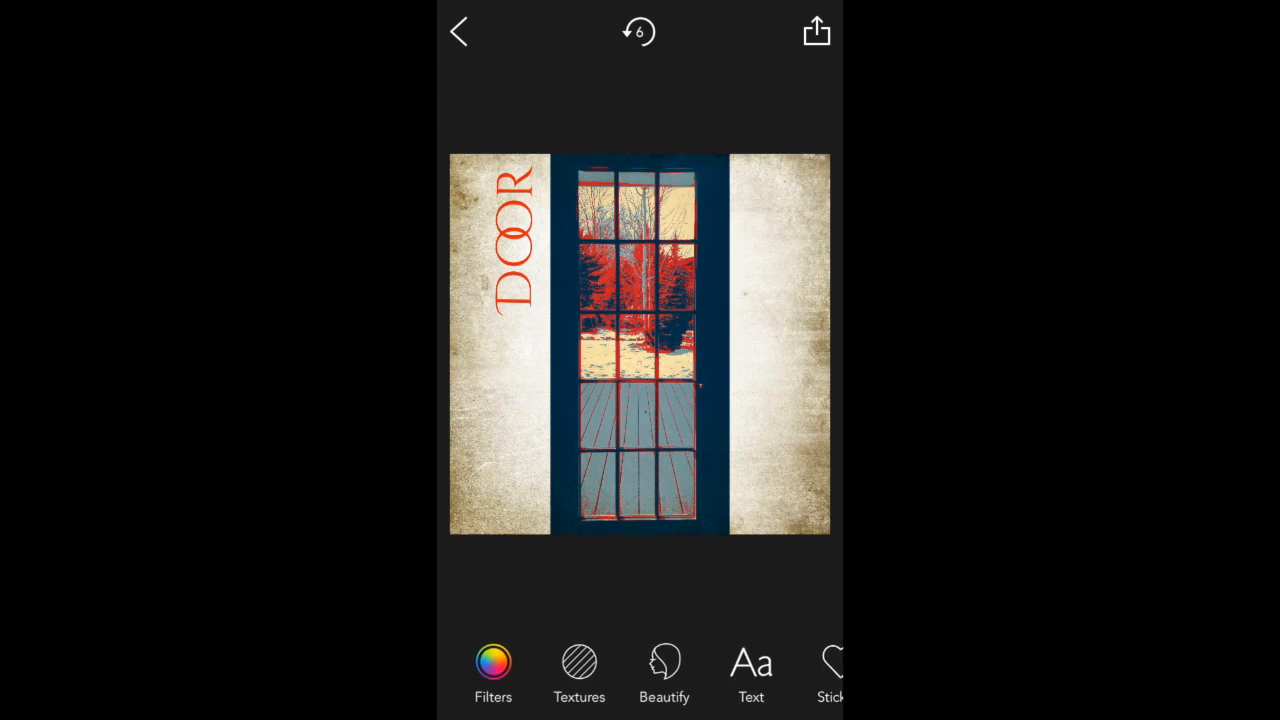
{"action": "scroll", "scroll_direction": "left", "scroll_amount": 3}
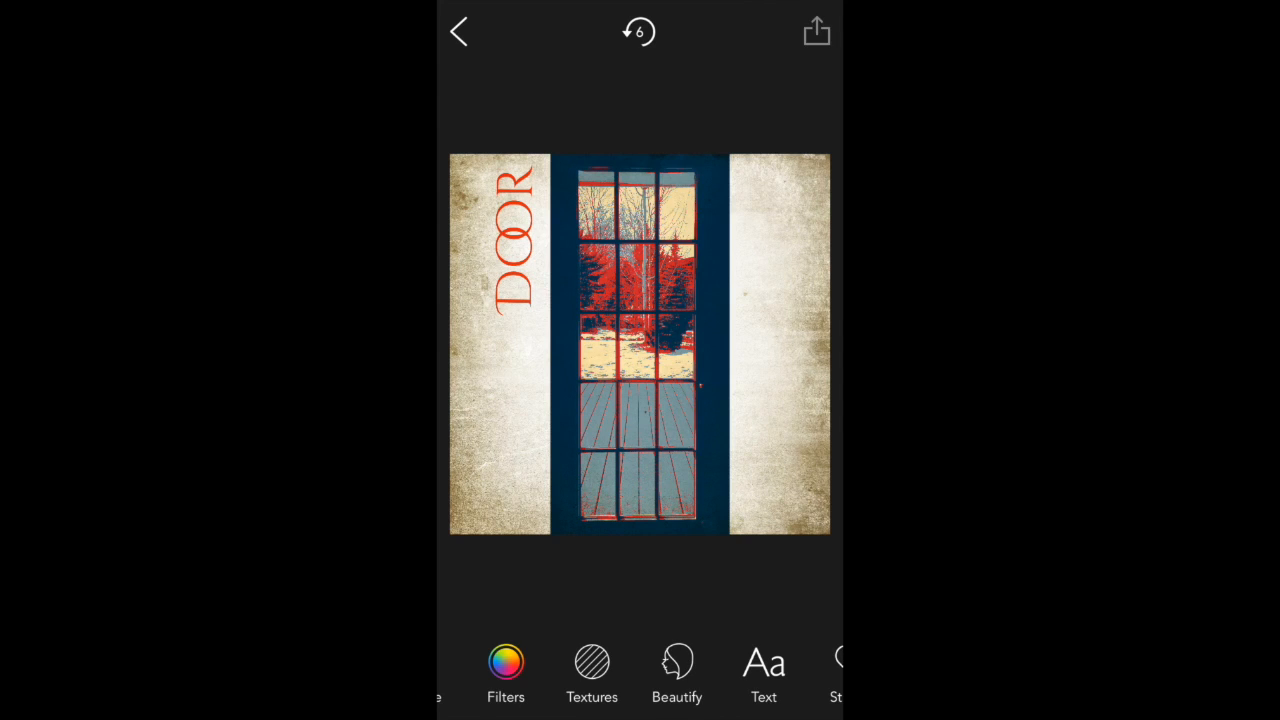
{"action": "left_click", "coordinate": [816, 31]}
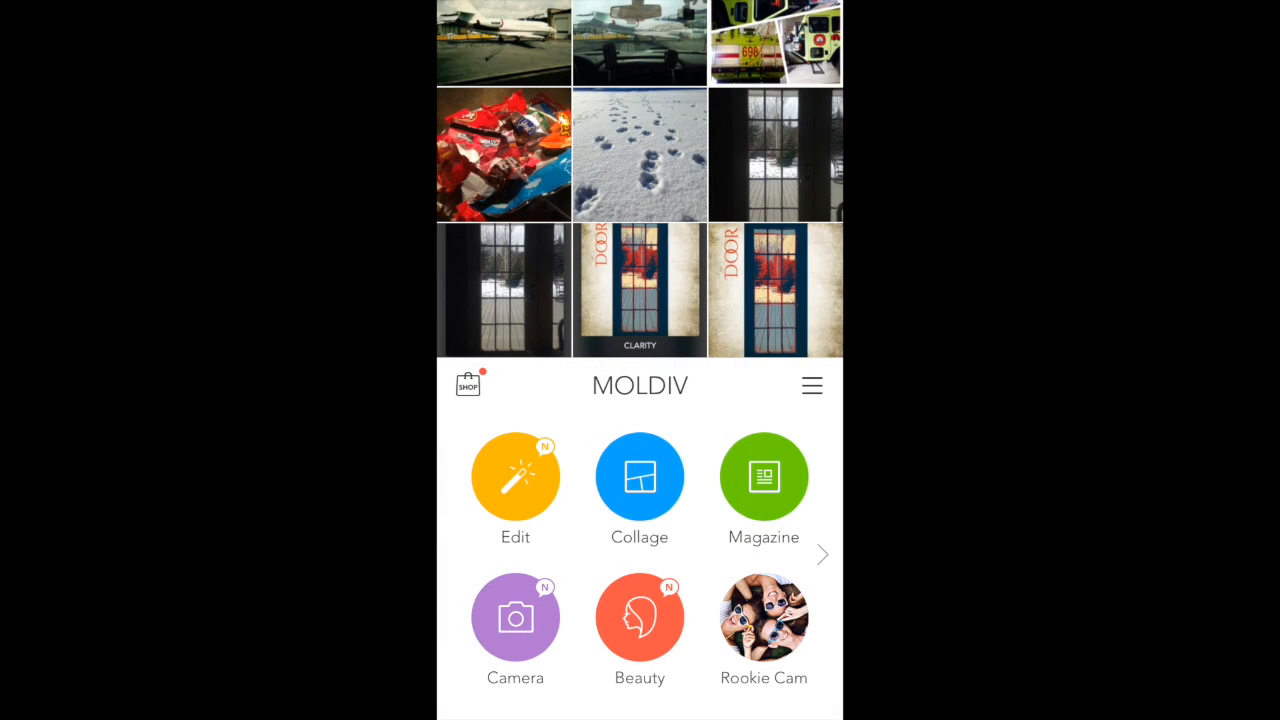
Pick the two-row collage layout and fill it with the DOOR and tyre photos.
{"action": "left_click", "coordinate": [639, 476]}
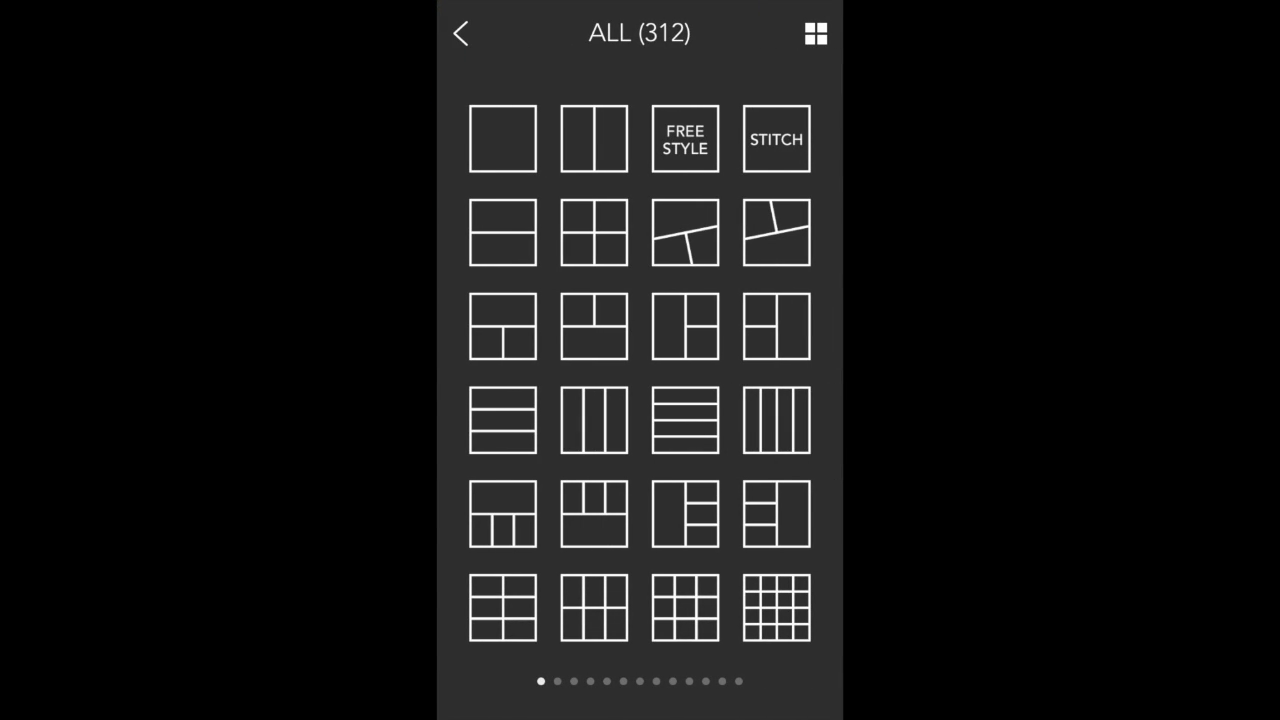
{"action": "left_click", "coordinate": [502, 231]}
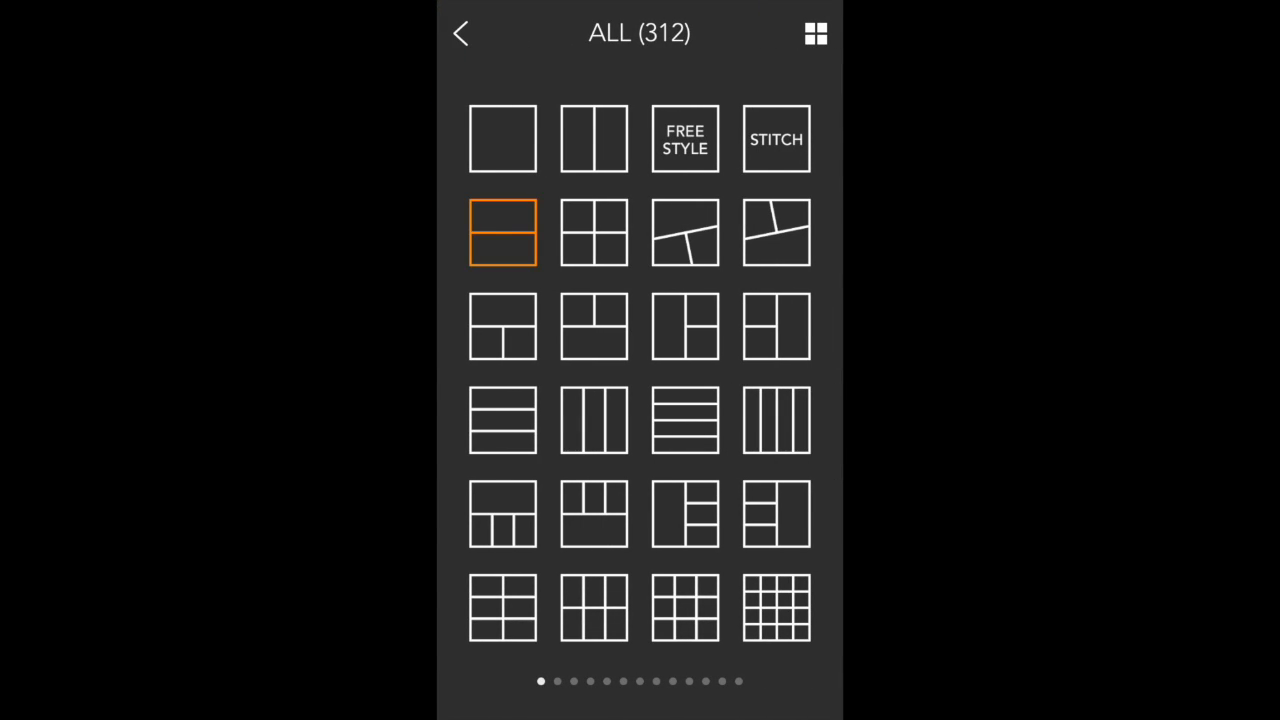
{"action": "left_click", "coordinate": [502, 232]}
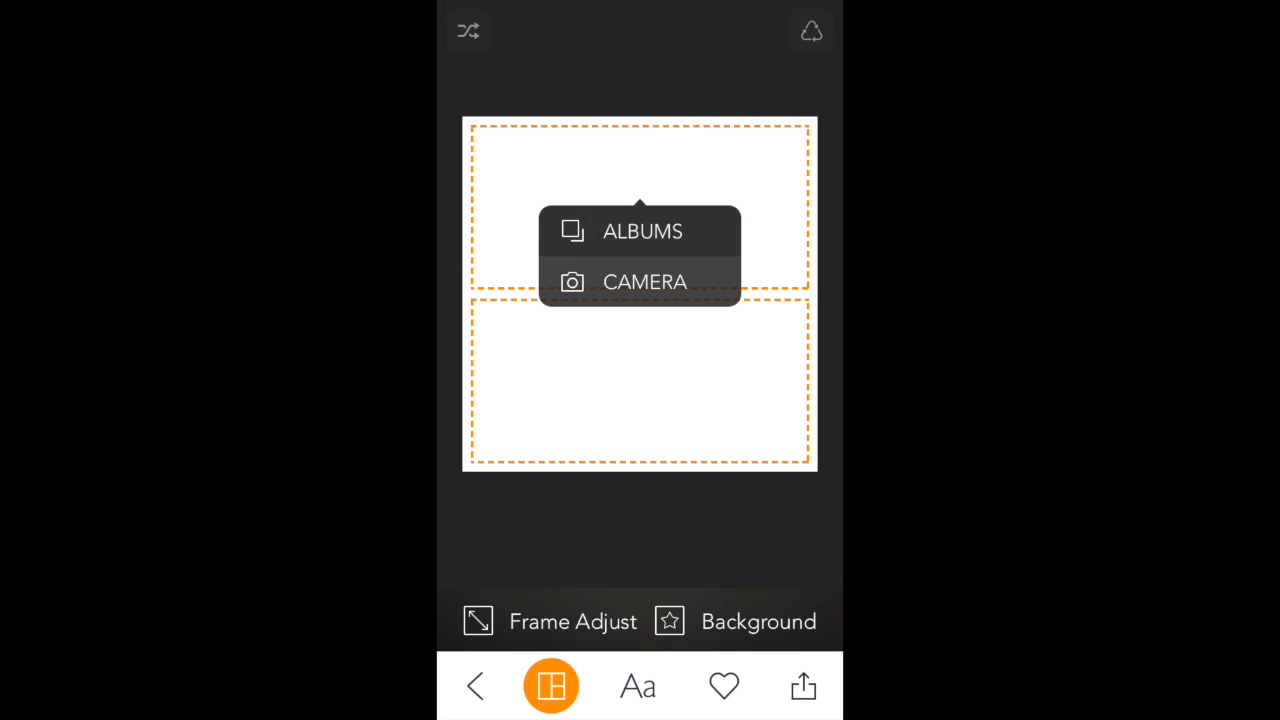
{"action": "left_click", "coordinate": [643, 231]}
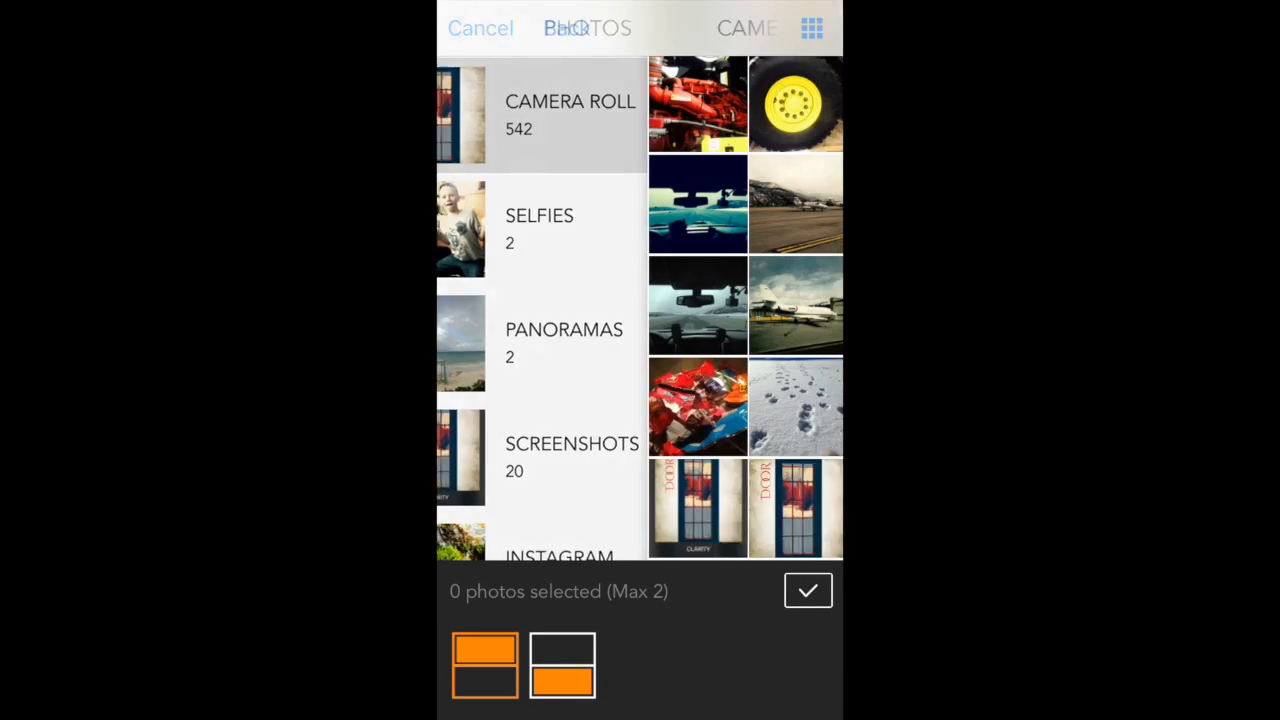
{"action": "left_click", "coordinate": [540, 114]}
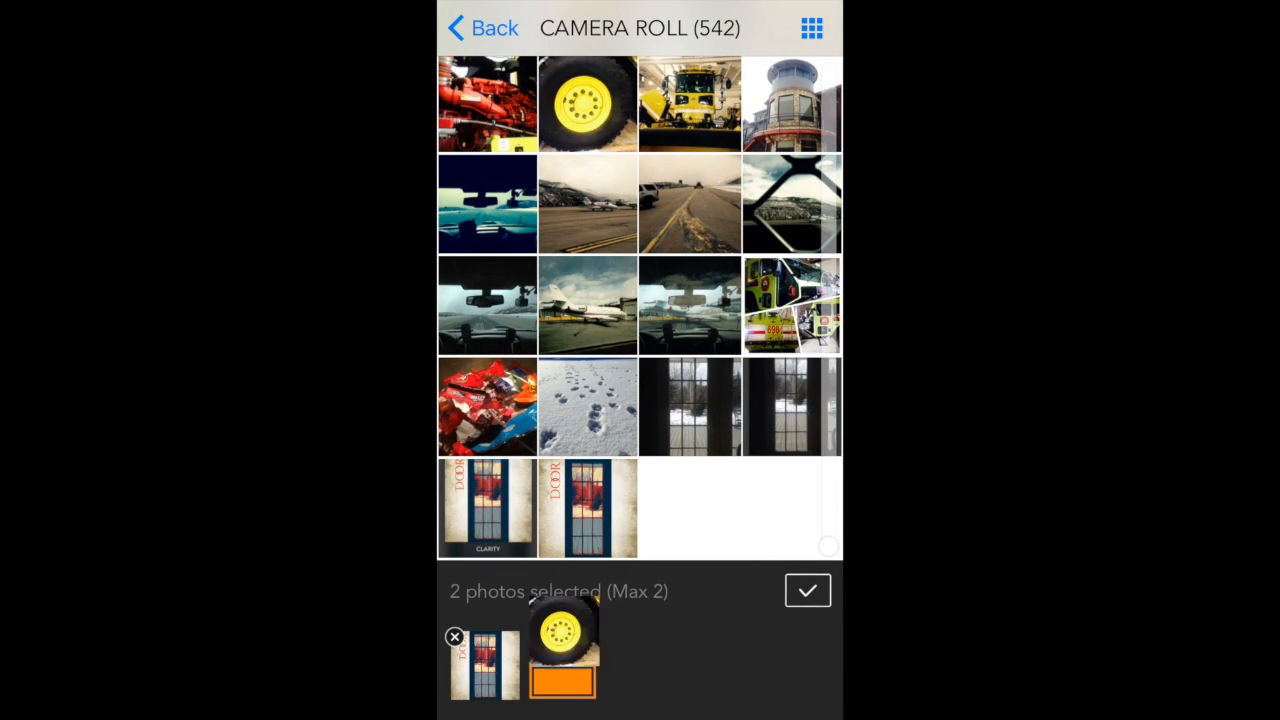
{"action": "left_click", "coordinate": [807, 590]}
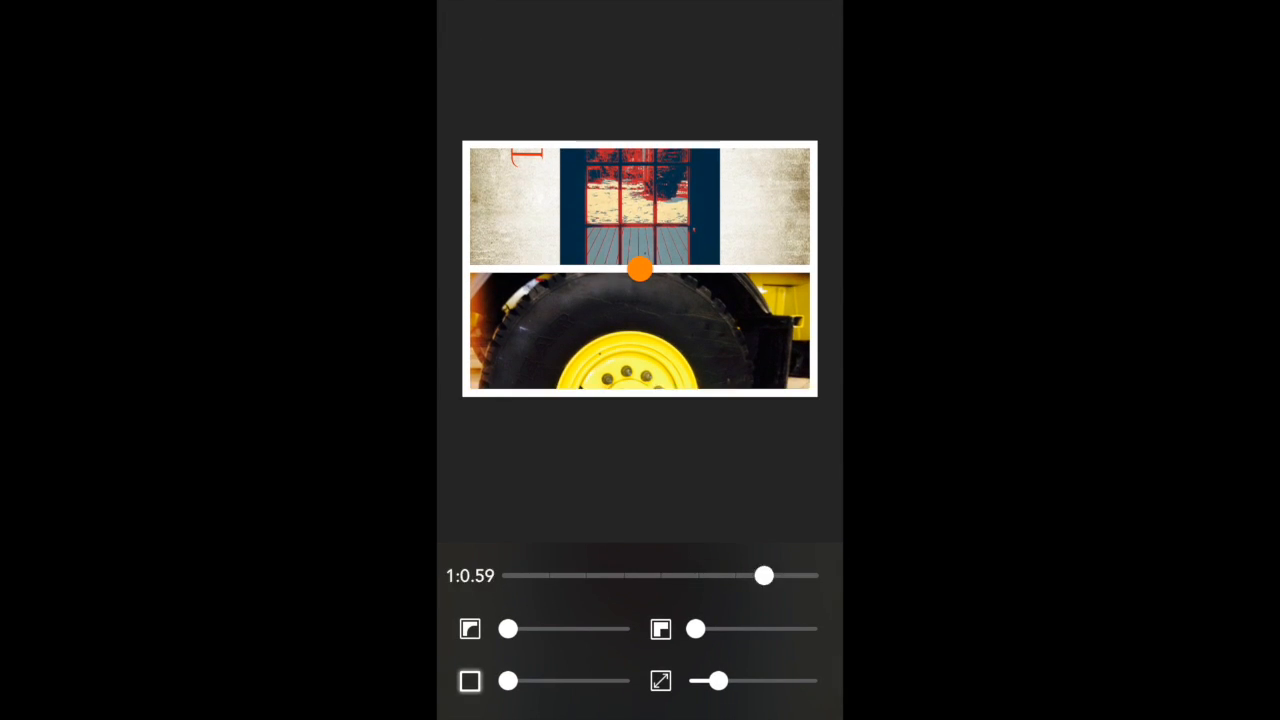
Give the collage a 1:2 ratio, rounded corners and wider panel spacing.
{"action": "left_click_drag", "start_coordinate": [508, 628], "coordinate": [600, 628]}
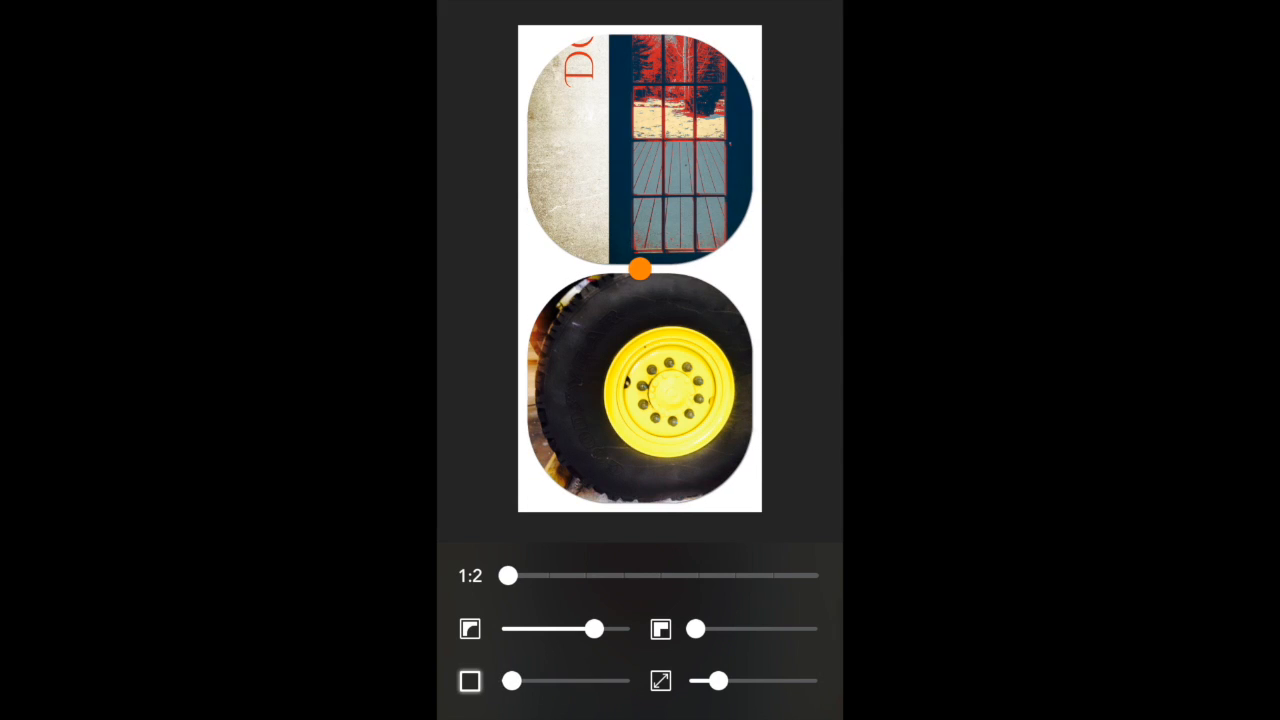
{"action": "left_click_drag", "start_coordinate": [710, 680], "coordinate": [697, 680]}
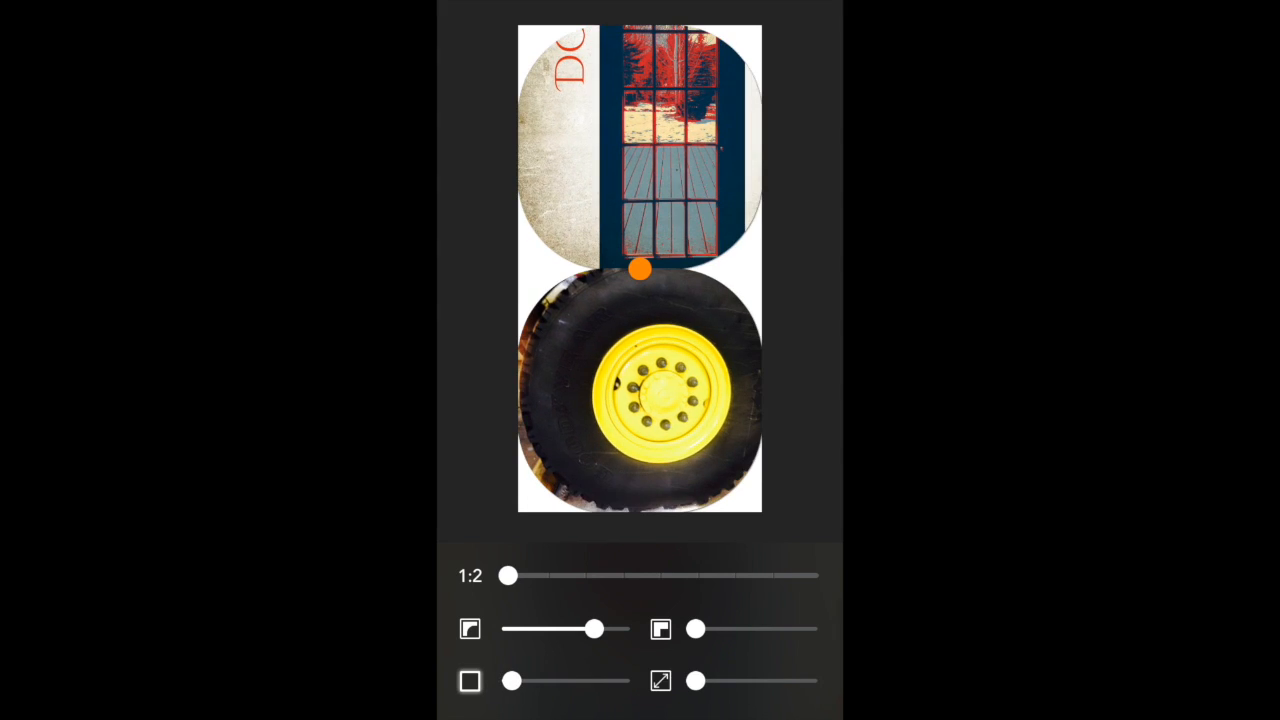
{"action": "left_click_drag", "start_coordinate": [696, 628], "coordinate": [738, 628]}
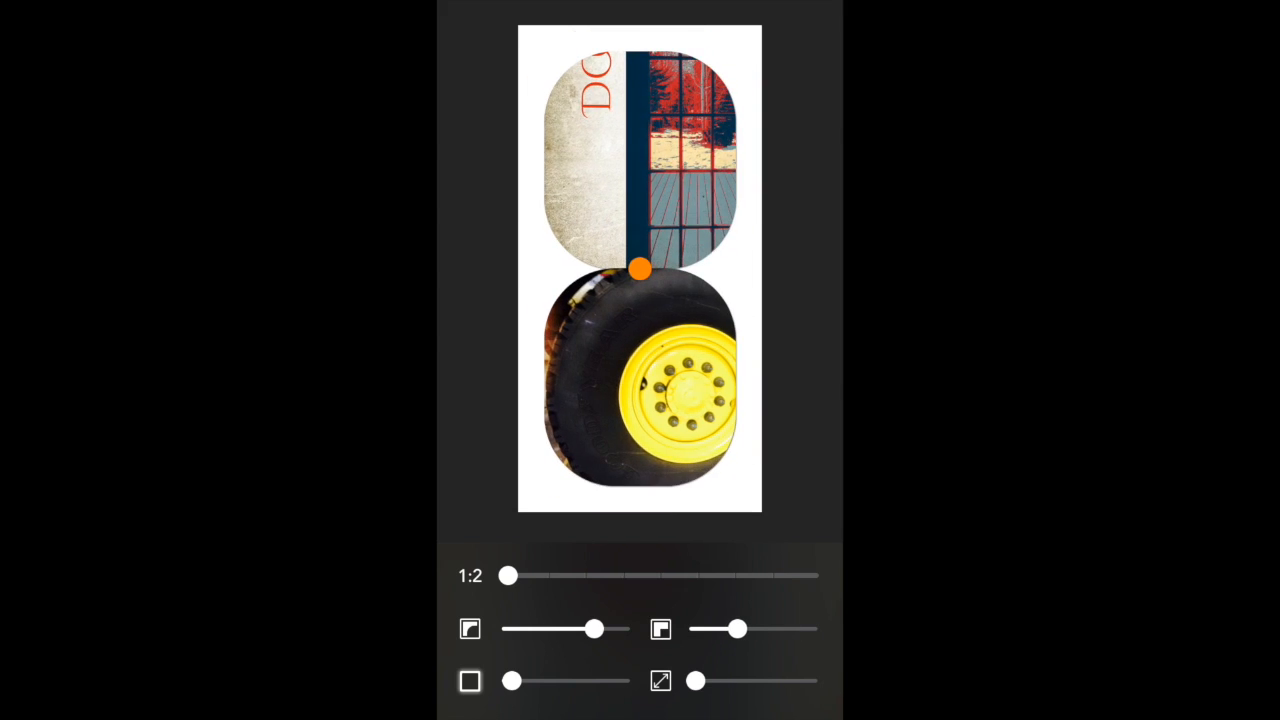
{"action": "left_click", "coordinate": [550, 685]}
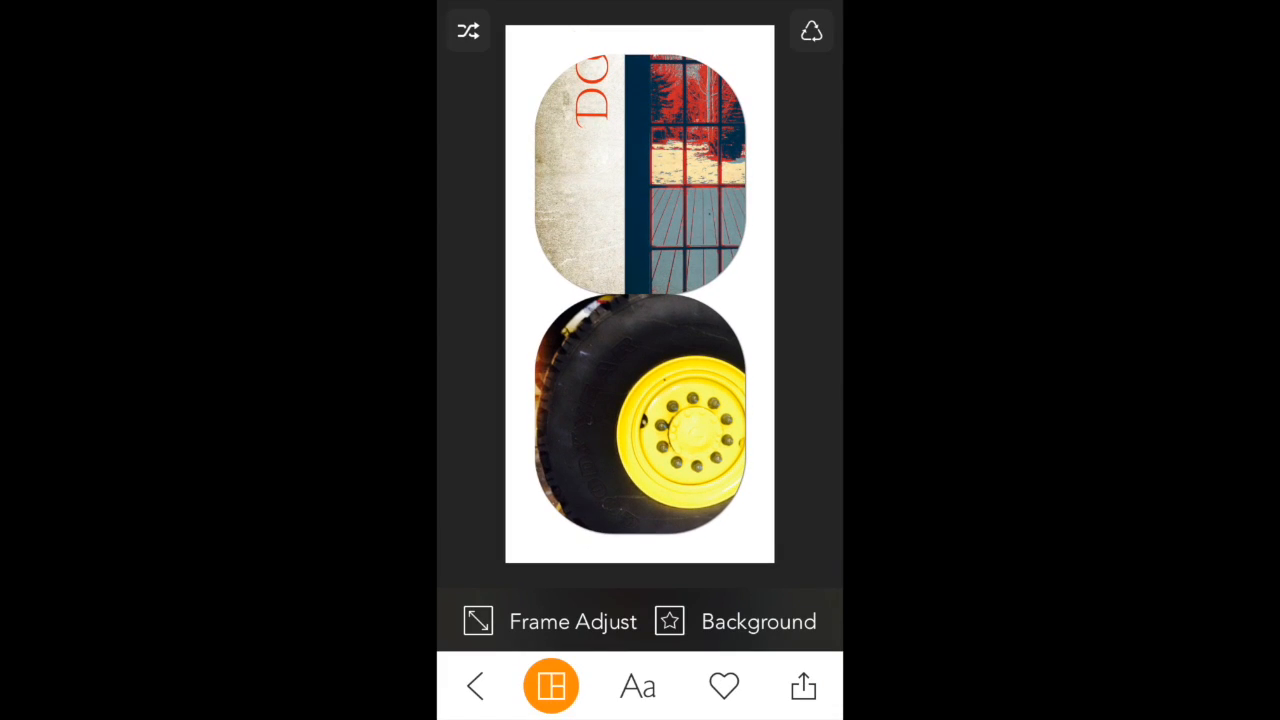
{"action": "left_click", "coordinate": [551, 685]}
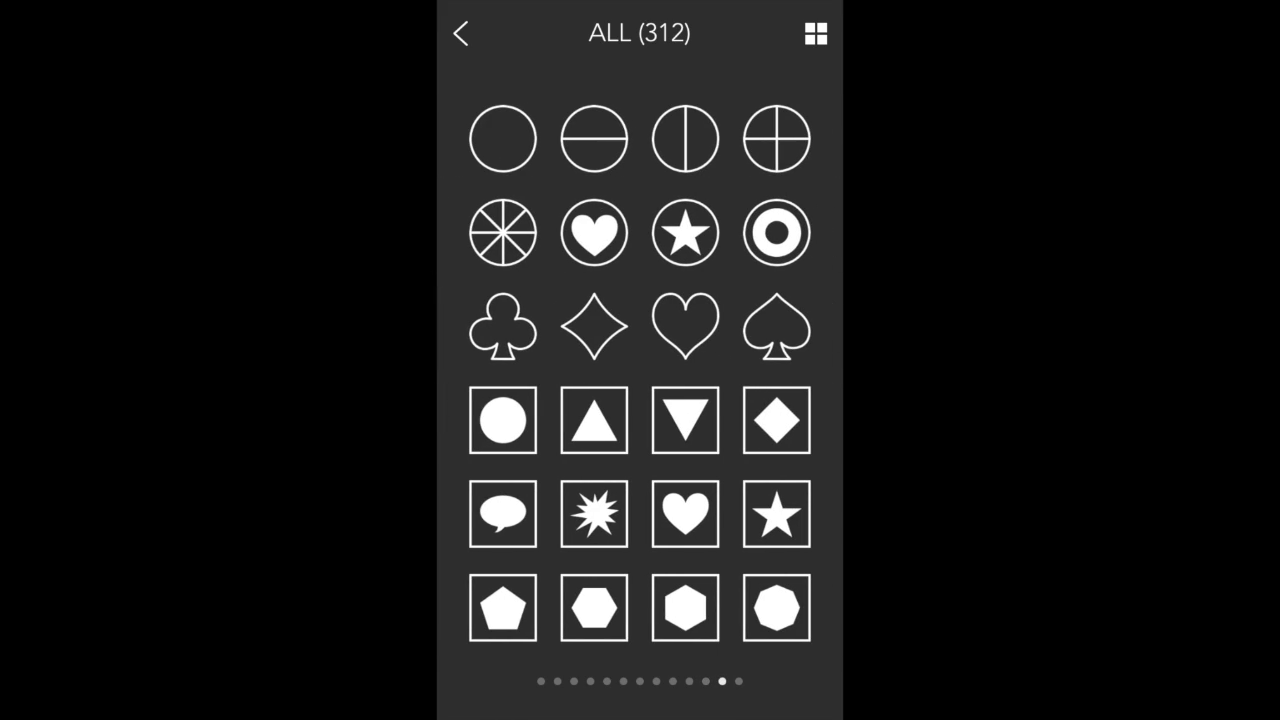
Swipe back through the layout pages and exit the collage to the home screen.
{"action": "scroll", "scroll_direction": "left", "scroll_amount": 3}
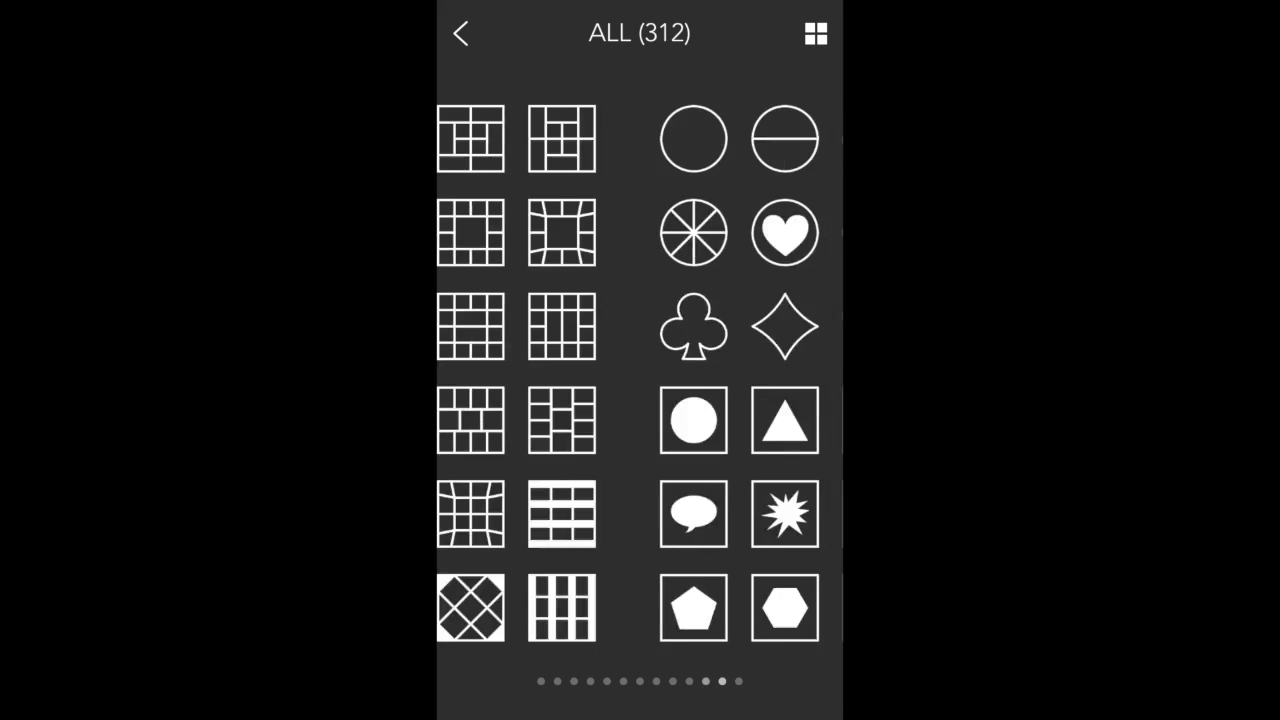
{"action": "scroll", "scroll_direction": "left", "scroll_amount": 3}
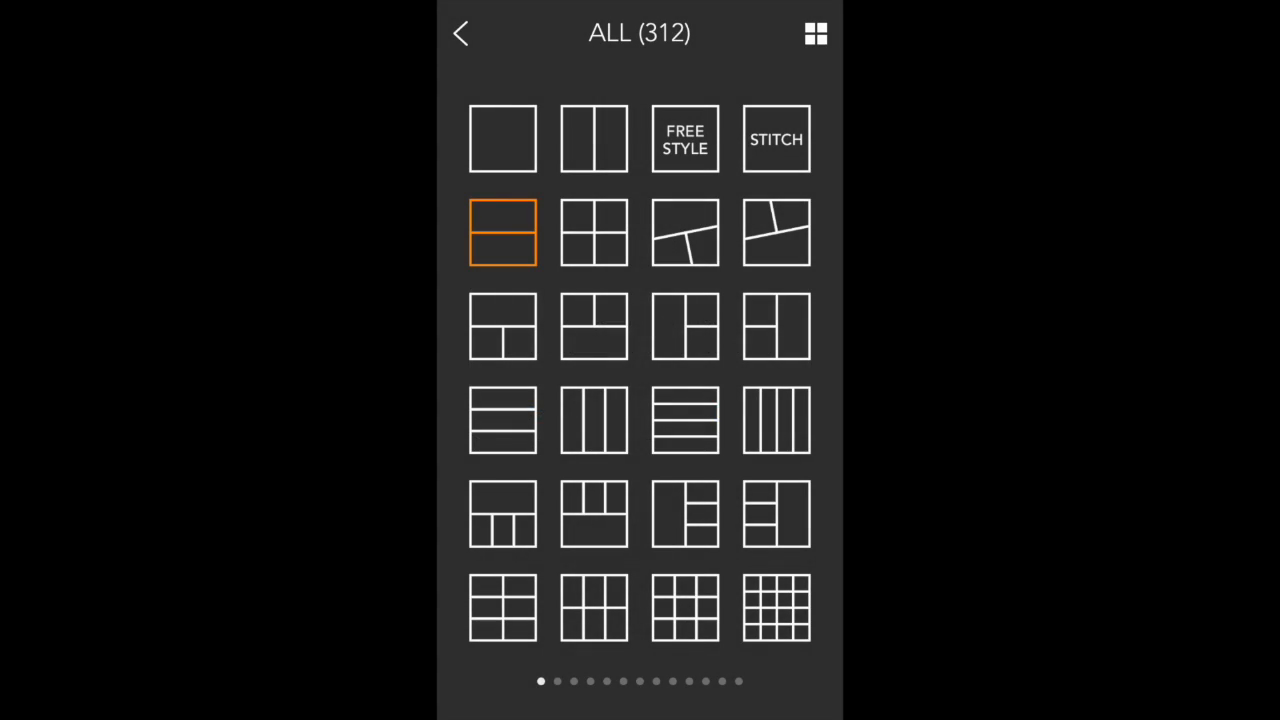
{"action": "left_click", "coordinate": [460, 33]}
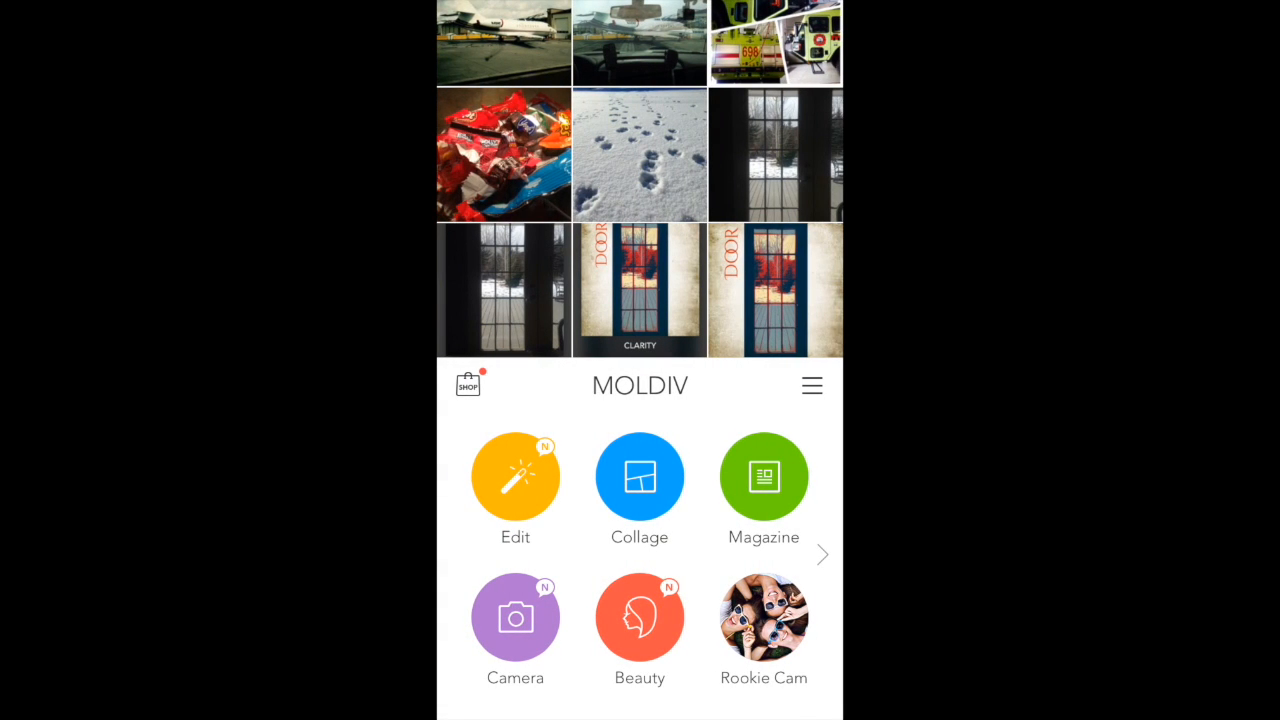
Browse the Magazine templates and open the LEADERS cover template.
{"action": "left_click", "coordinate": [763, 476]}
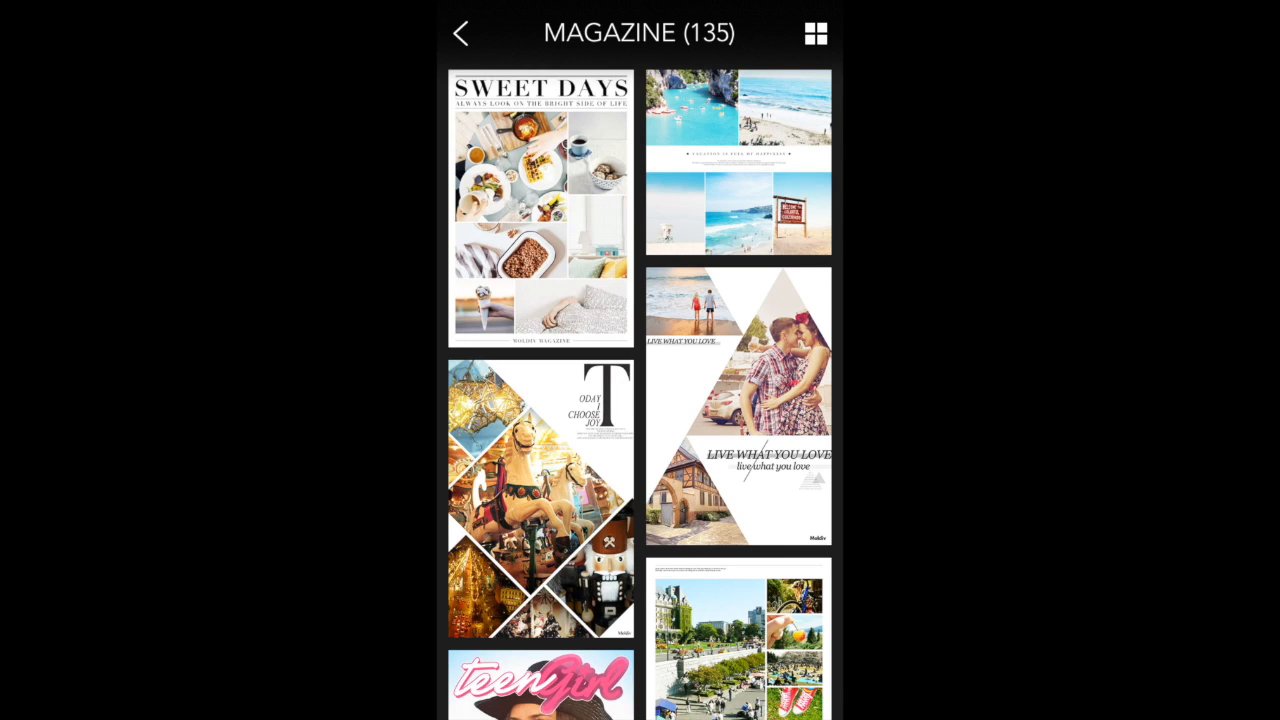
{"action": "scroll", "scroll_direction": "down", "scroll_amount": 3}
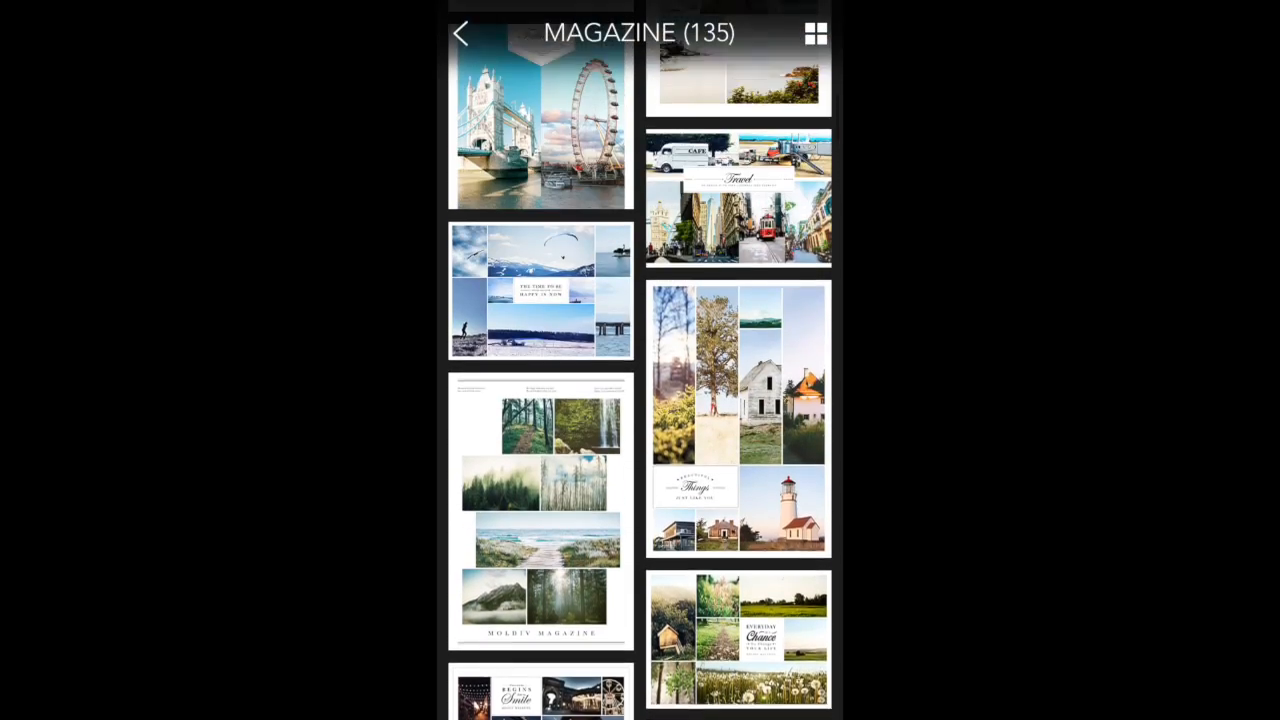
{"action": "scroll", "scroll_direction": "down", "scroll_amount": 3}
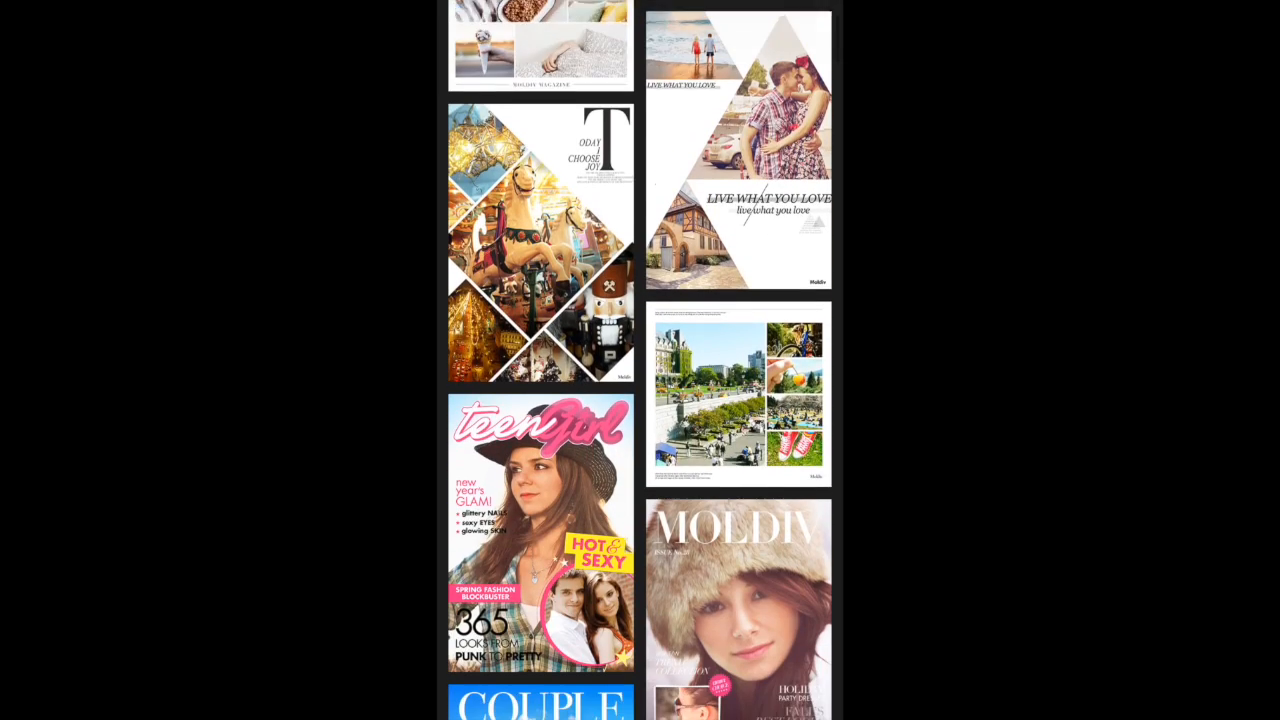
{"action": "scroll", "scroll_direction": "down", "scroll_amount": 3}
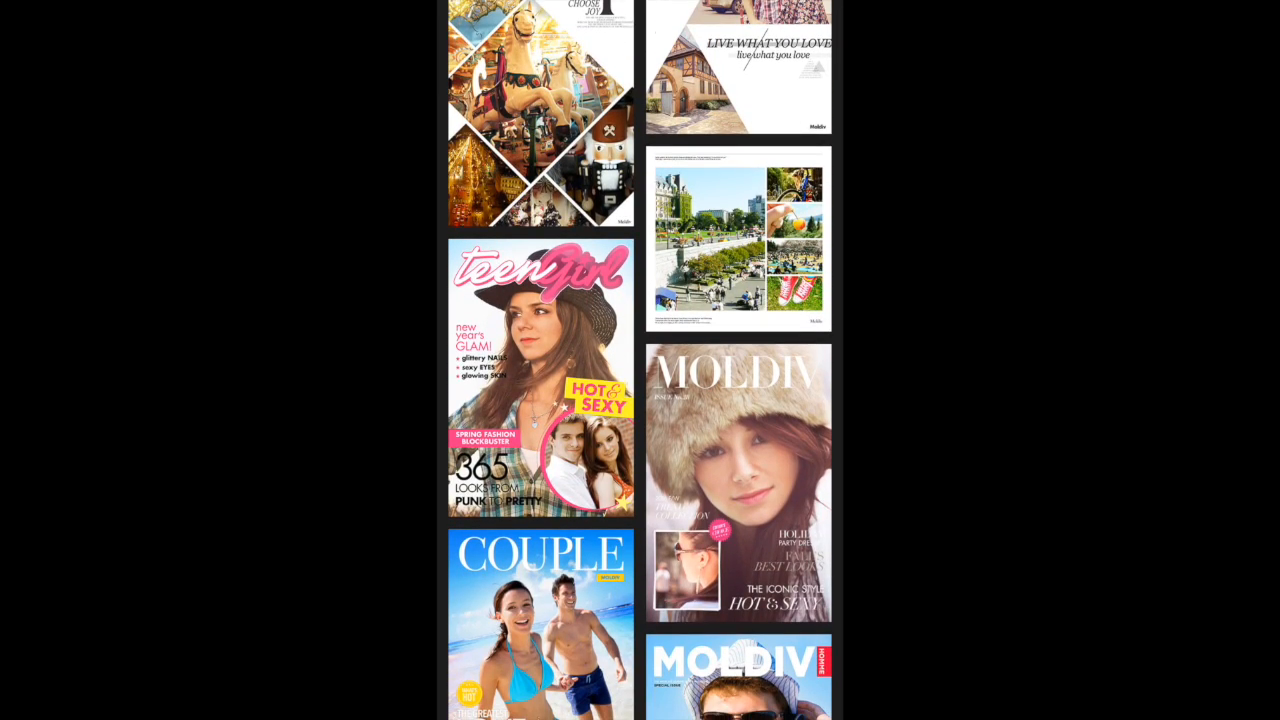
{"action": "scroll", "scroll_direction": "up", "scroll_amount": 3}
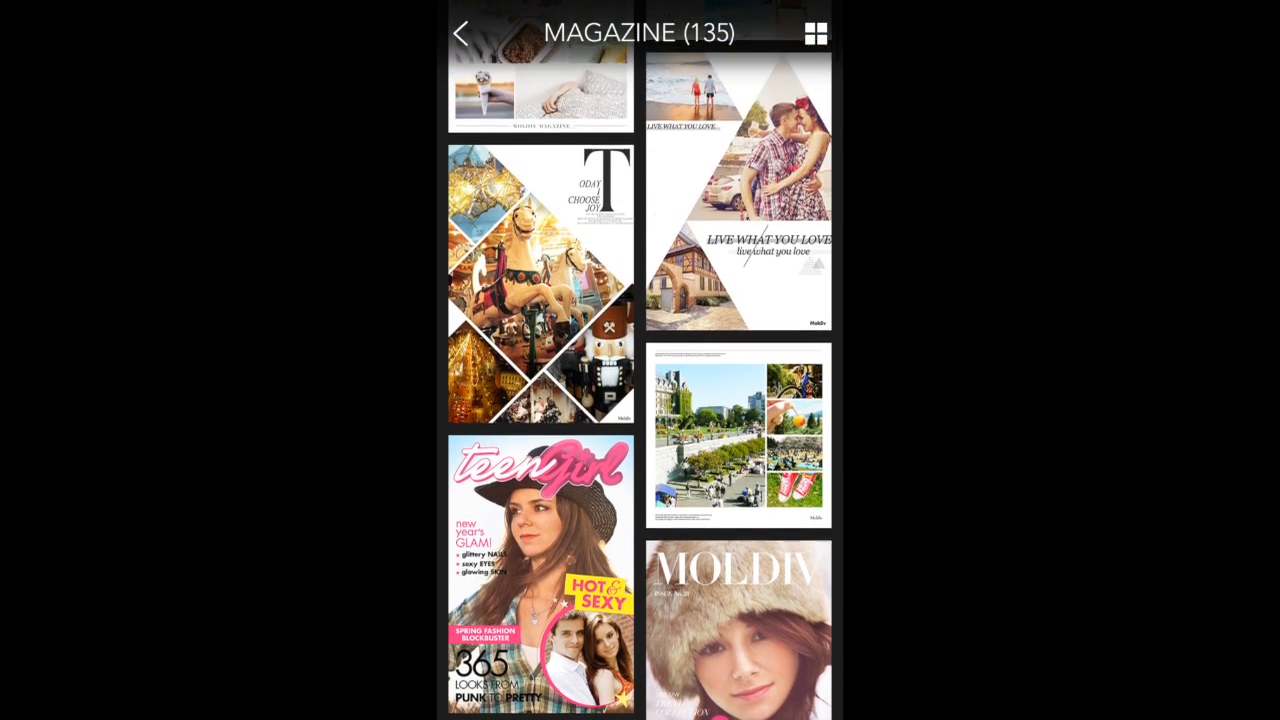
{"action": "scroll", "scroll_direction": "down", "scroll_amount": 3}
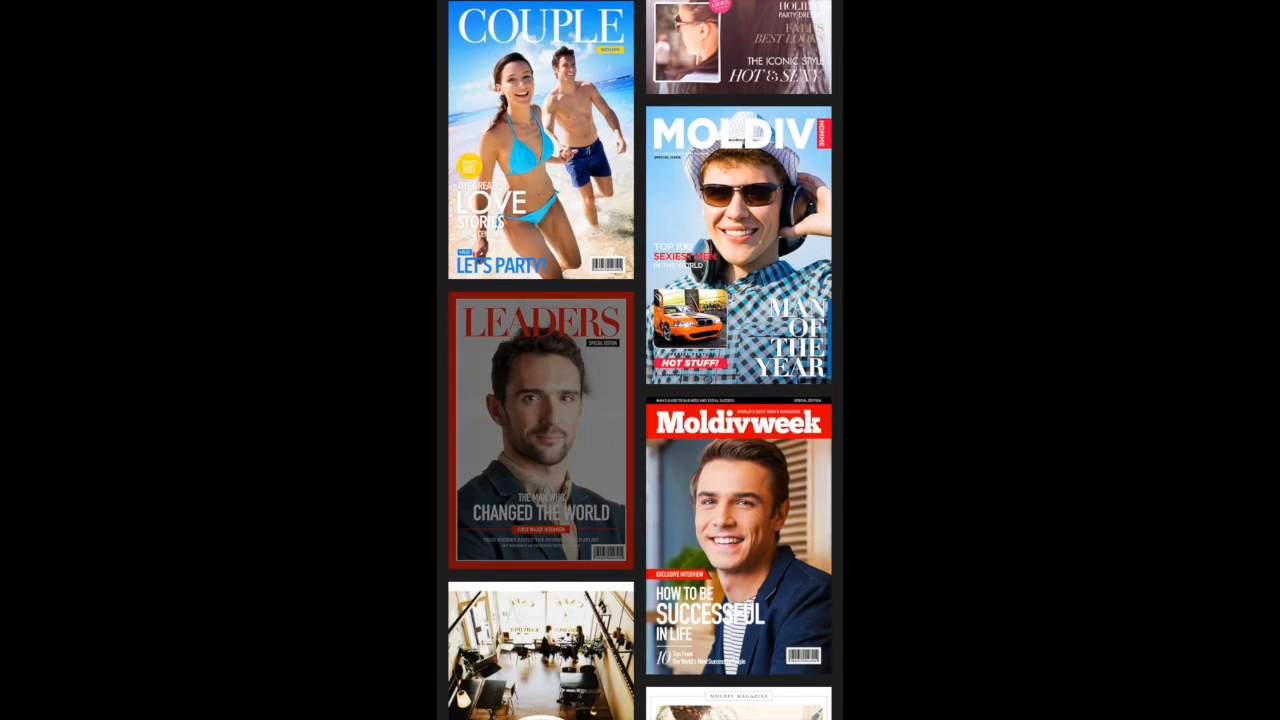
{"action": "left_click", "coordinate": [540, 432]}
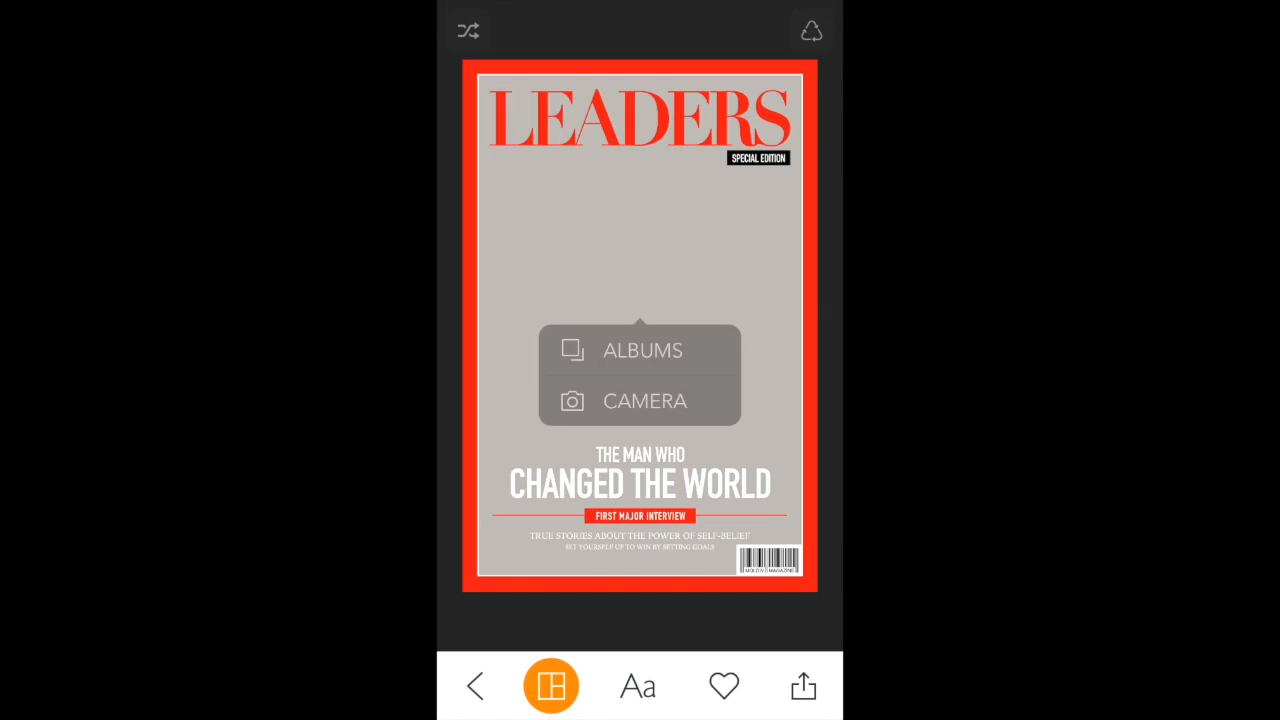
Fill the LEADERS cover with the DOOR photo from Camera Roll, then leave the cover editor.
{"action": "left_click", "coordinate": [643, 350]}
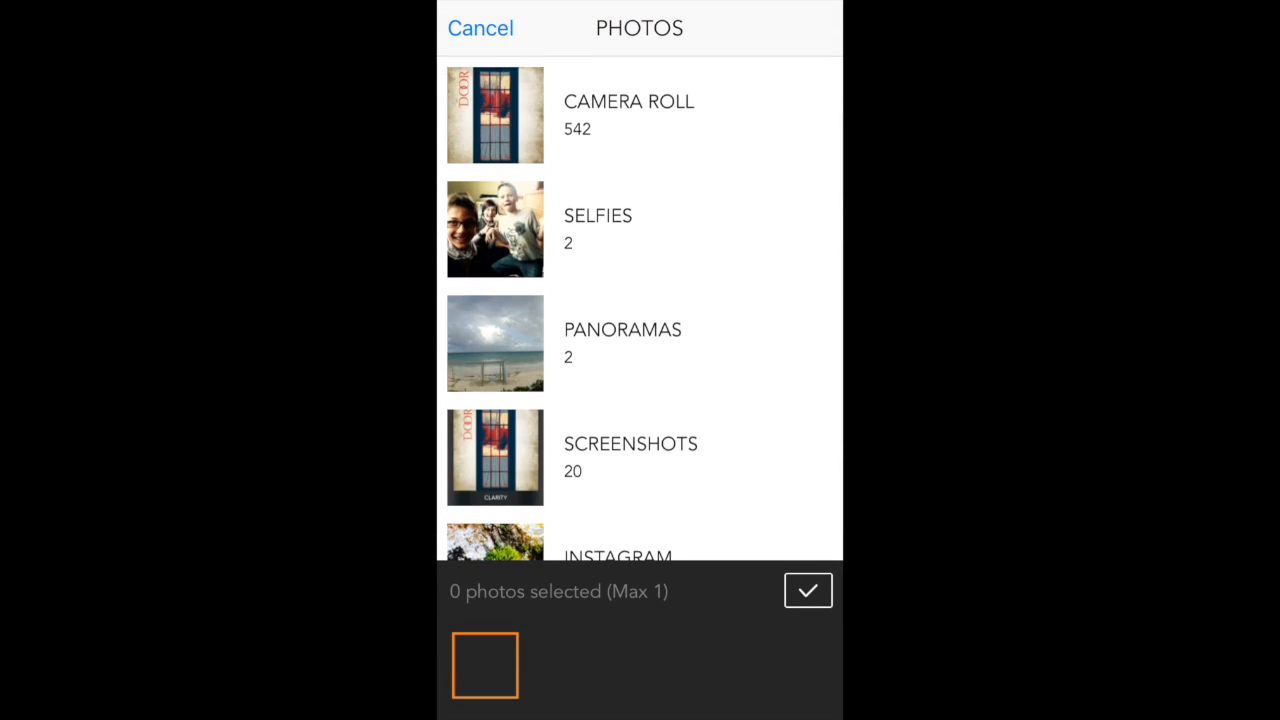
{"action": "left_click", "coordinate": [629, 114]}
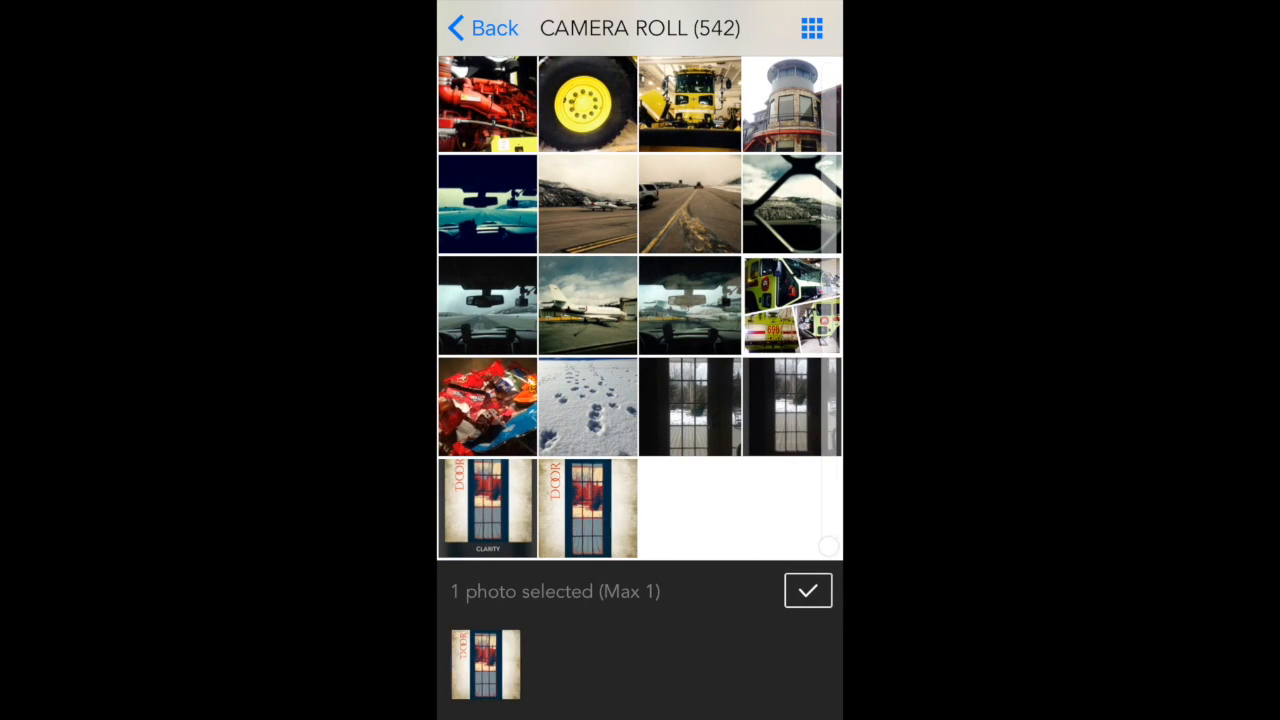
{"action": "left_click", "coordinate": [807, 590]}
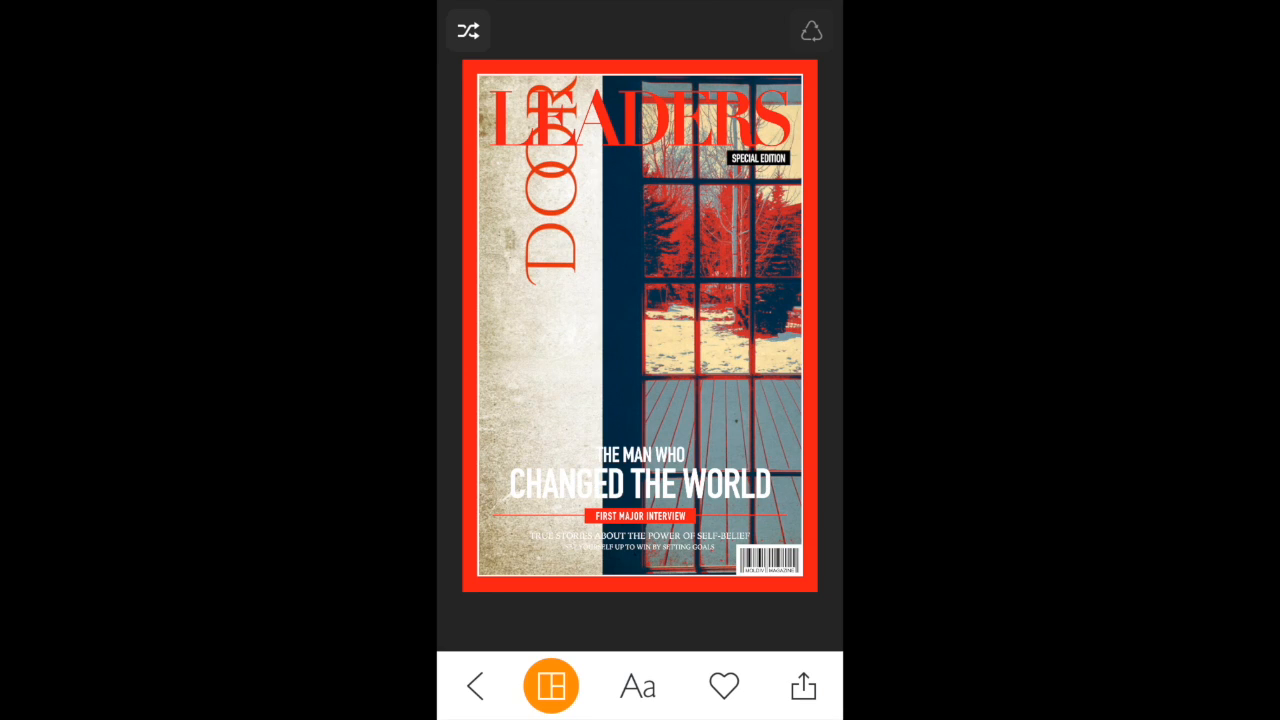
{"action": "left_click", "coordinate": [551, 685]}
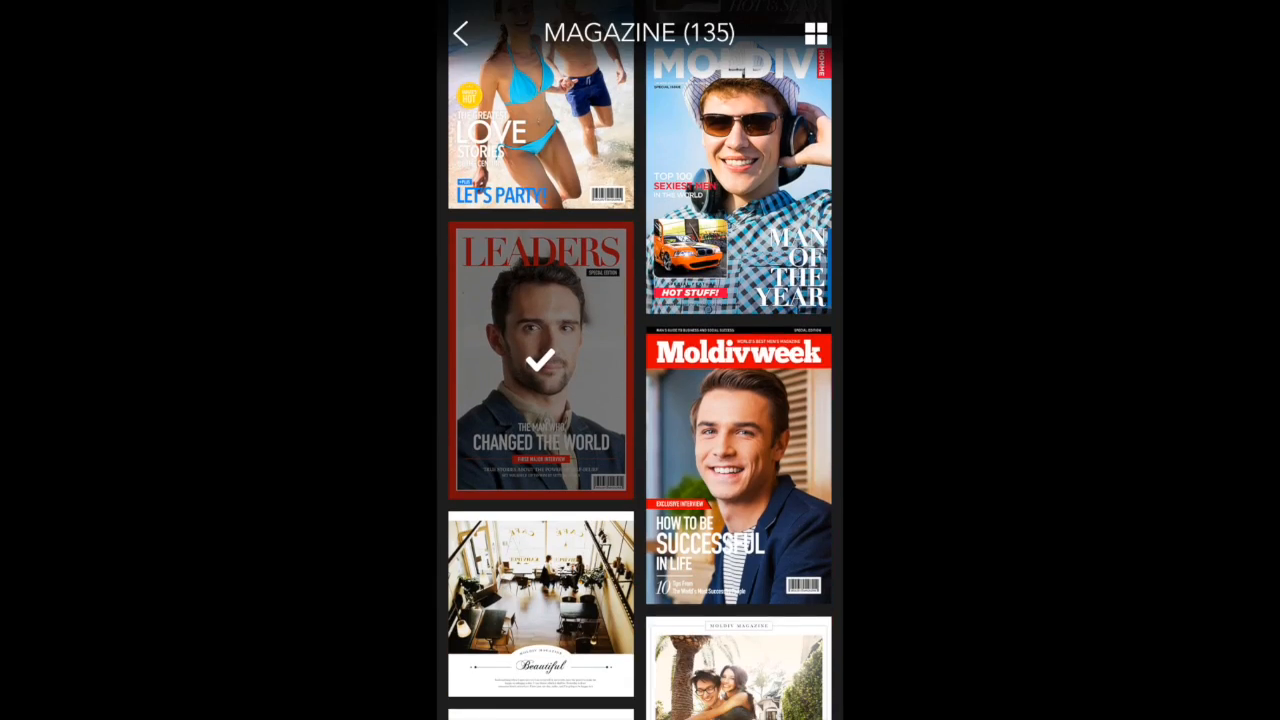
Leave the template list and confirm discarding the LEADERS cover.
{"action": "left_click", "coordinate": [462, 32]}
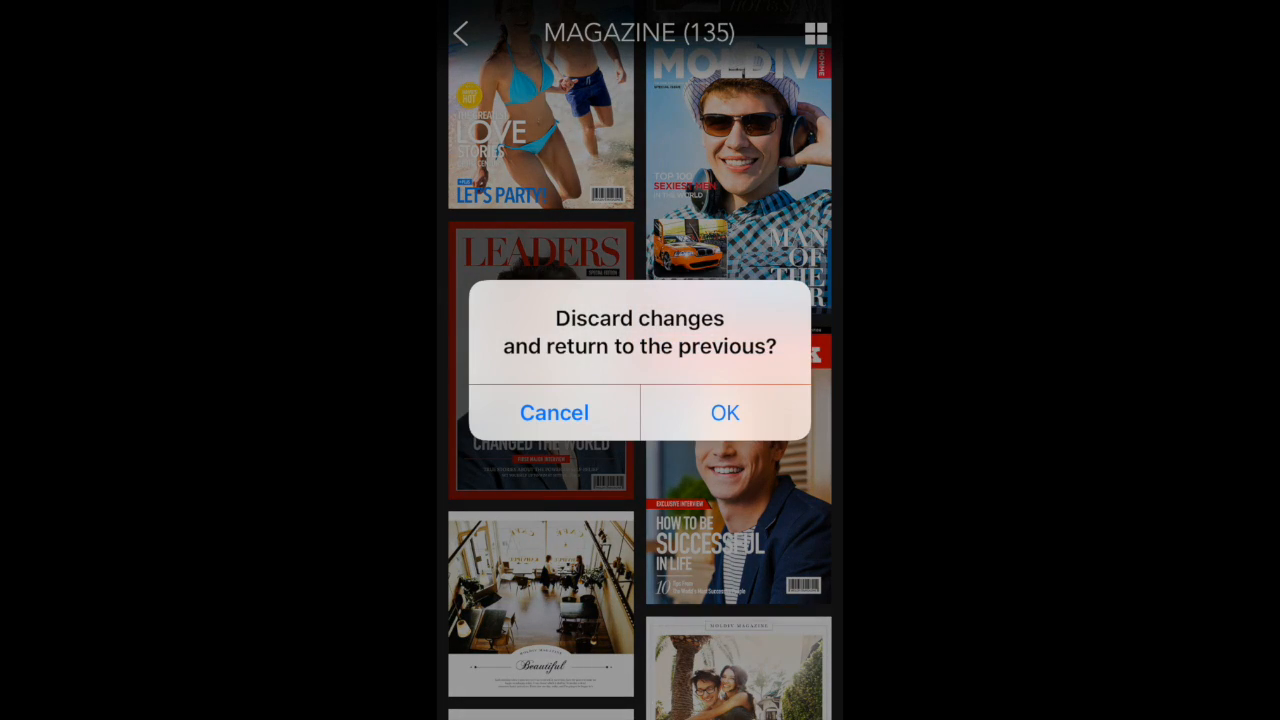
{"action": "left_click", "coordinate": [724, 412]}
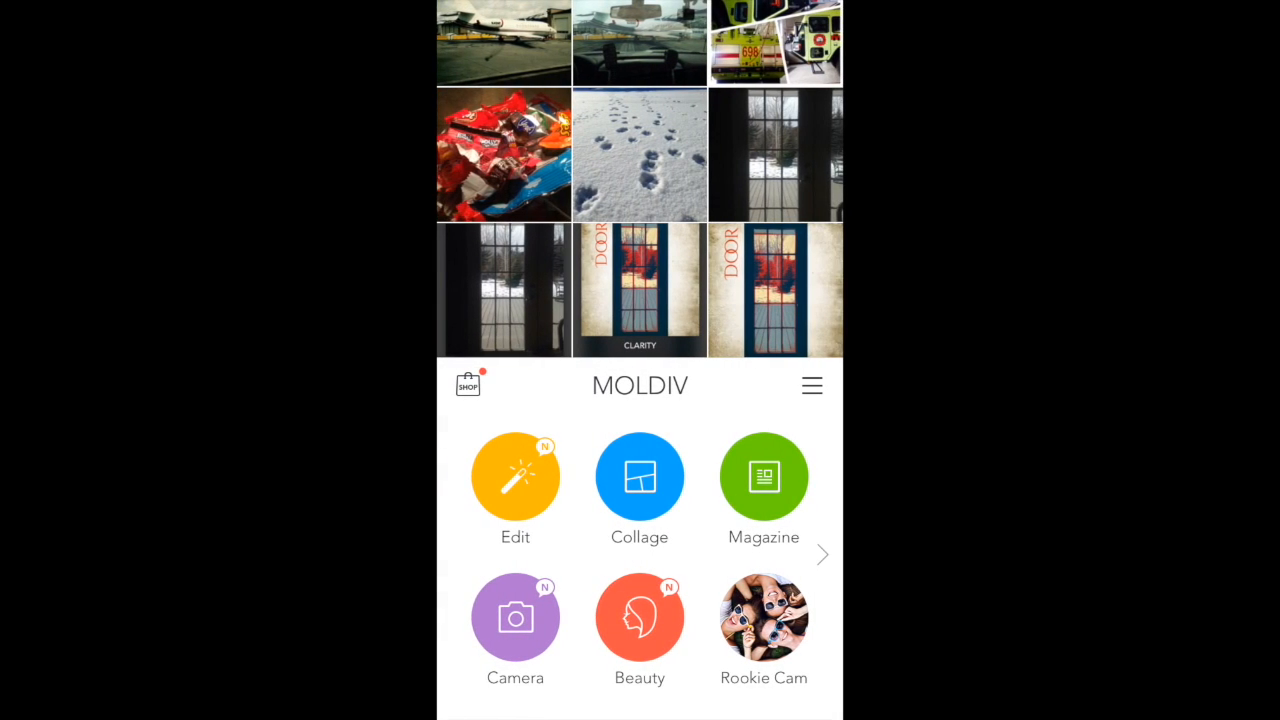